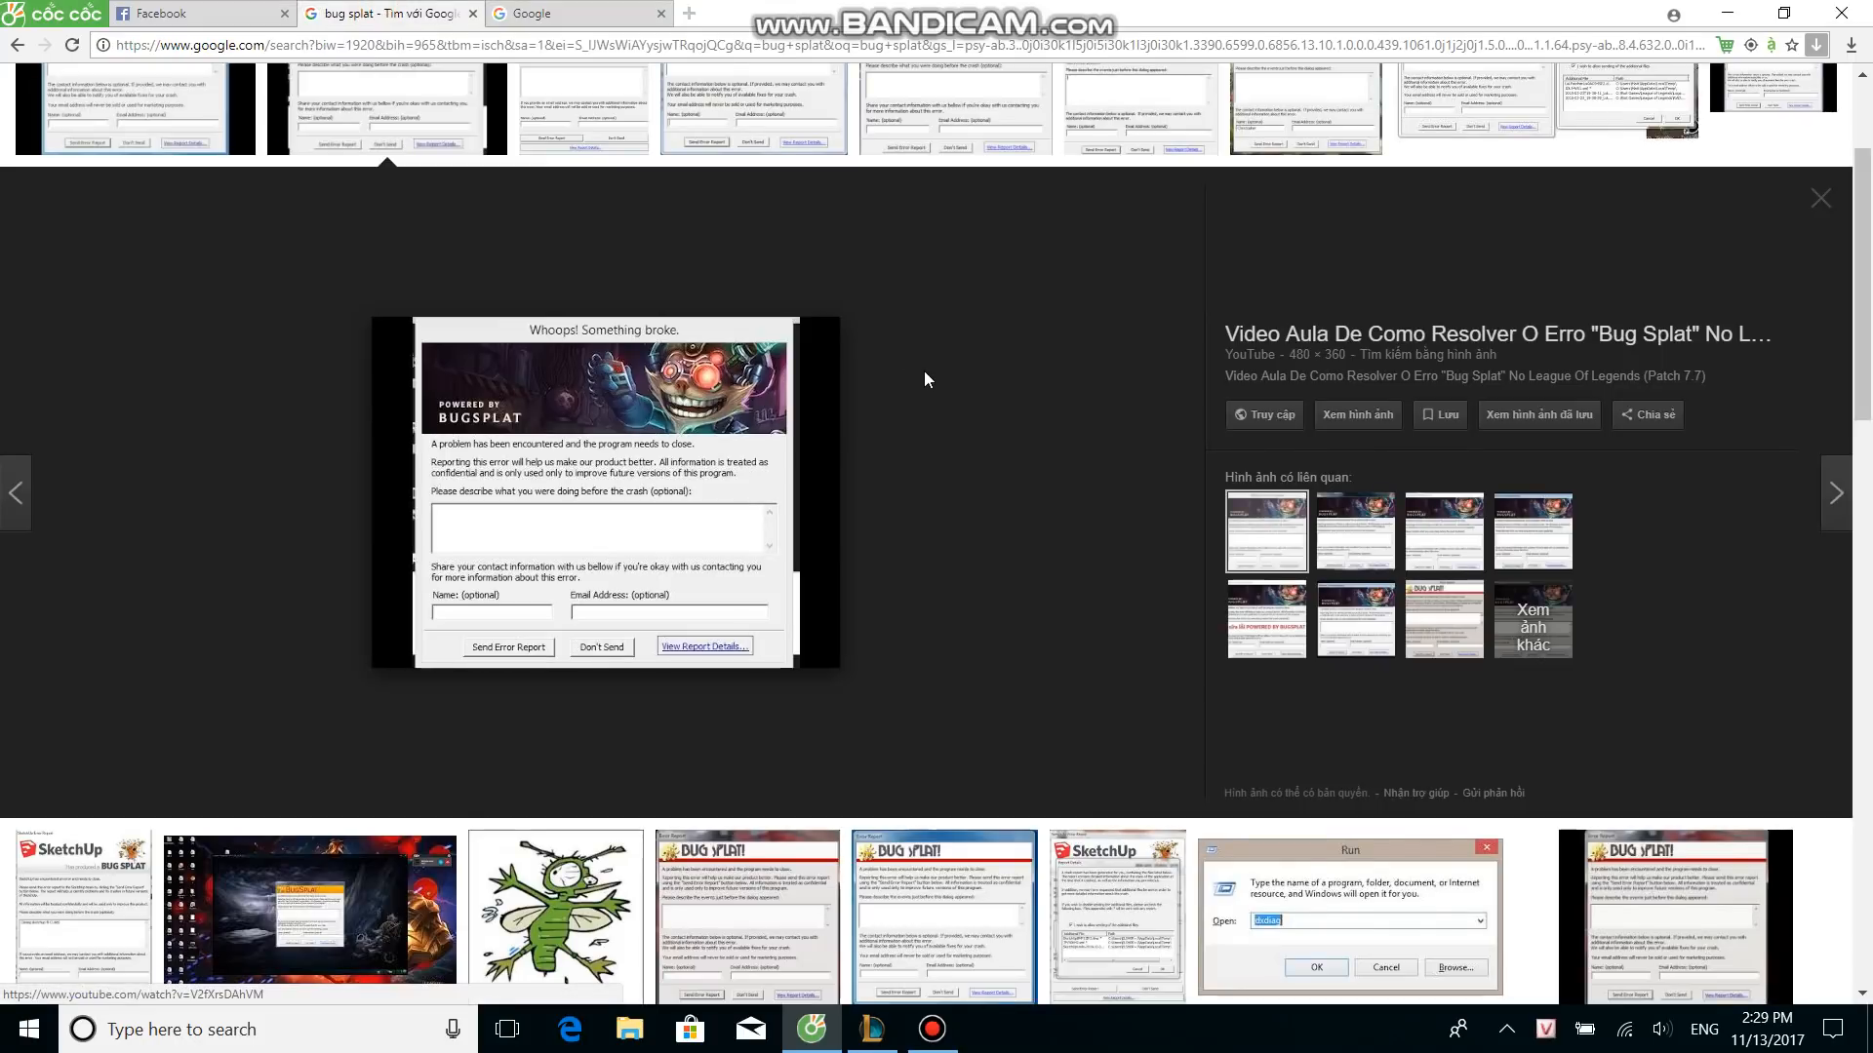
mouse_move(414, 414)
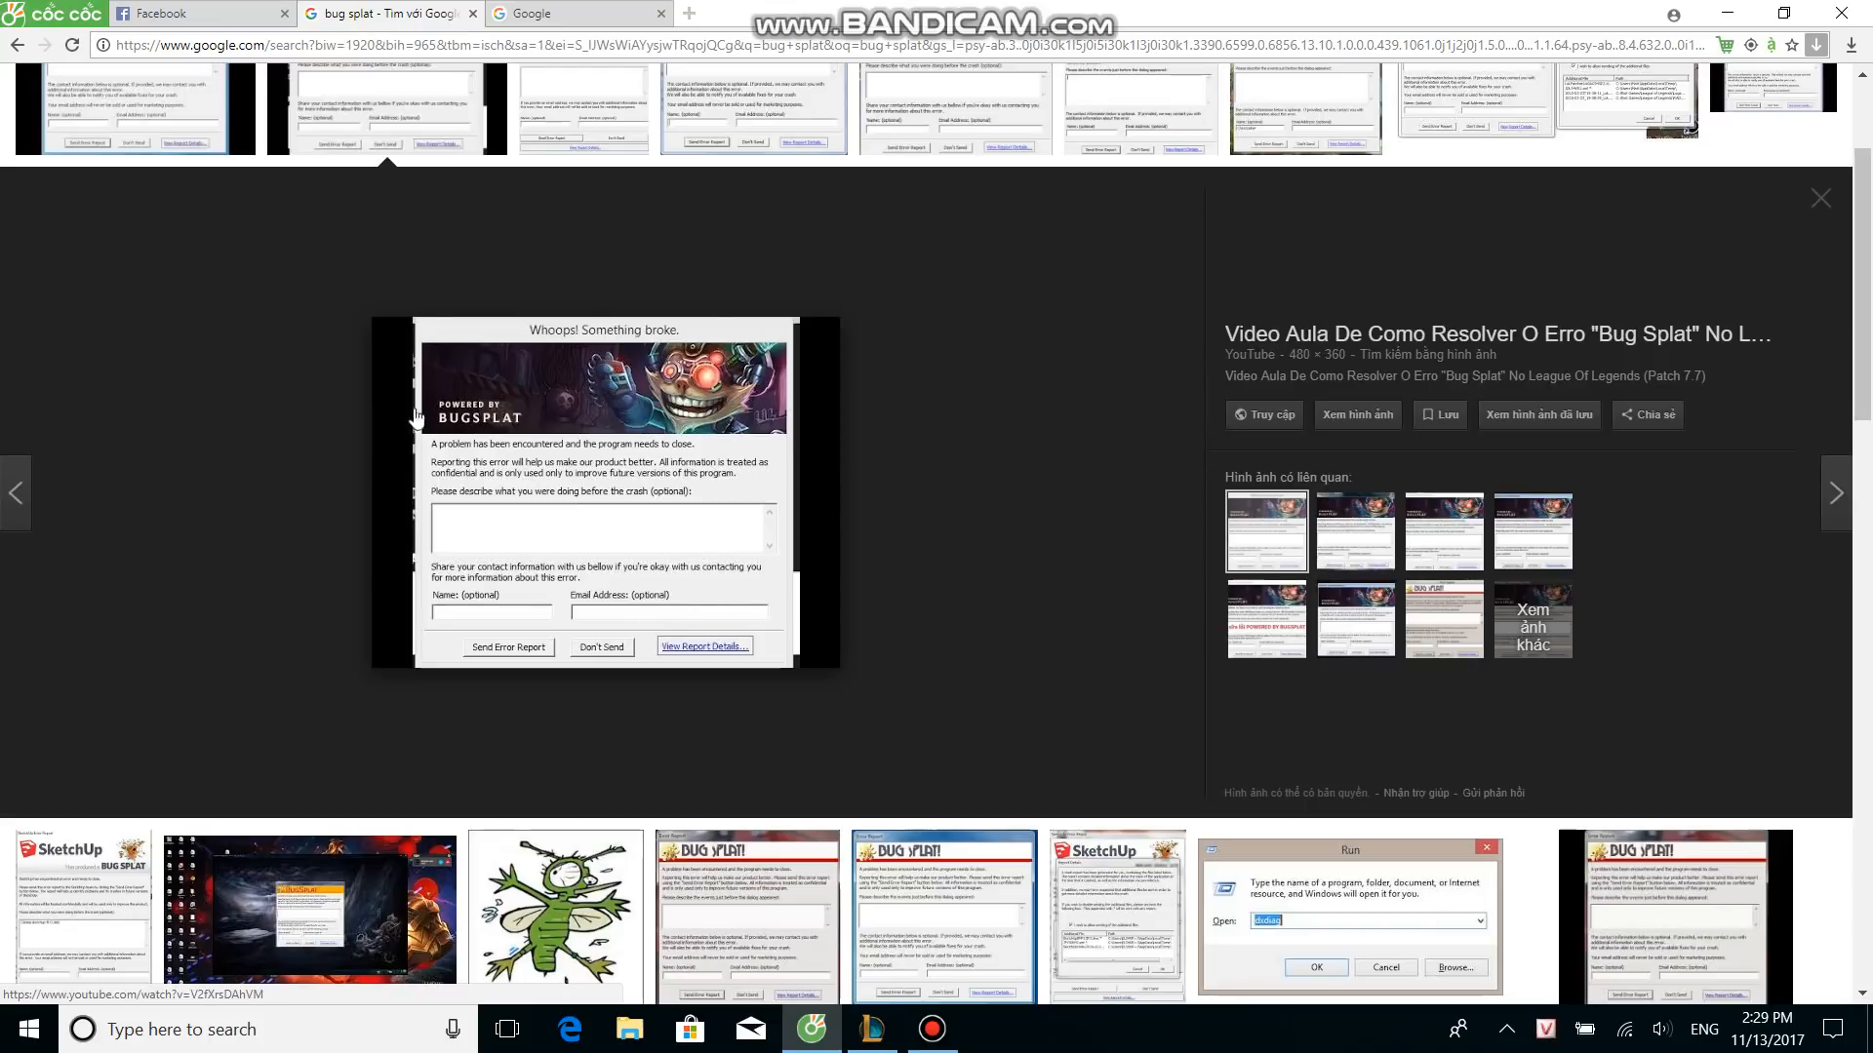
mouse_move(463, 428)
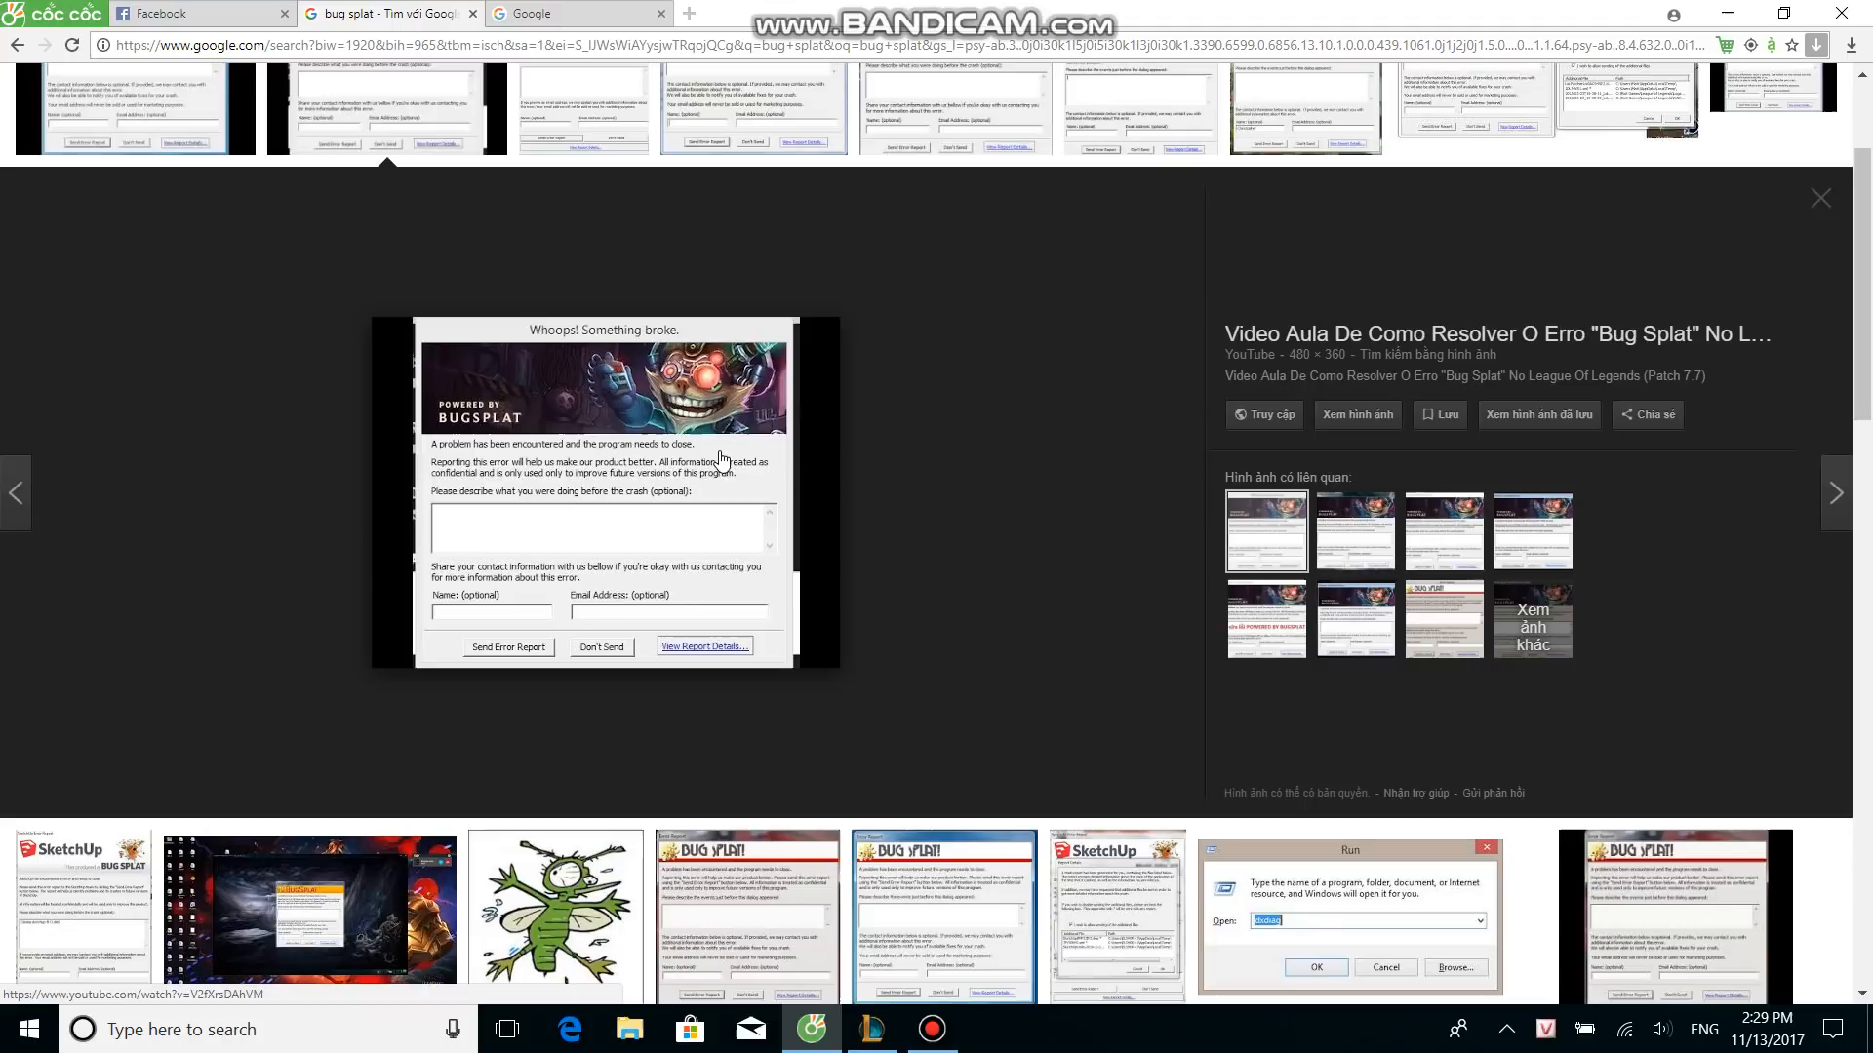
mouse_move(618, 389)
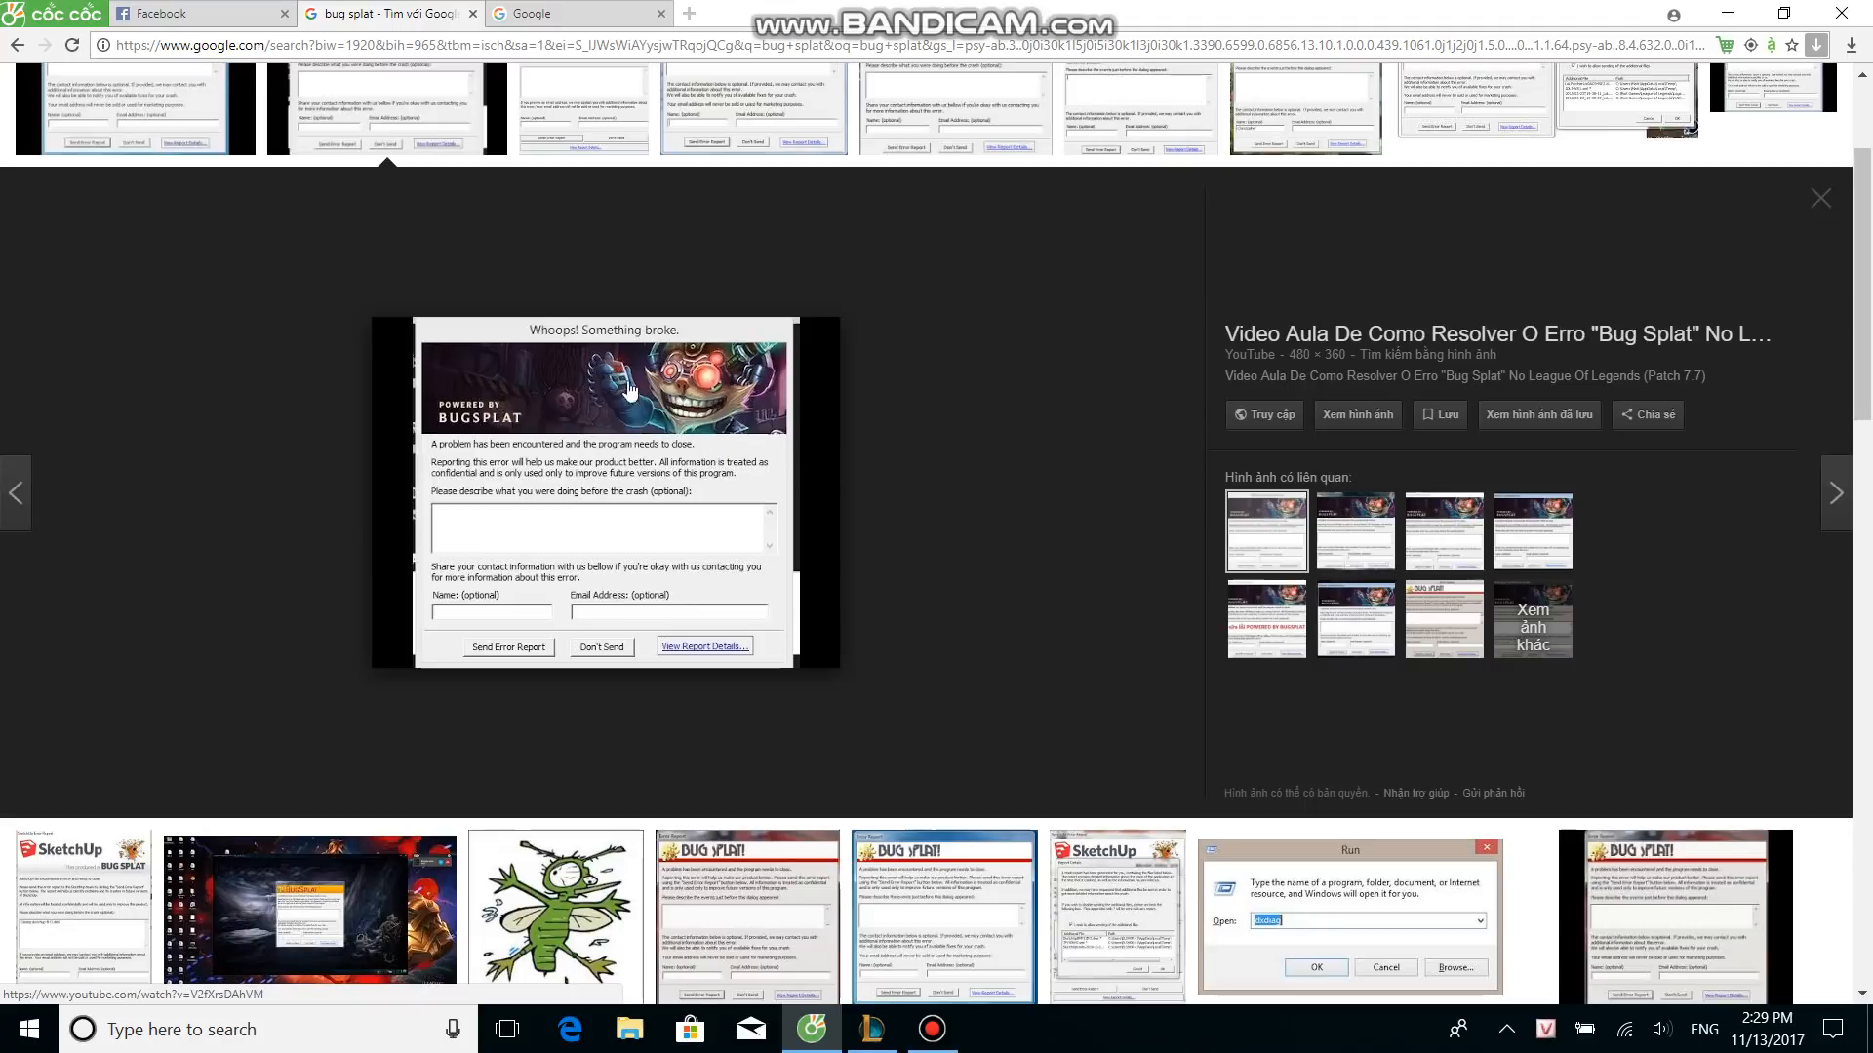
mouse_move(623, 439)
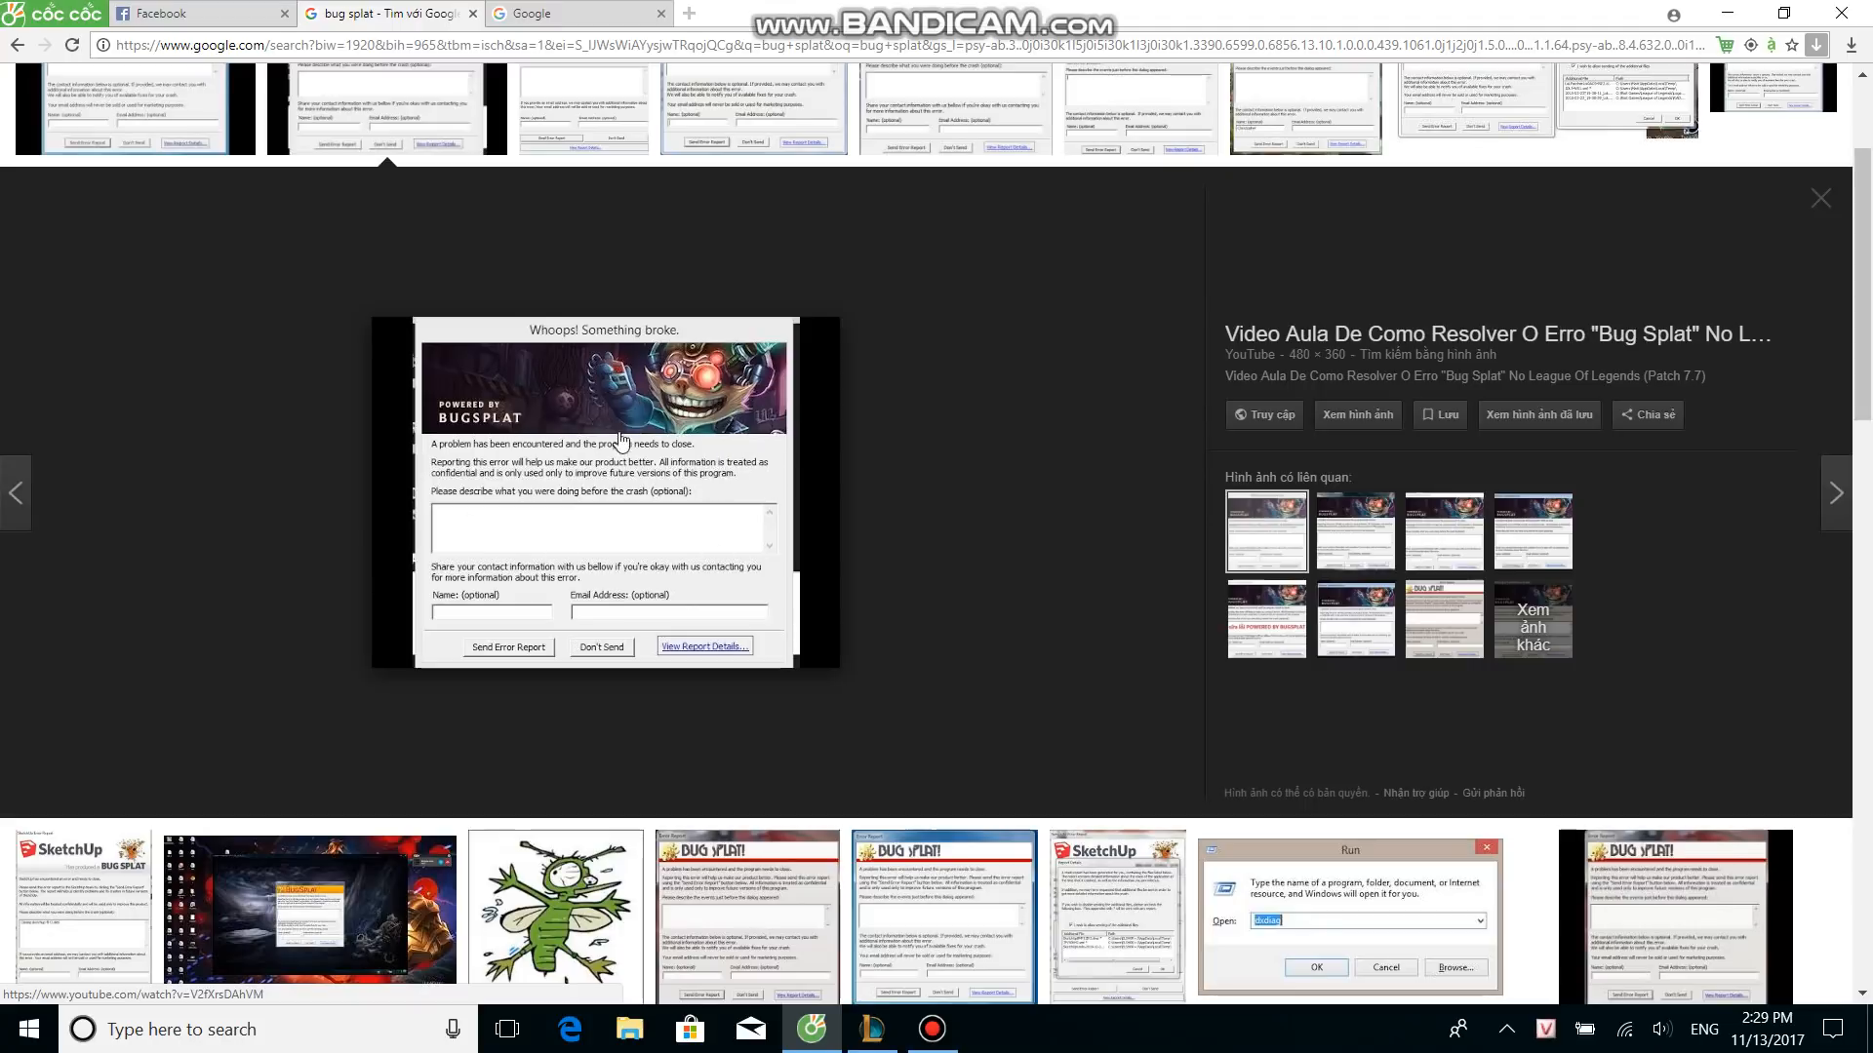
mouse_move(698, 475)
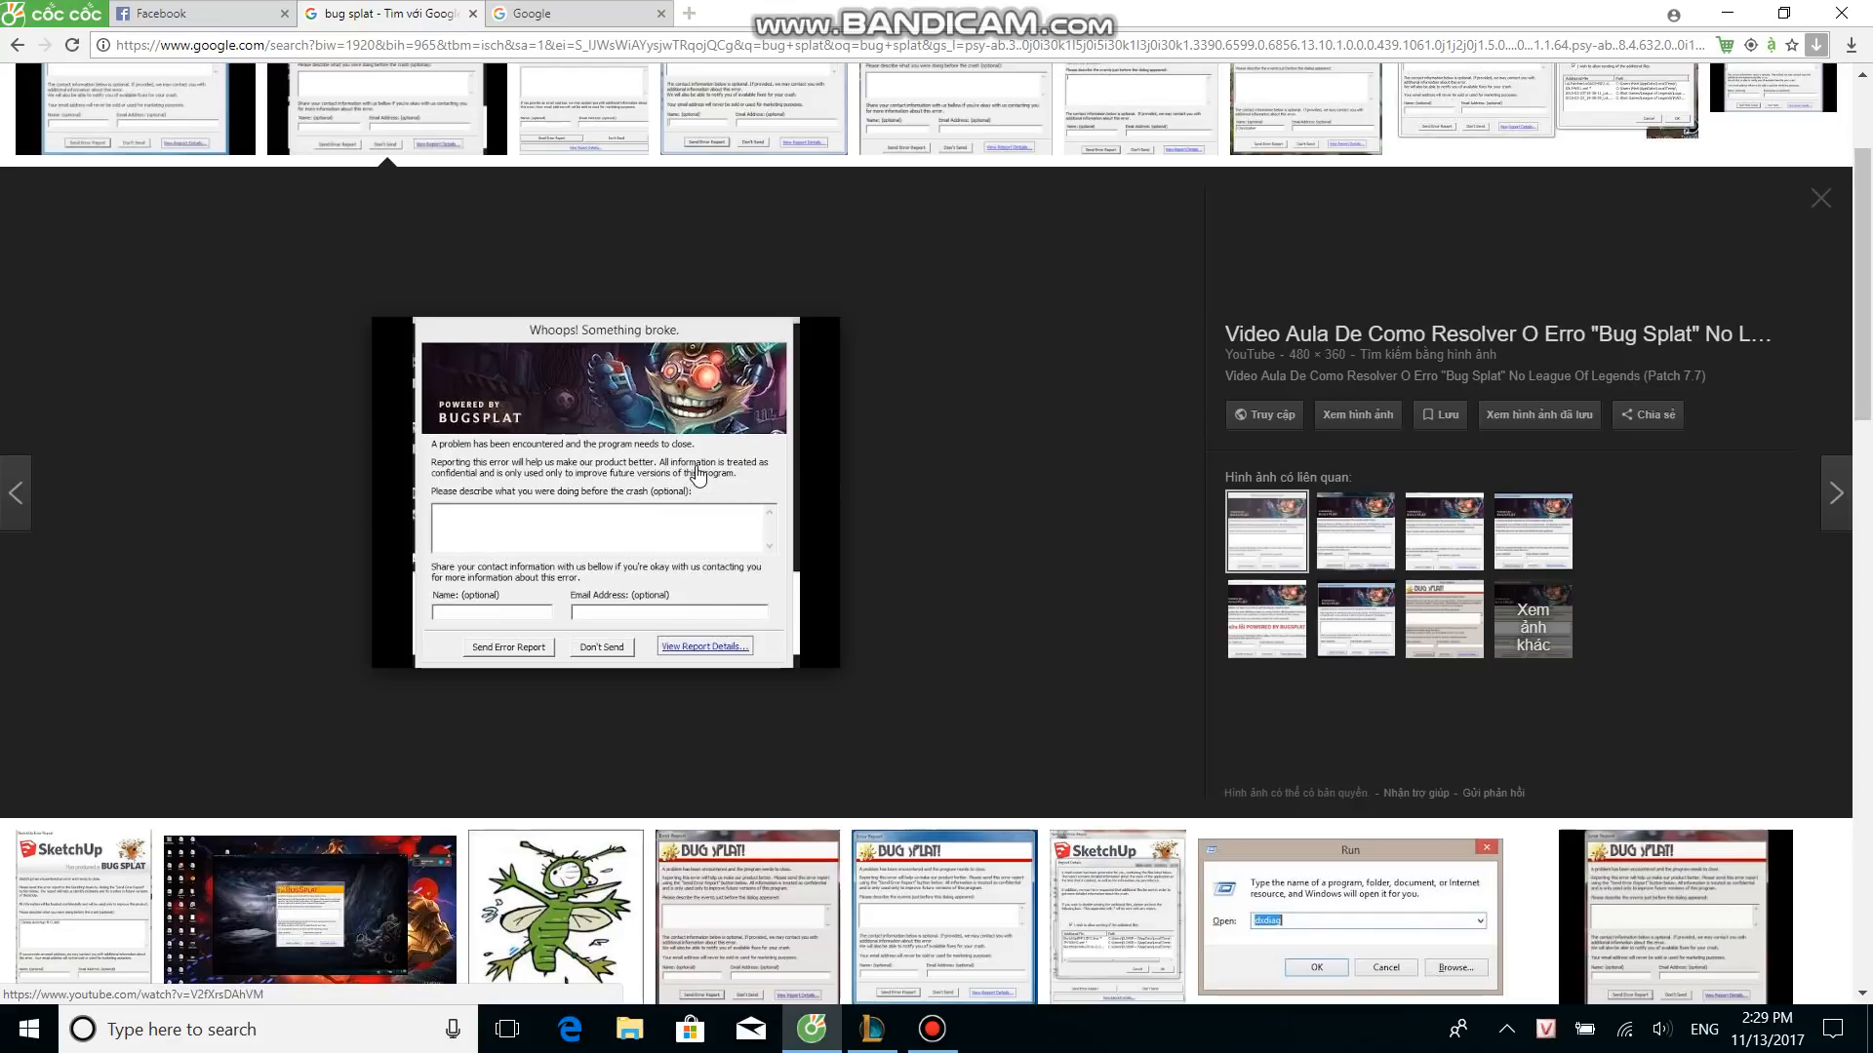
mouse_move(561, 457)
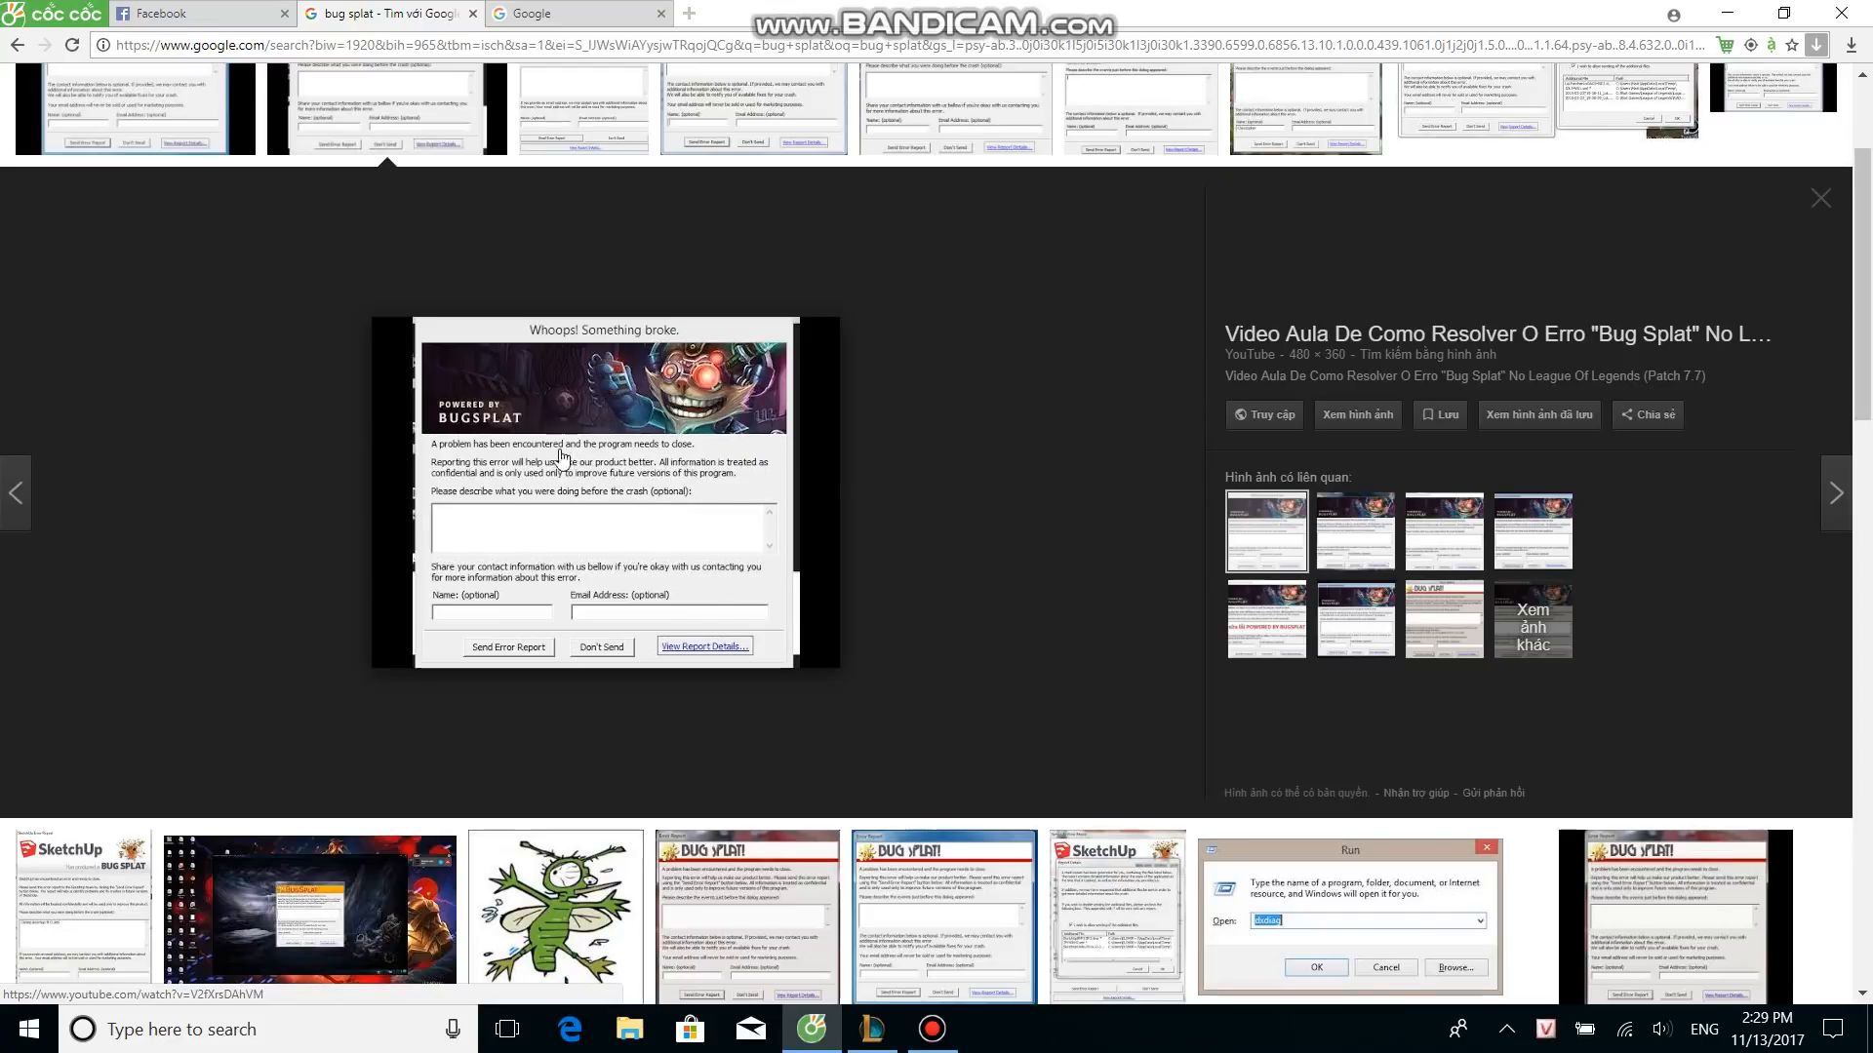
mouse_move(620, 493)
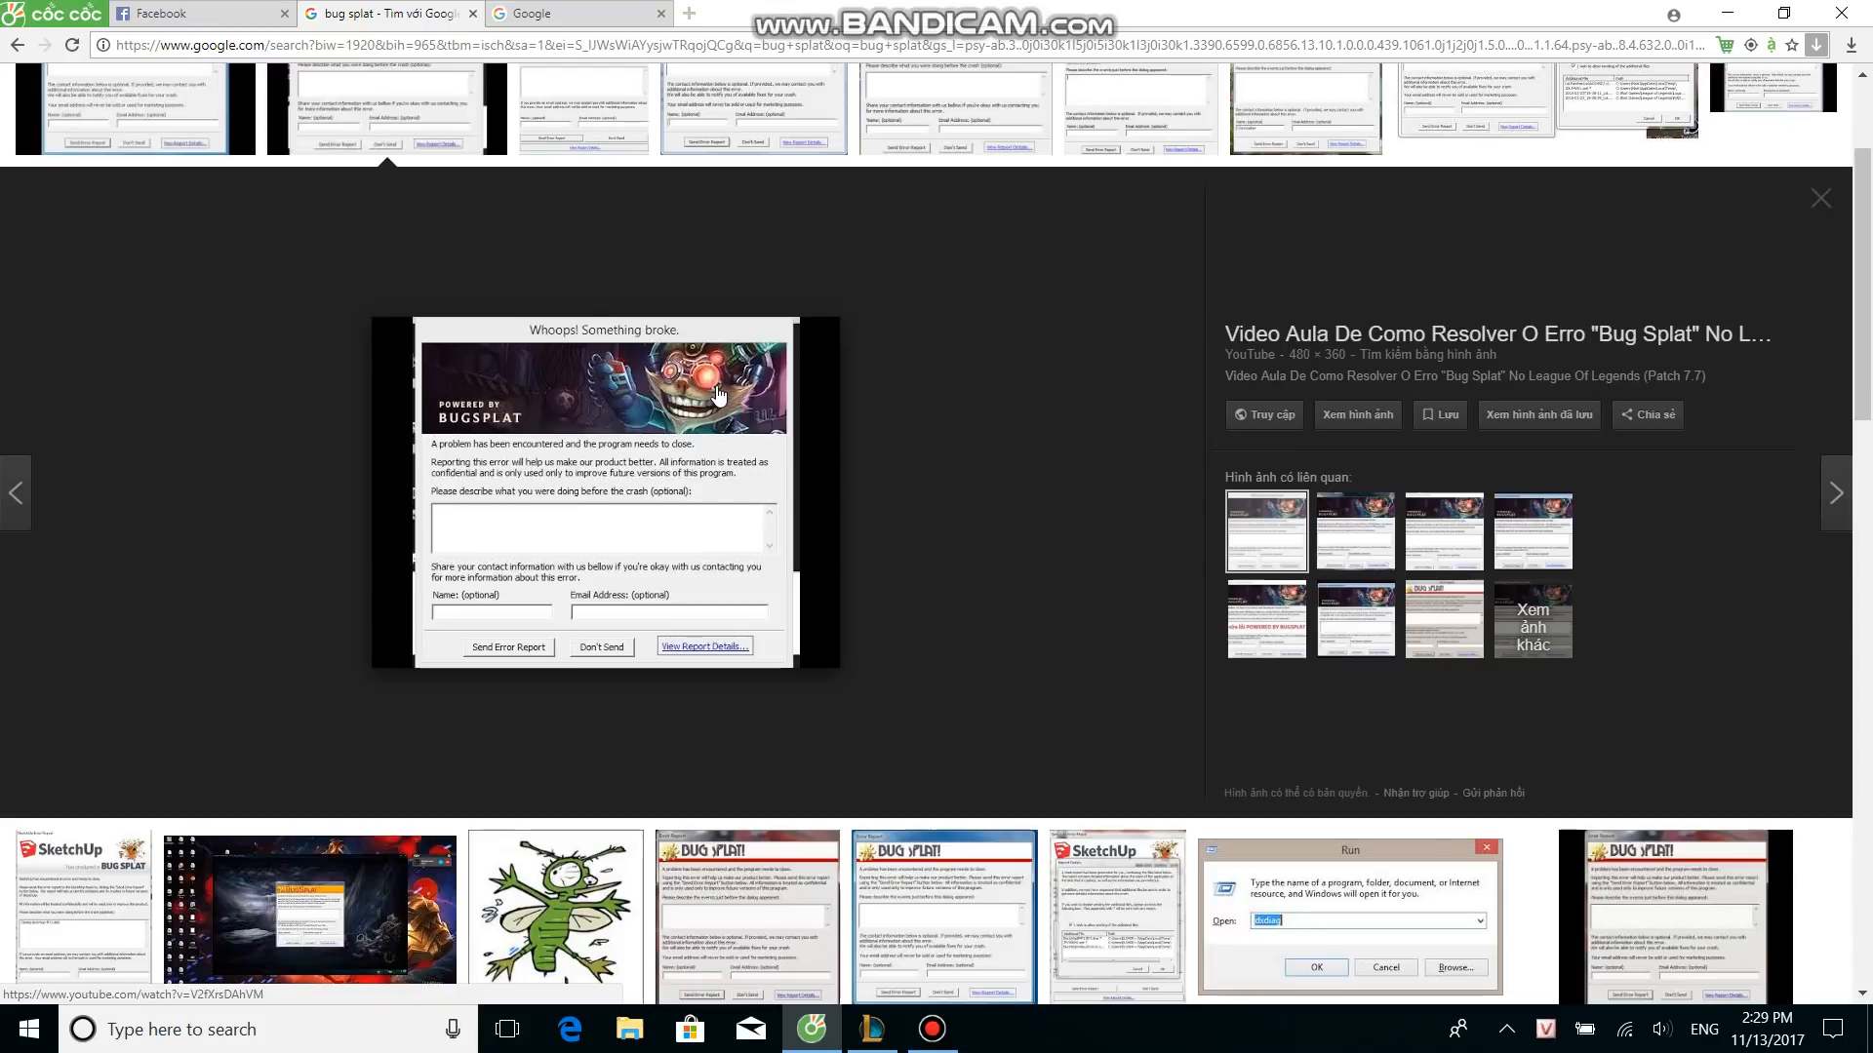
mouse_move(707, 377)
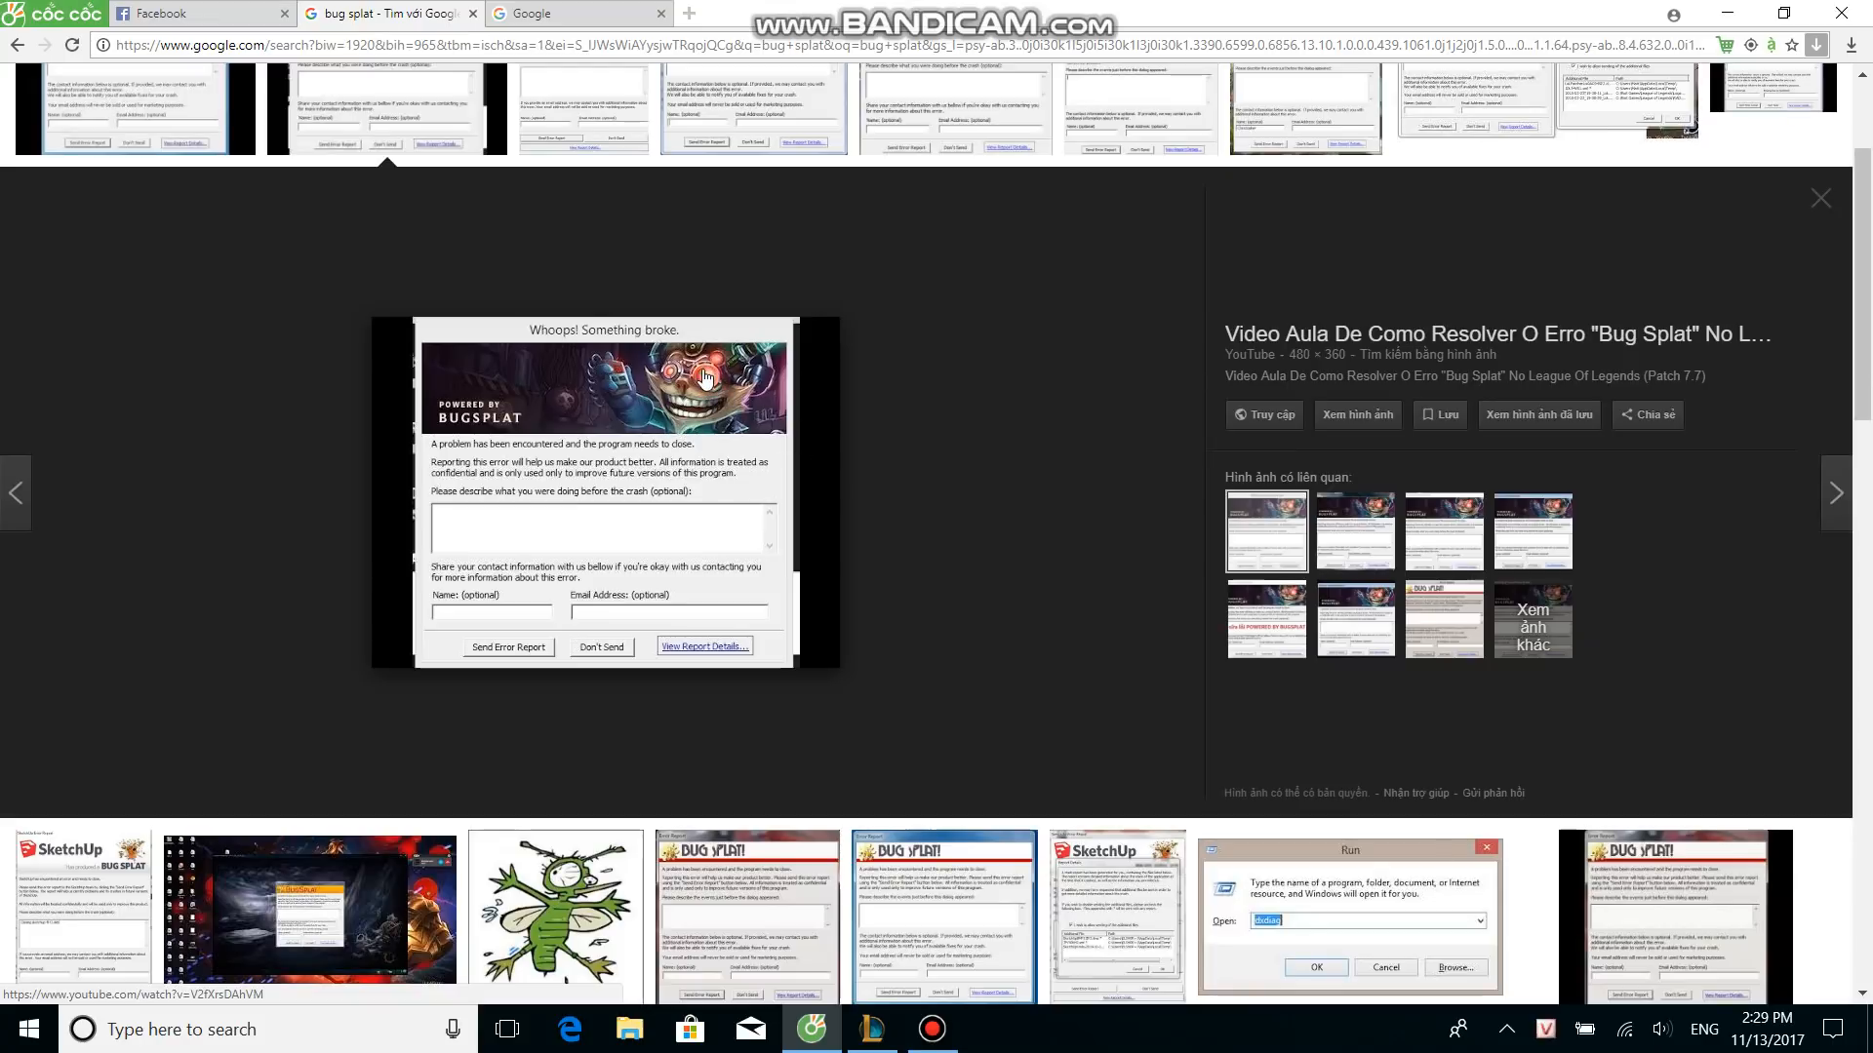
mouse_move(599, 168)
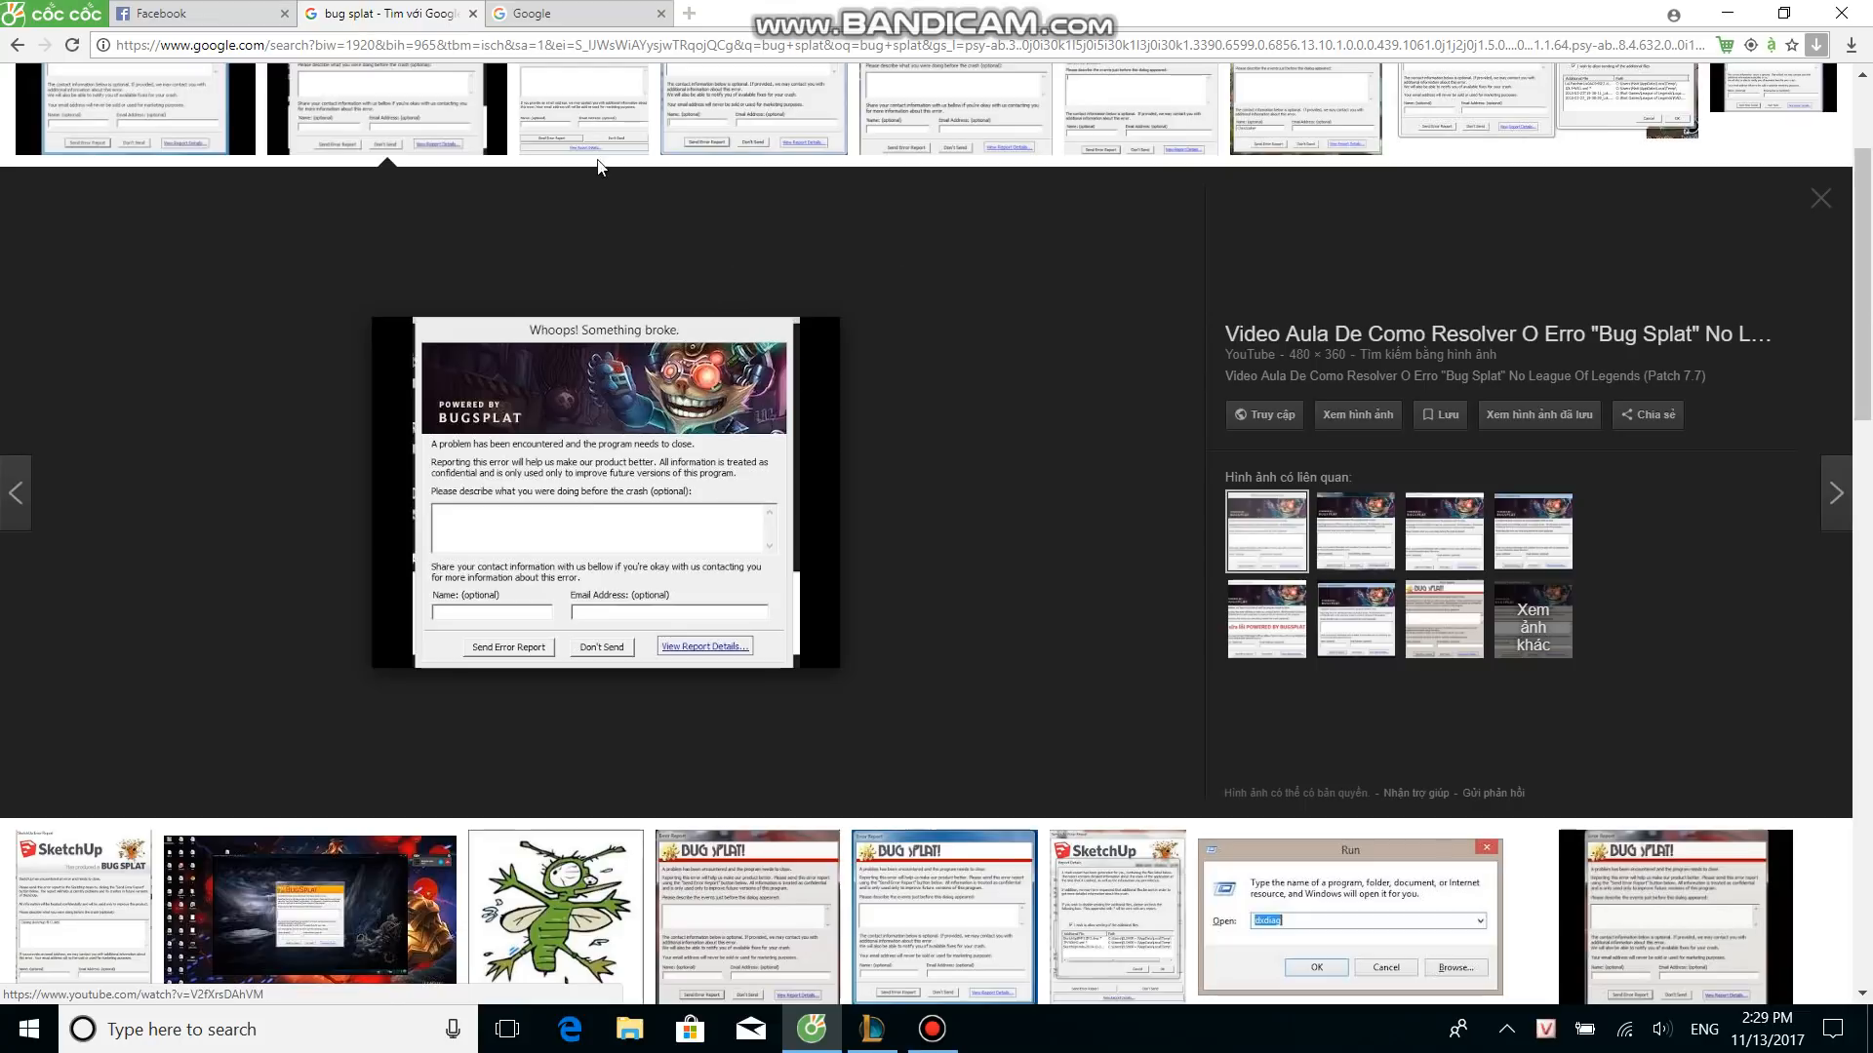
mouse_move(857, 288)
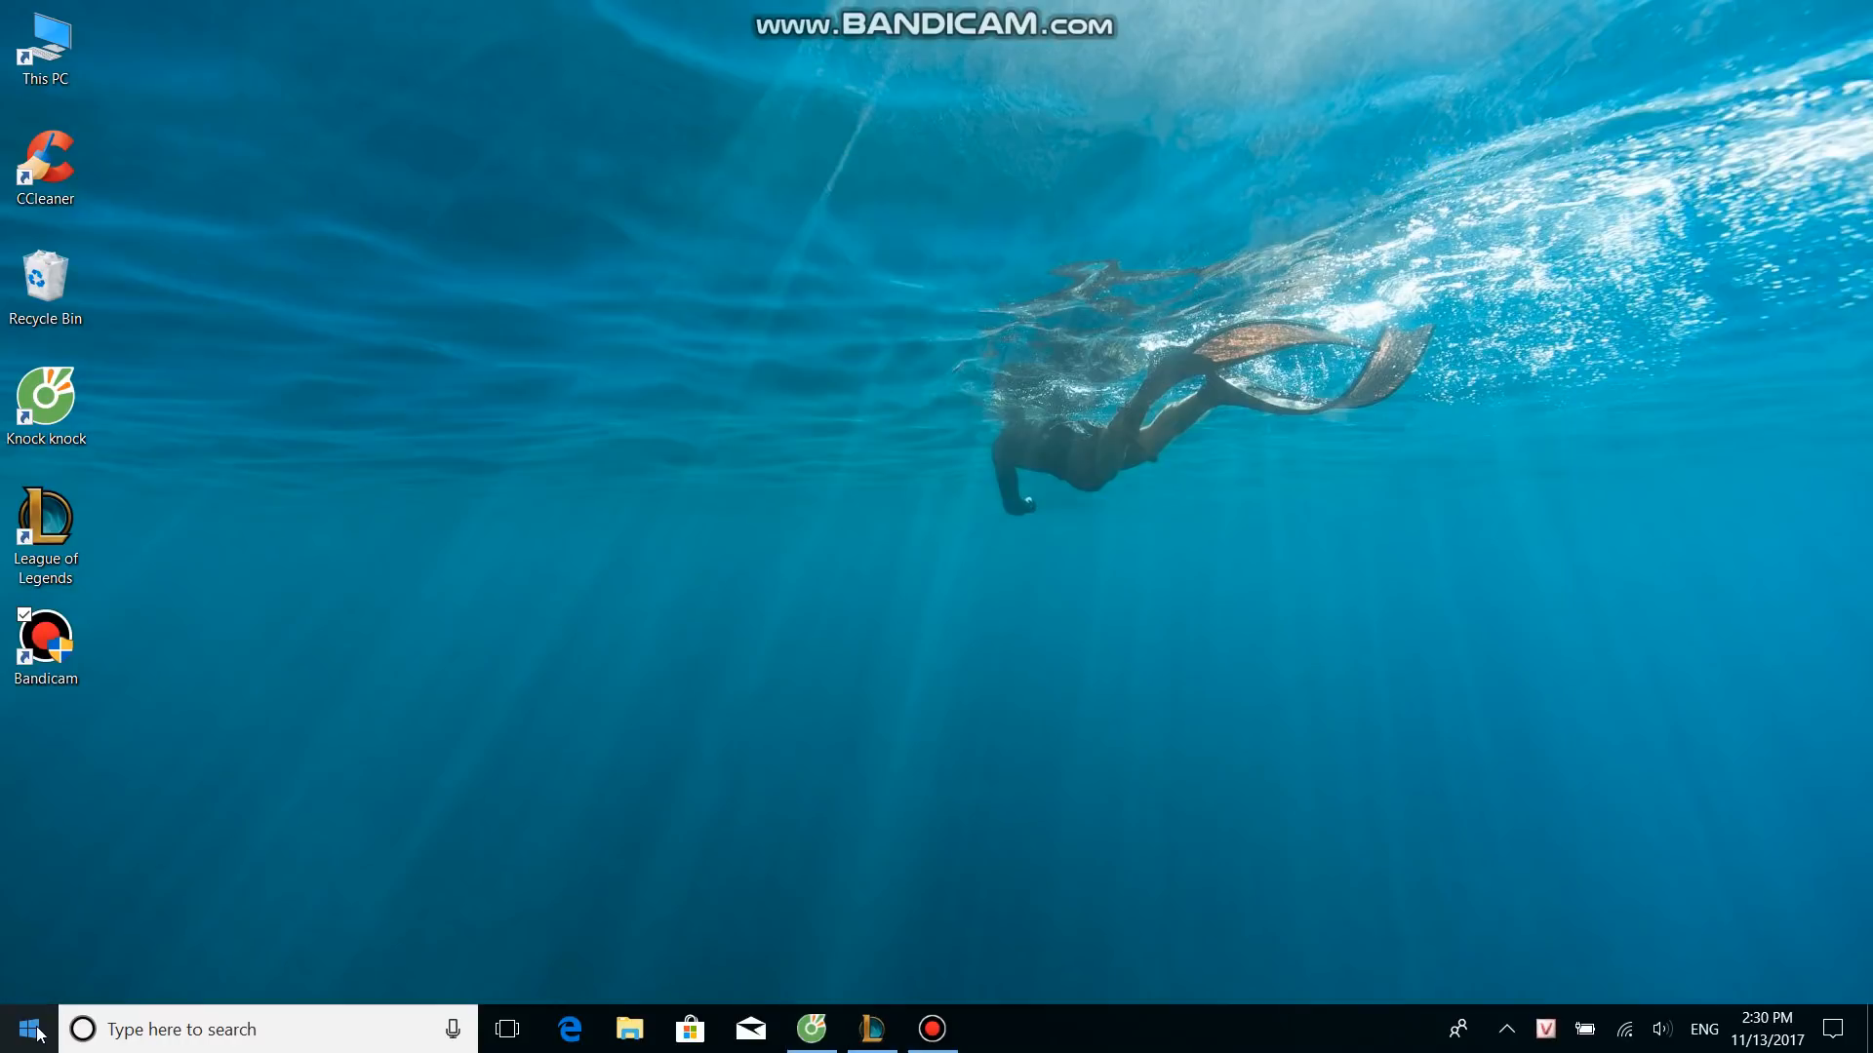
- Open Device Manager from the Start button's right-click menu to view the installed display adapters
right_click(28, 1021)
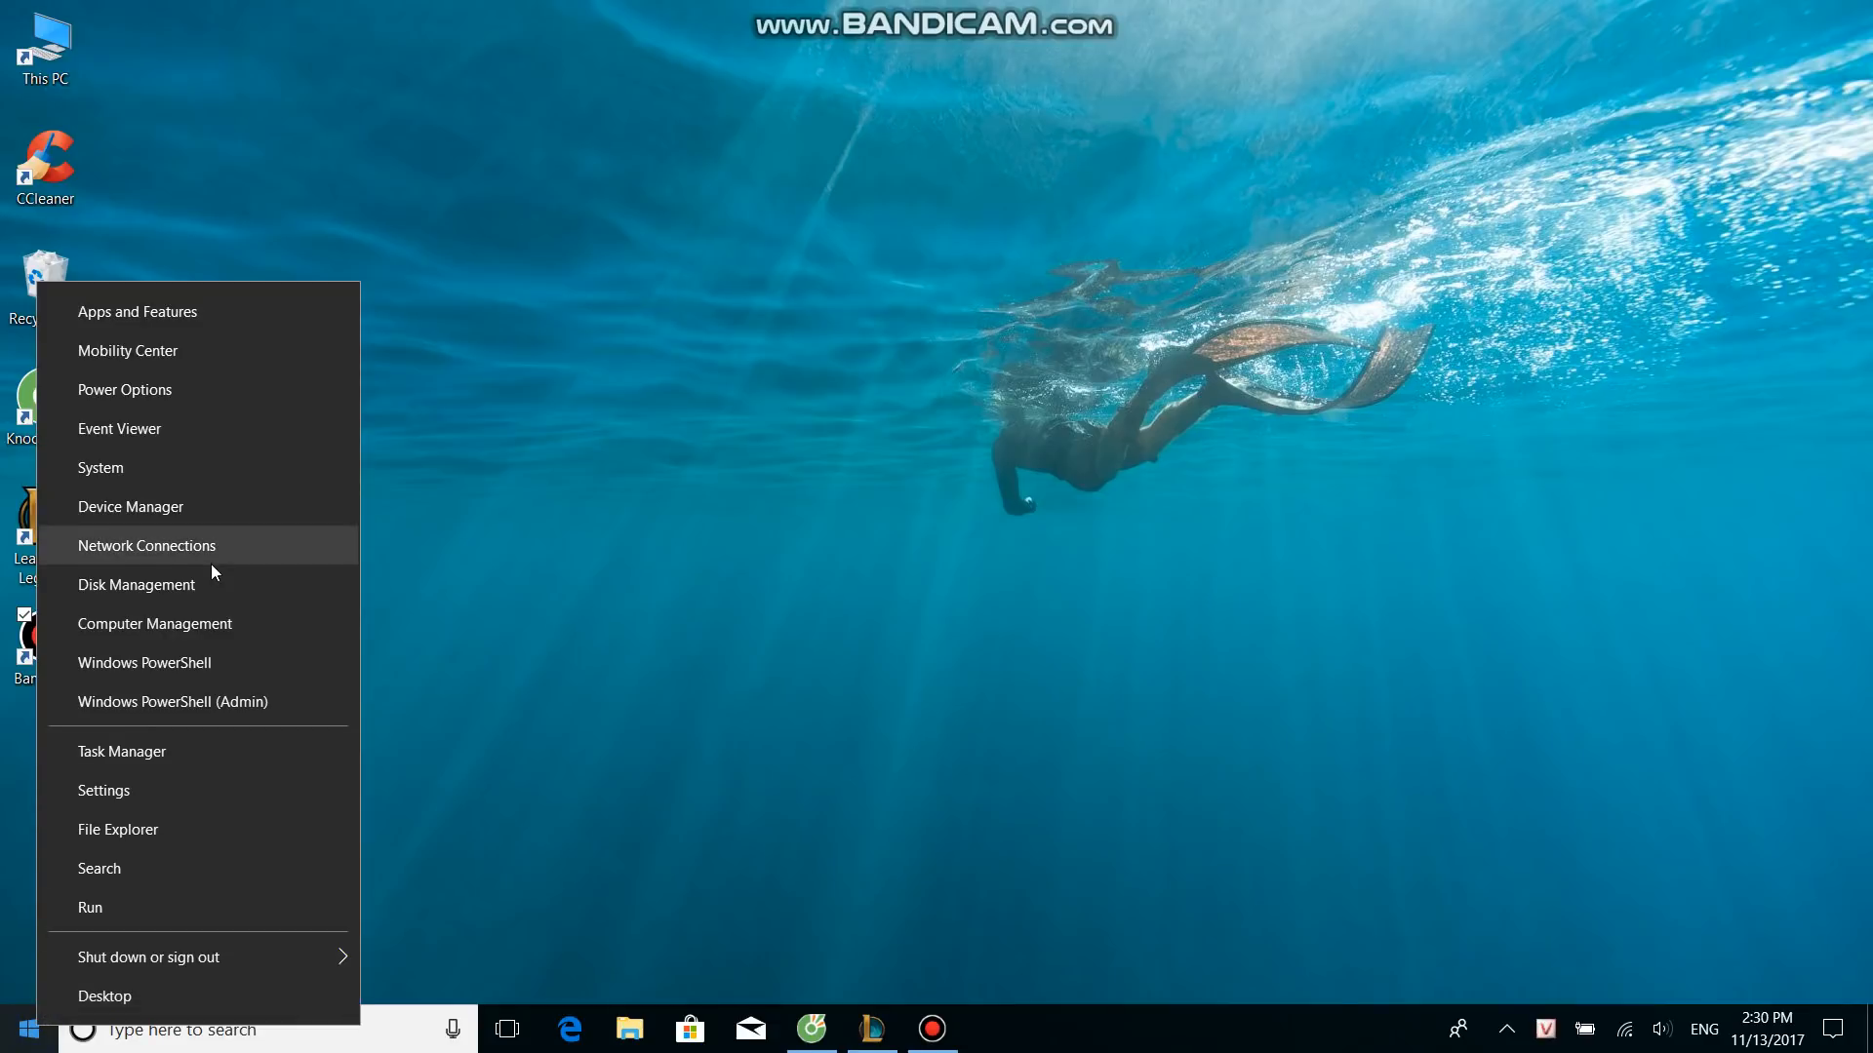
mouse_move(161, 536)
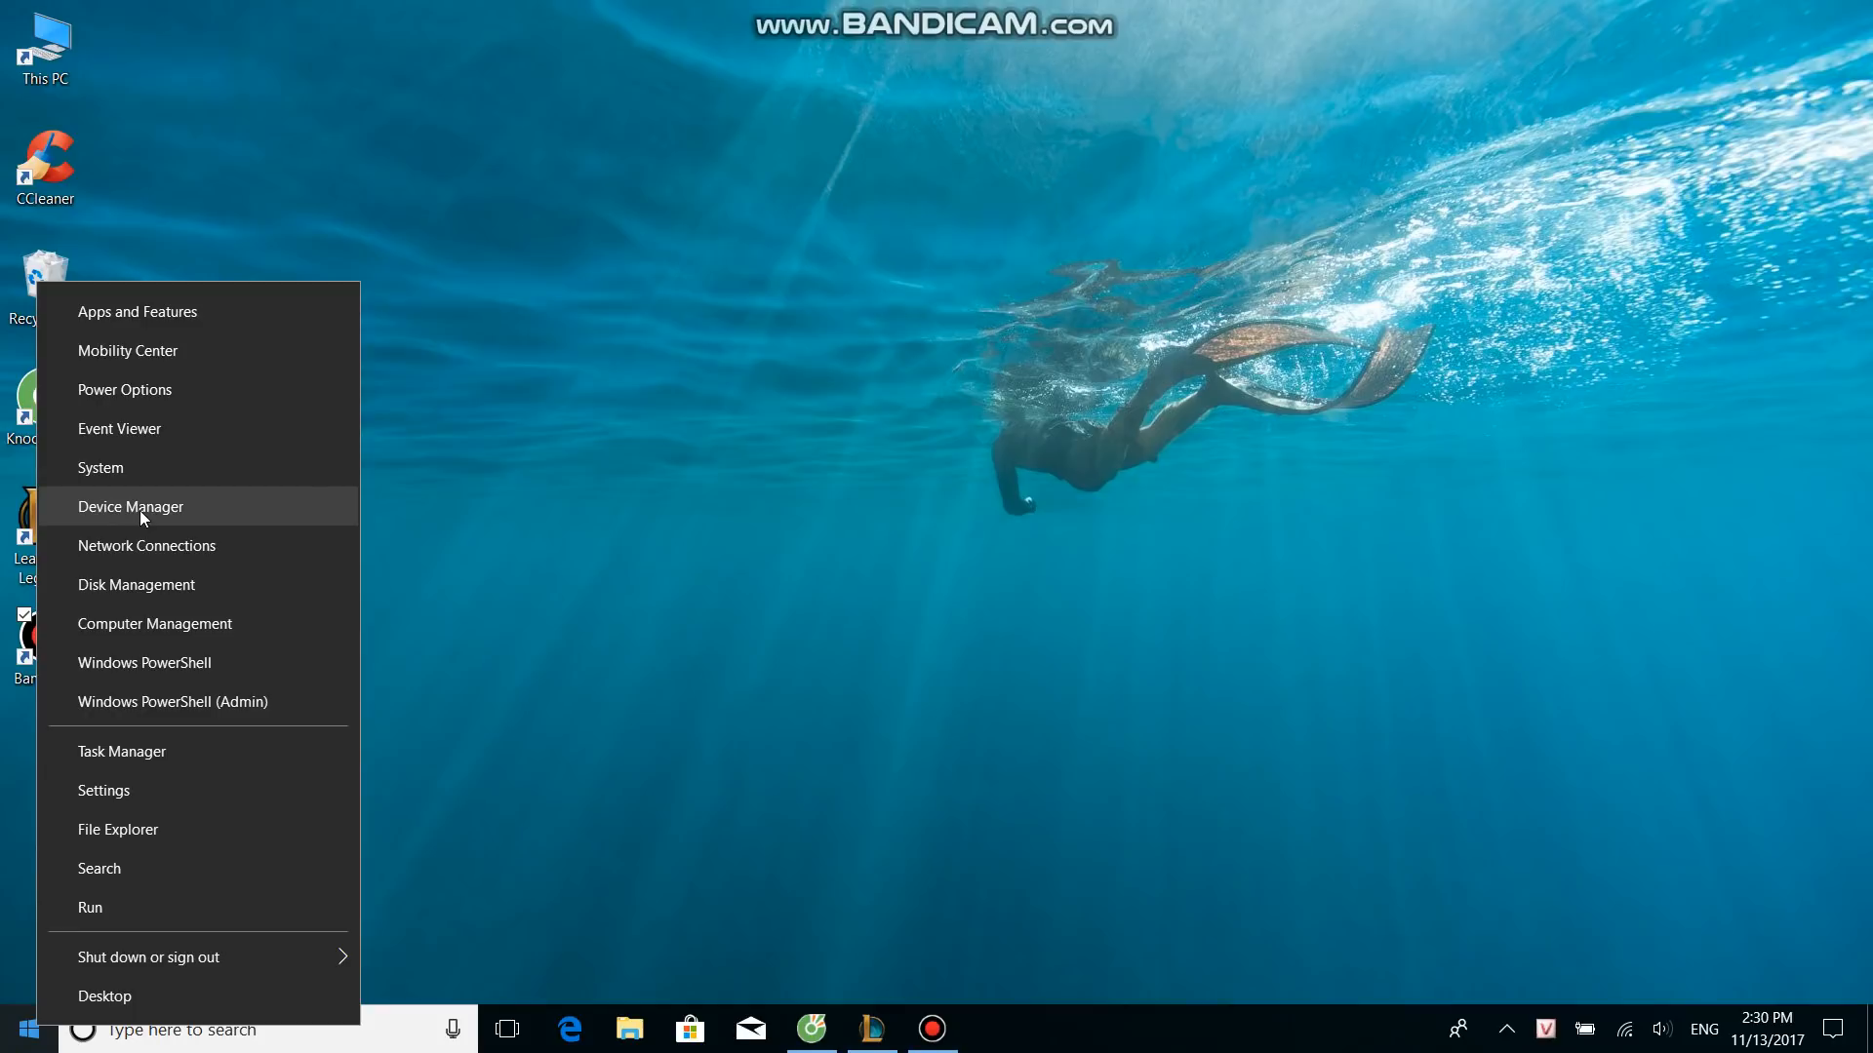
left_click(131, 506)
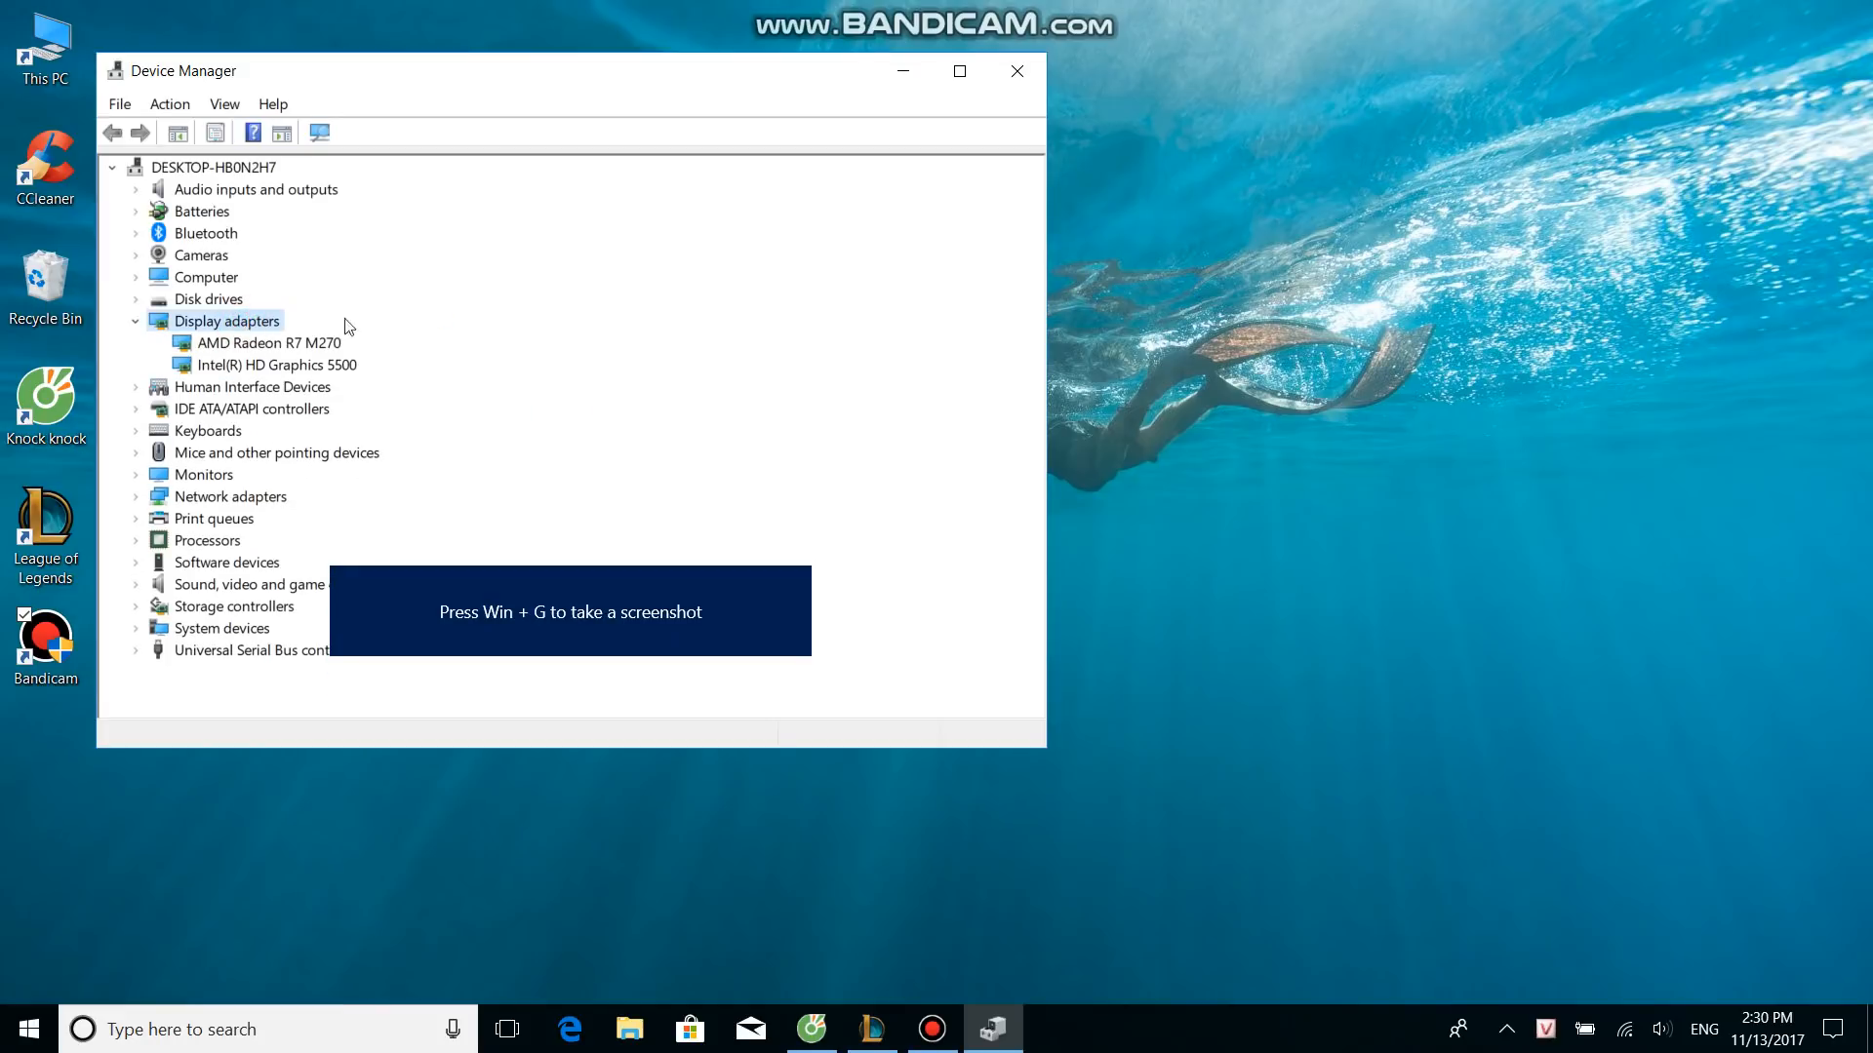
mouse_move(252, 365)
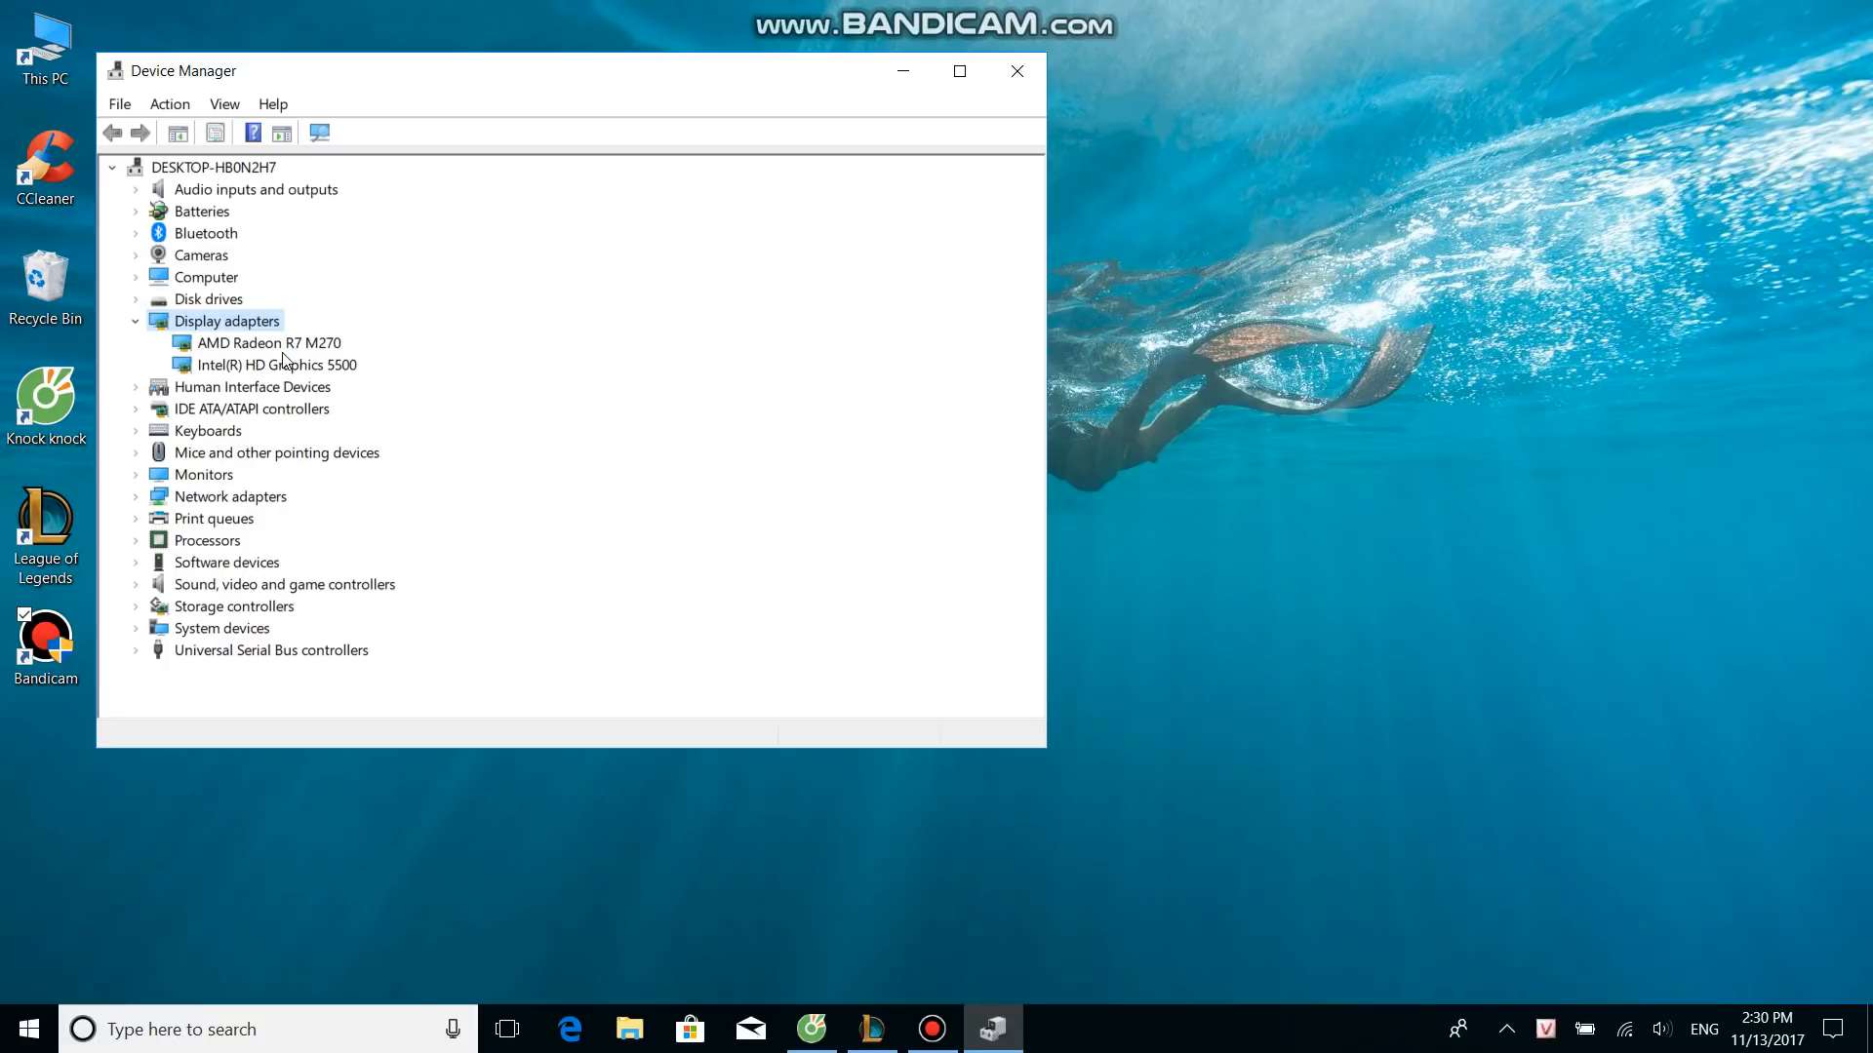
mouse_move(341, 352)
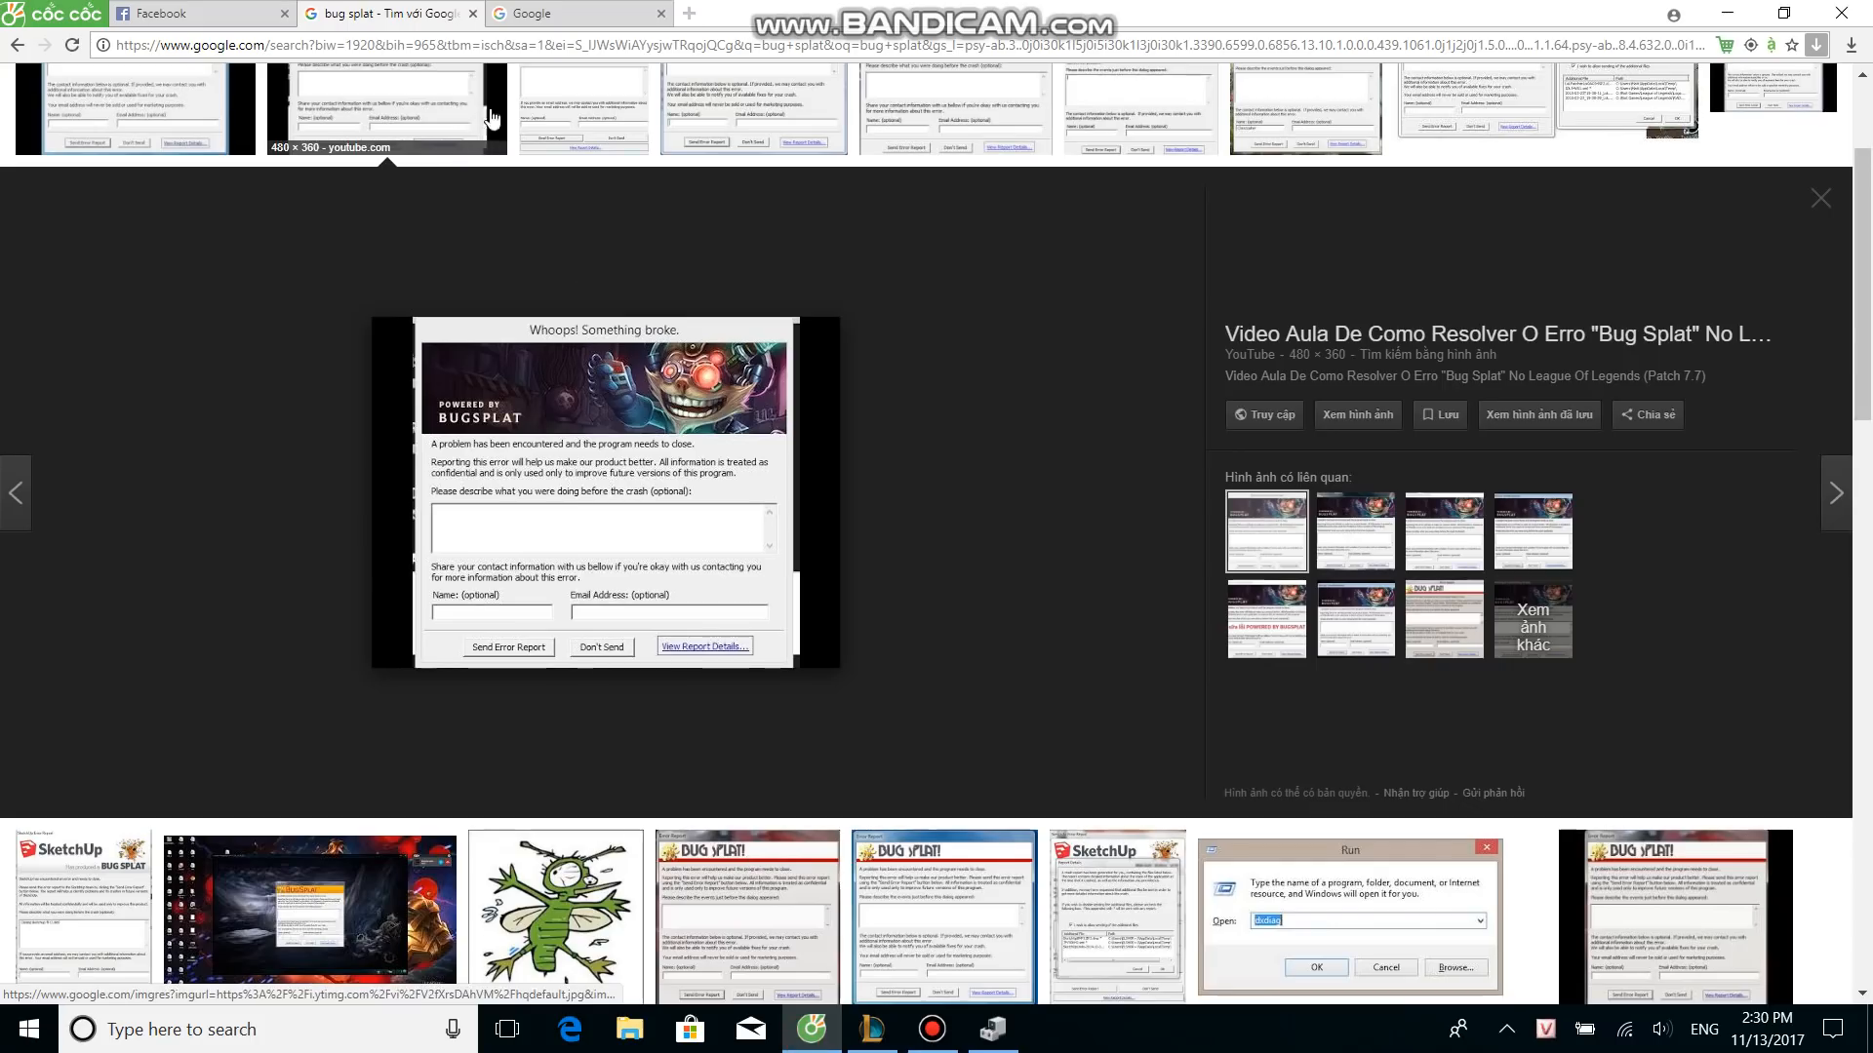
- Search Google for 'amd radeon r7 m270 driver' using the suggestion after typing 'amd', and scroll the results
left_click(577, 14)
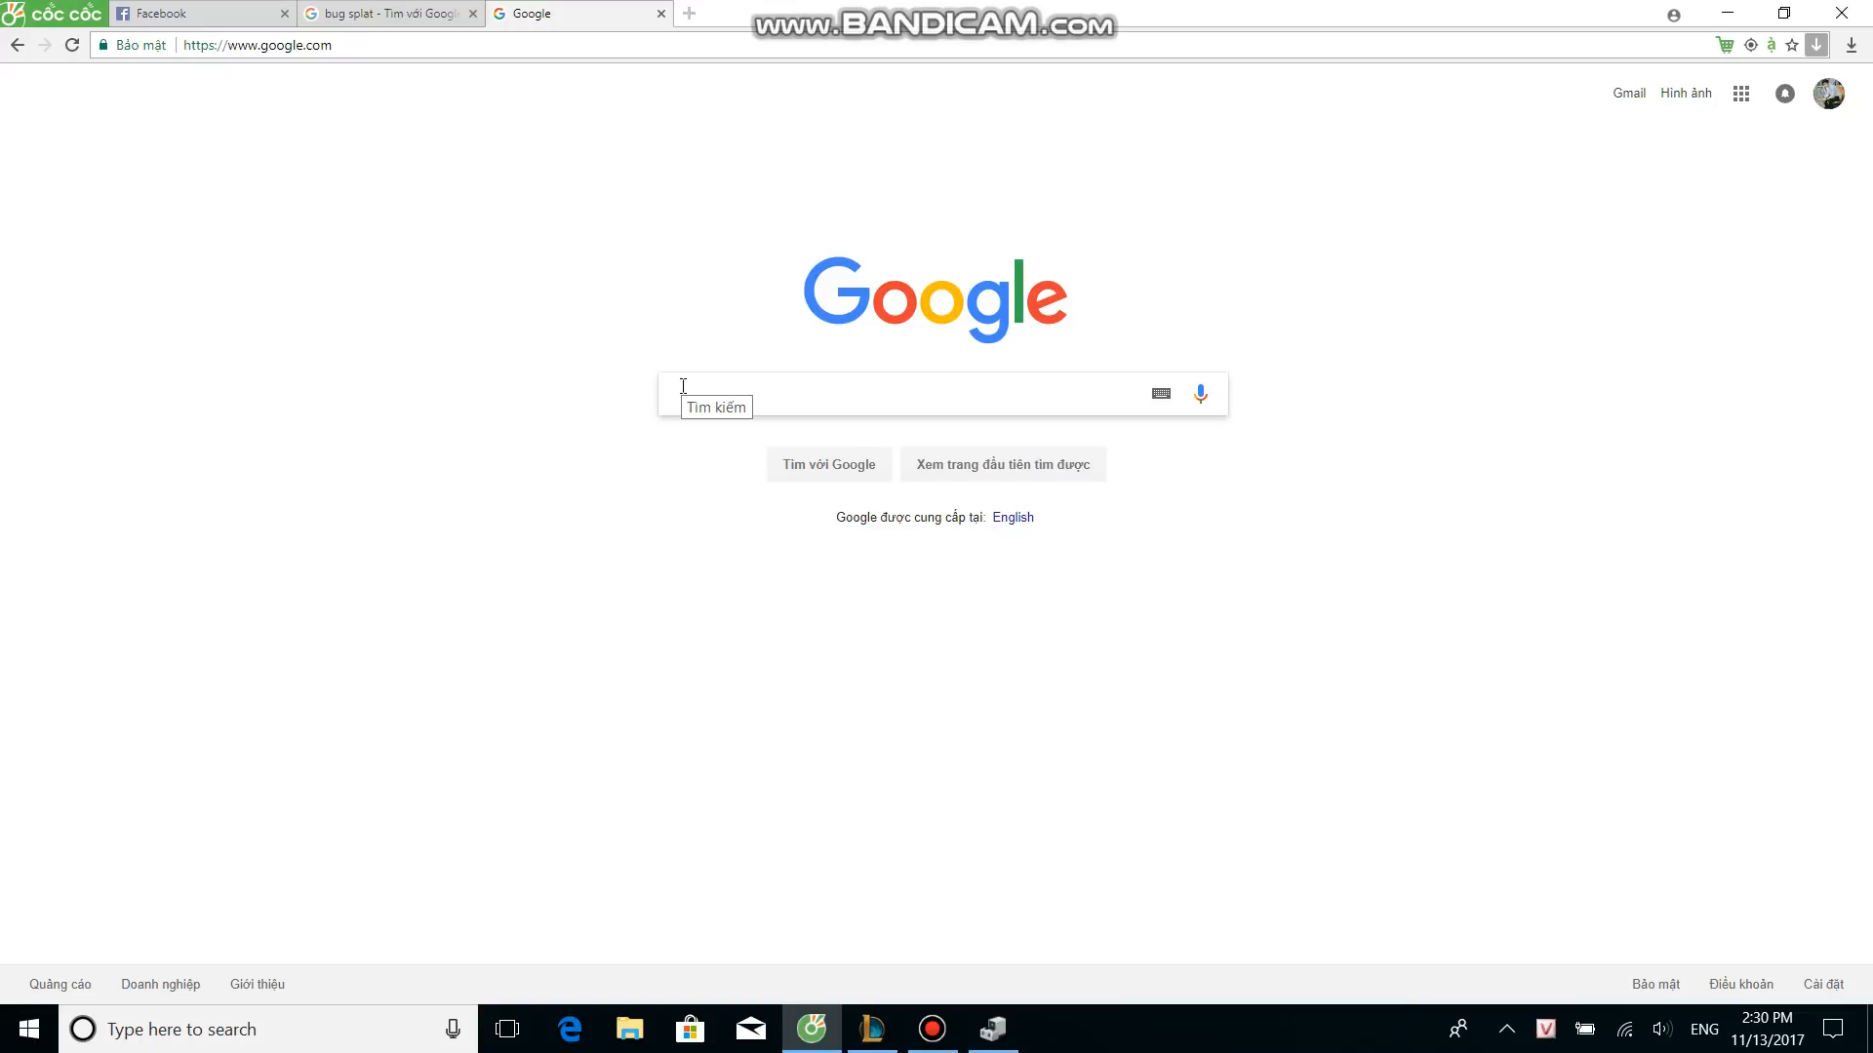
type("amd")
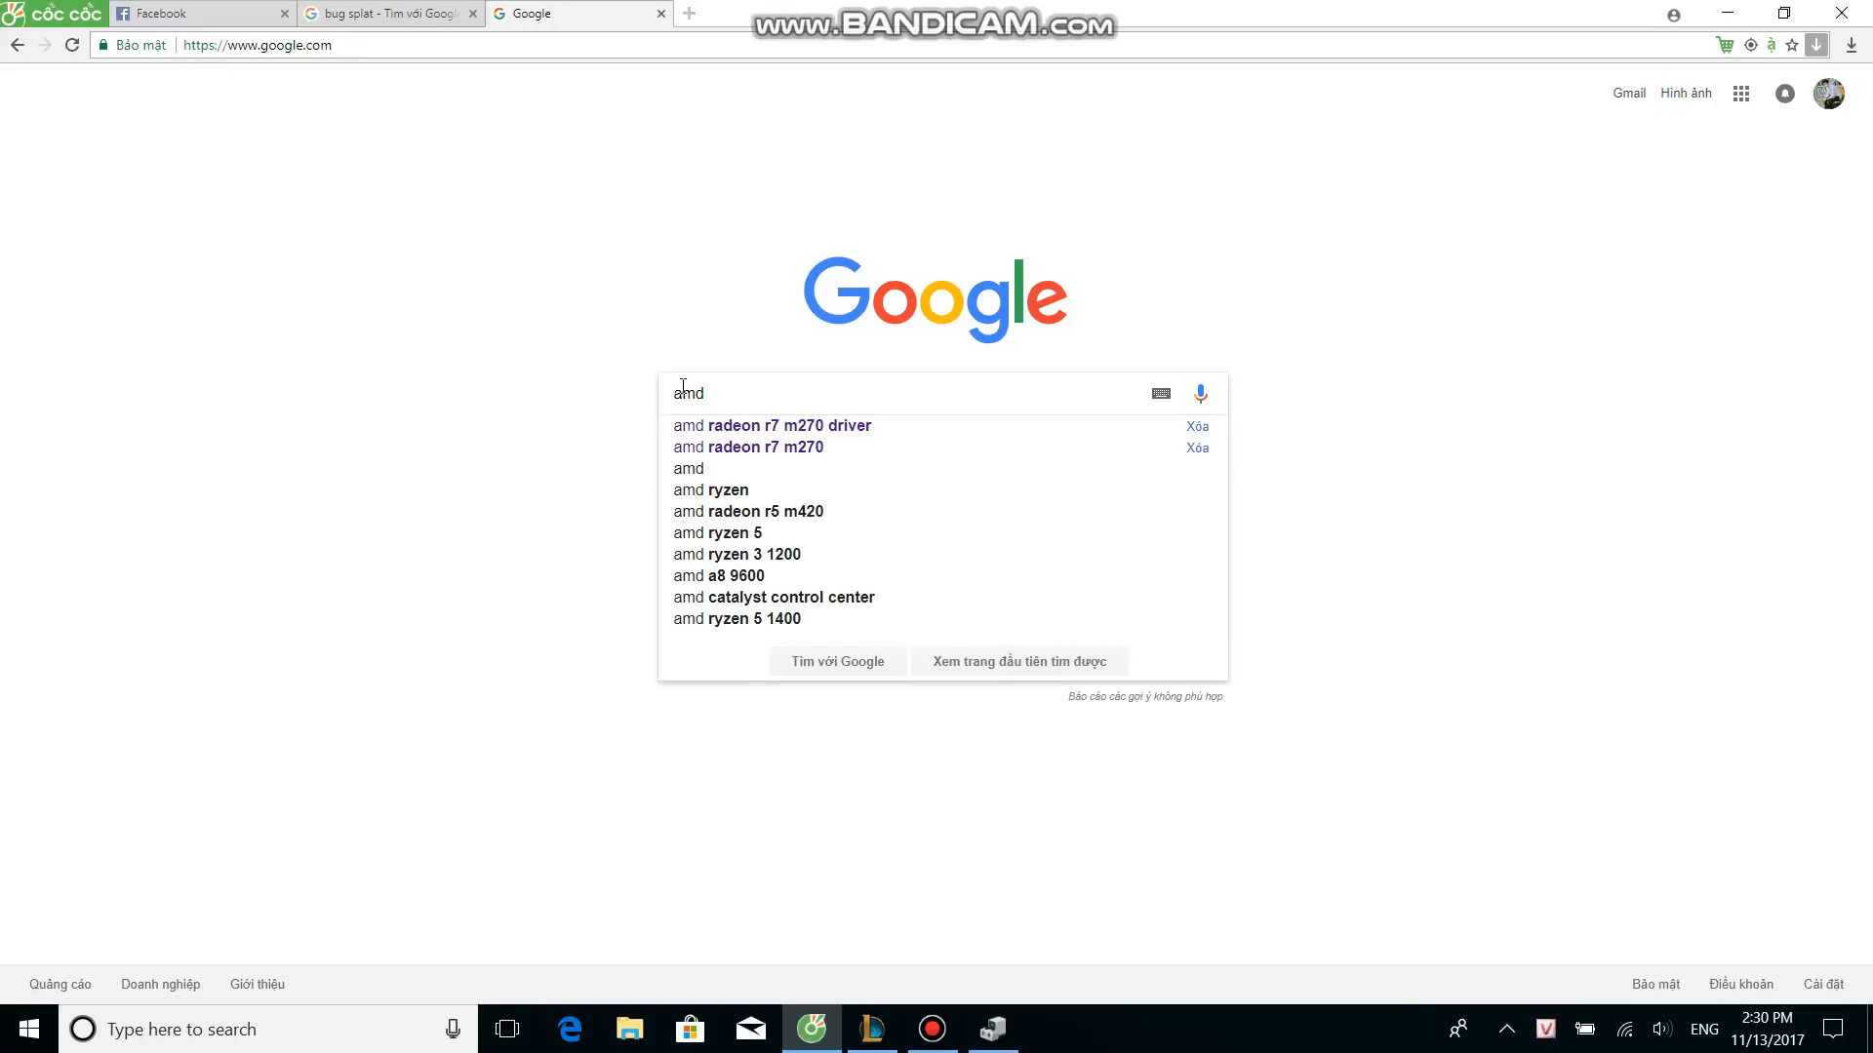
left_click(717, 425)
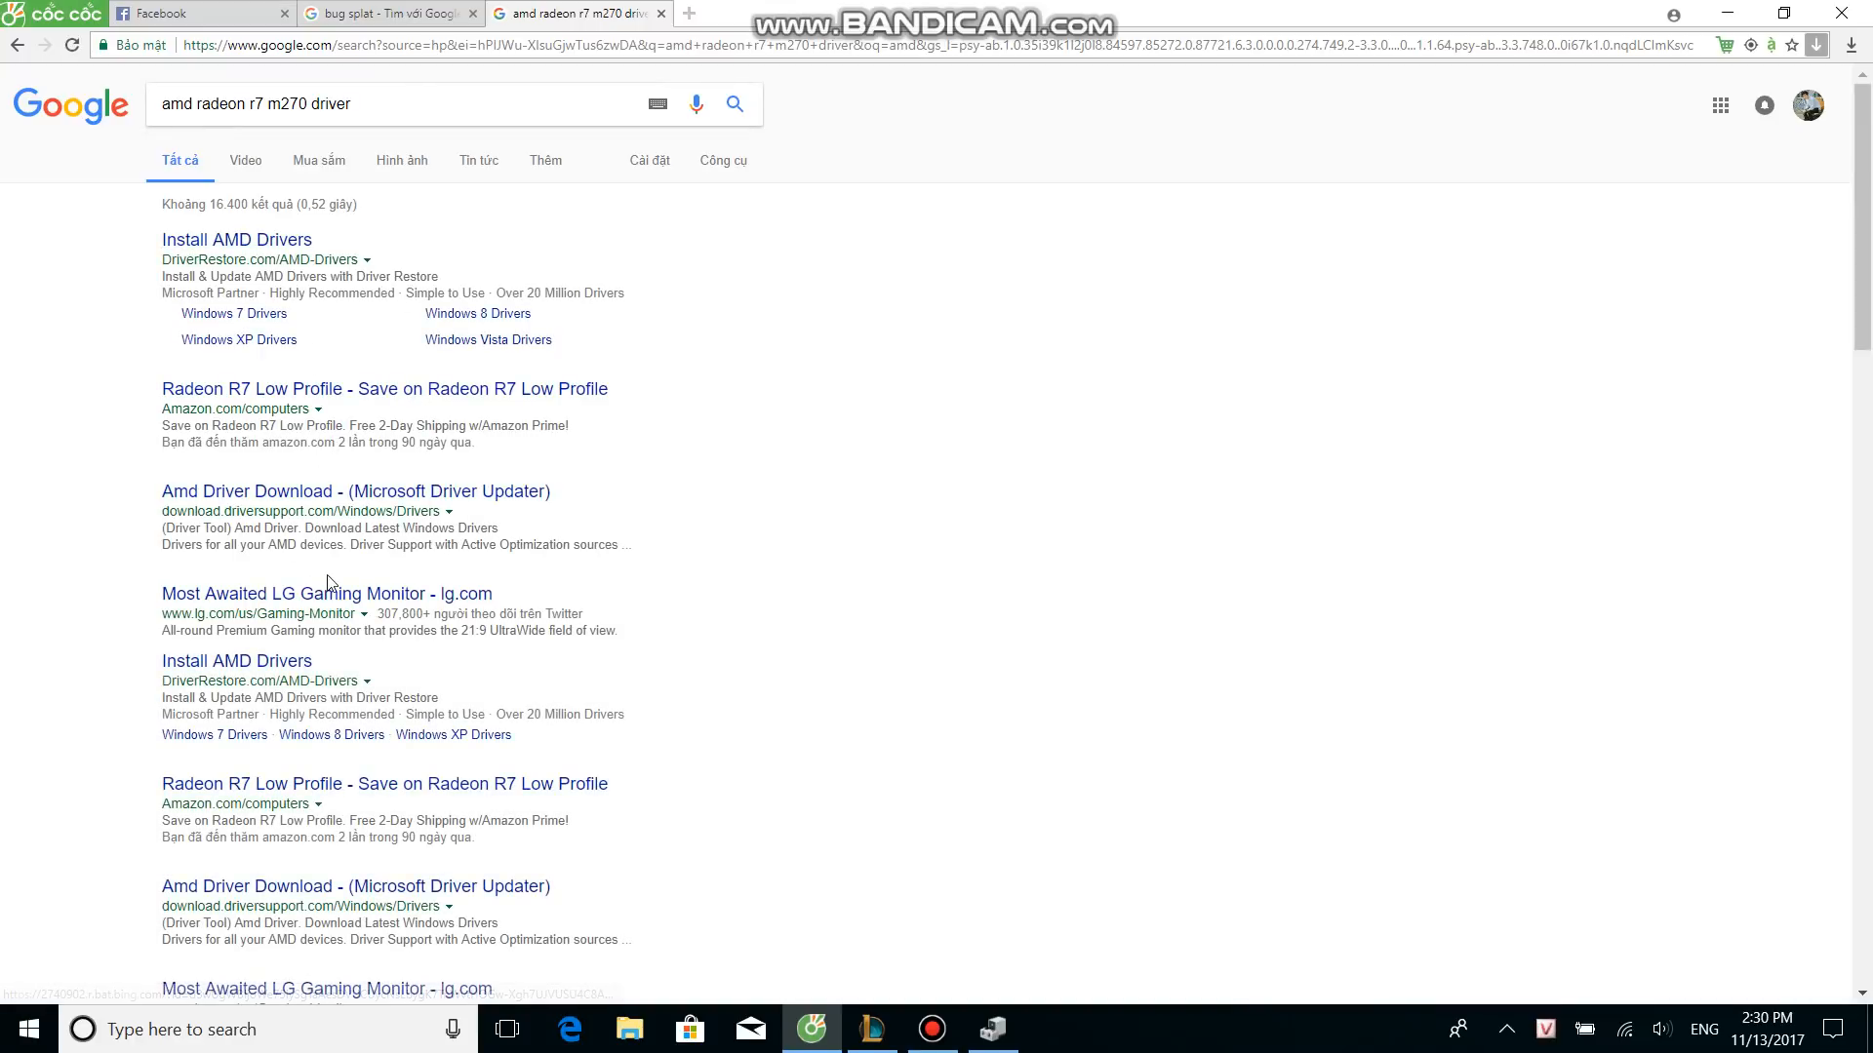
scroll("down", 3)
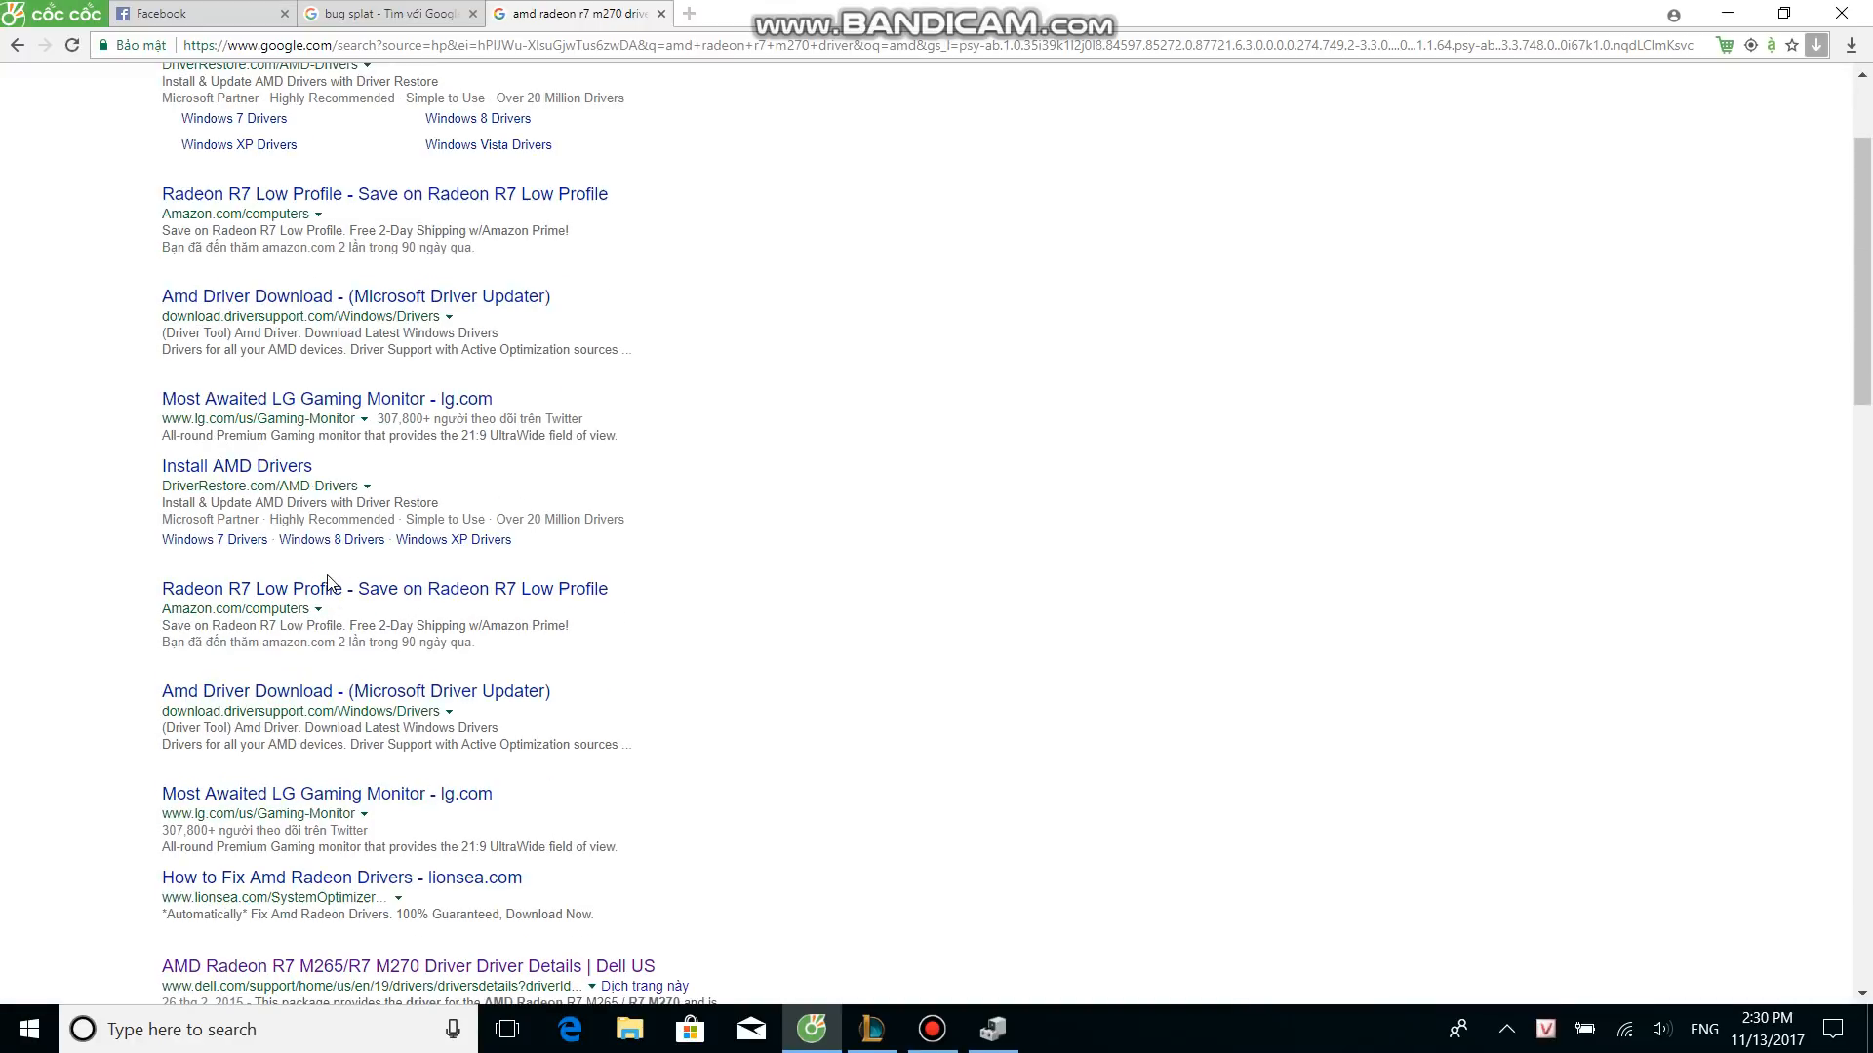
scroll("up", 3)
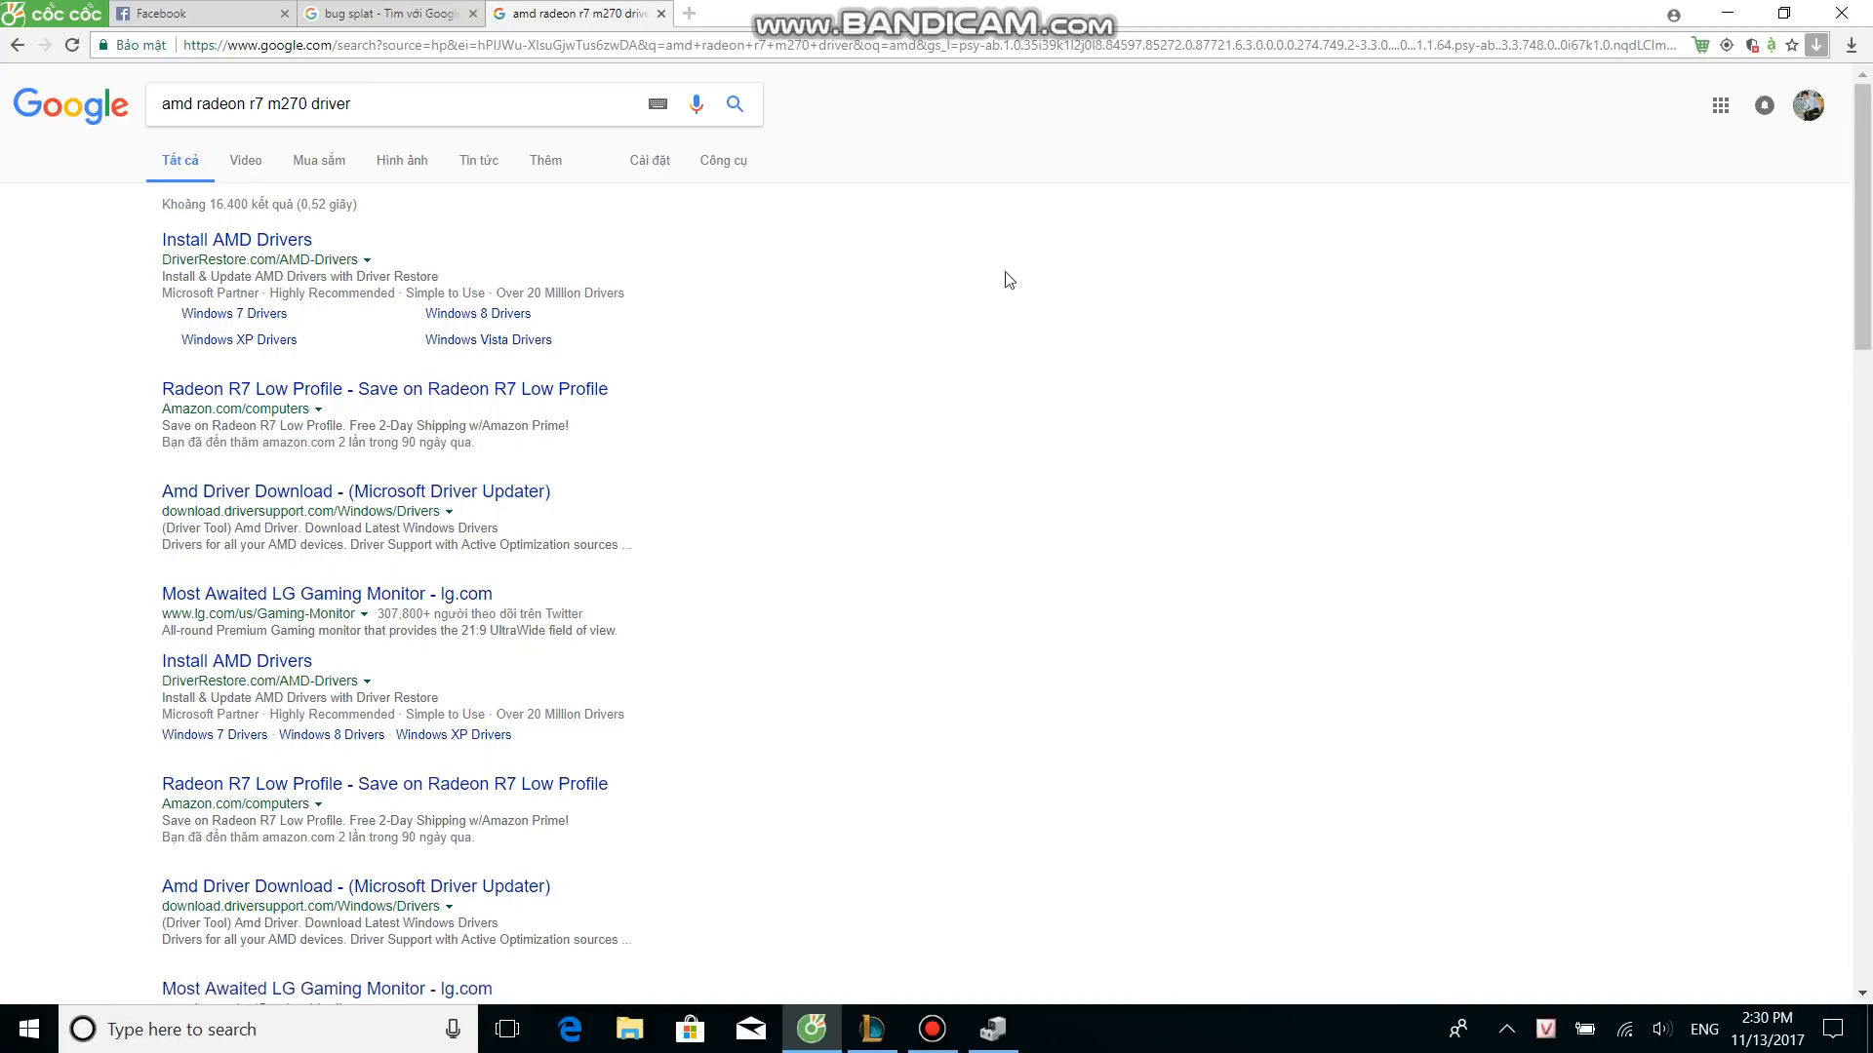
mouse_move(706, 160)
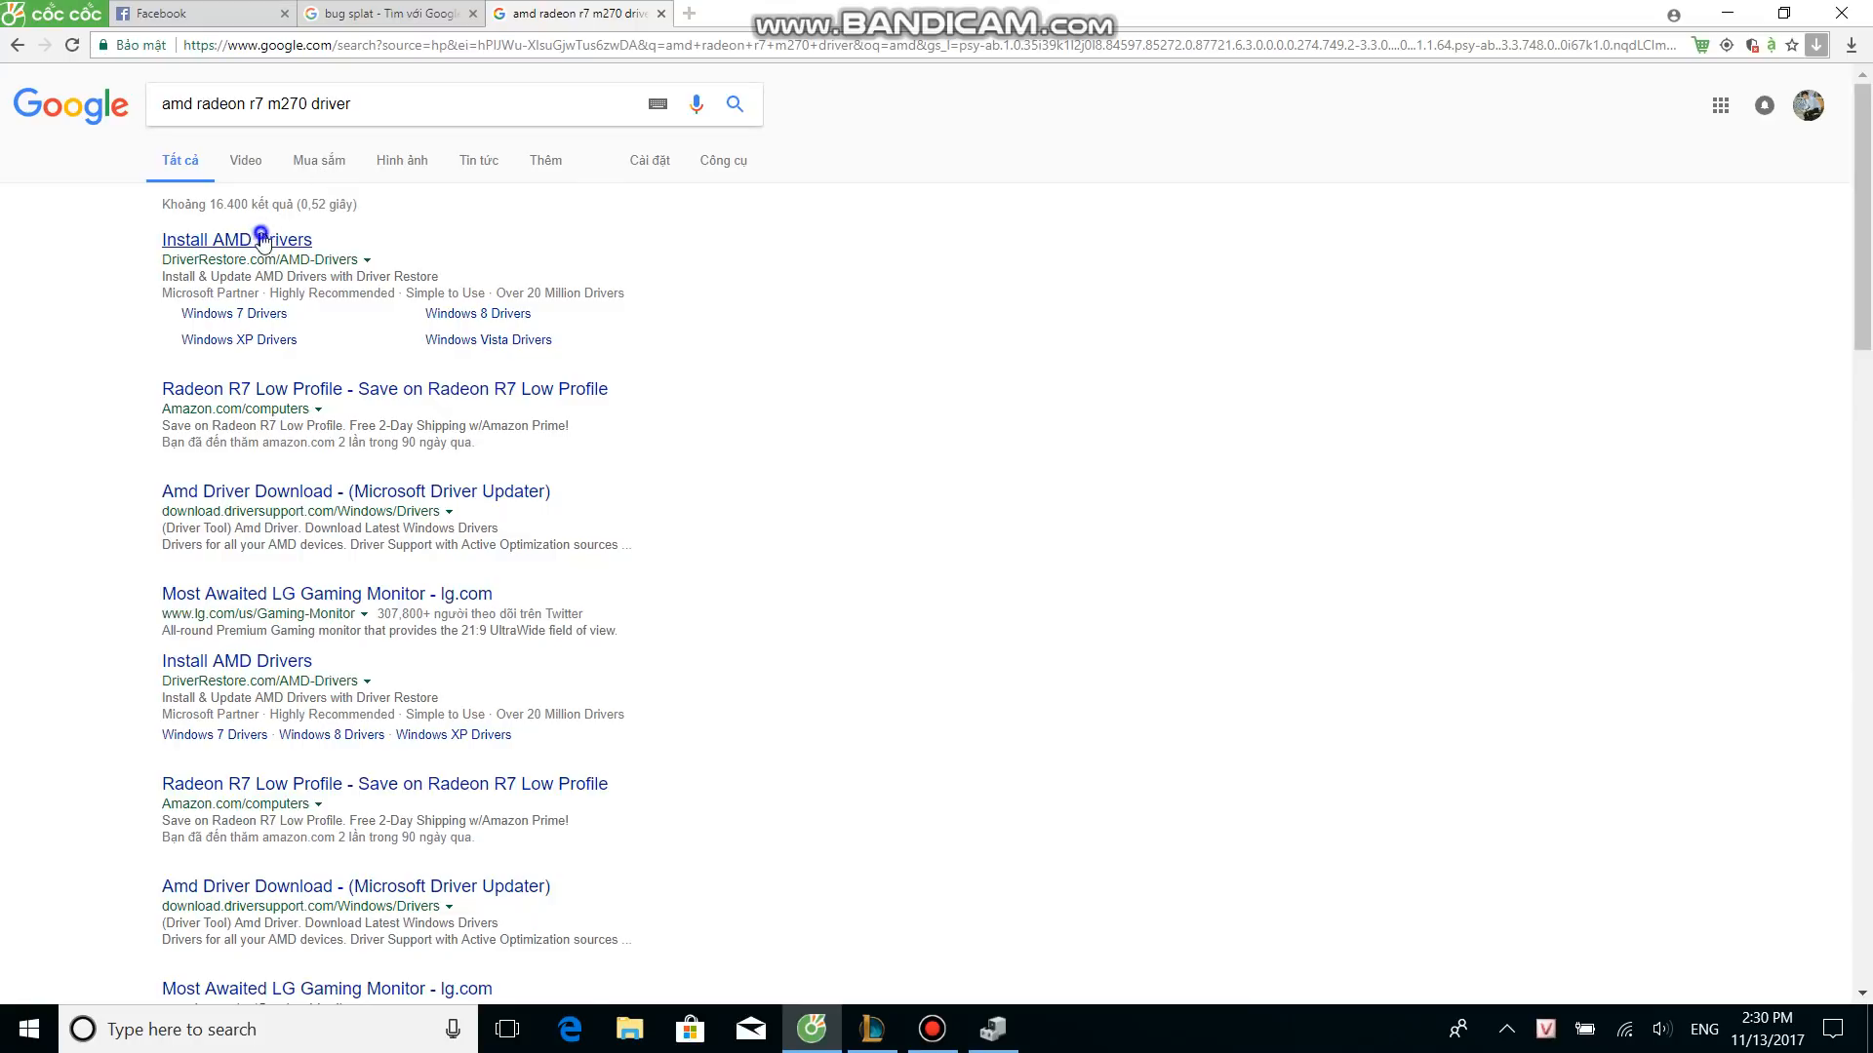
- Open the DriverRestore 'Install AMD Drivers' result, then minimize the browser to the desktop
left_click(236, 240)
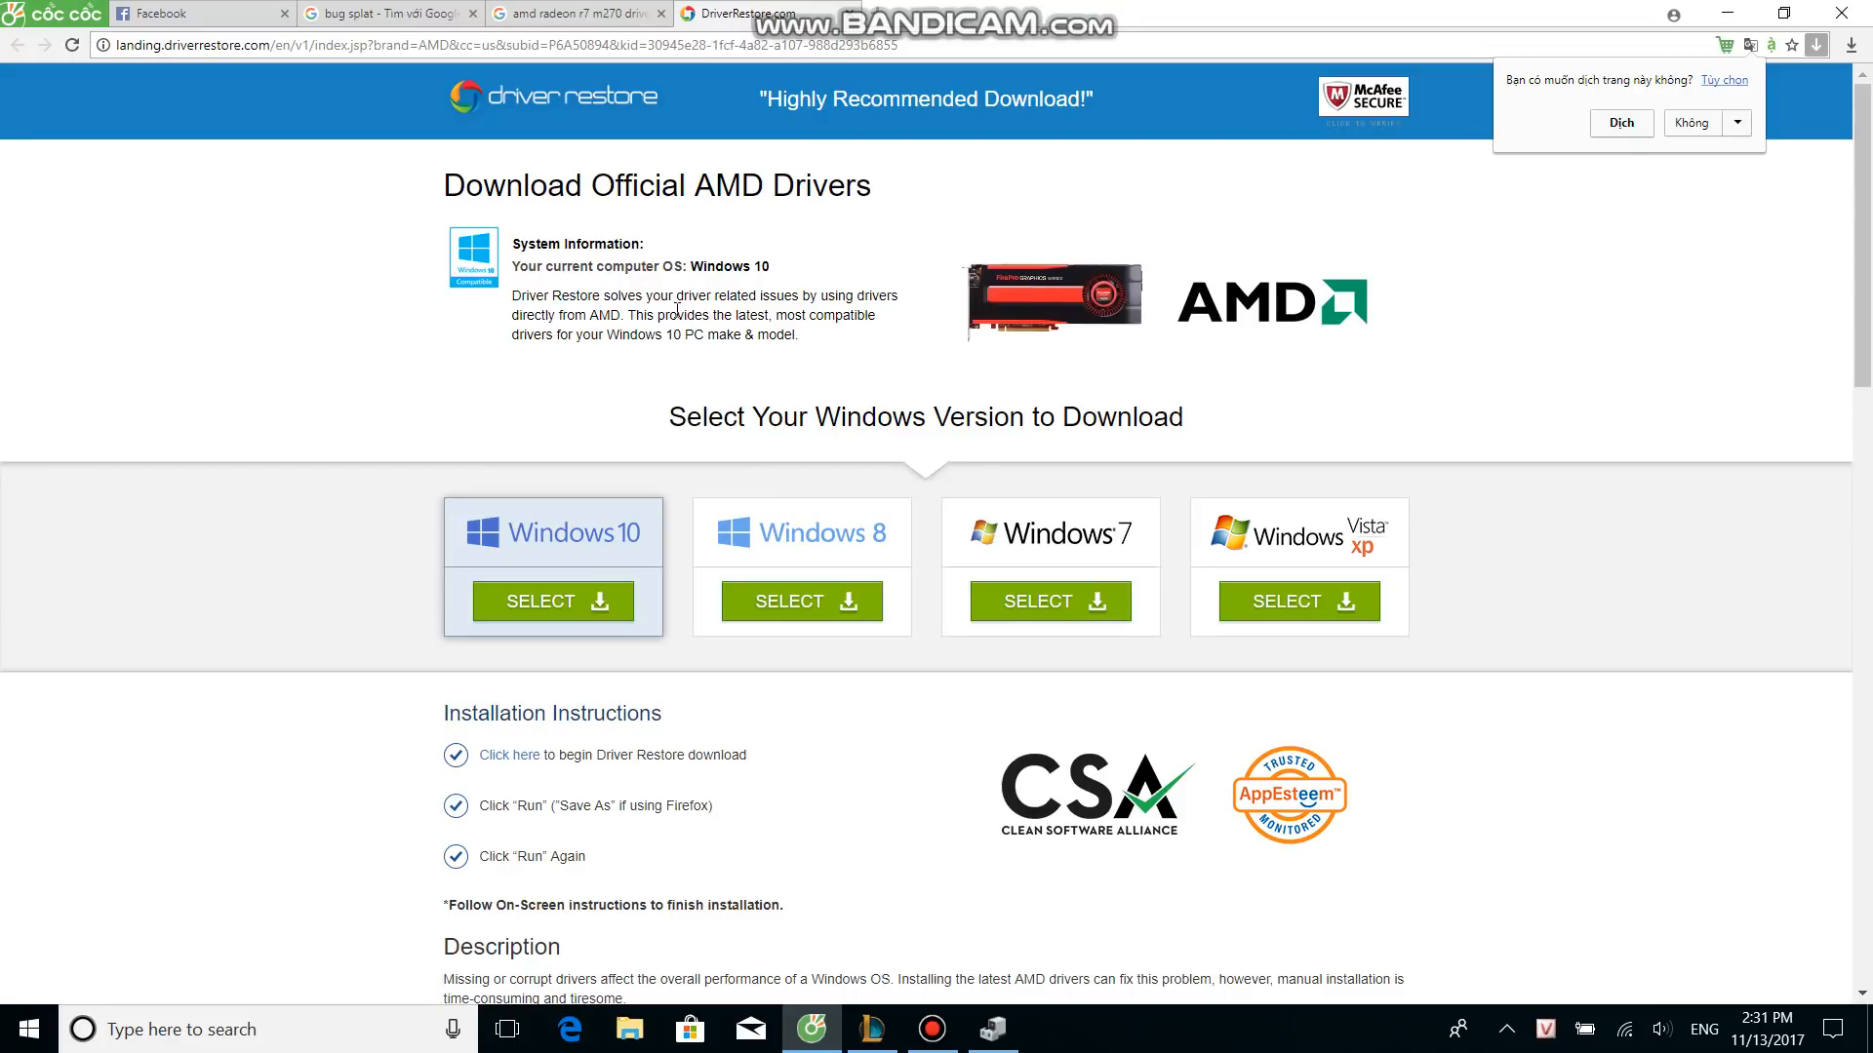
mouse_move(604, 482)
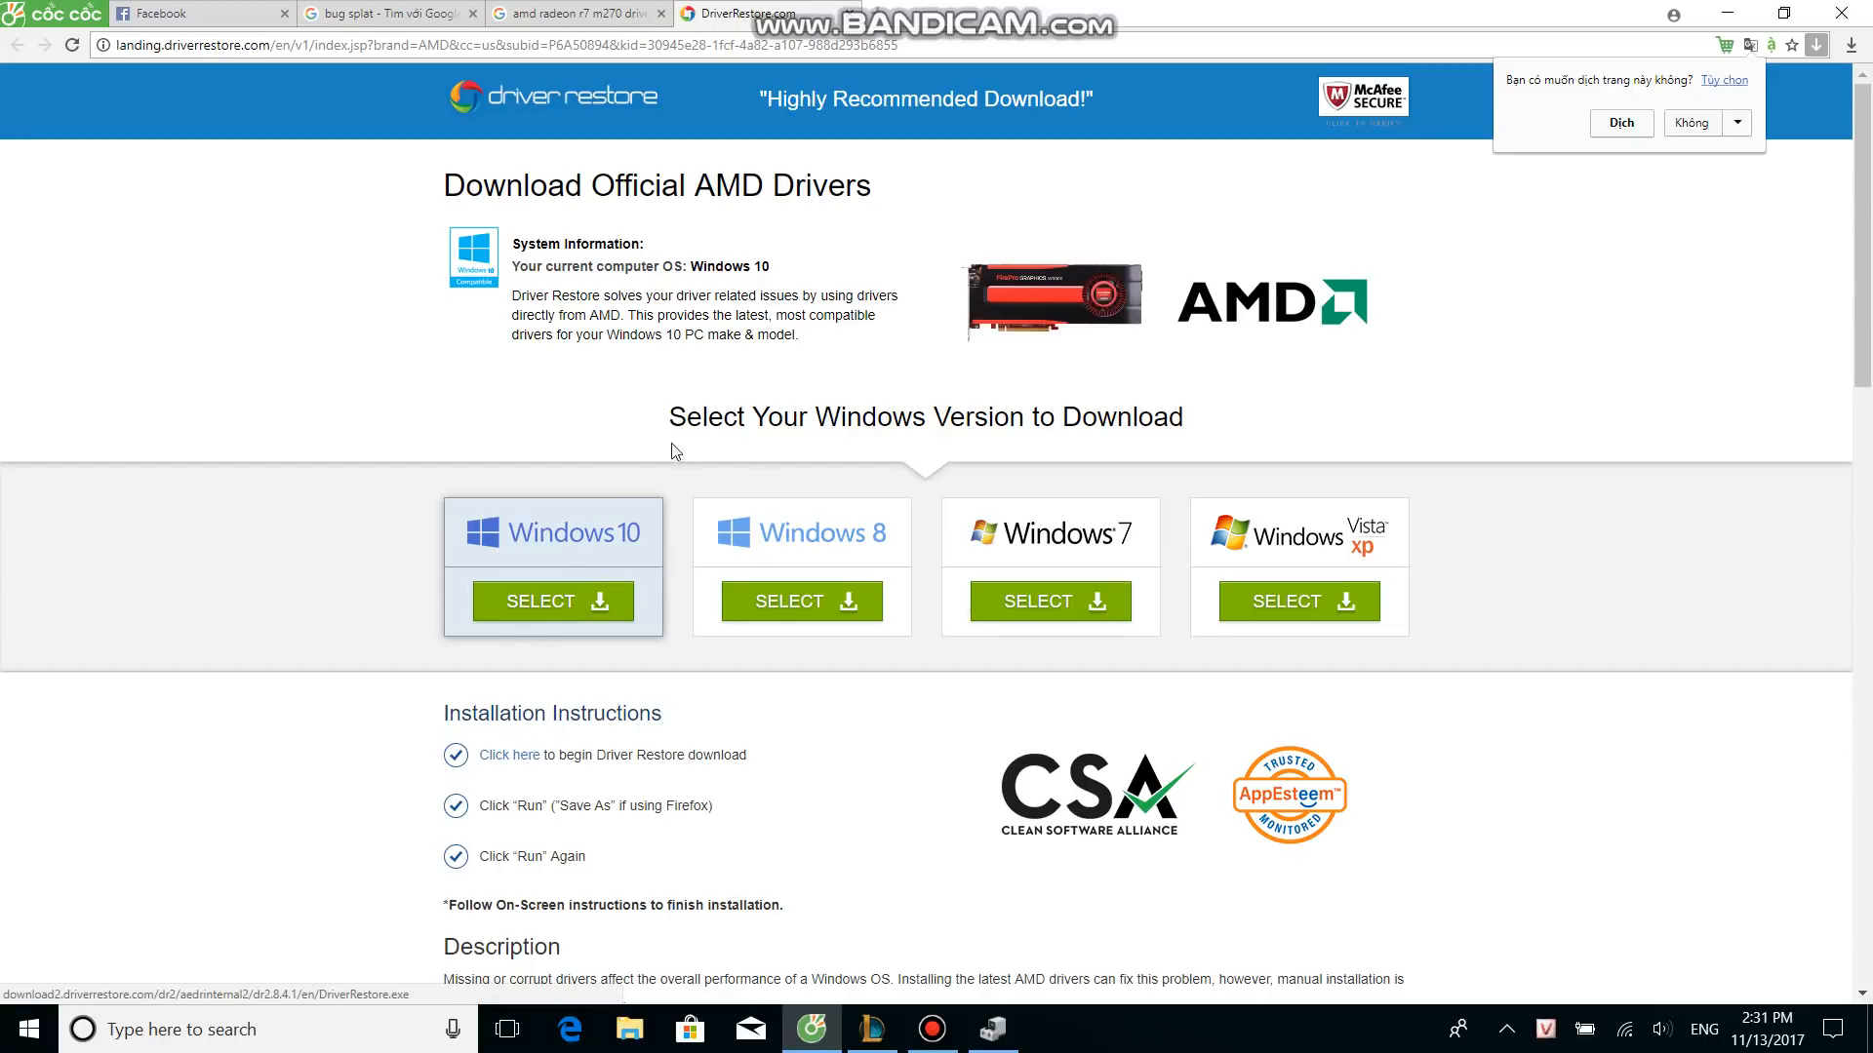
mouse_move(1305, 385)
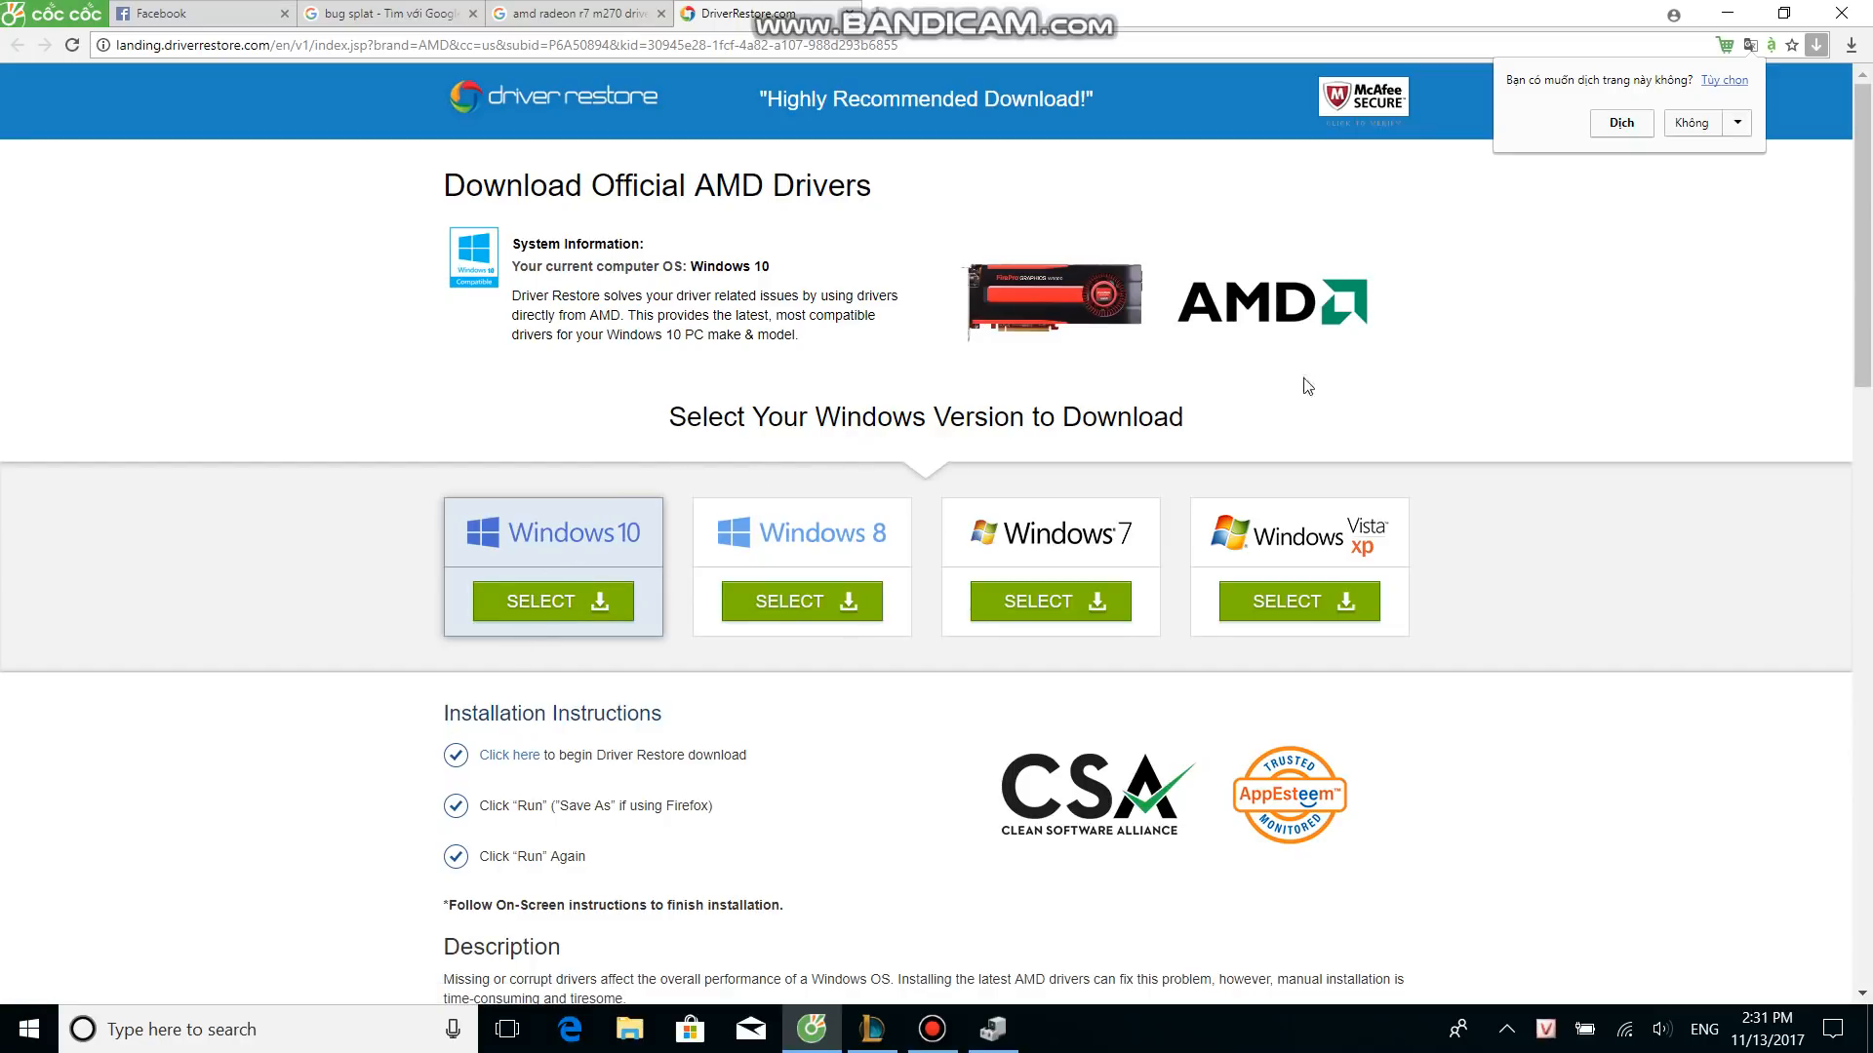
mouse_move(1449, 392)
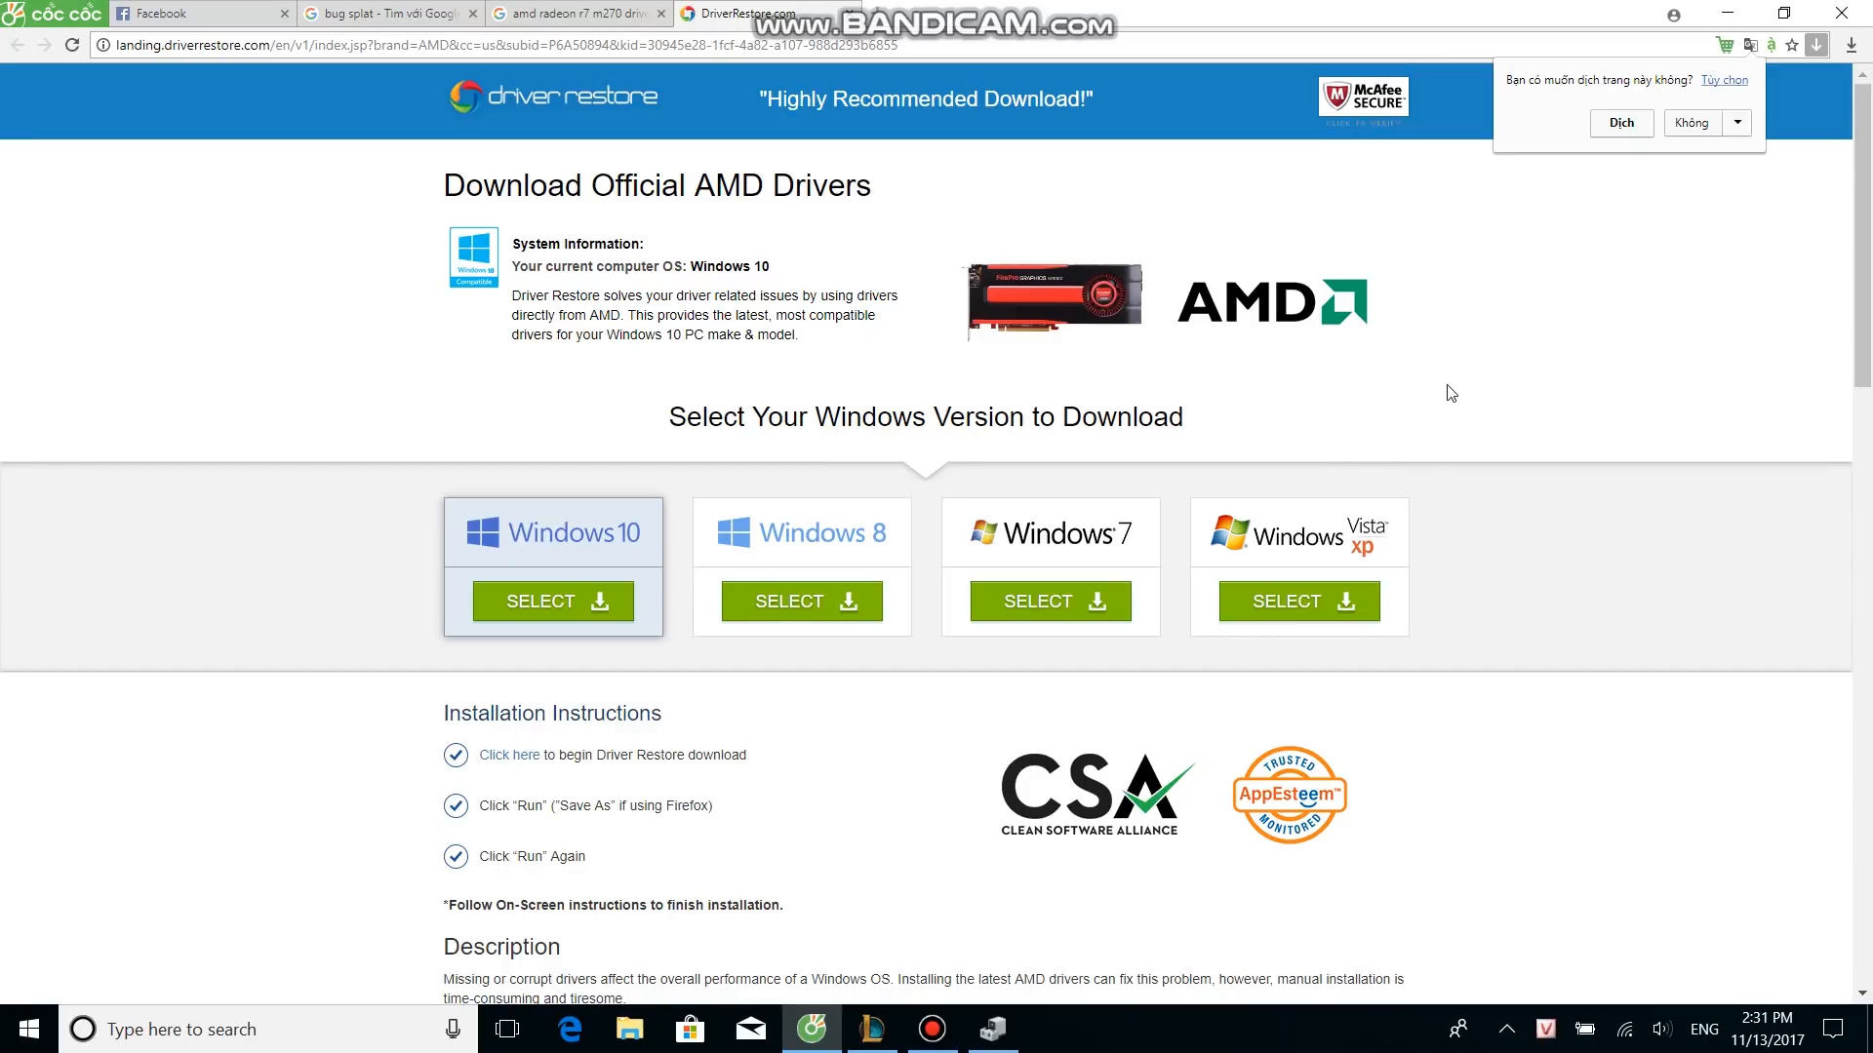
mouse_move(1216, 341)
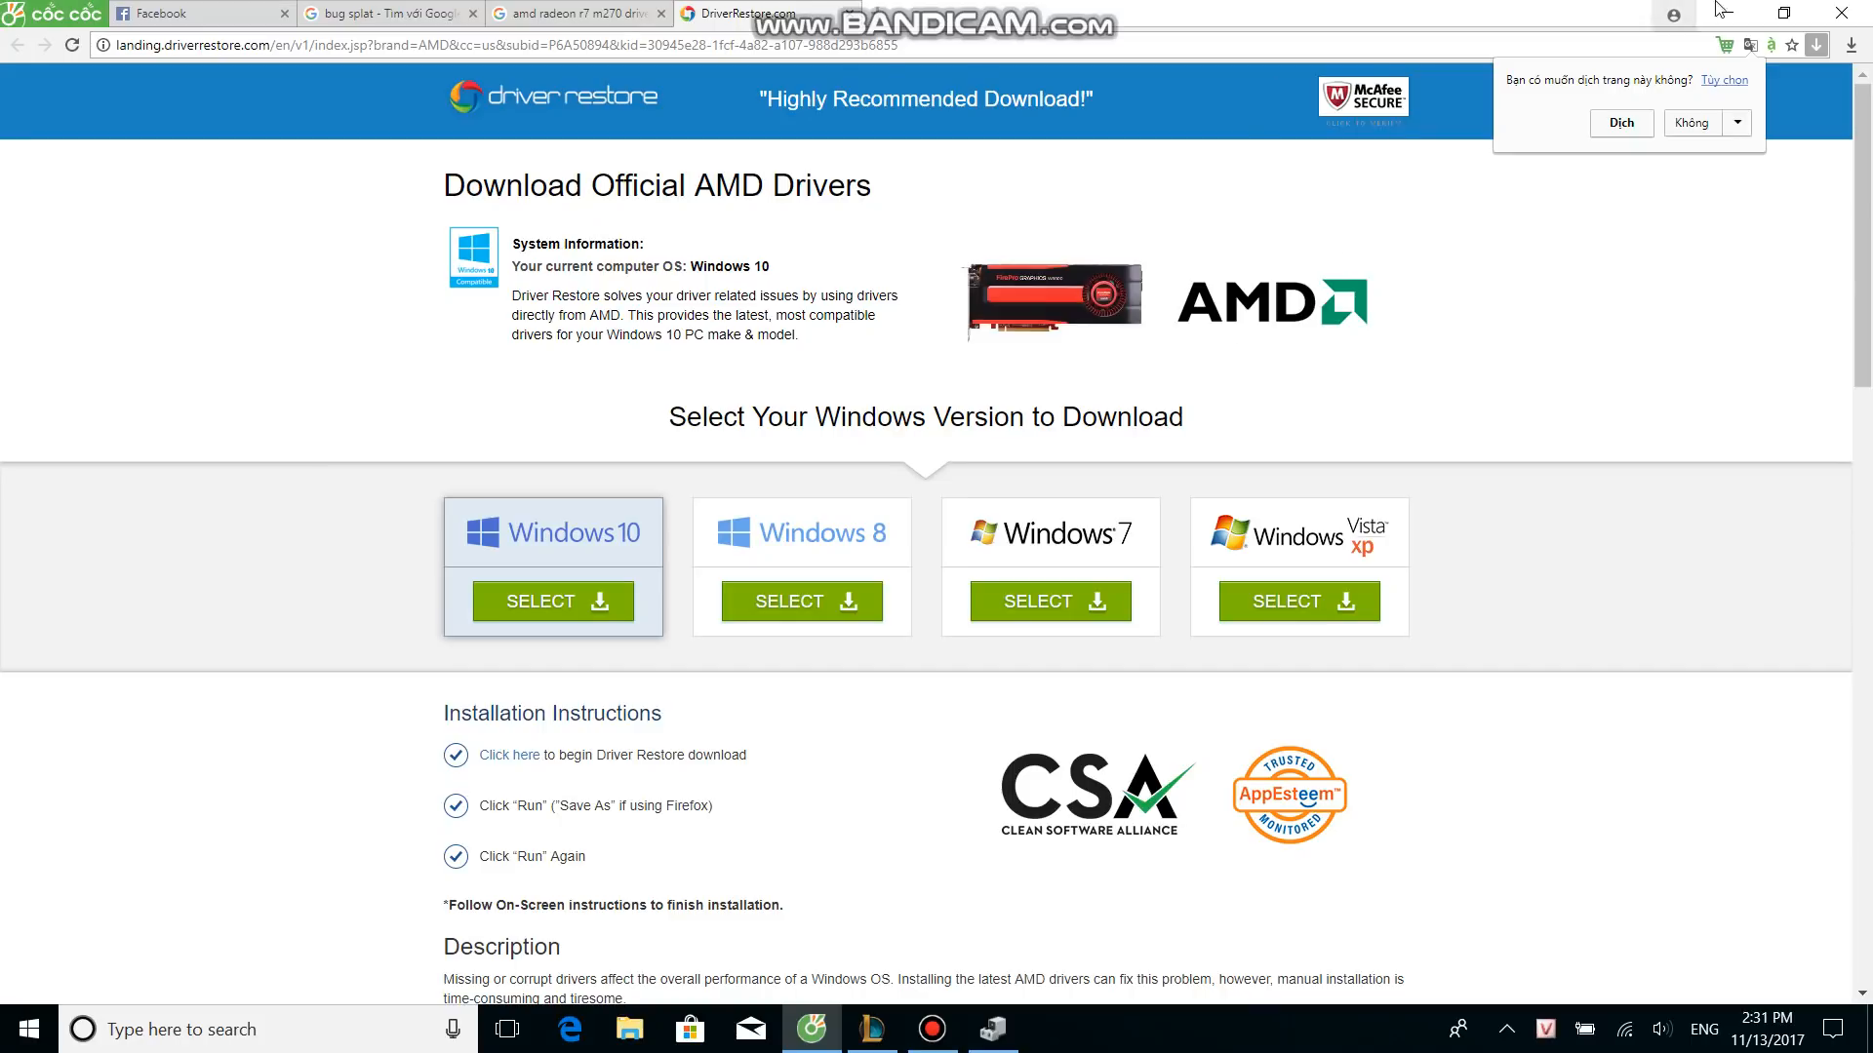
left_click(1839, 12)
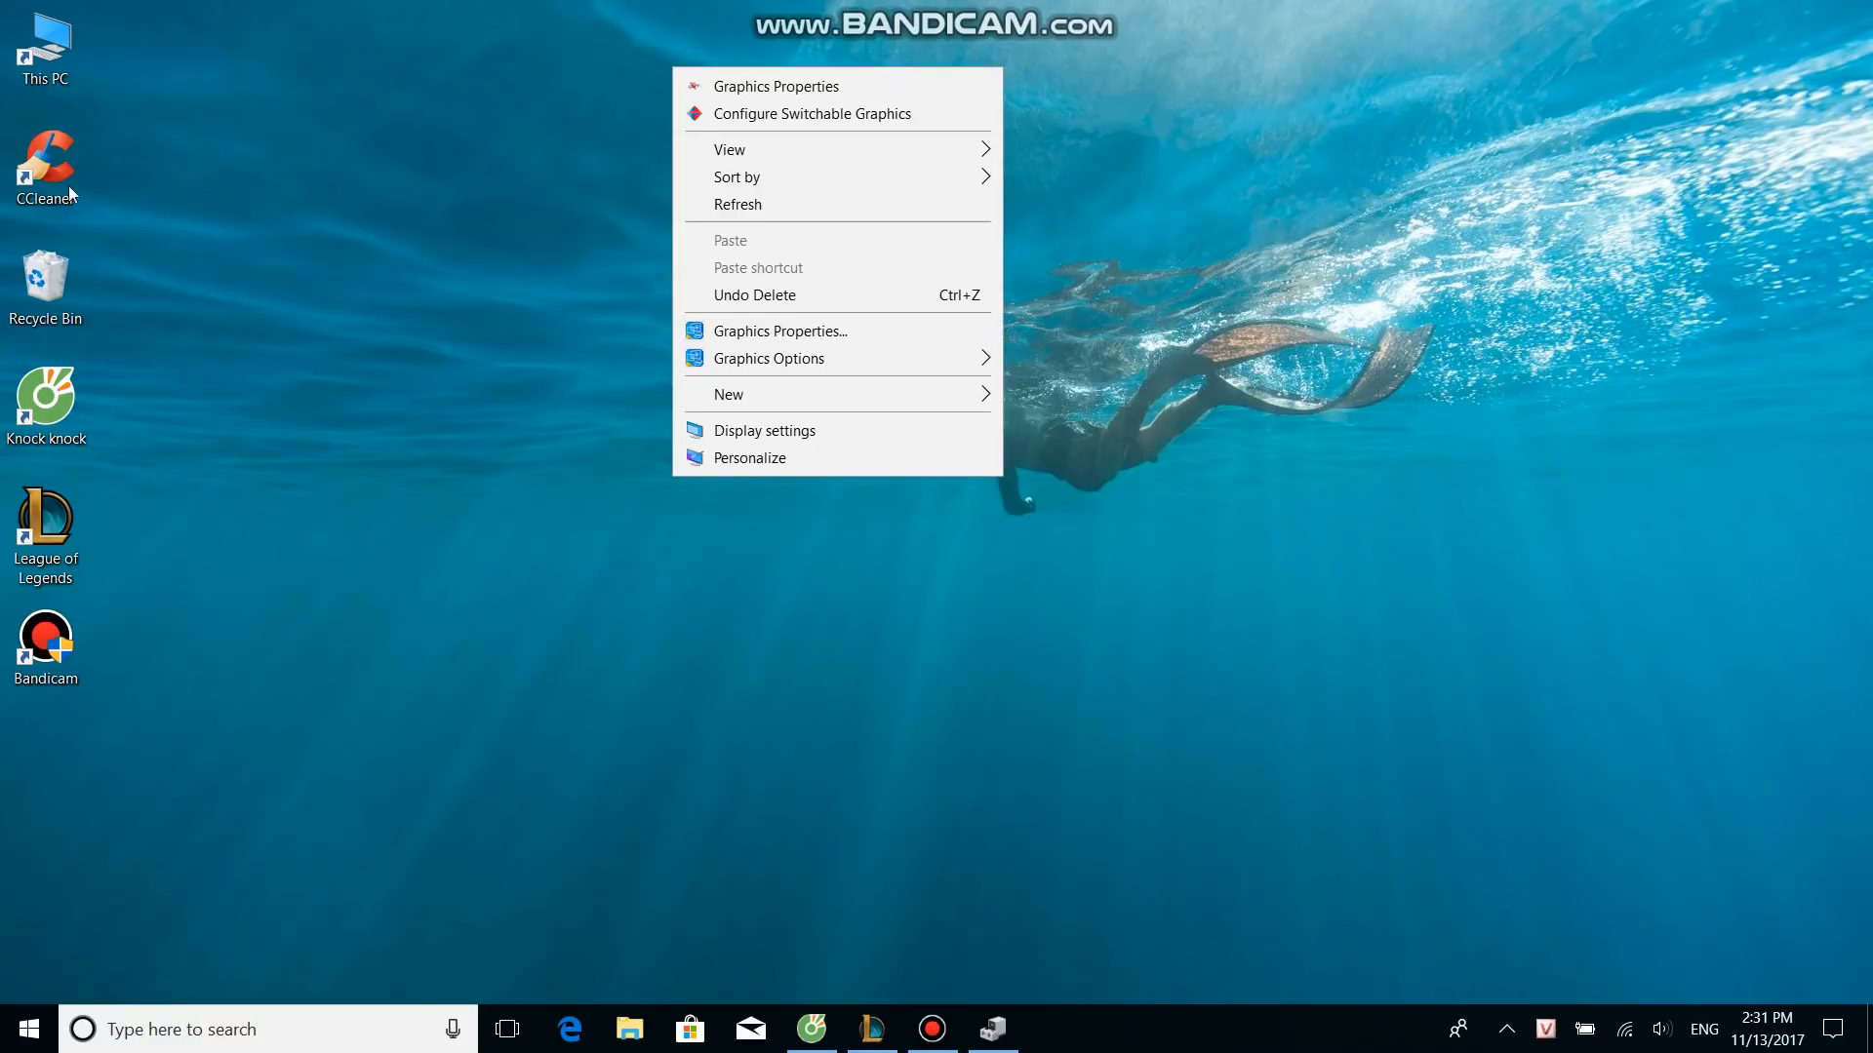
mouse_move(761, 87)
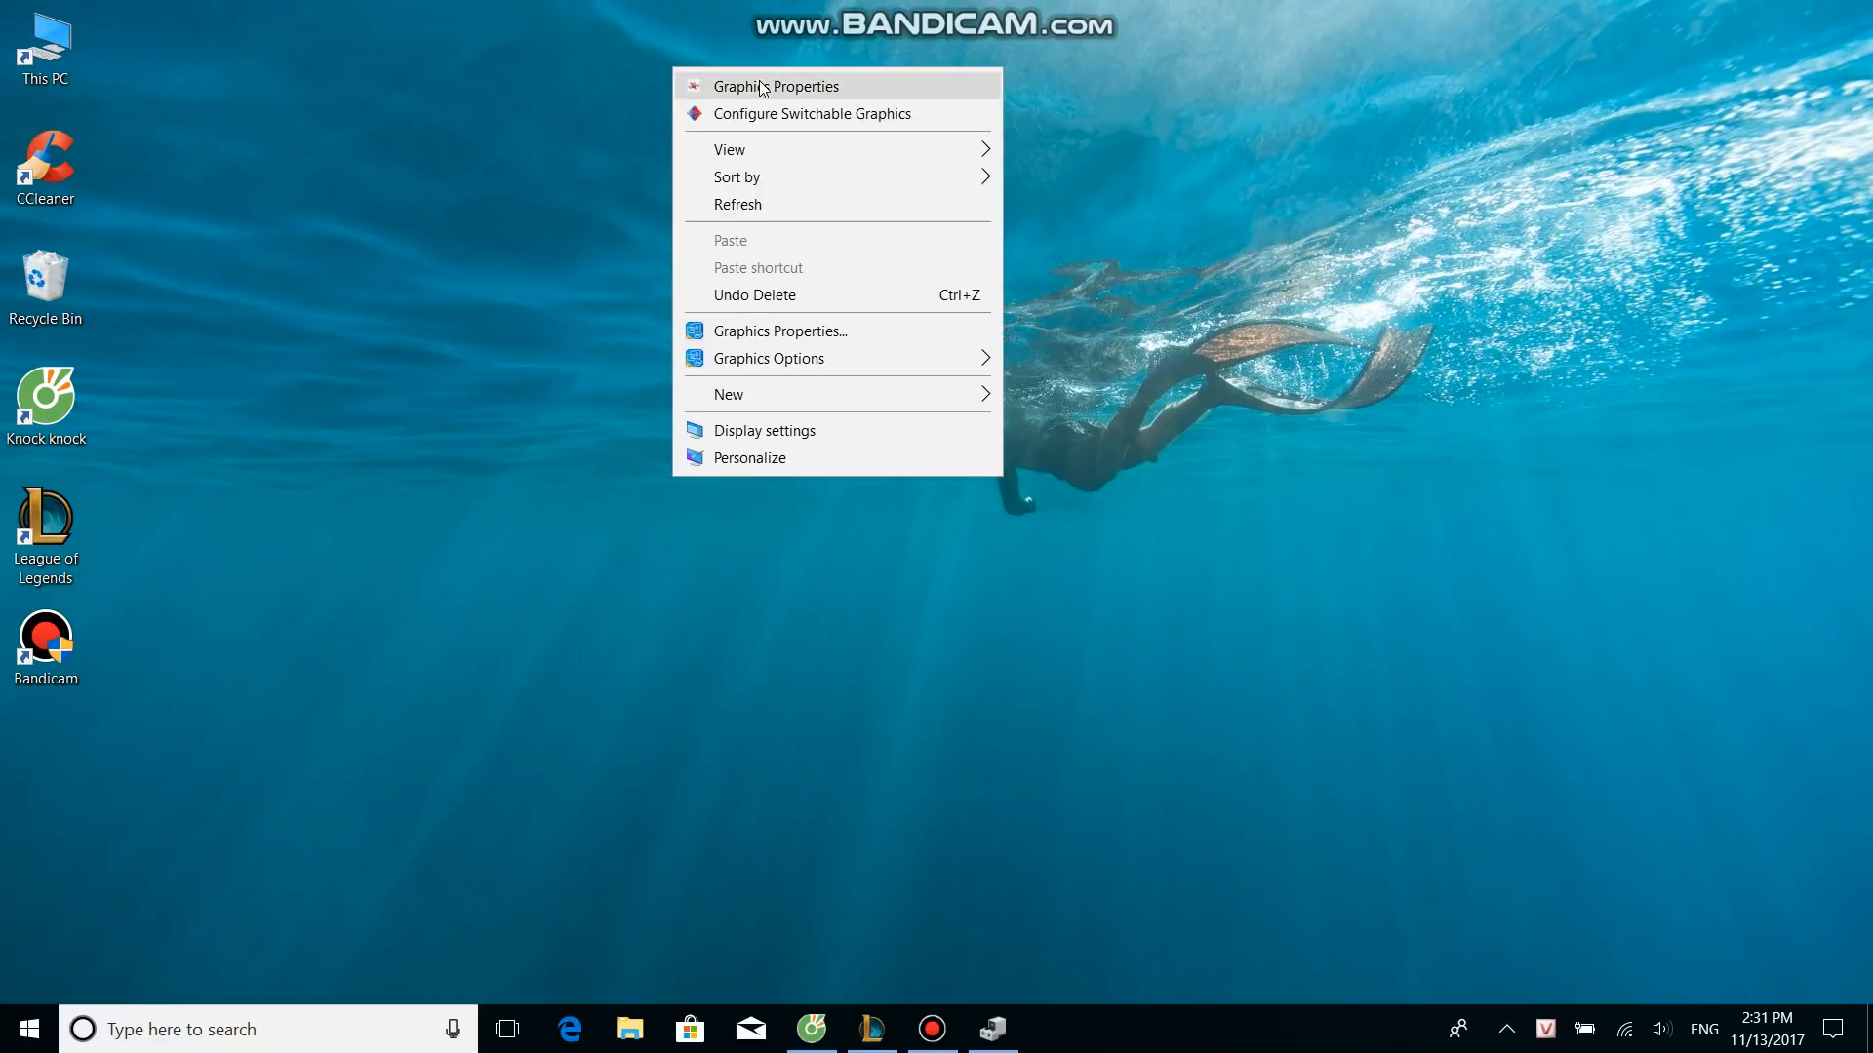
mouse_move(772, 95)
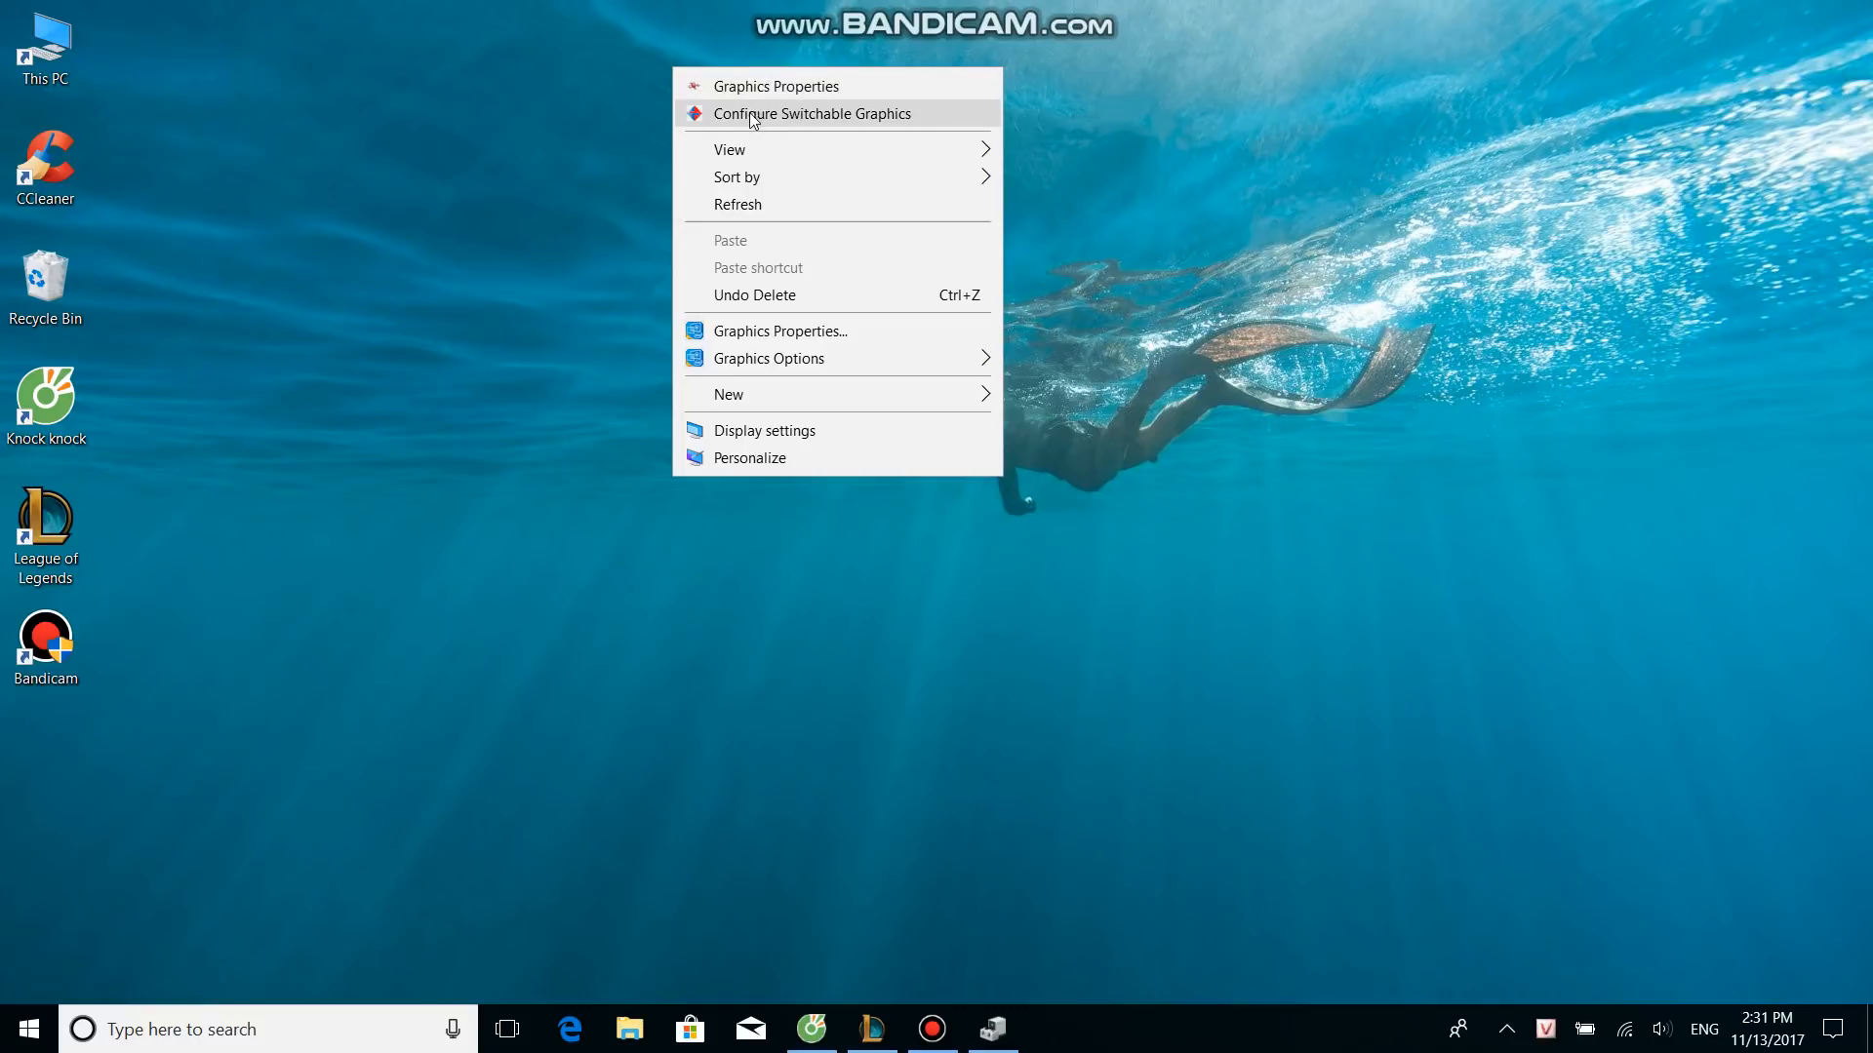
mouse_move(804, 120)
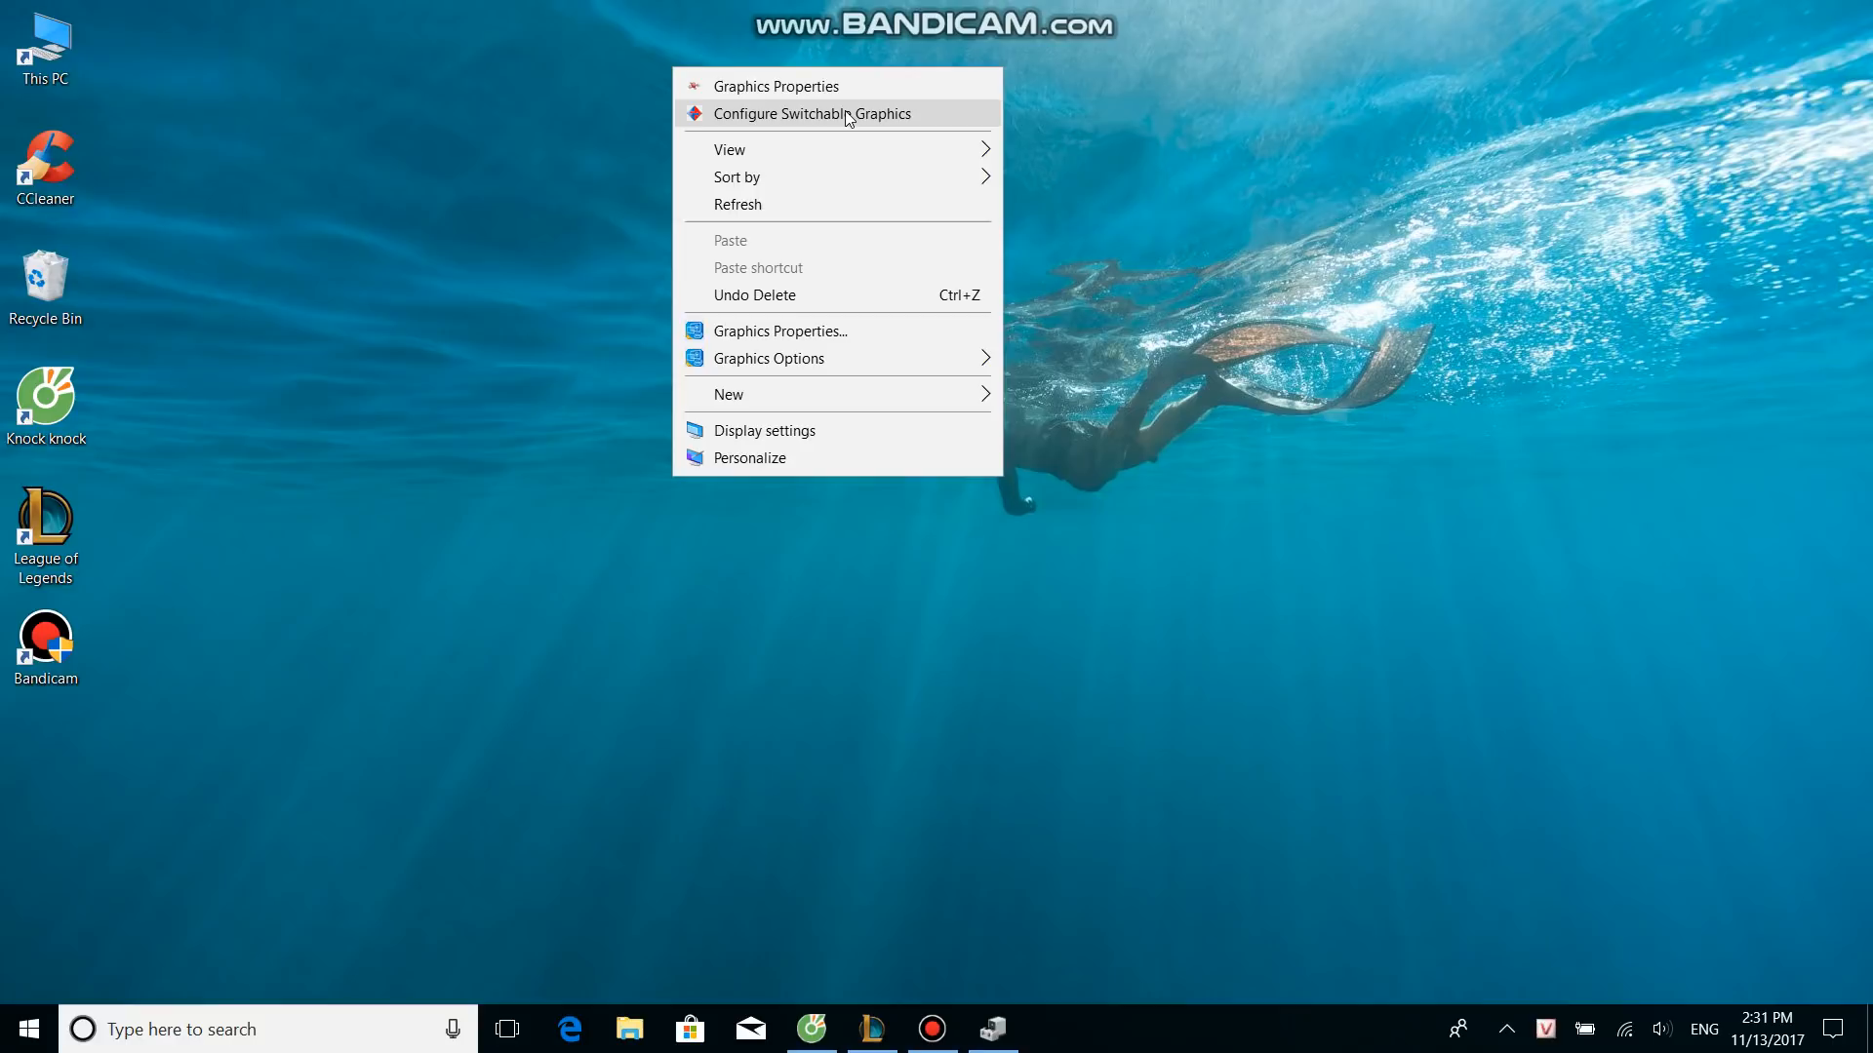
mouse_move(757, 119)
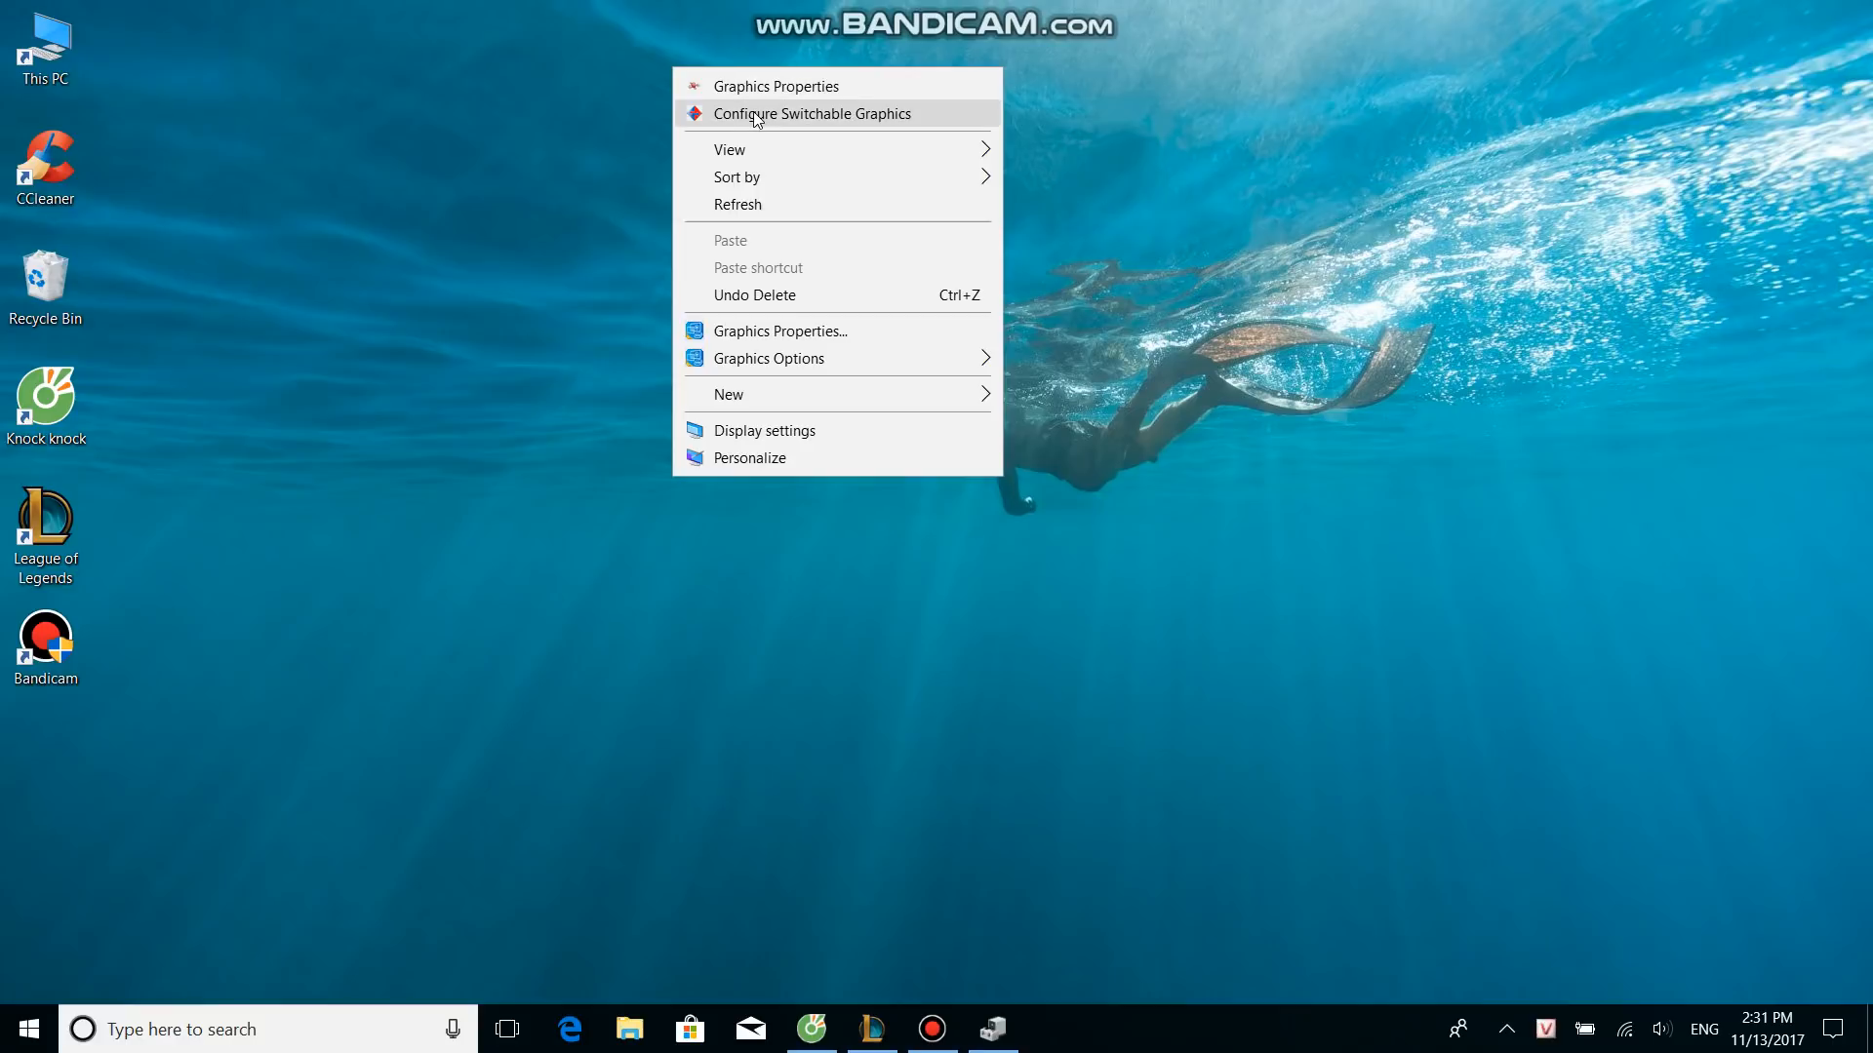
mouse_move(774, 121)
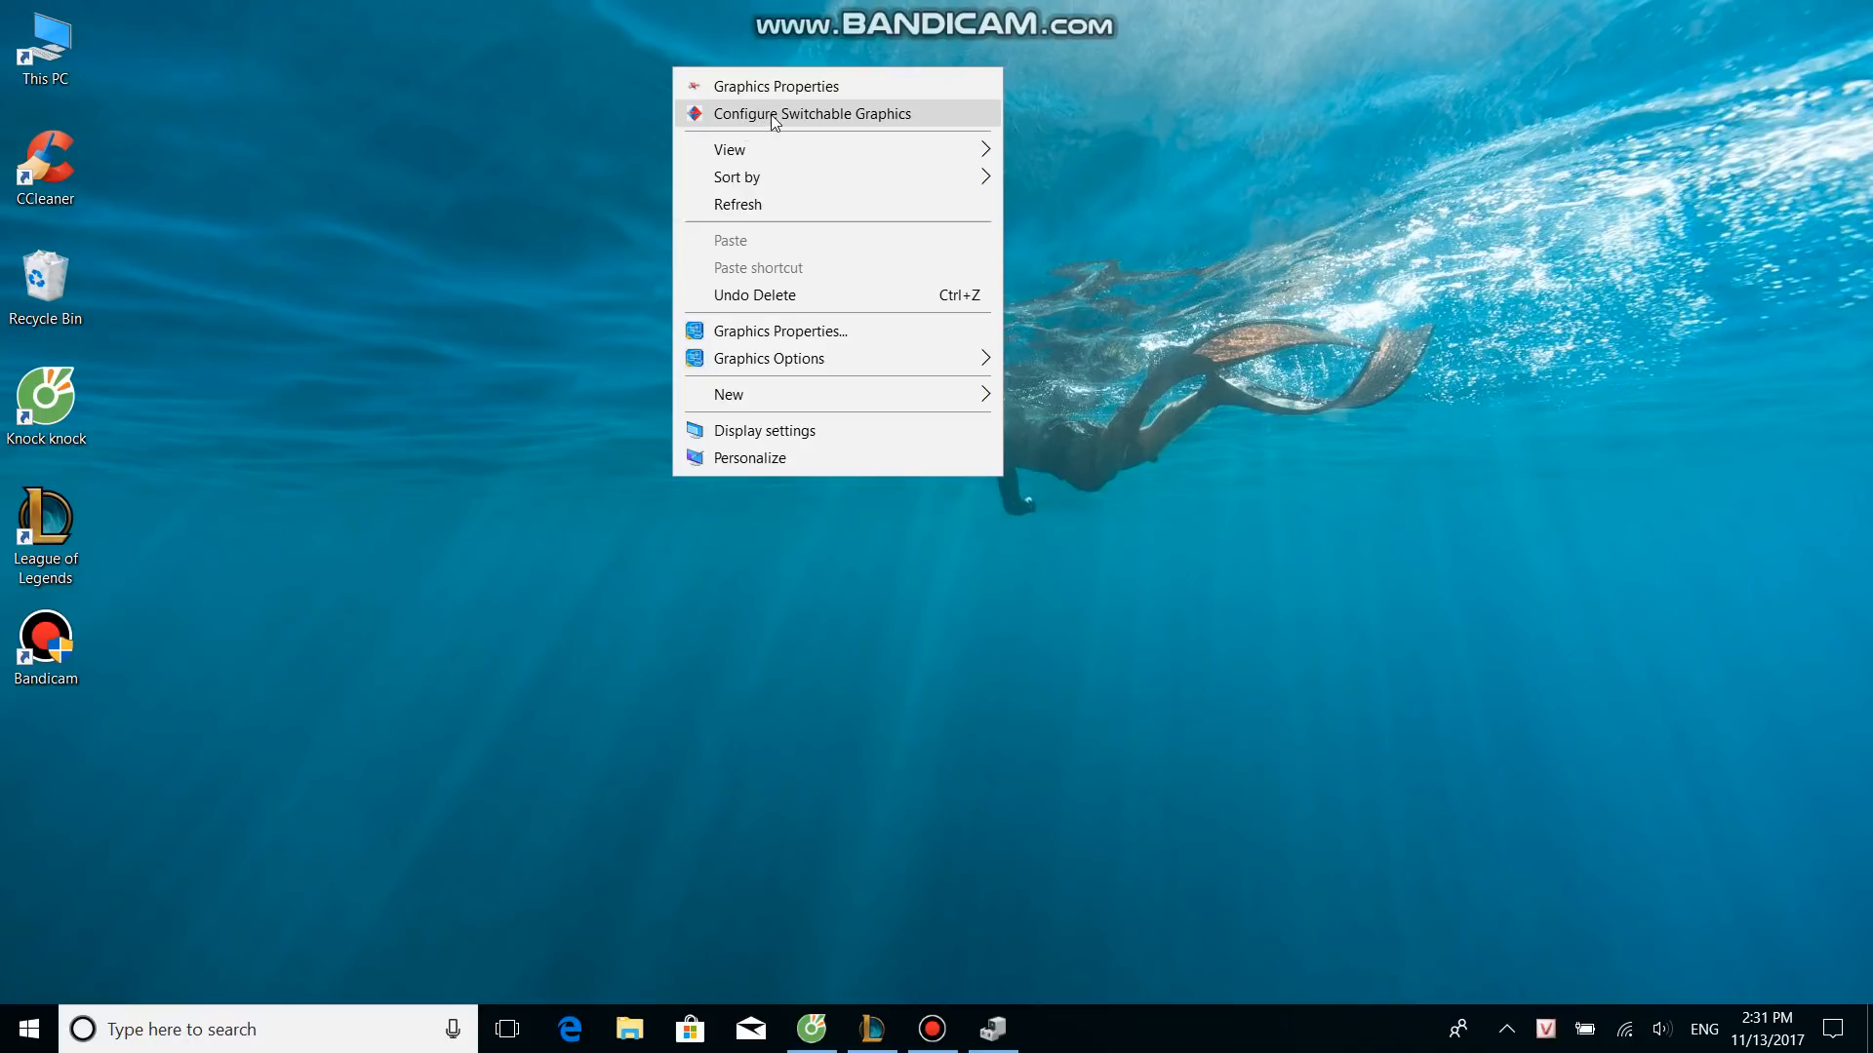
mouse_move(789, 134)
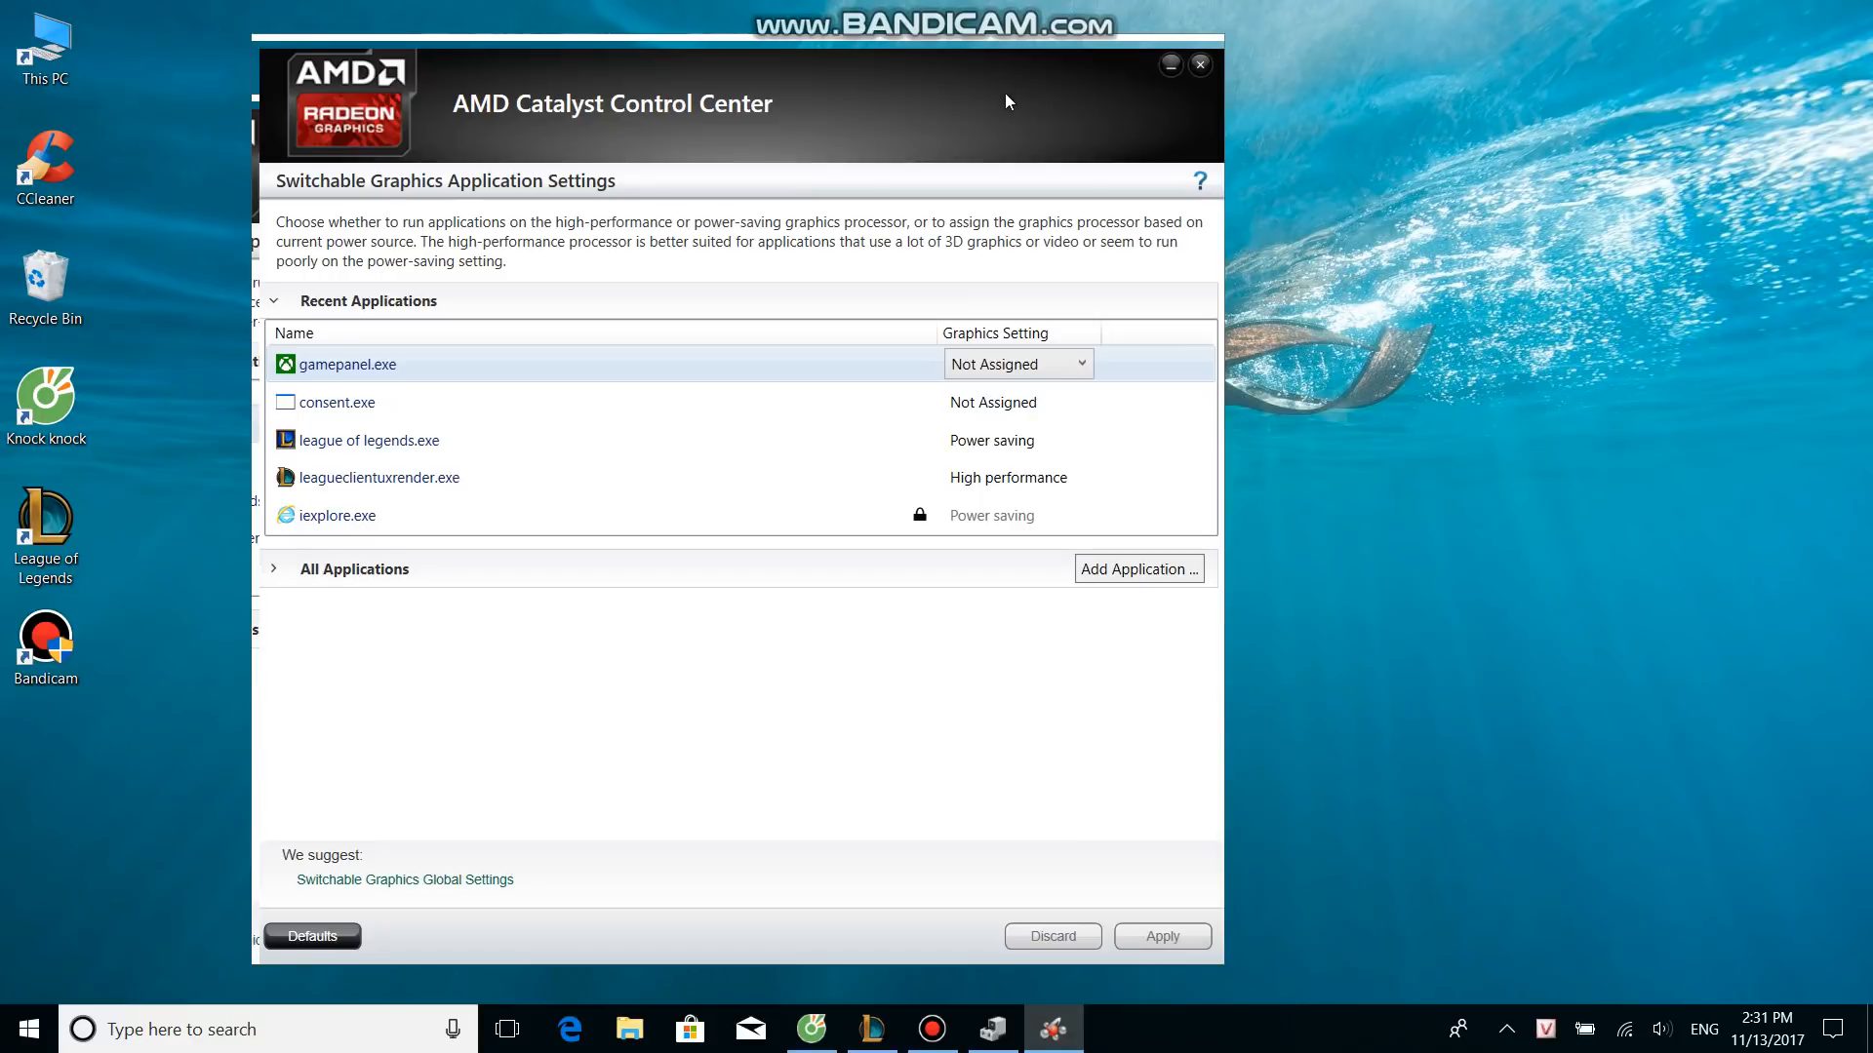
mouse_move(862, 110)
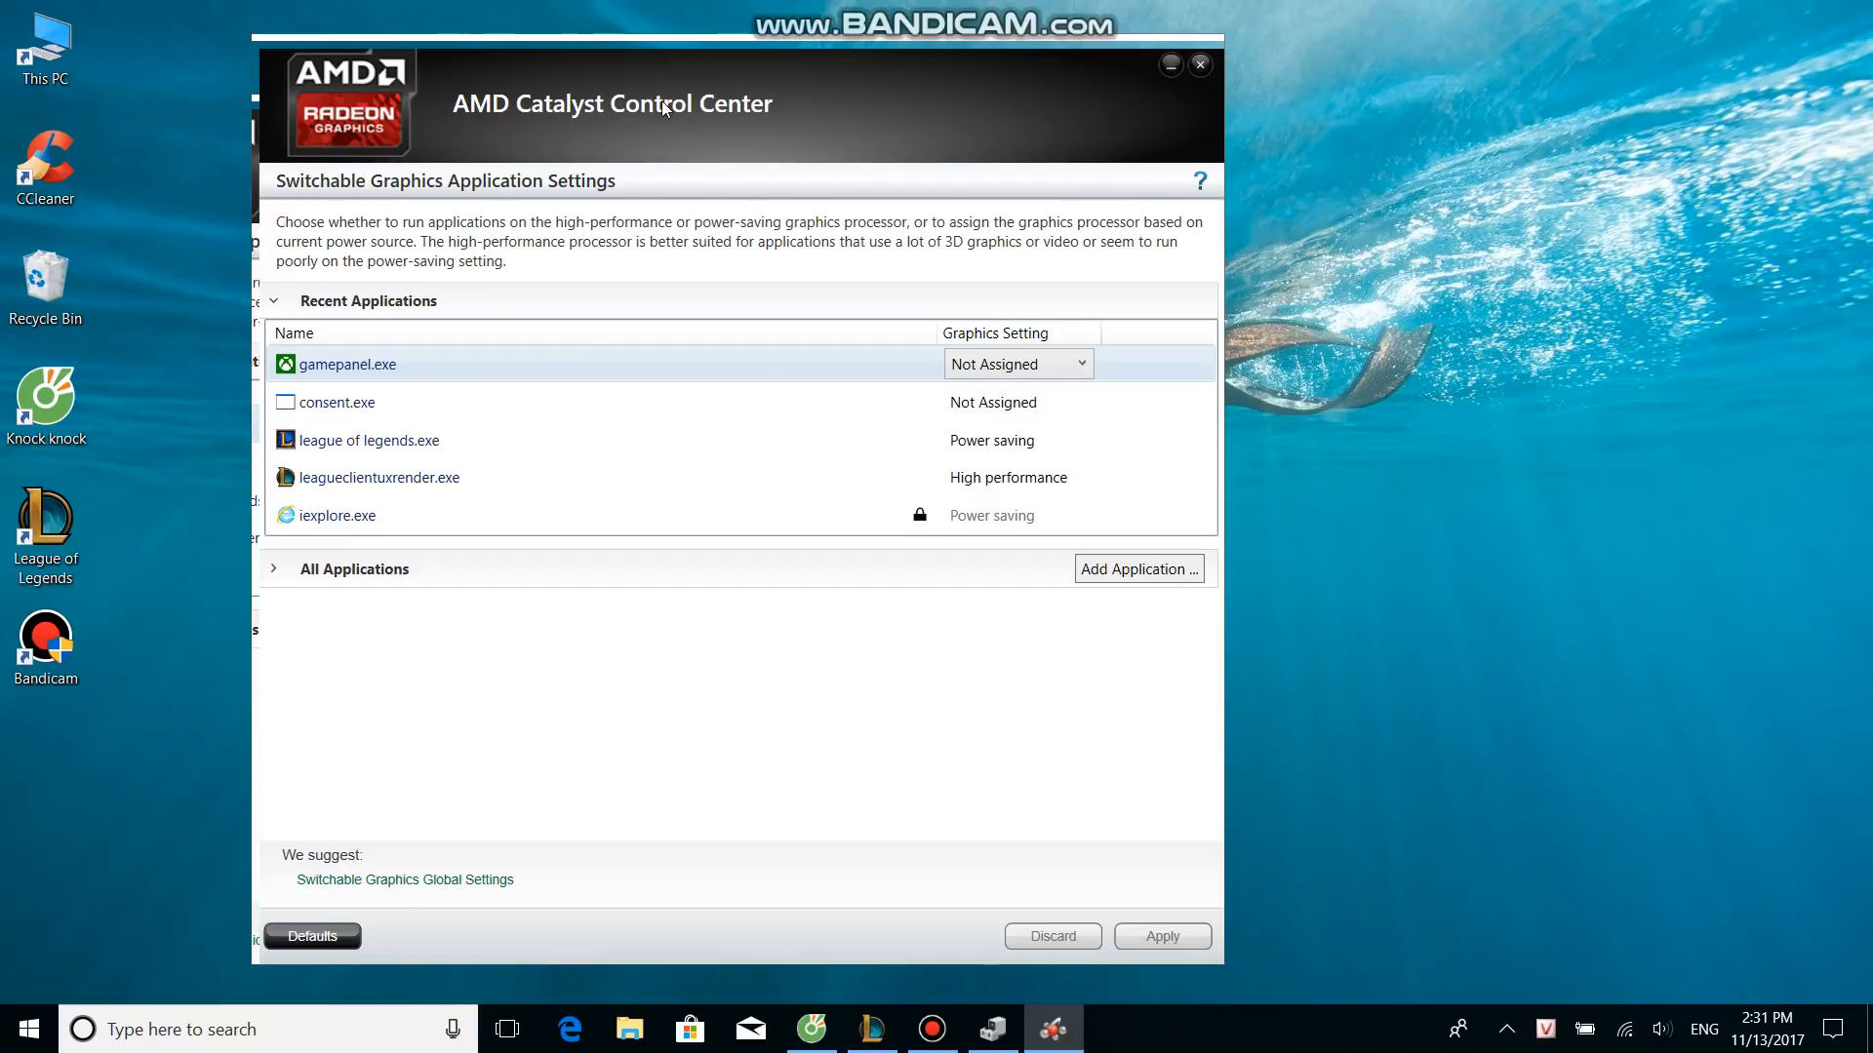
mouse_move(520, 232)
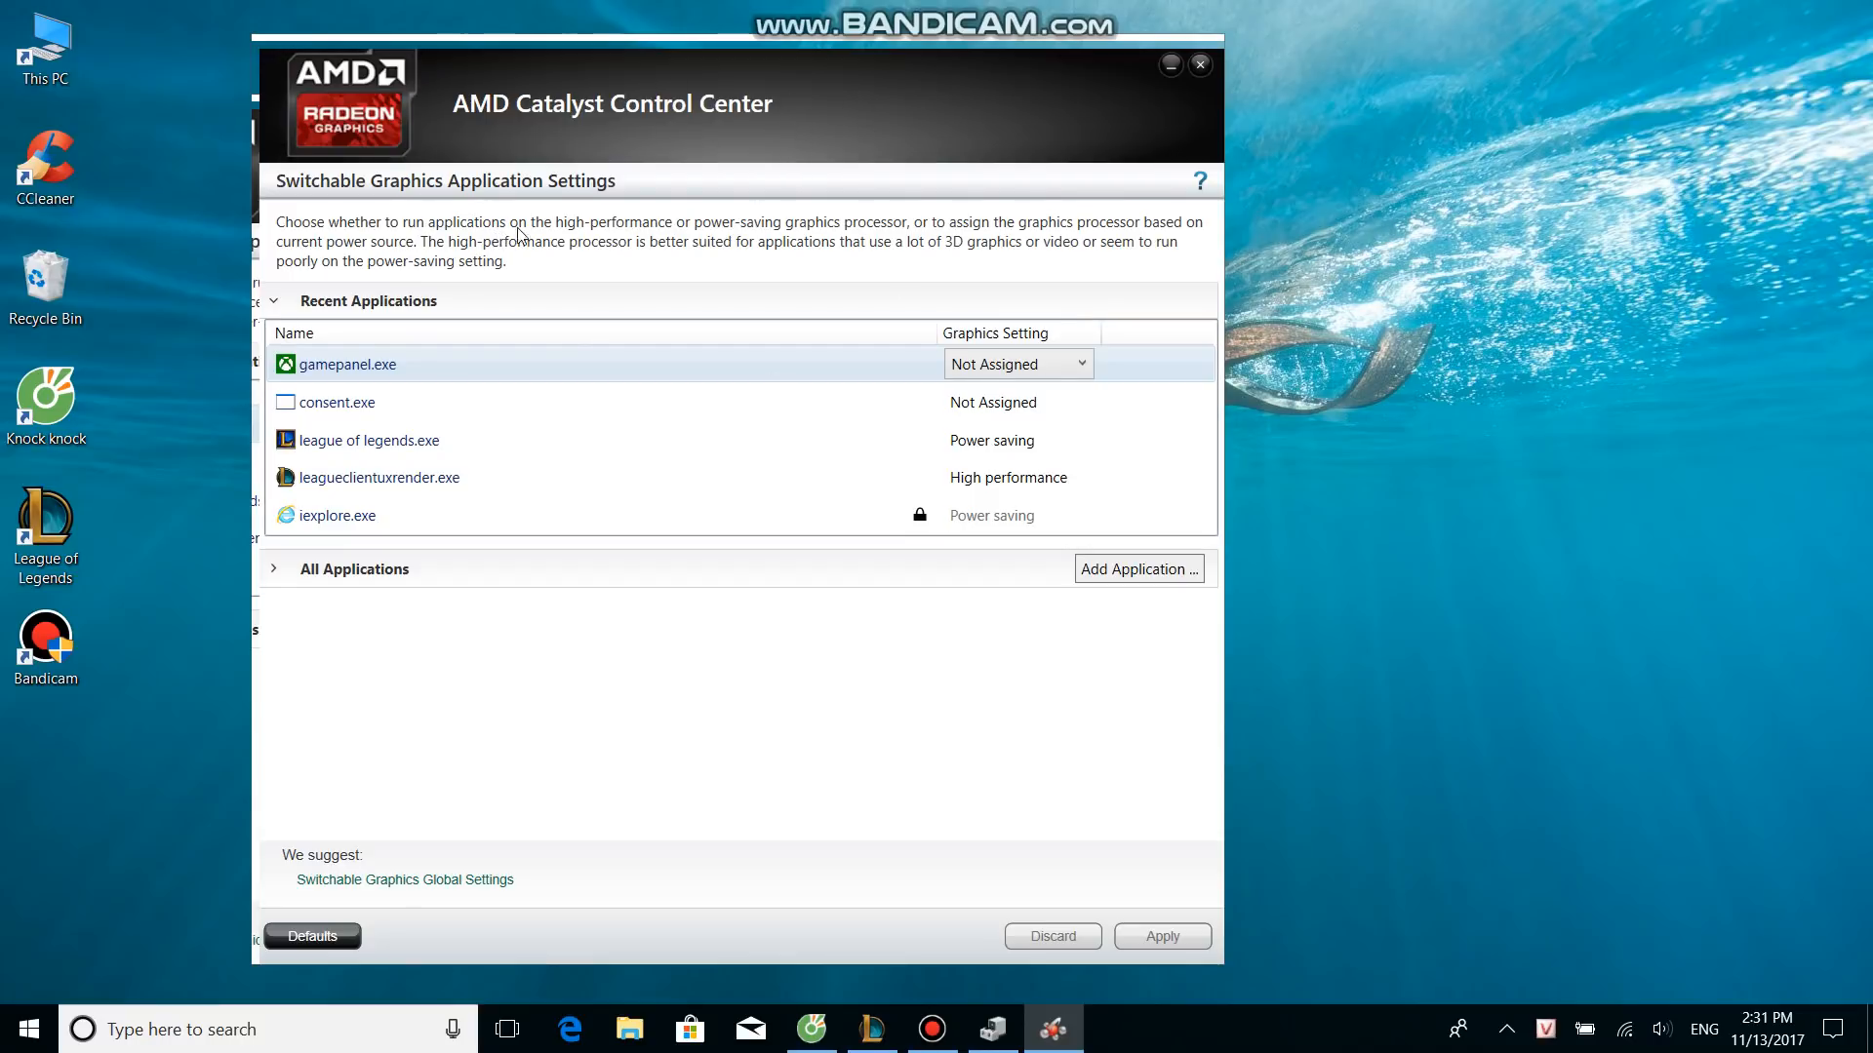
mouse_move(374, 191)
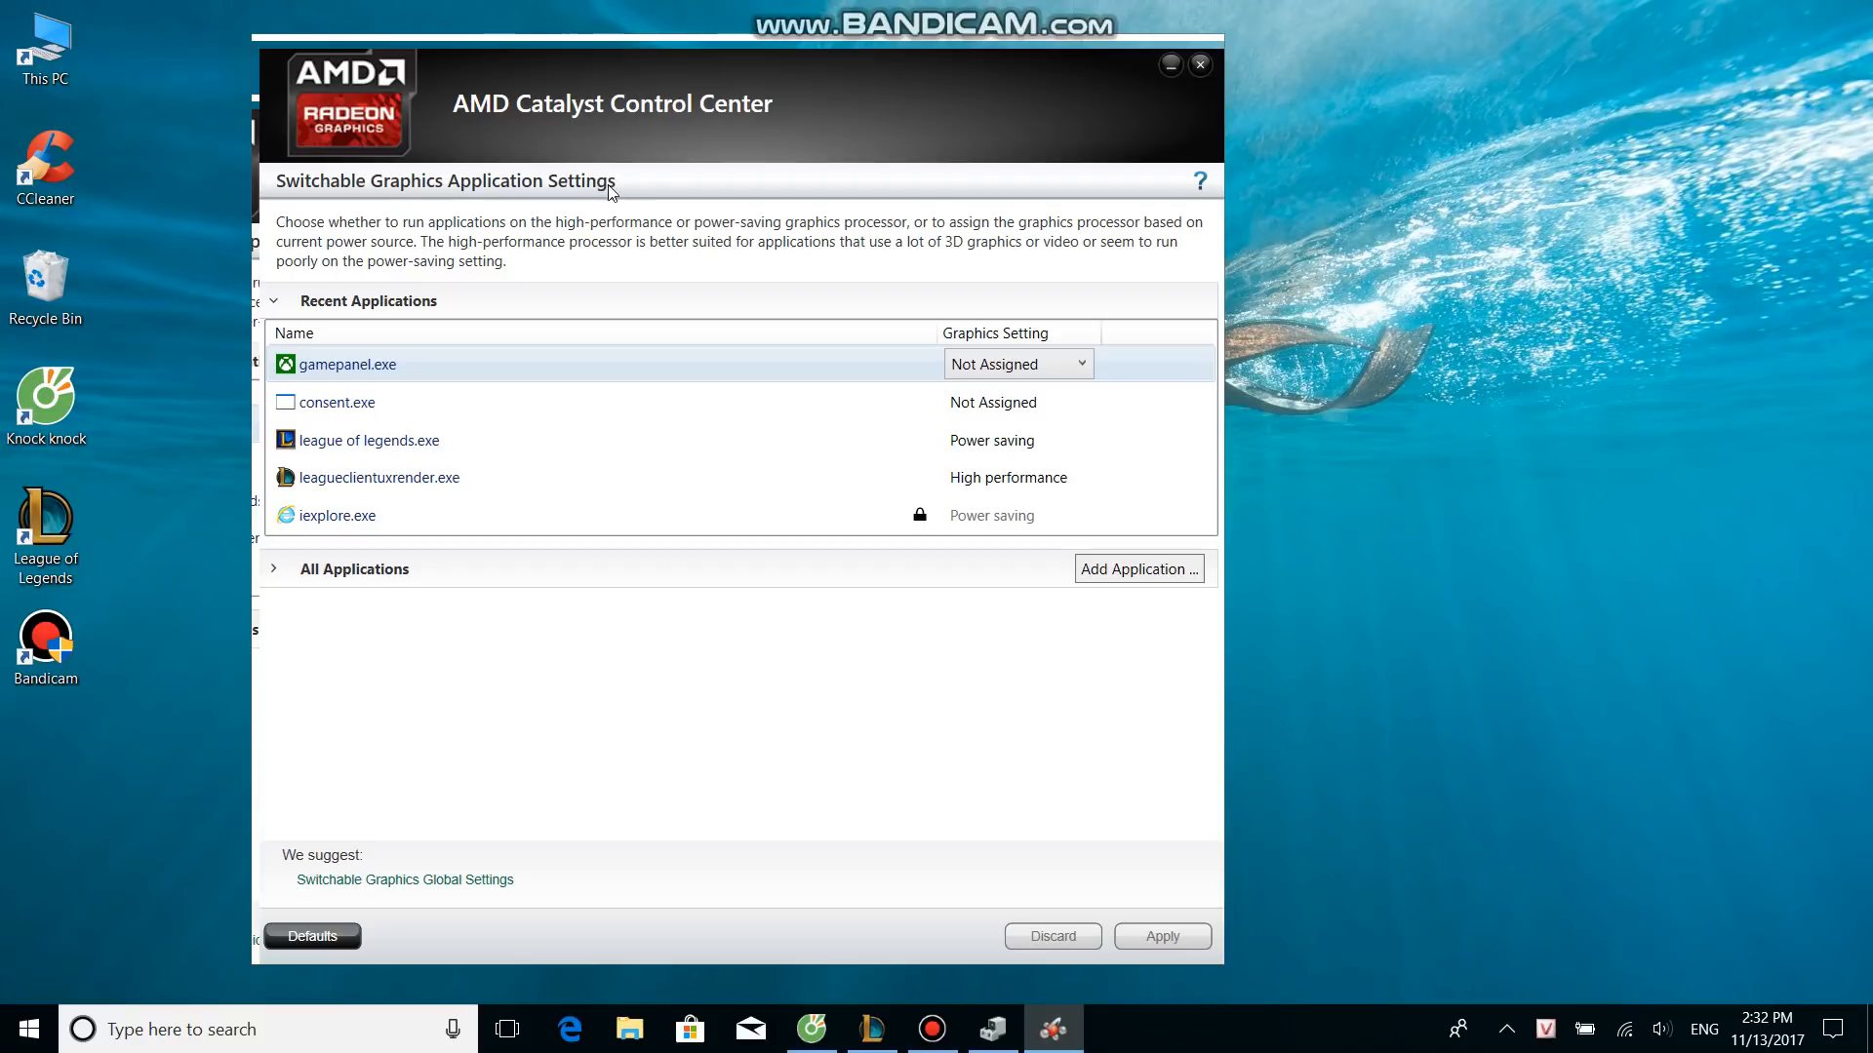
mouse_move(345, 476)
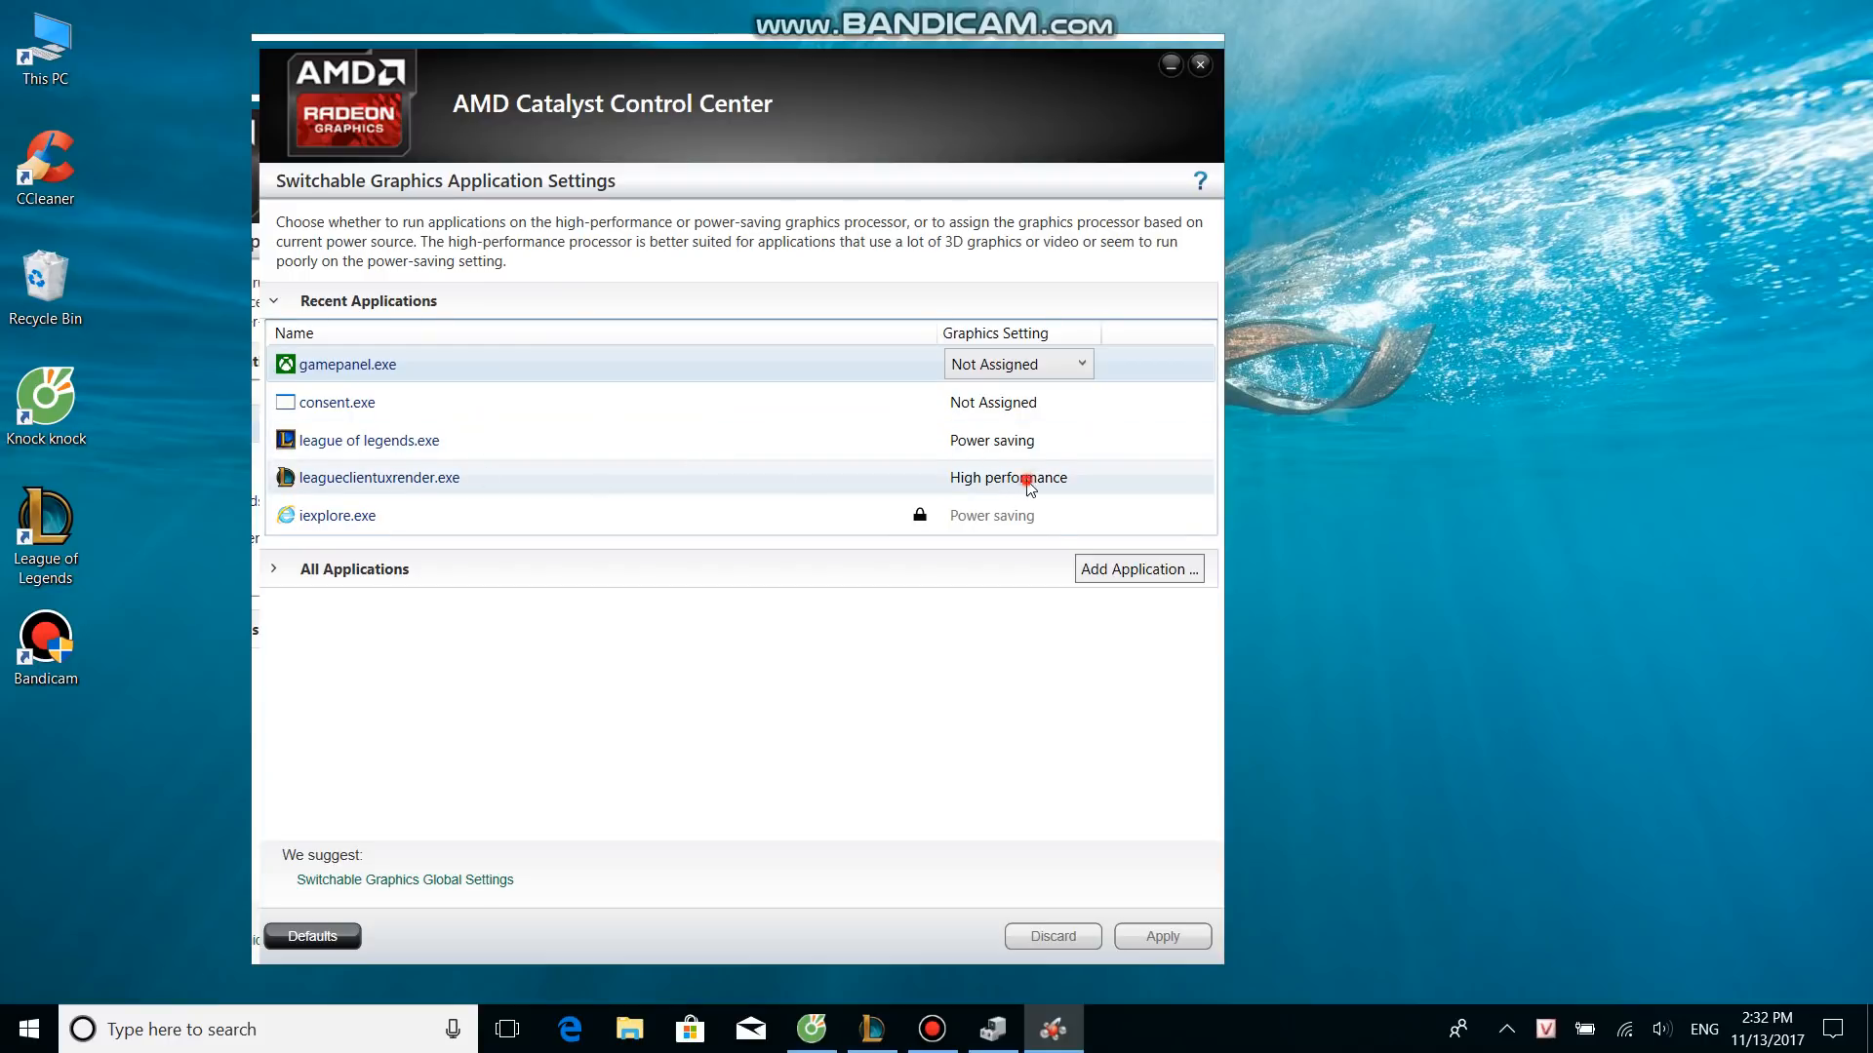
left_click(1008, 478)
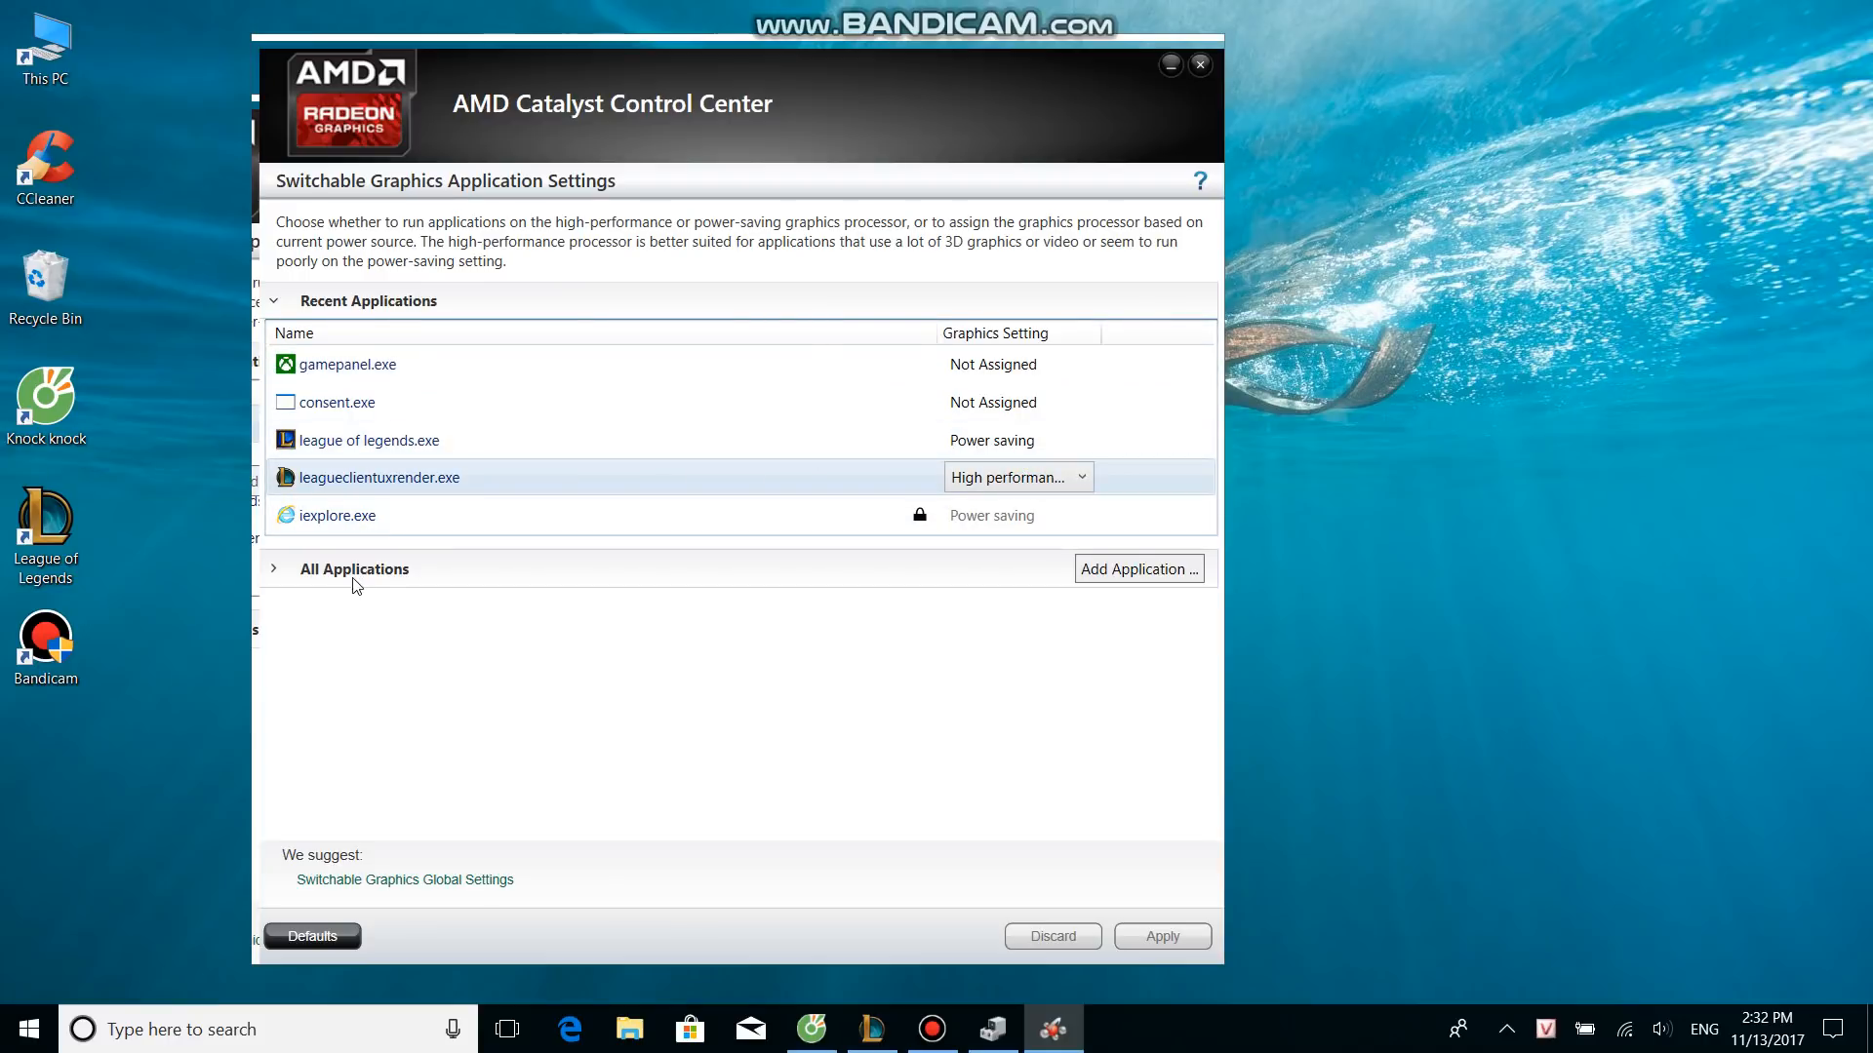
- Expand All Applications and set league of legends.exe and leagueclientuxrender.exe to Power saving
left_click(275, 568)
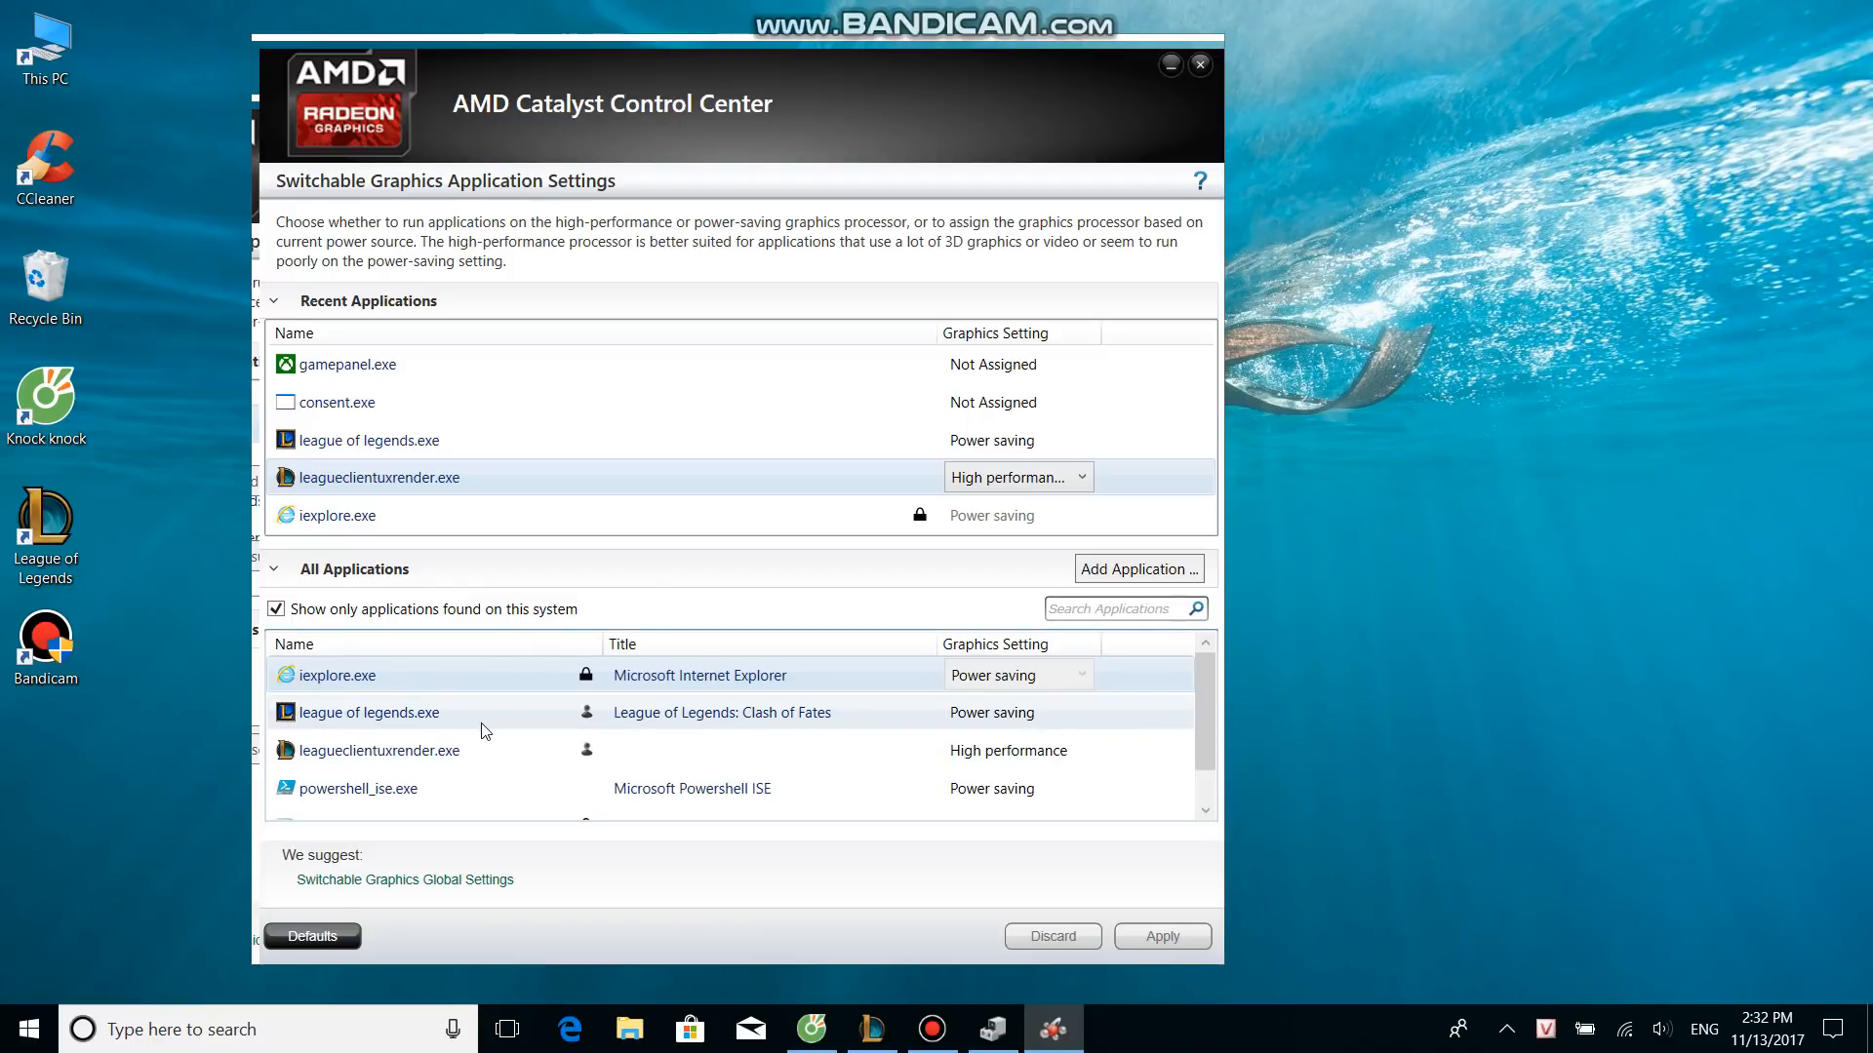
mouse_move(979, 730)
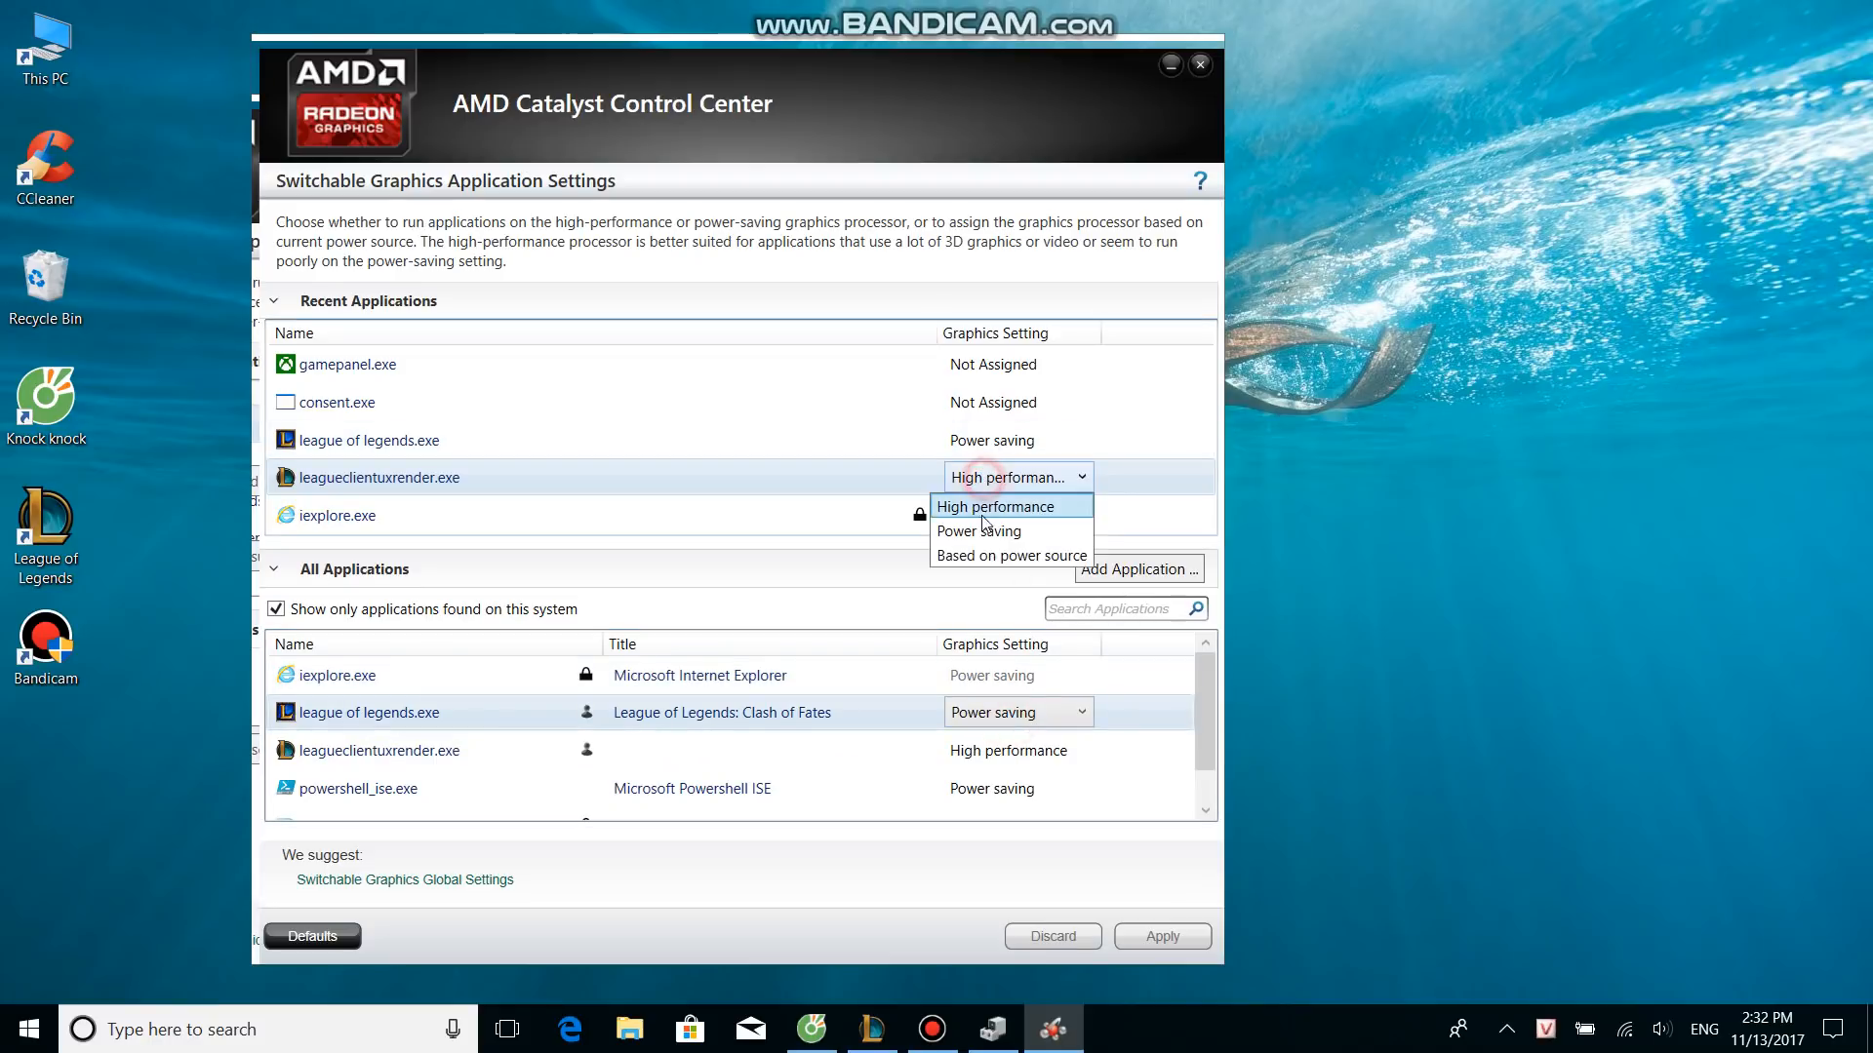
left_click(978, 530)
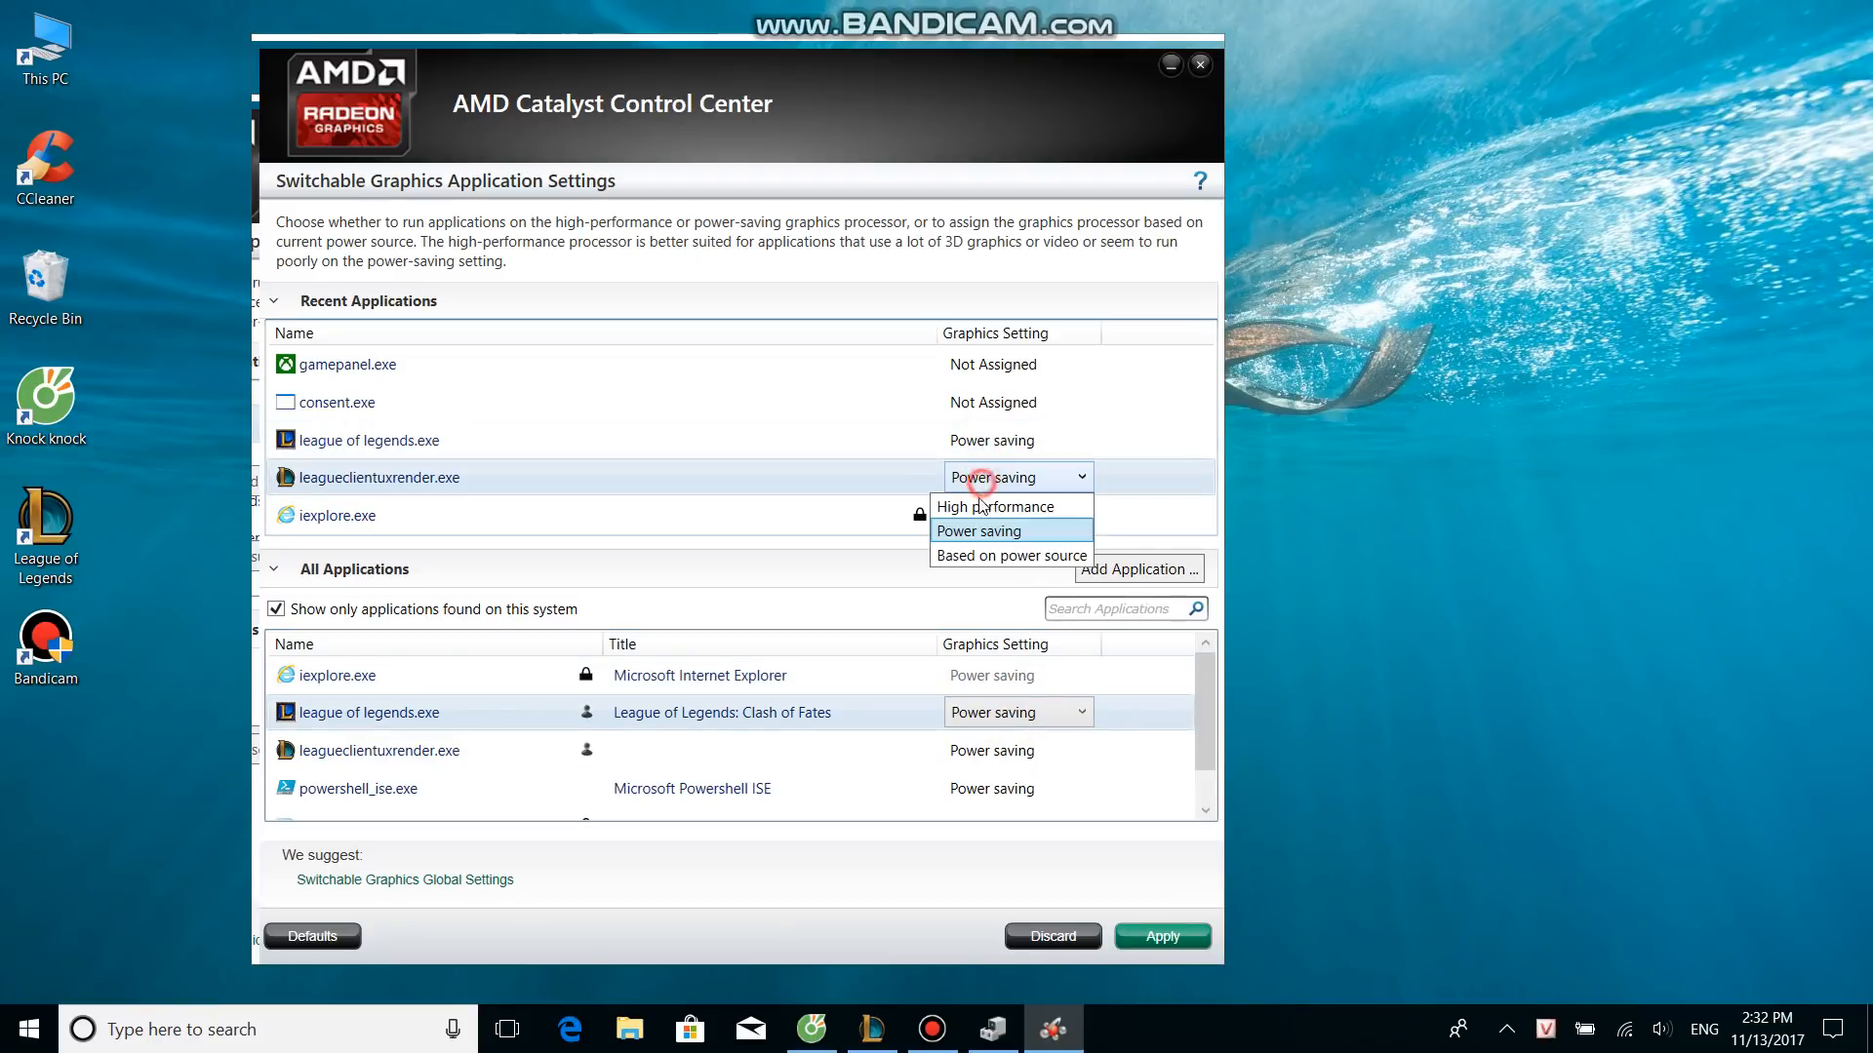
left_click(978, 531)
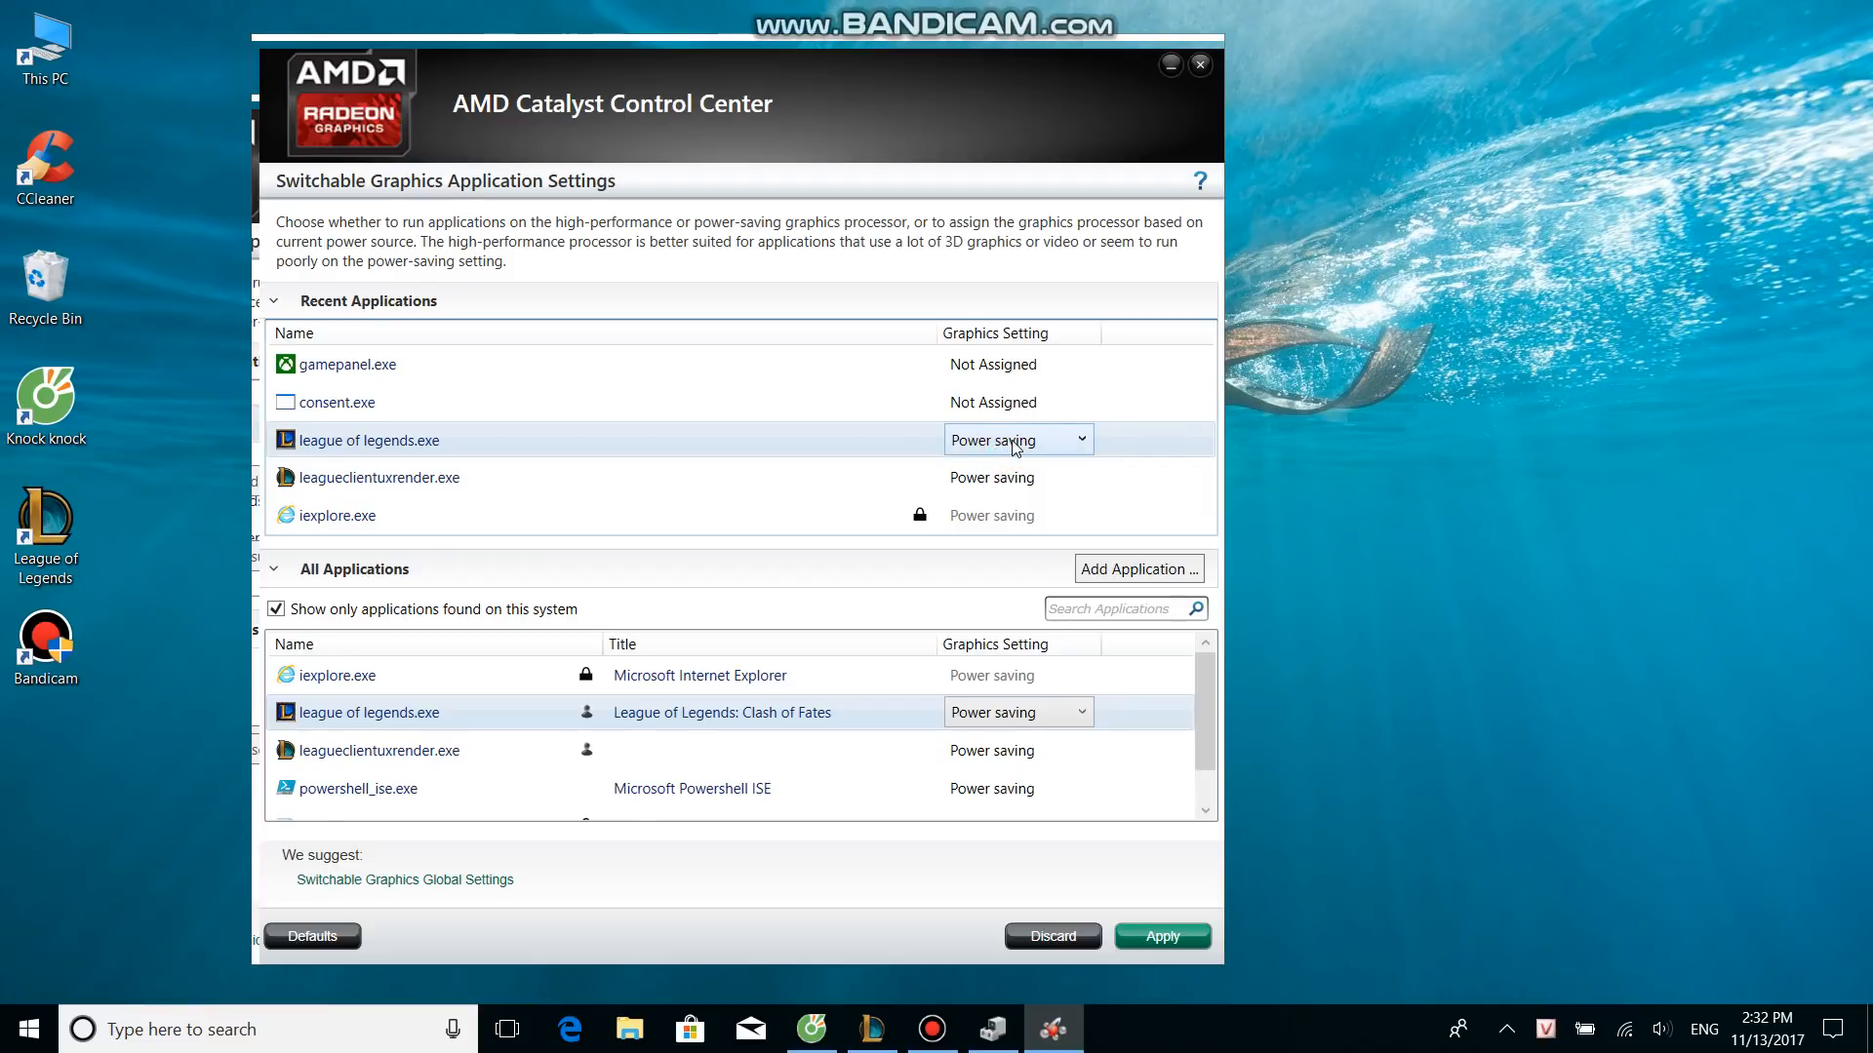
mouse_move(1006, 448)
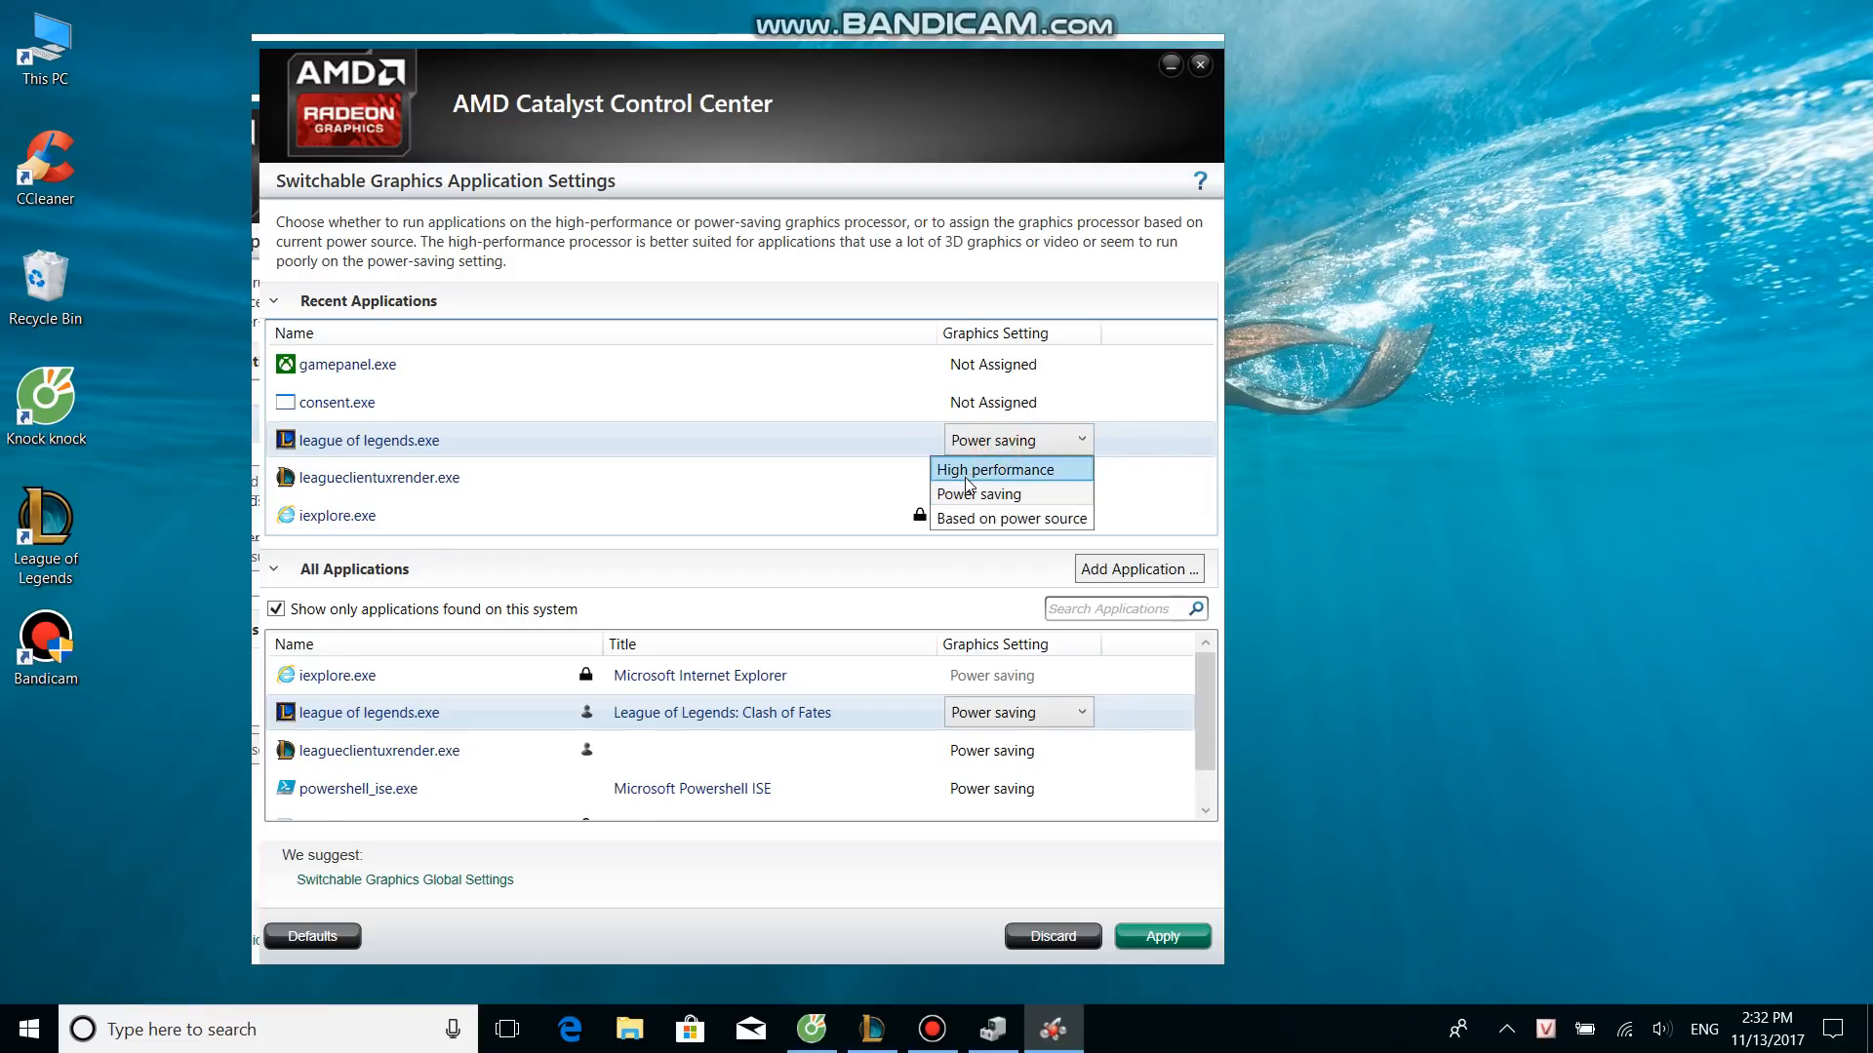
left_click(977, 493)
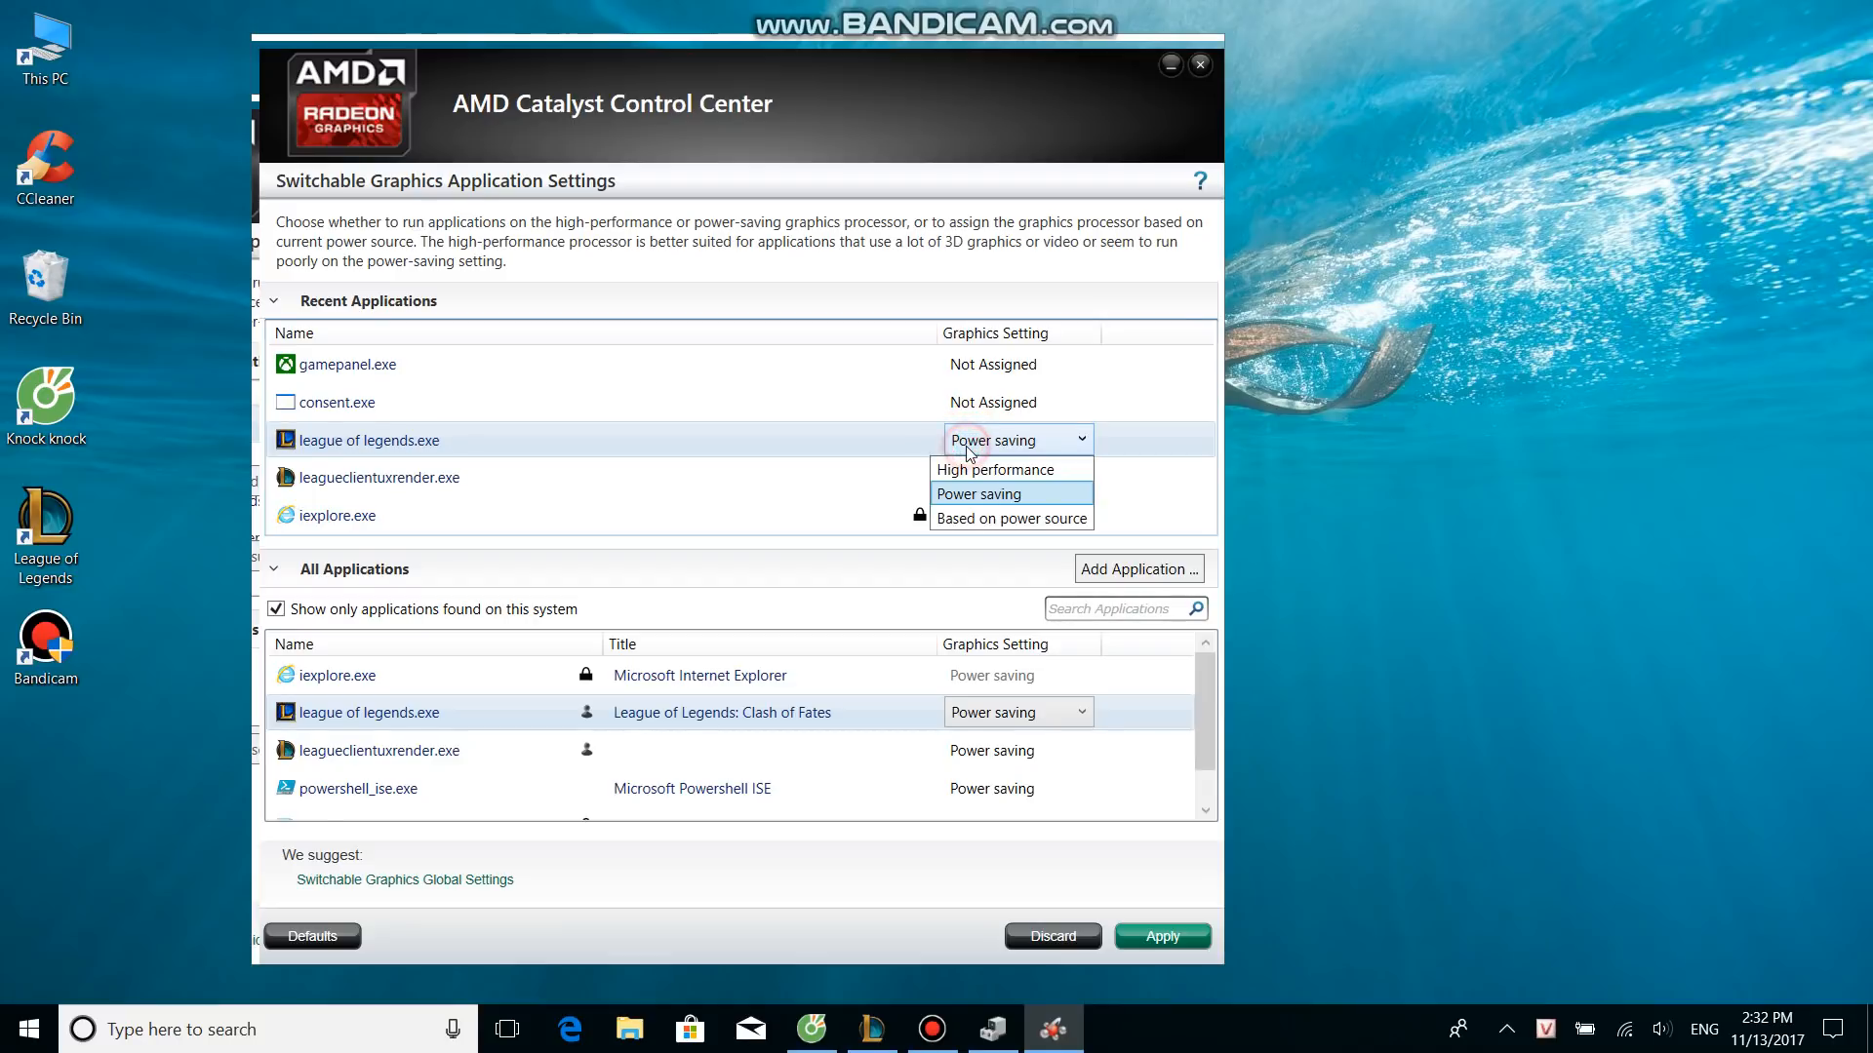
left_click(996, 494)
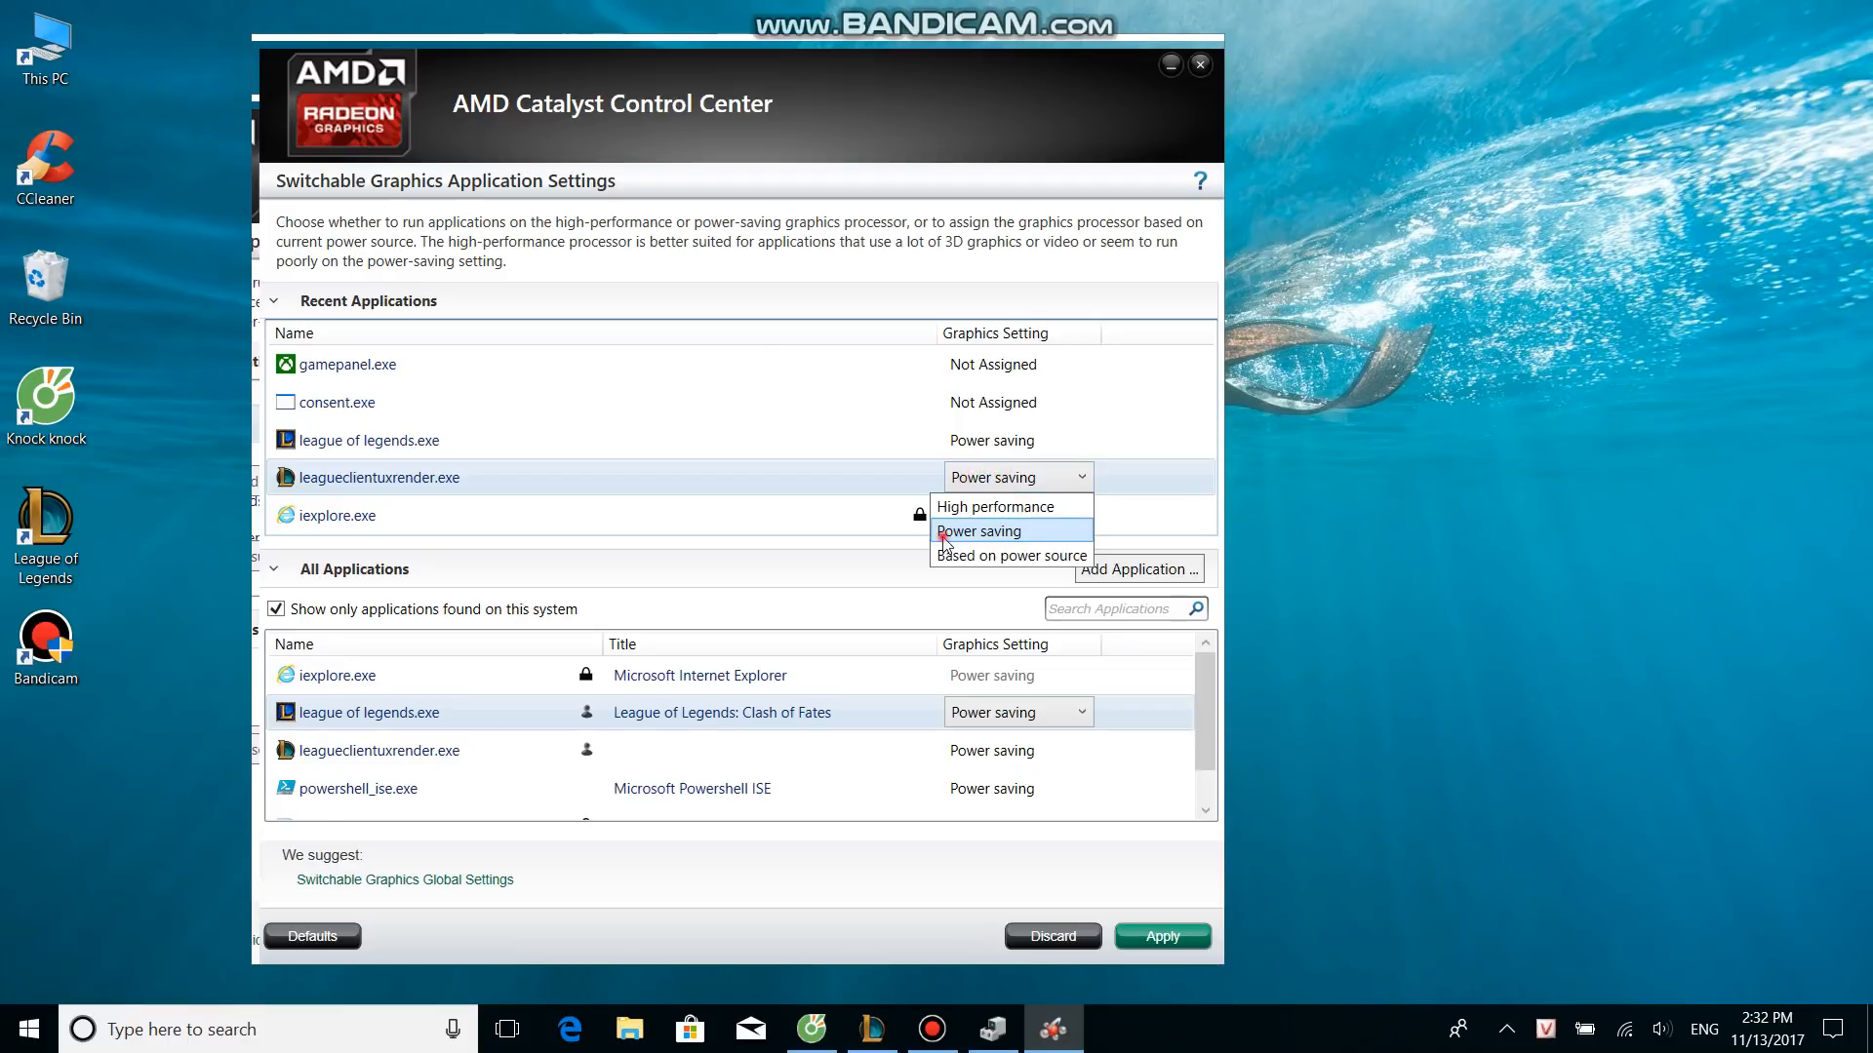
left_click(978, 531)
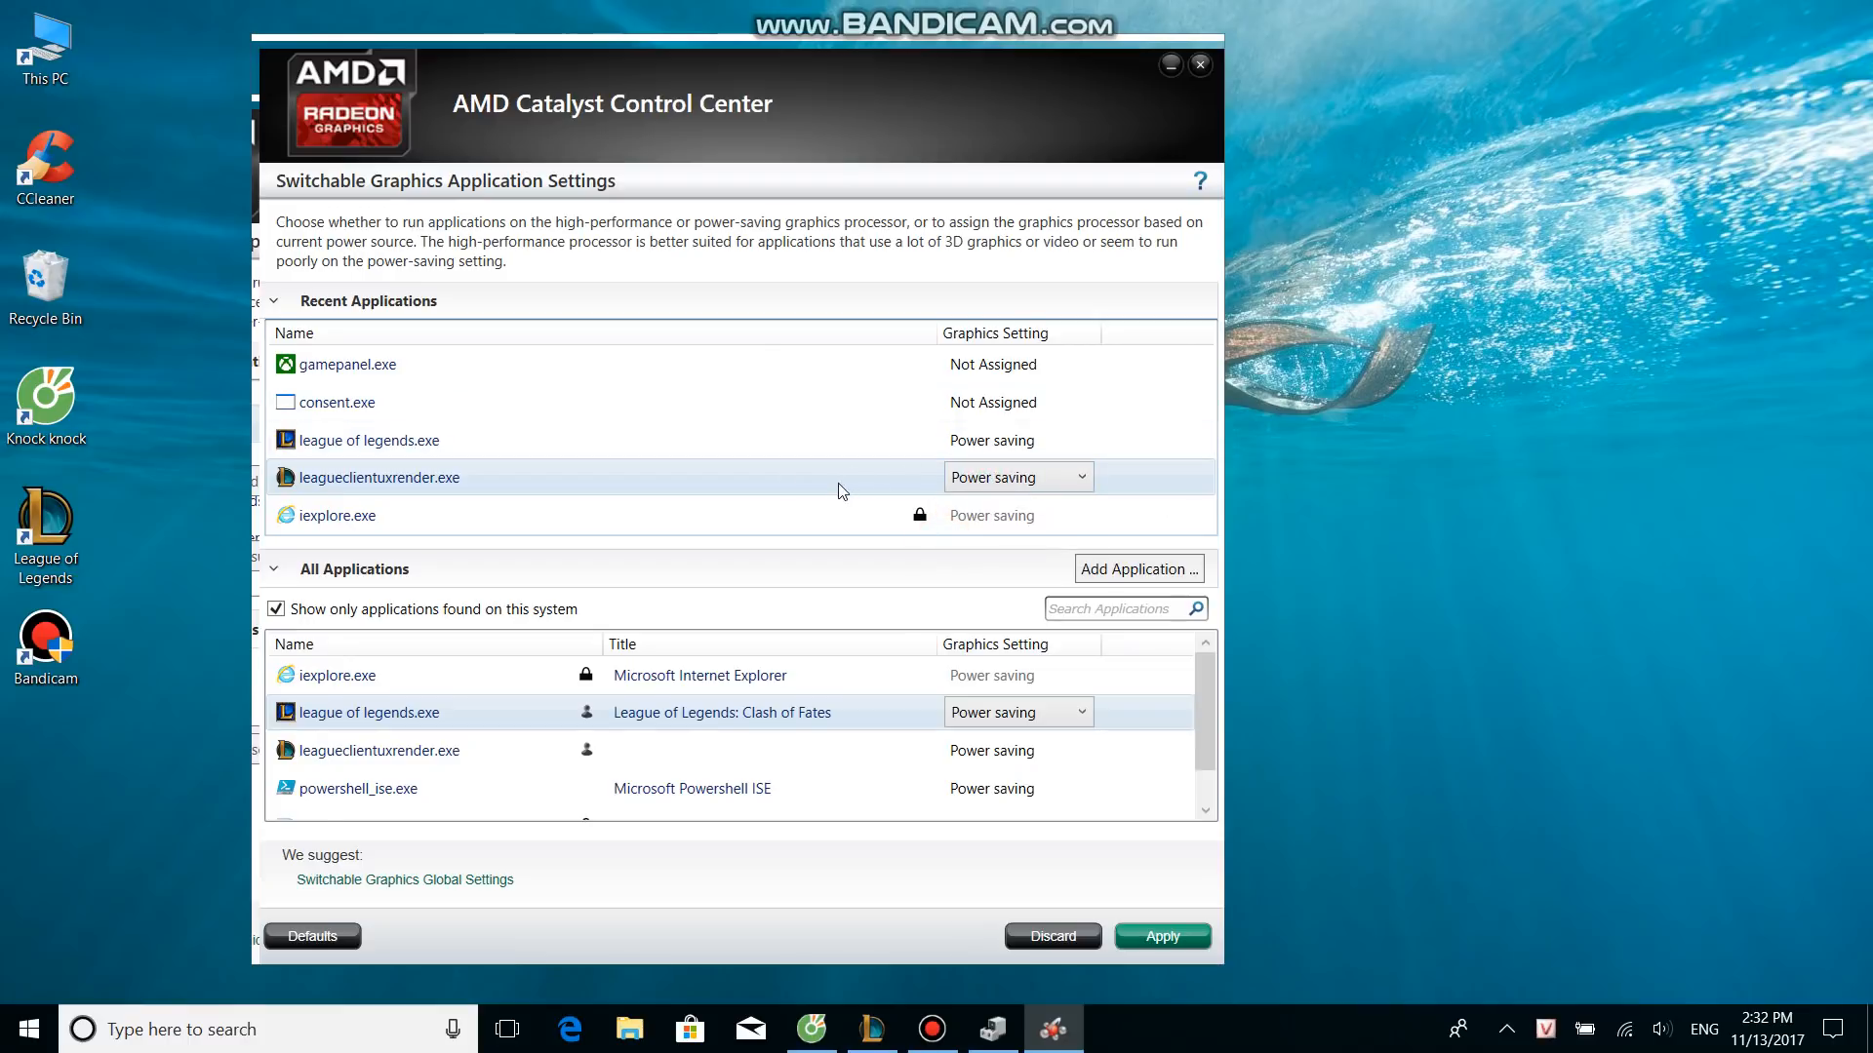
mouse_move(920, 456)
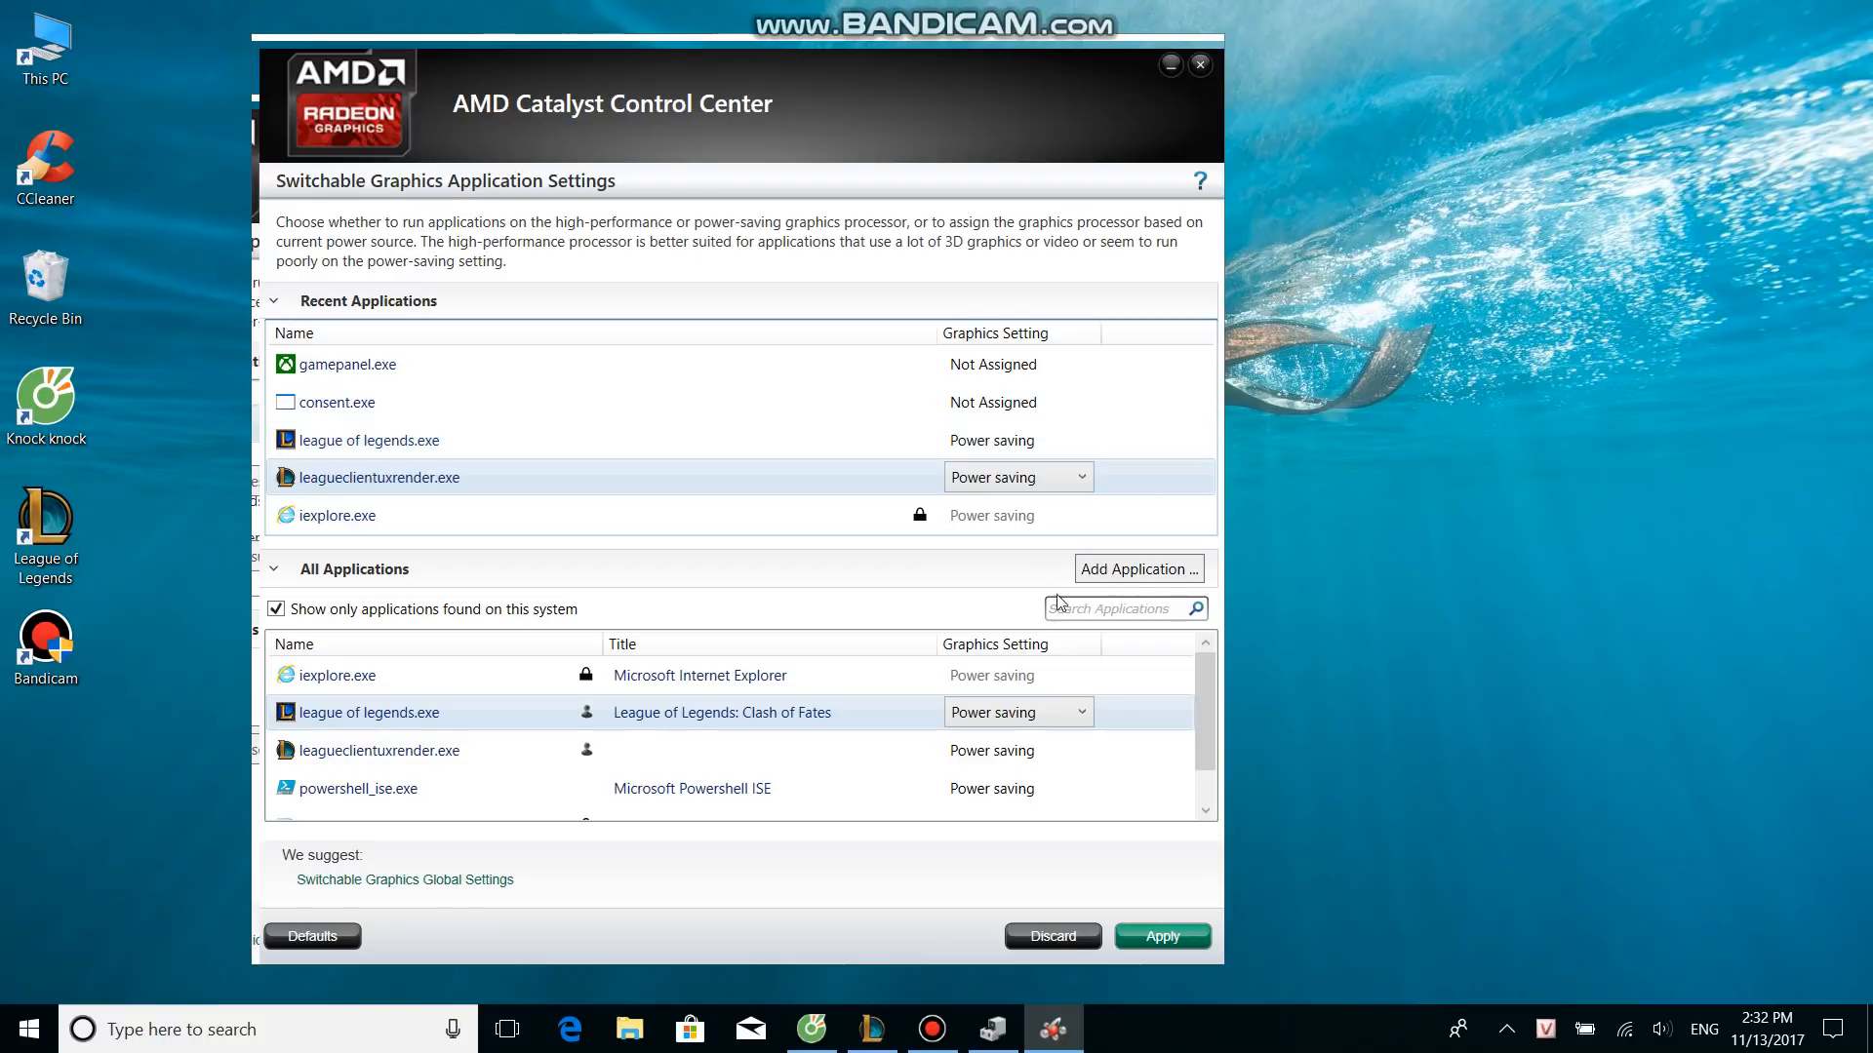
- Apply the Power saving graphics assignments and close AMD Catalyst Control Center
left_click(1163, 936)
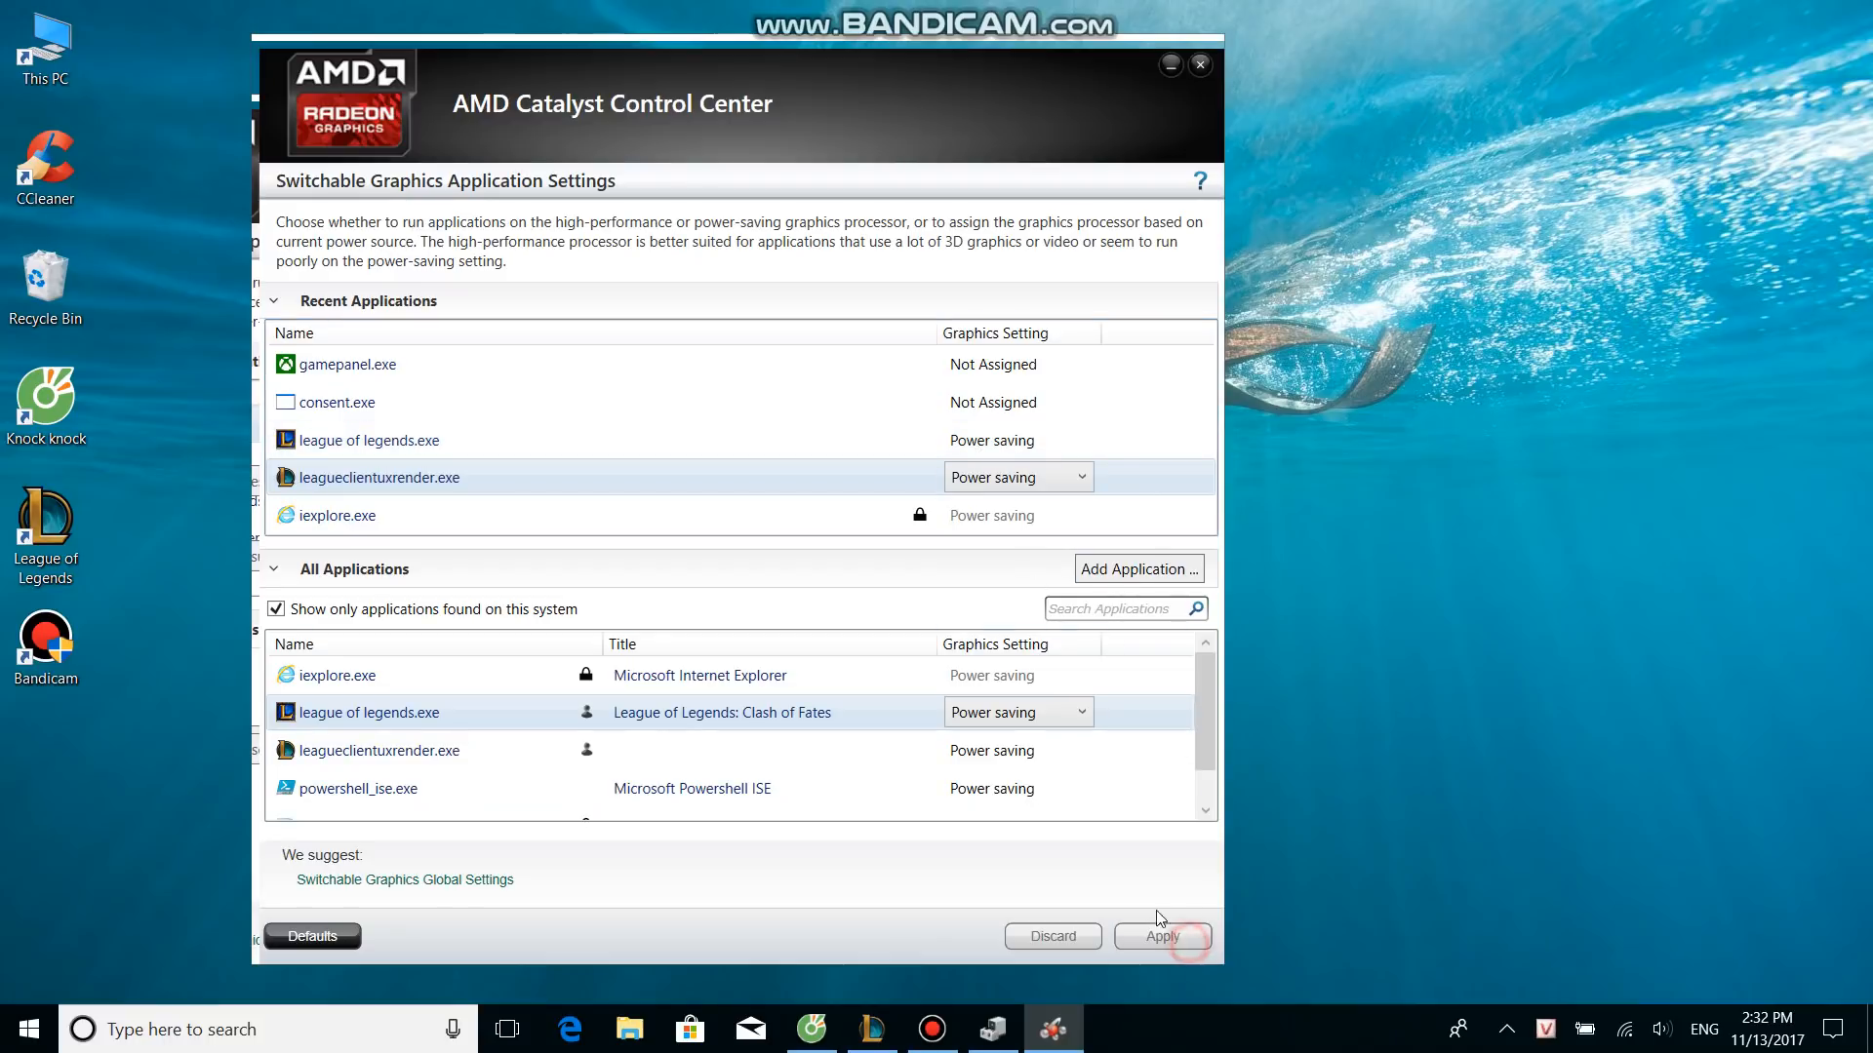
mouse_move(1200, 66)
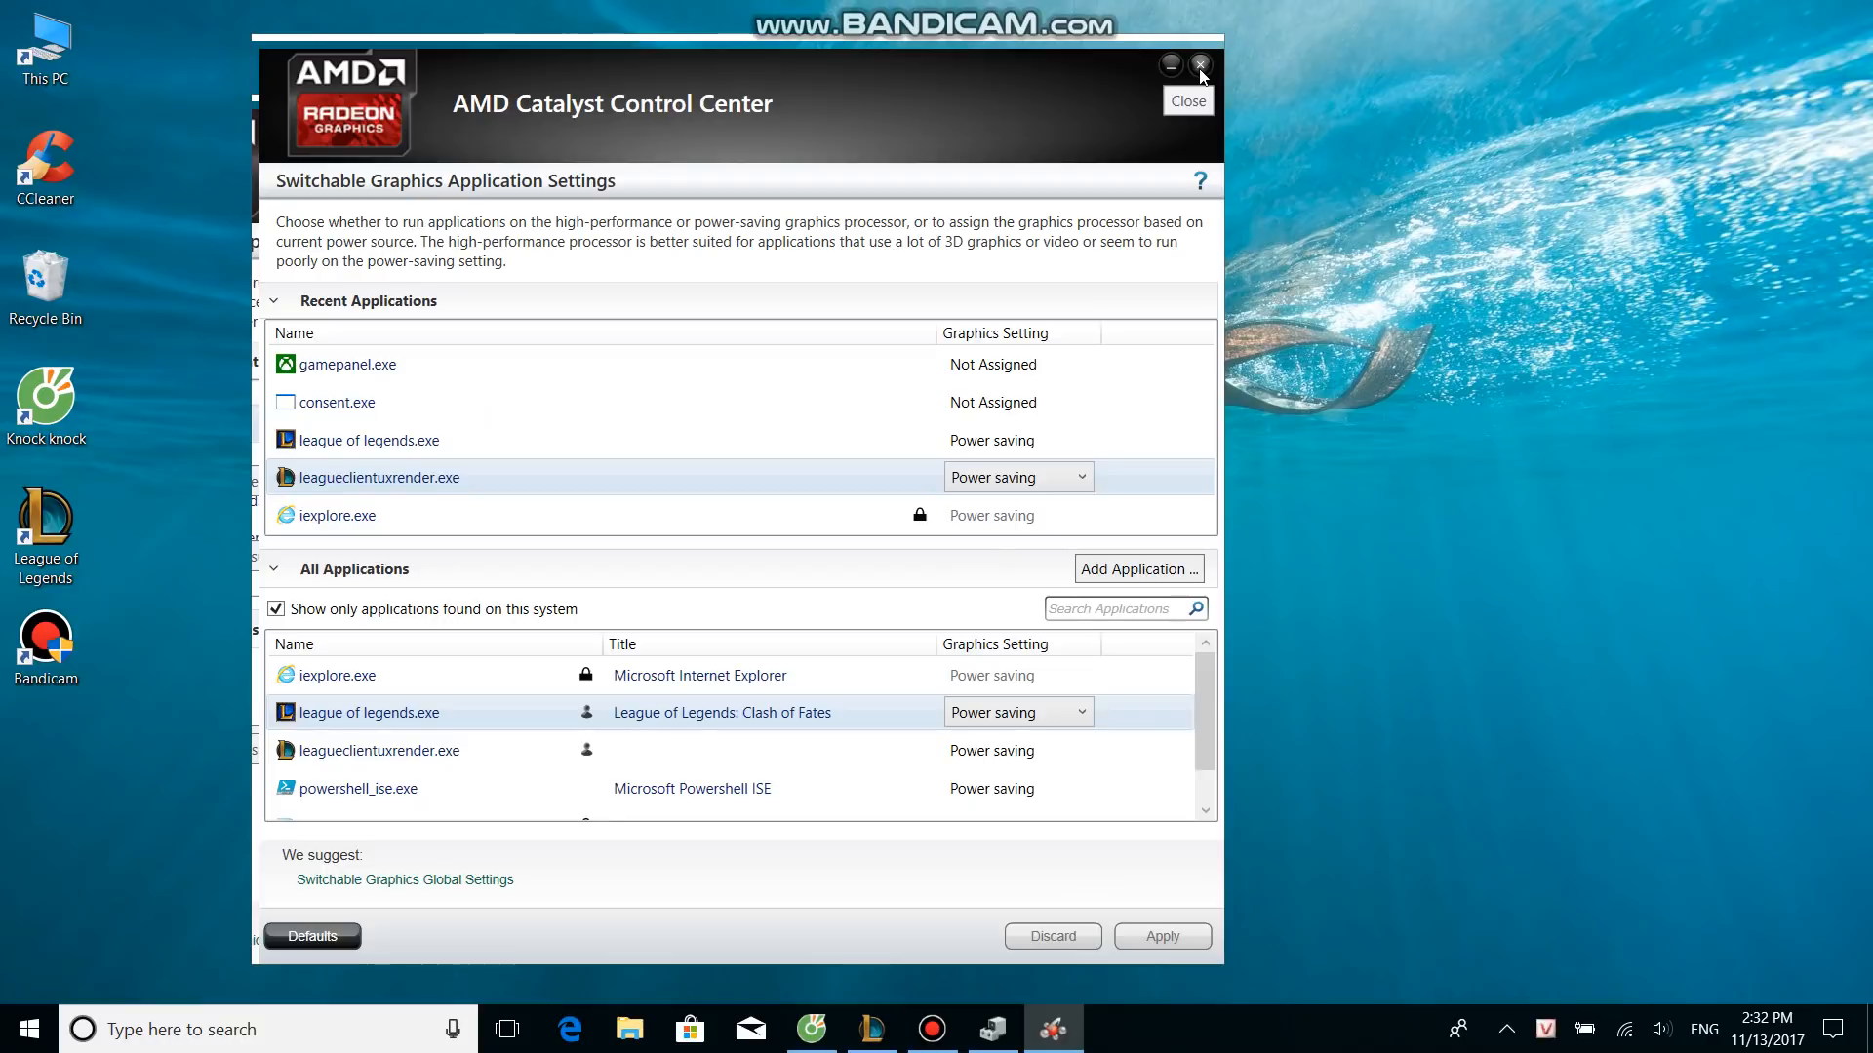
left_click(1198, 65)
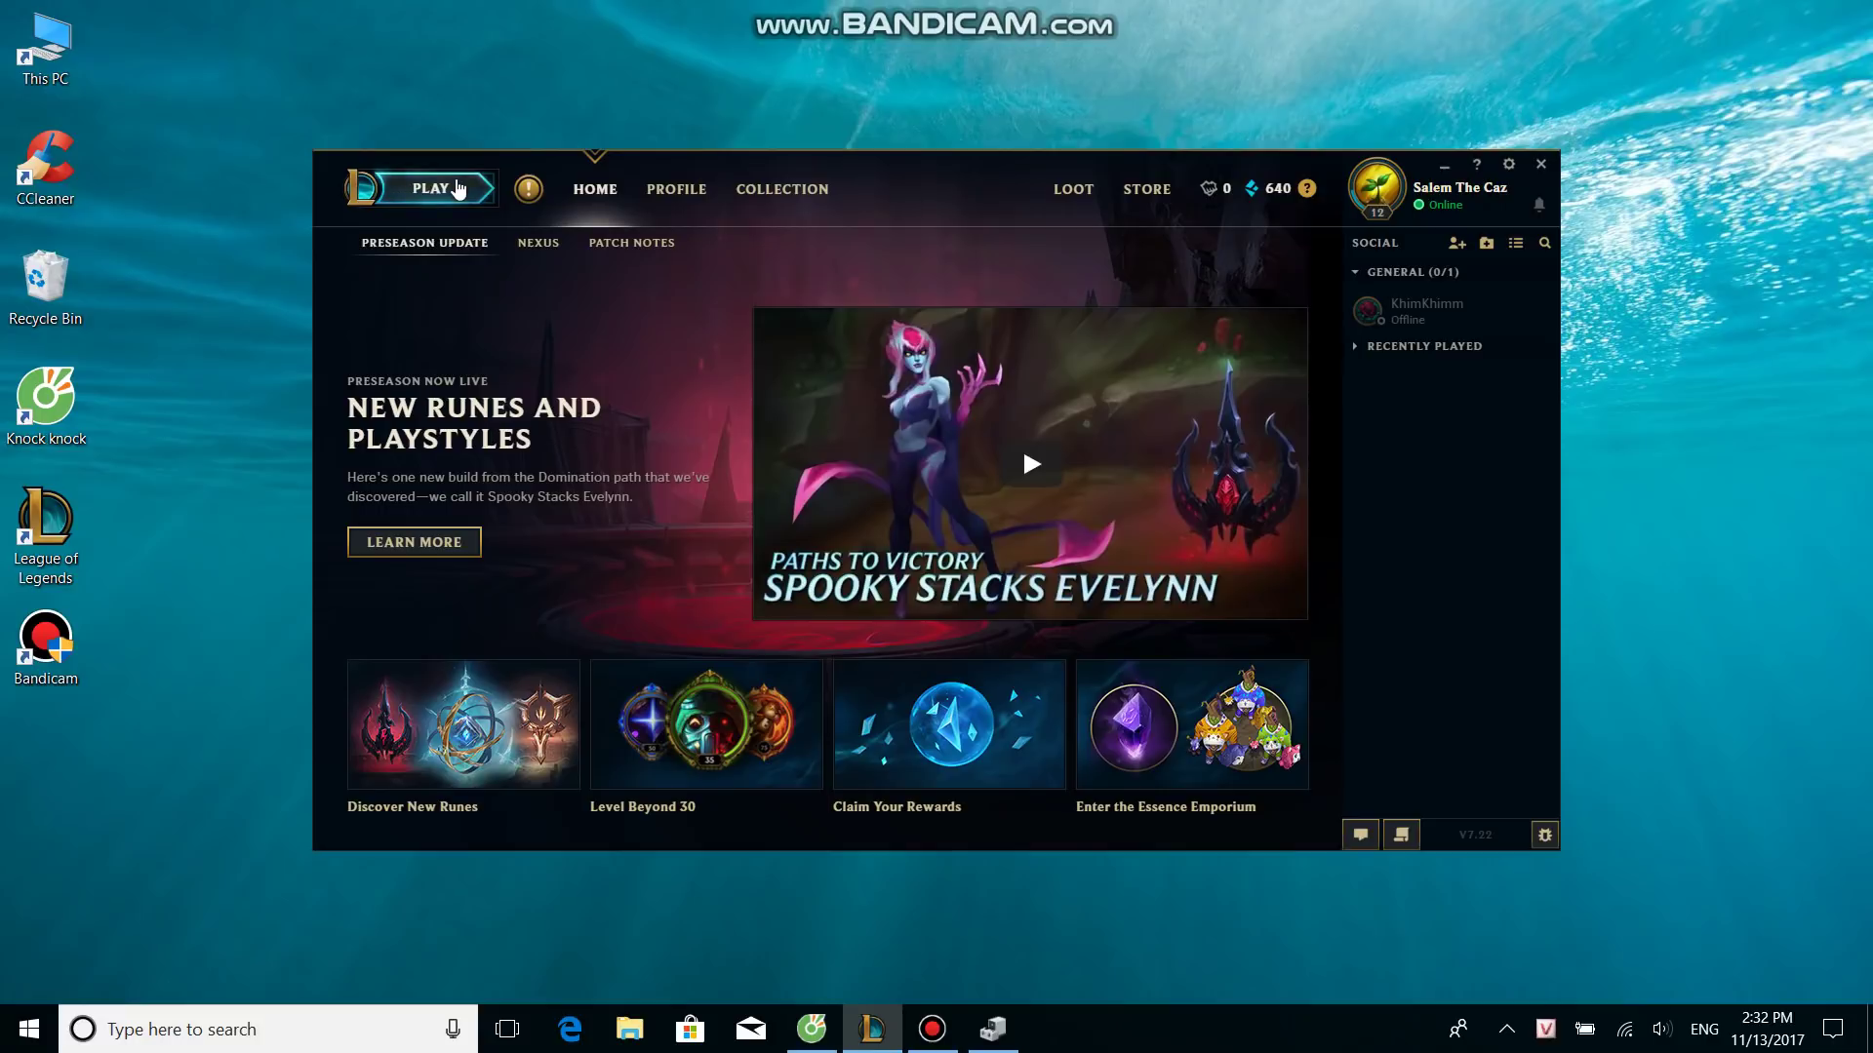
- Create a custom Summoner's Rift game with a Team 2 bot, start it, and lock in Jhin
left_click(431, 187)
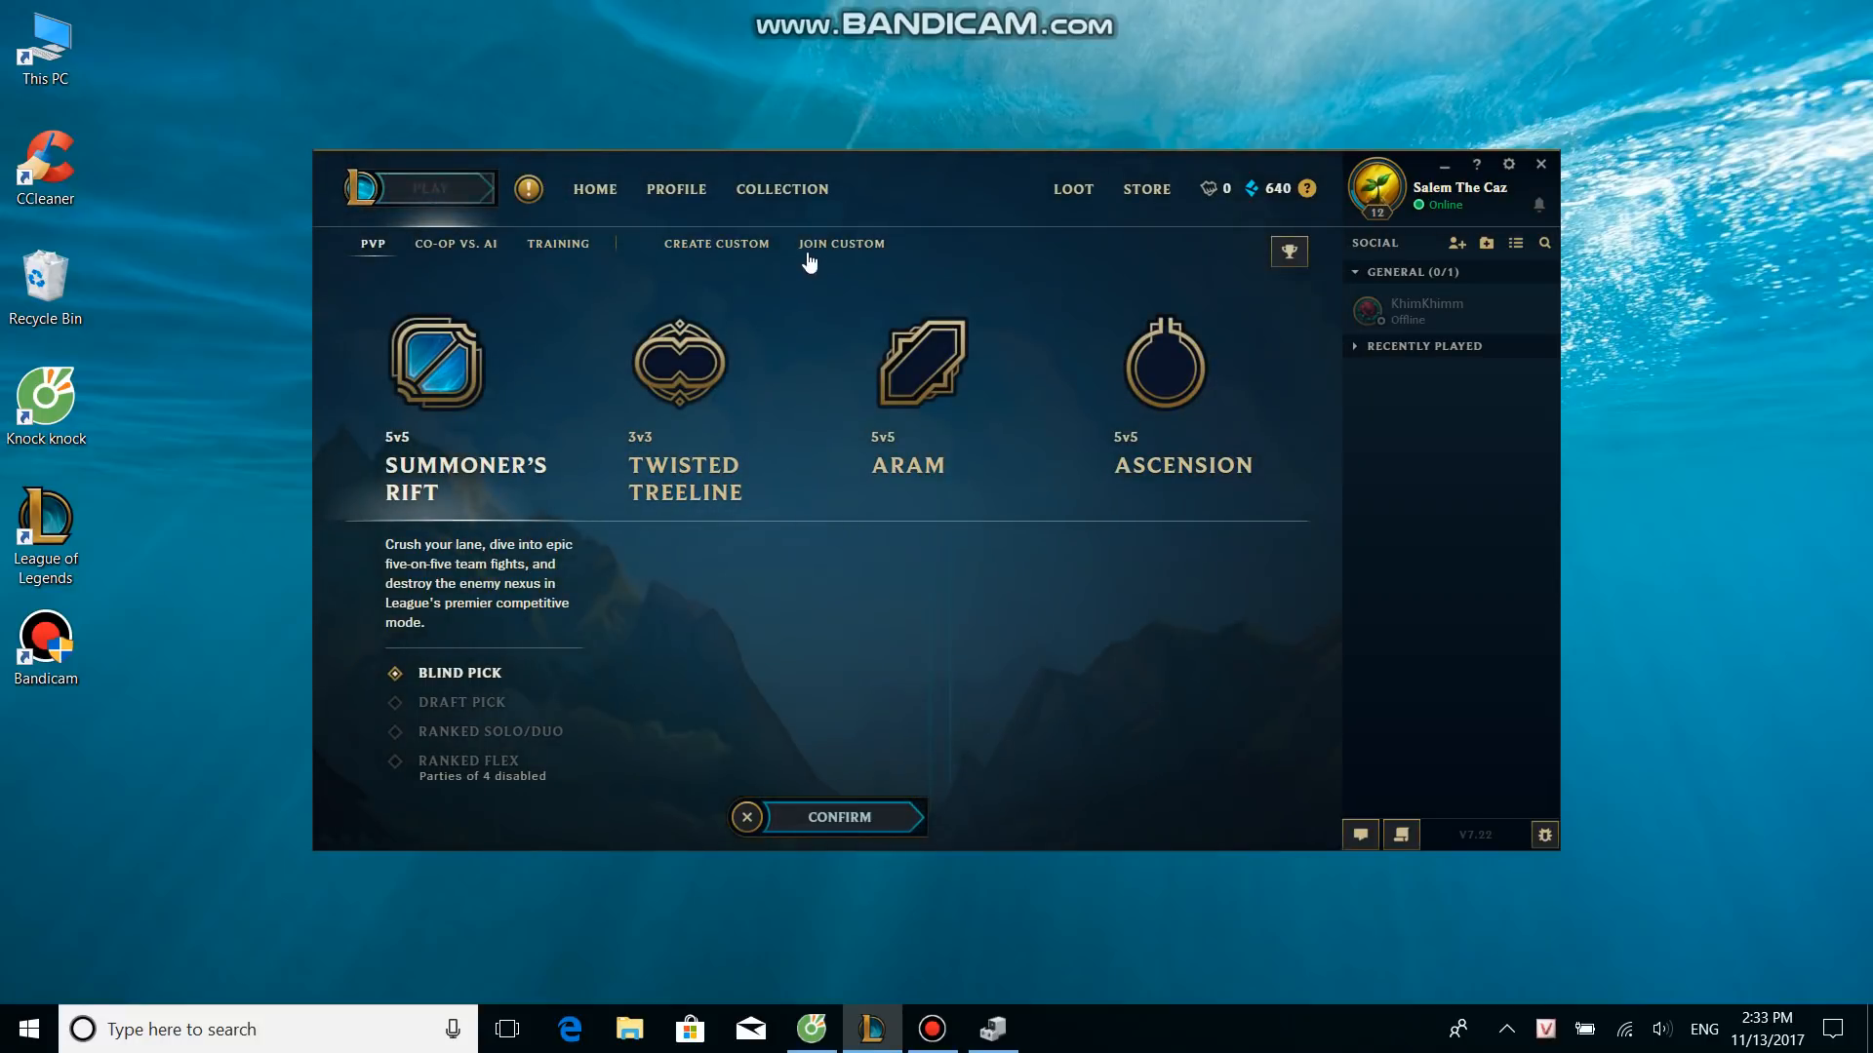
mouse_move(735, 262)
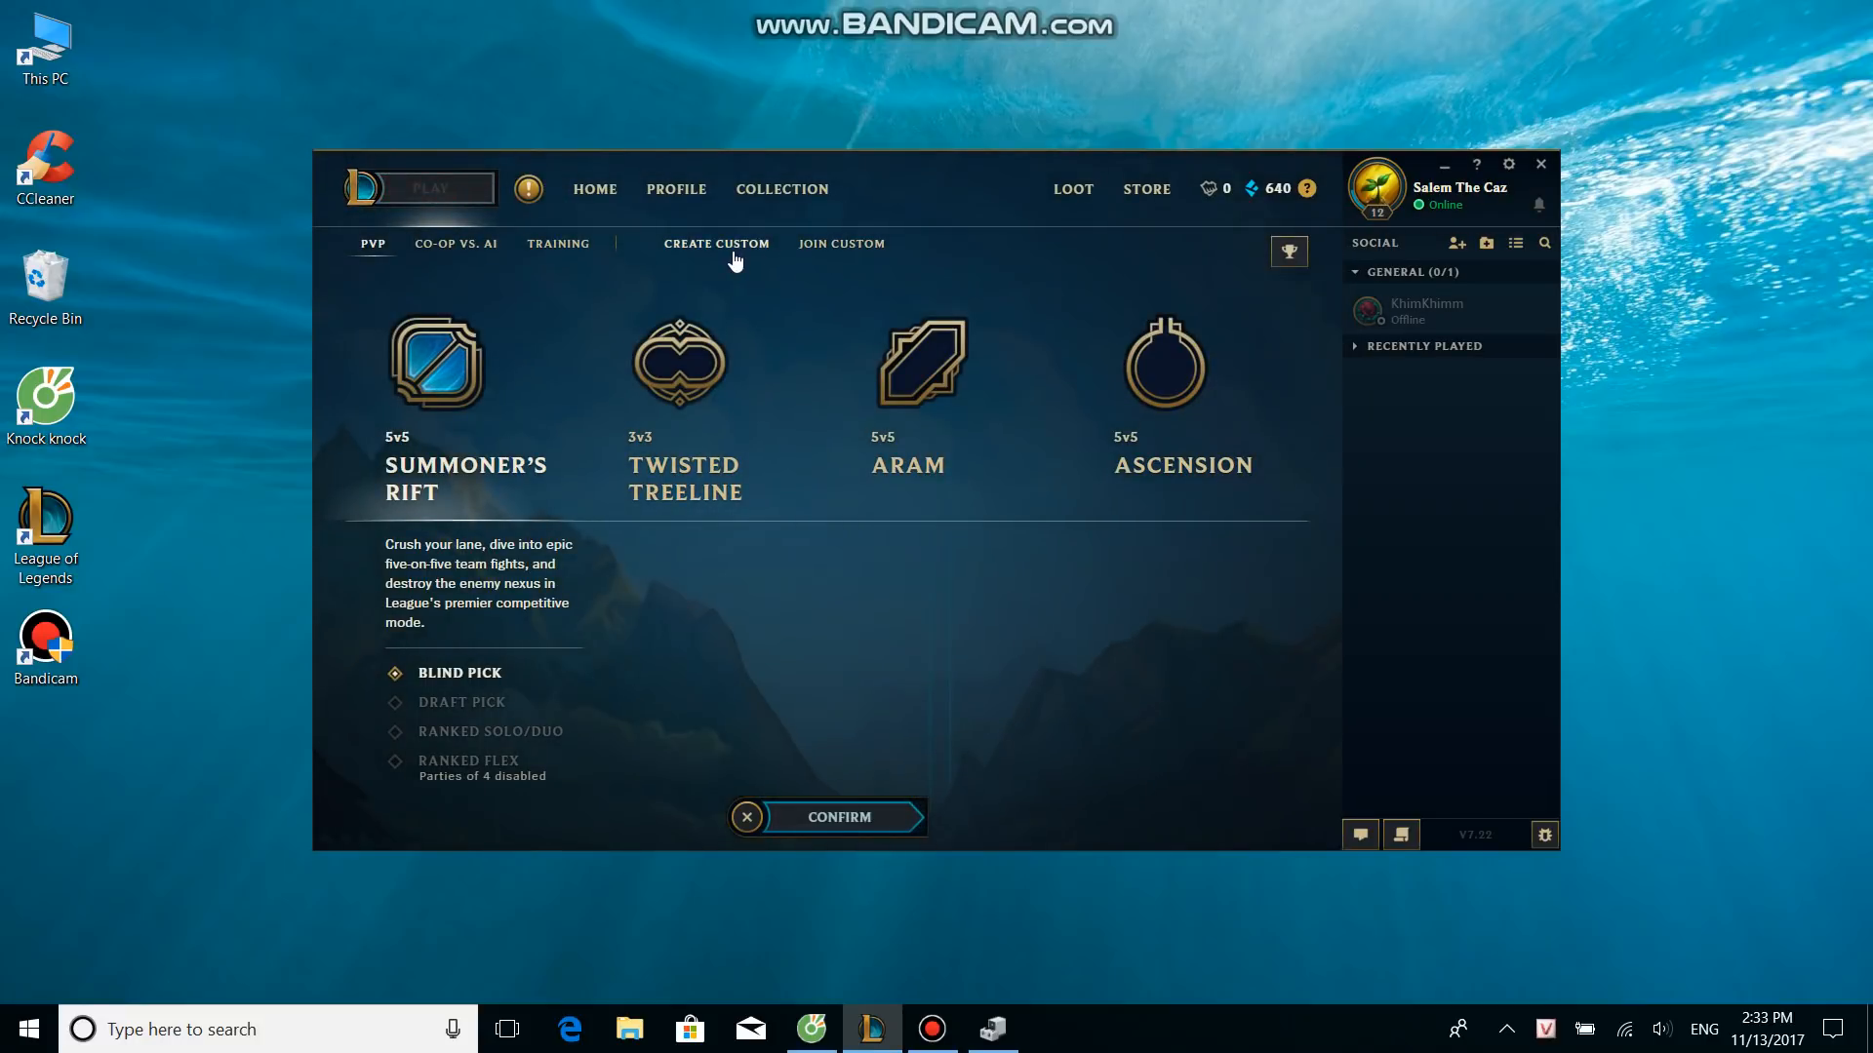
left_click(716, 244)
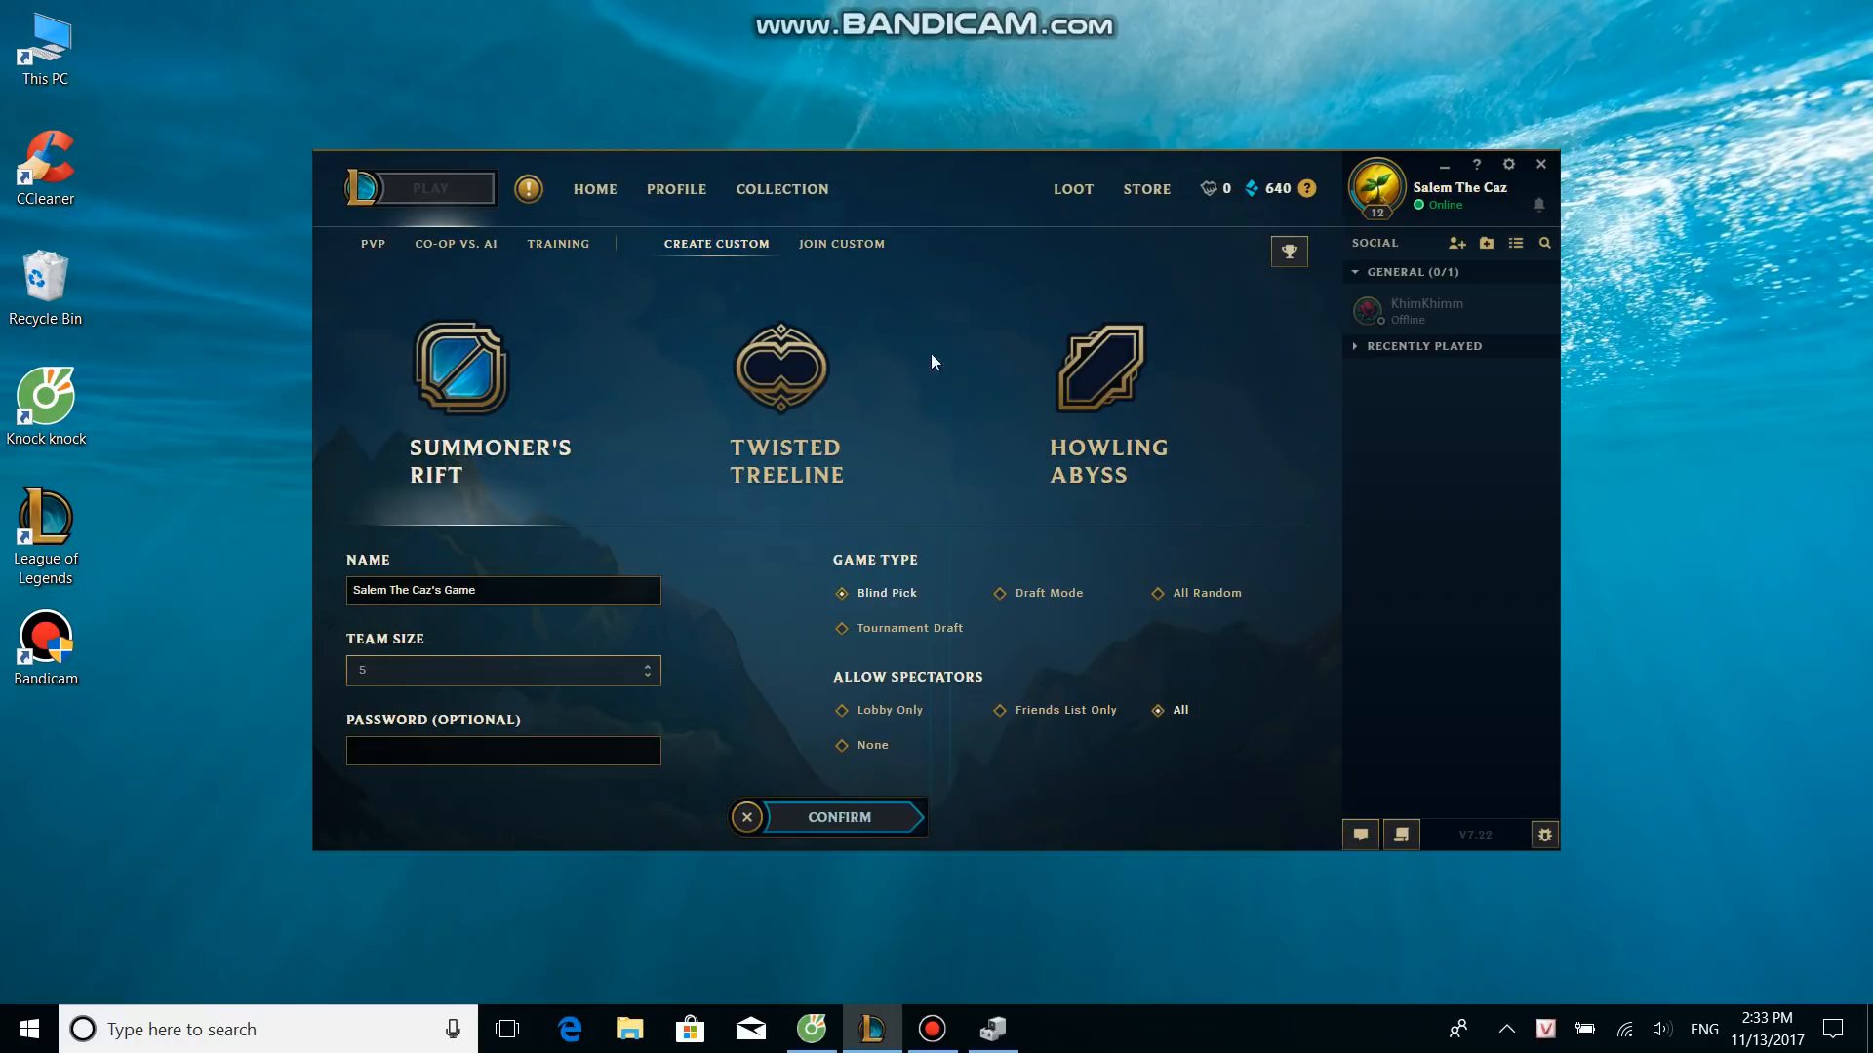
mouse_move(683, 585)
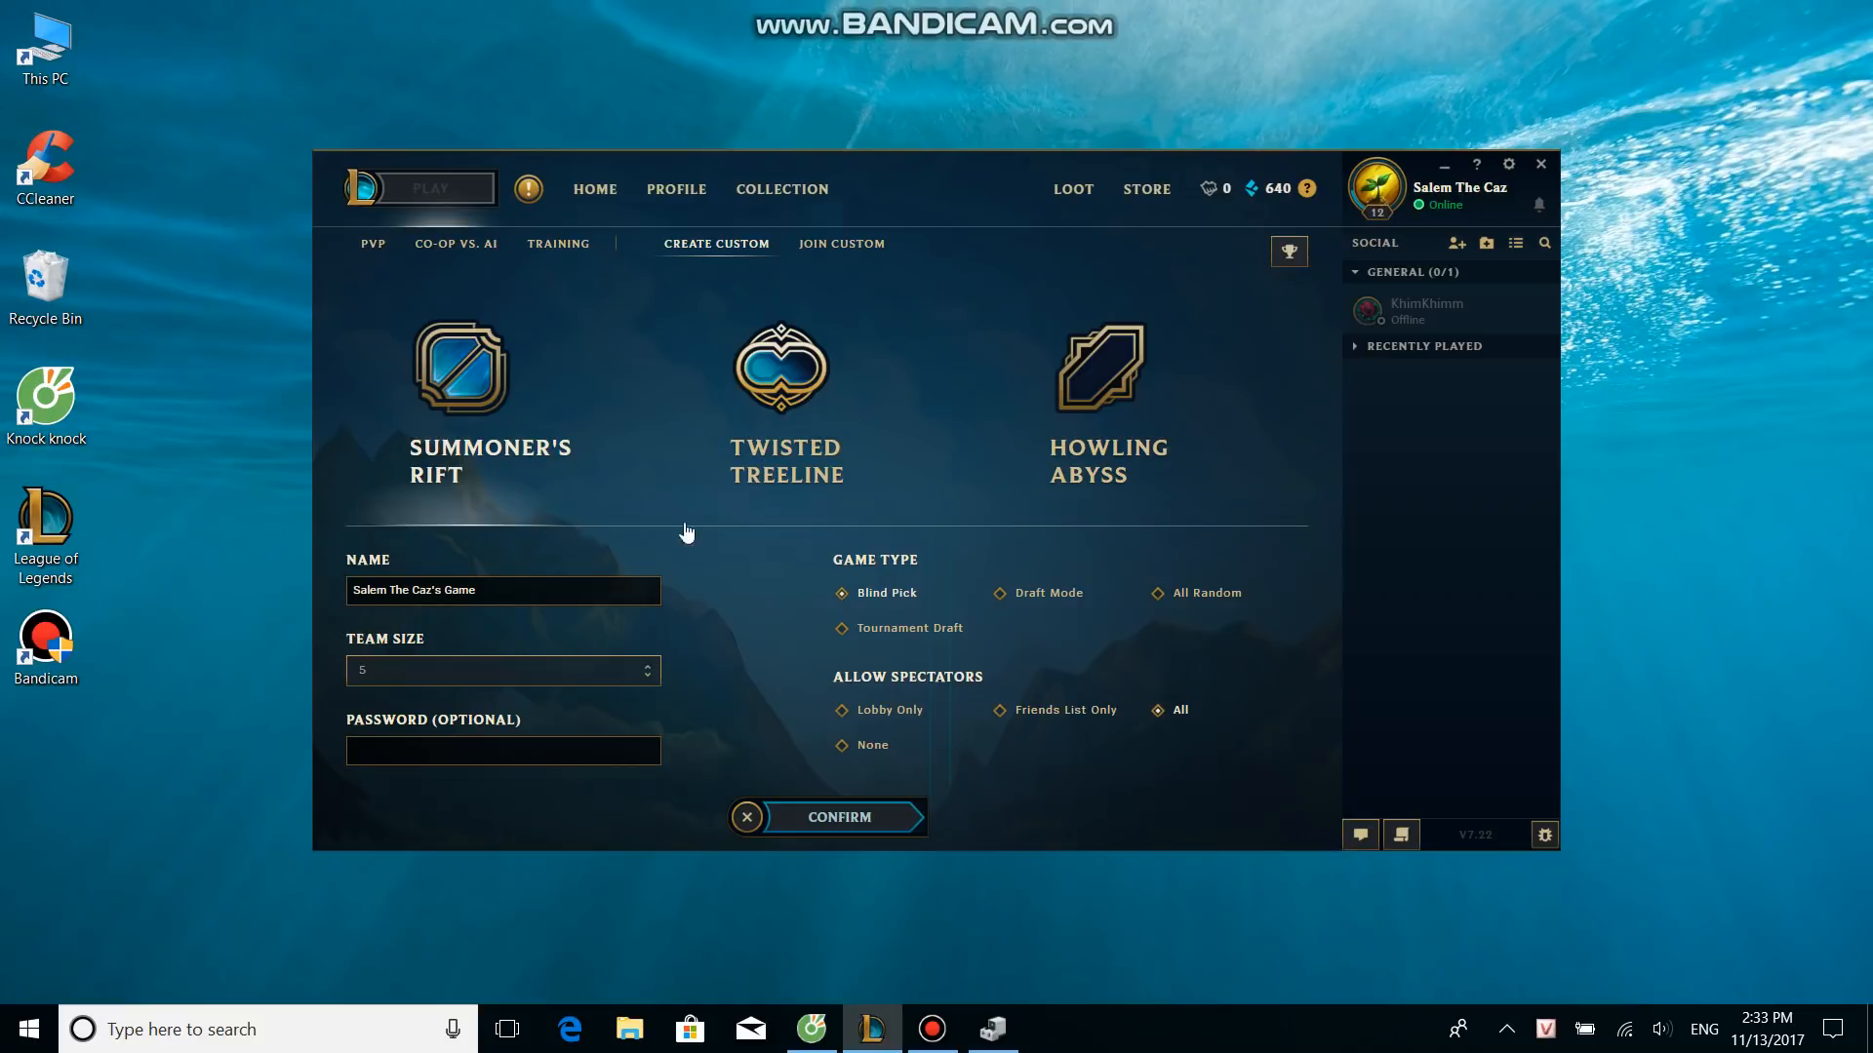
left_click(839, 817)
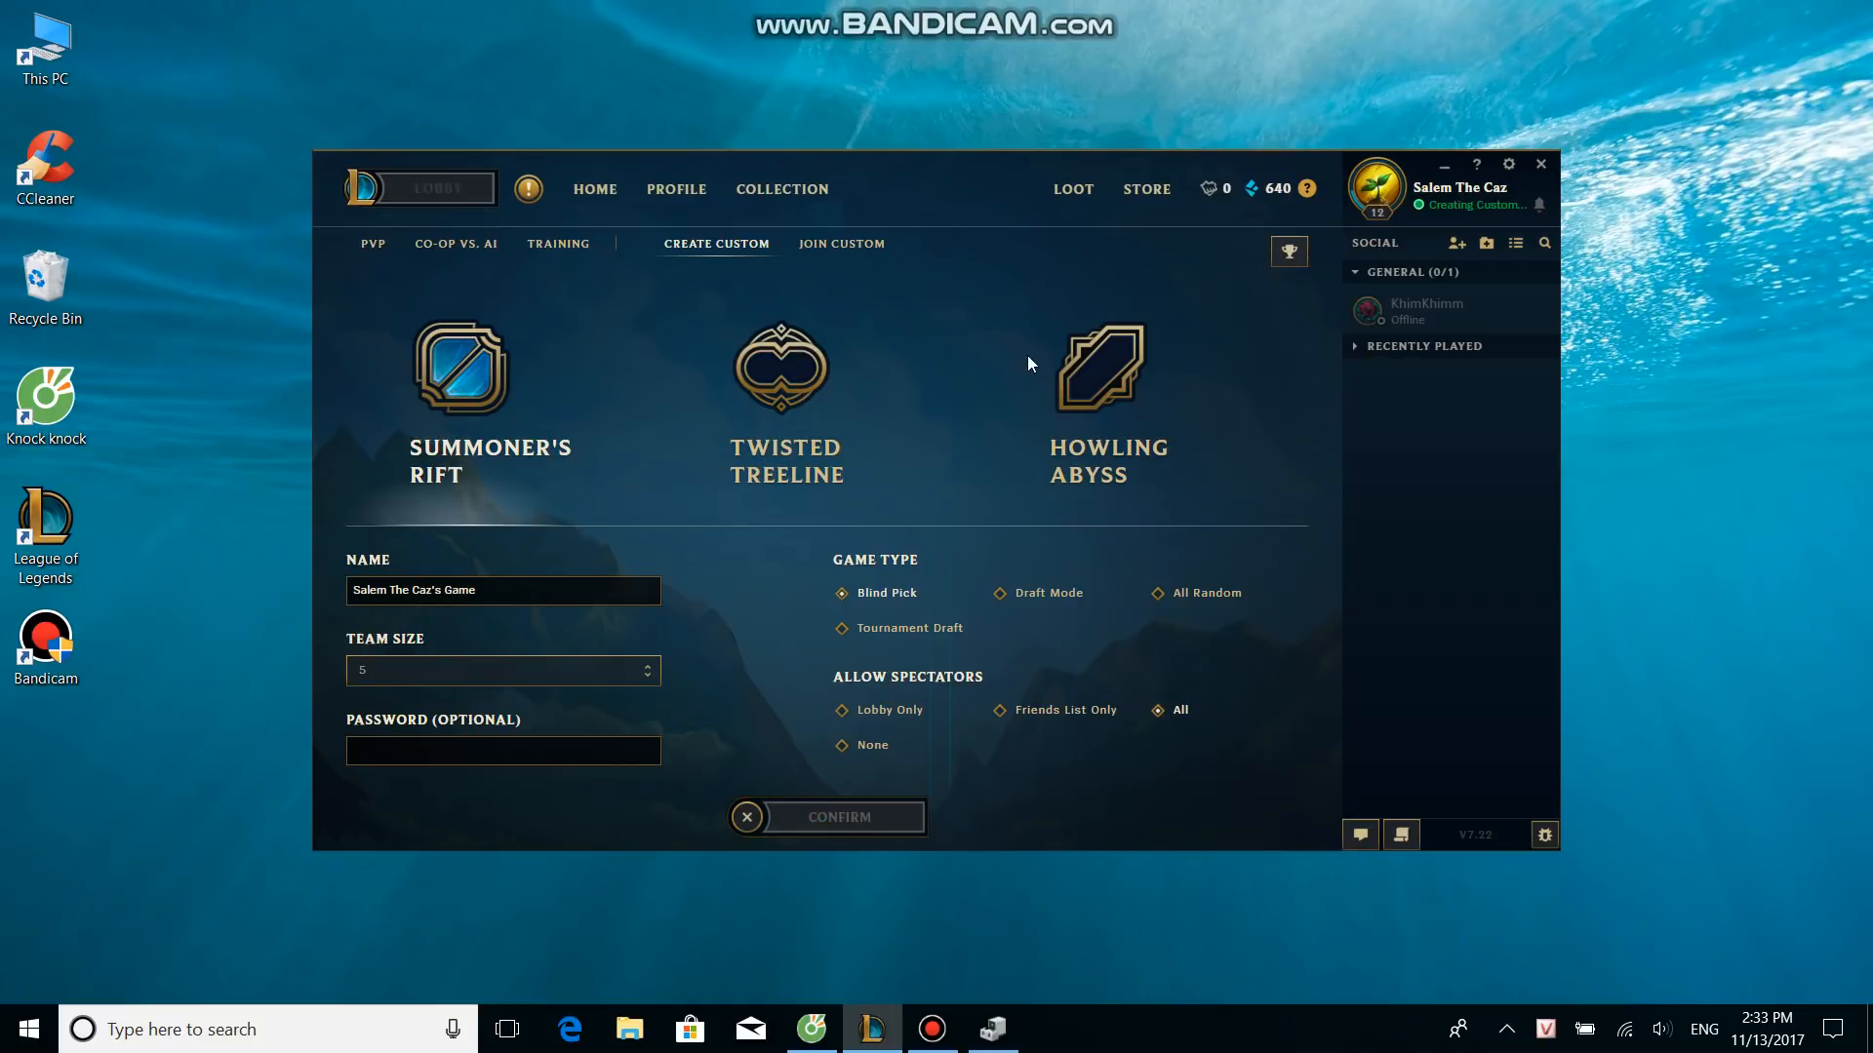
left_click(839, 817)
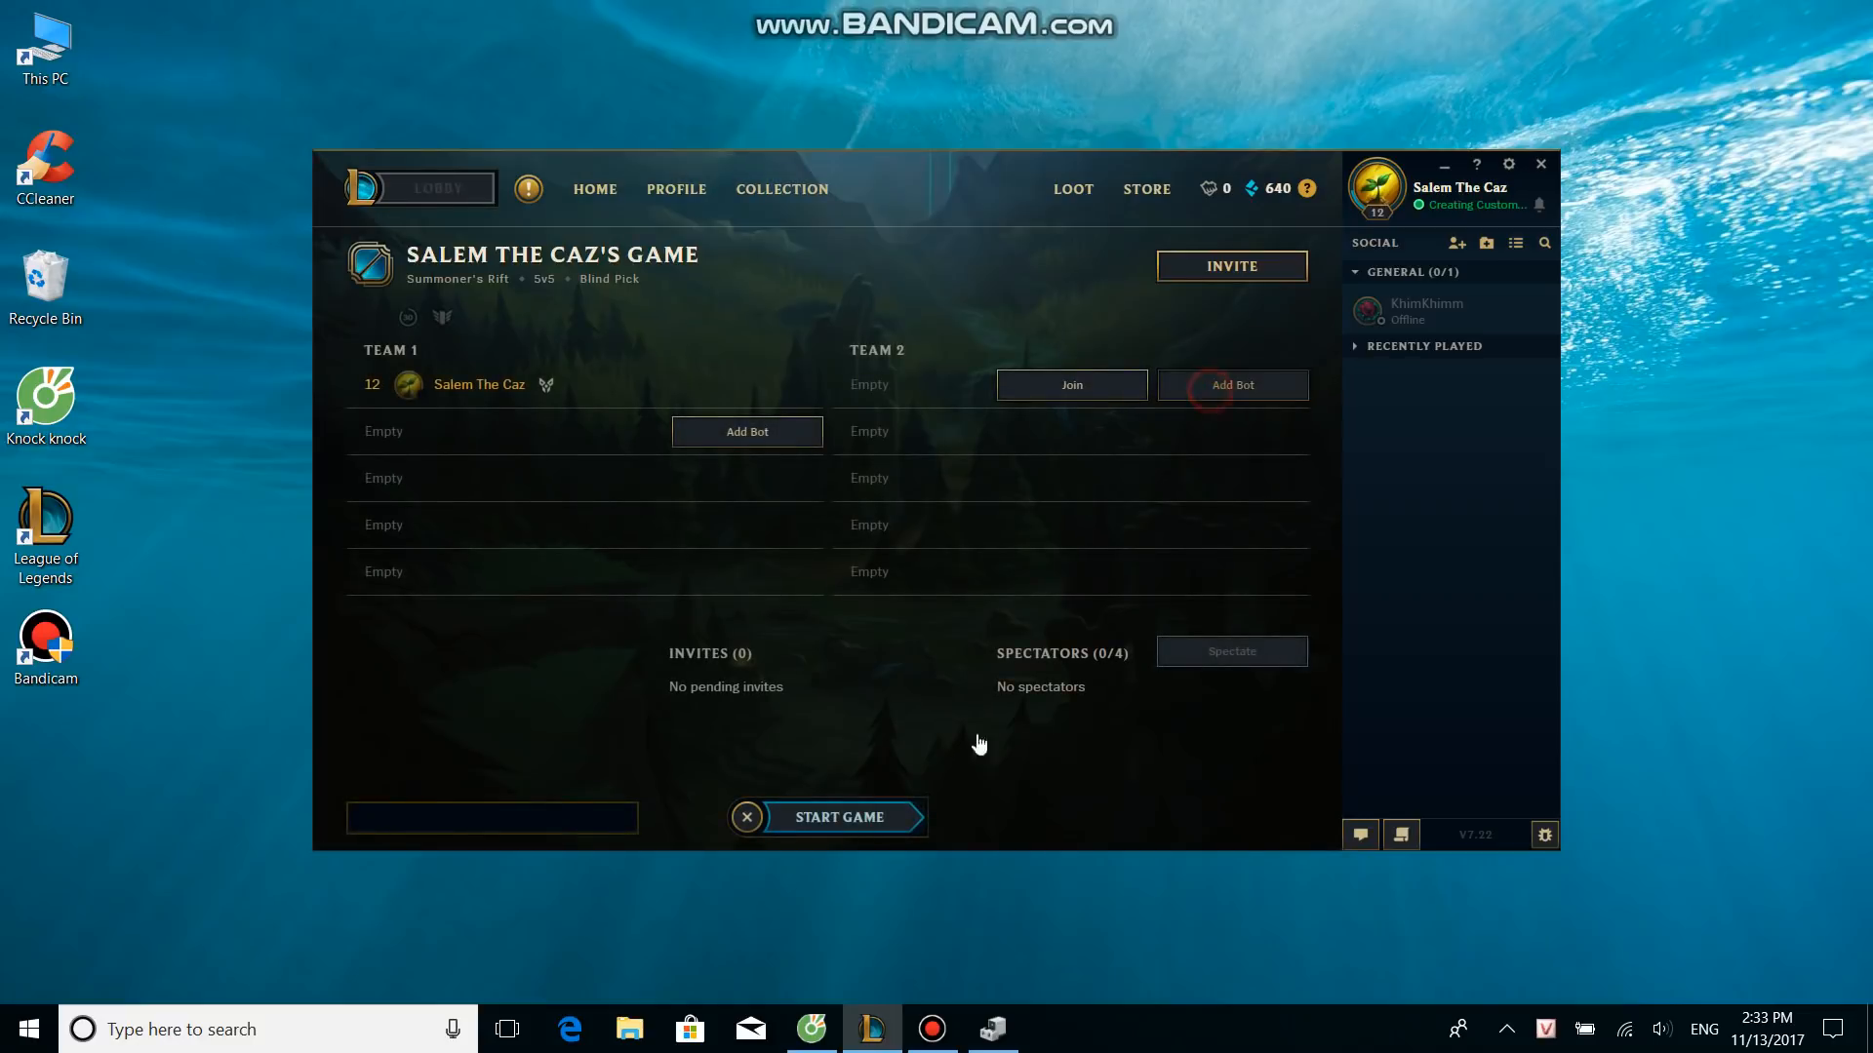
left_click(839, 818)
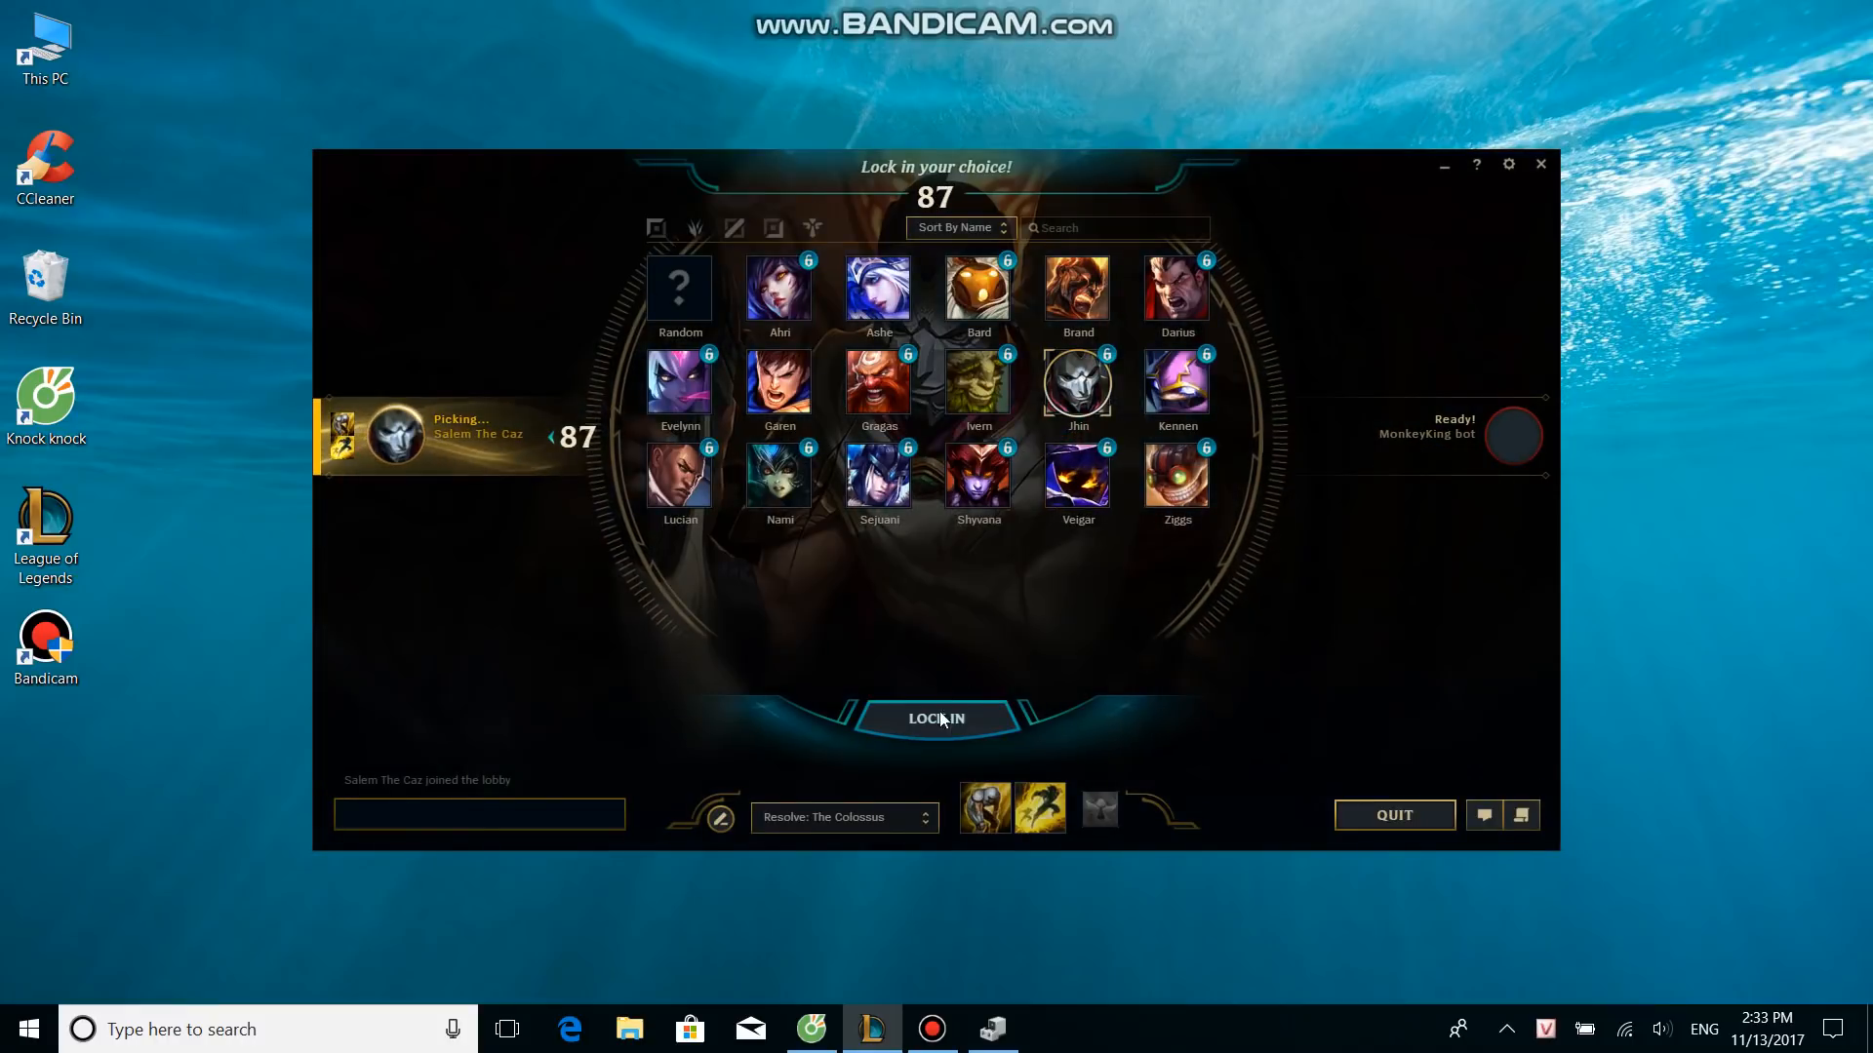
left_click(937, 719)
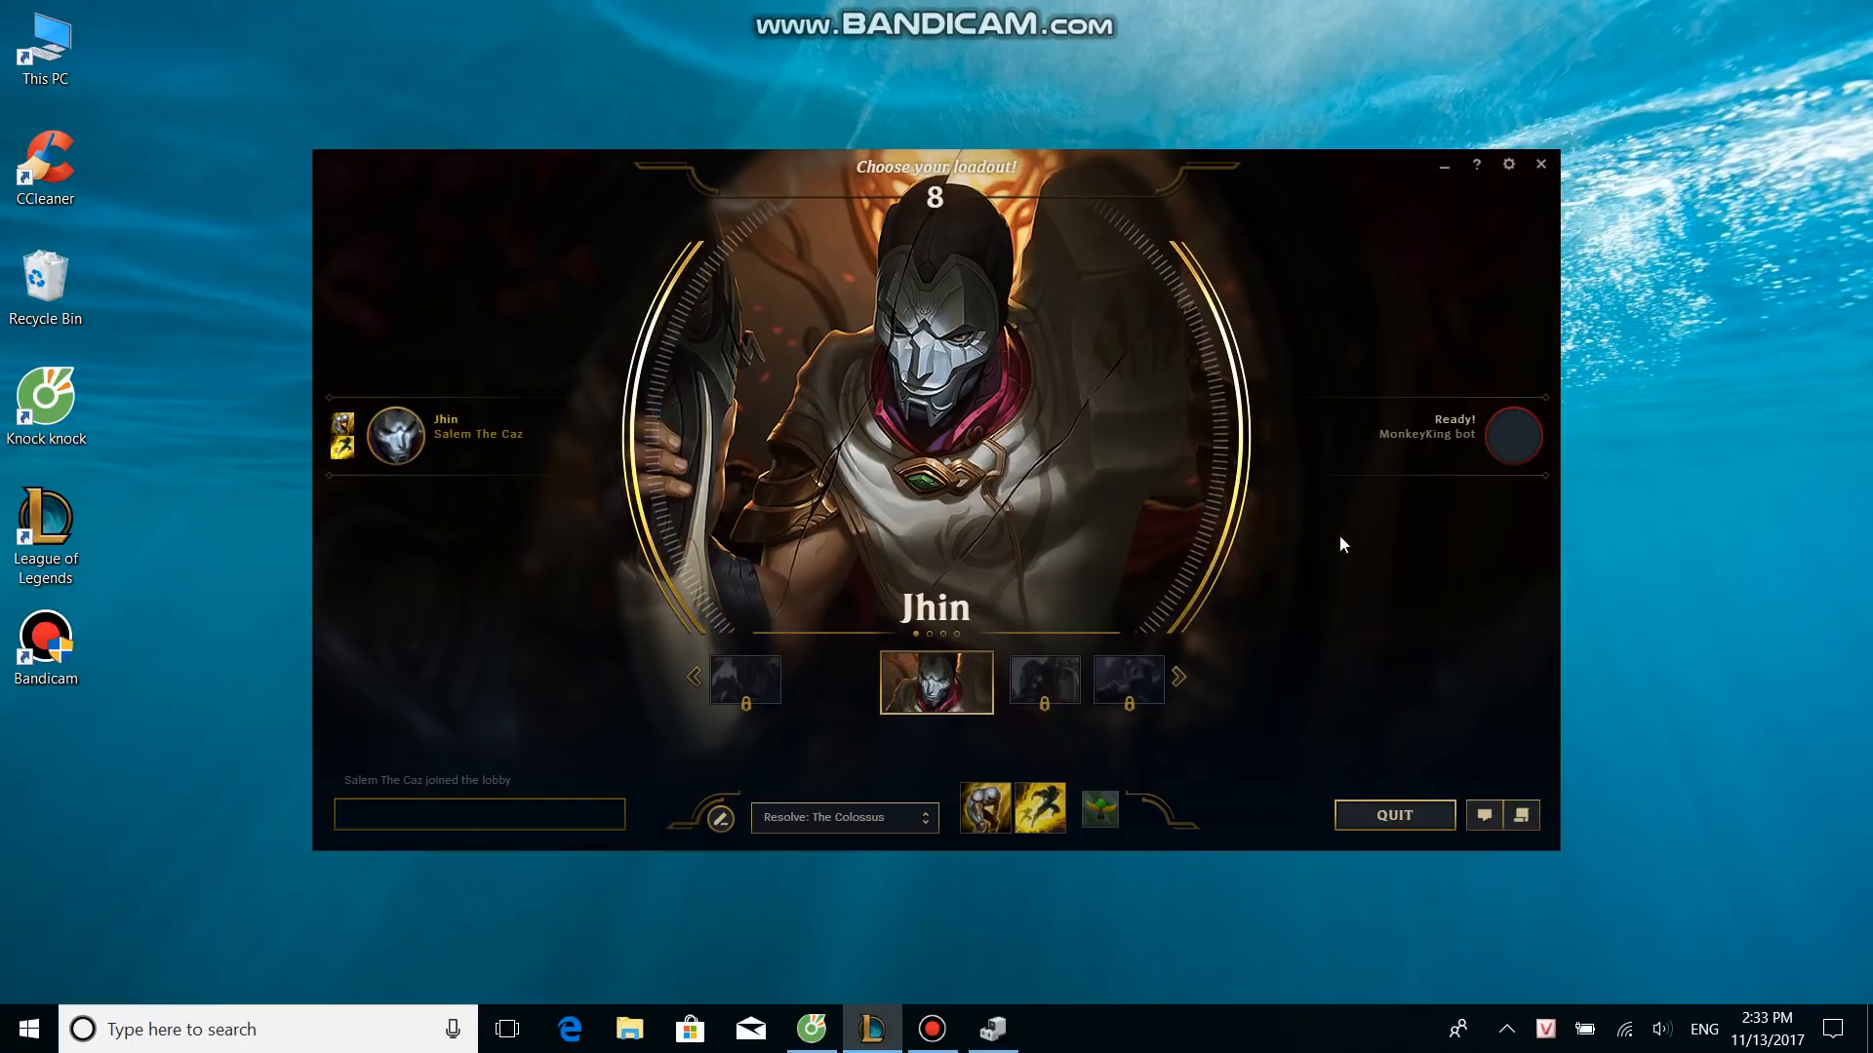
mouse_move(1279, 576)
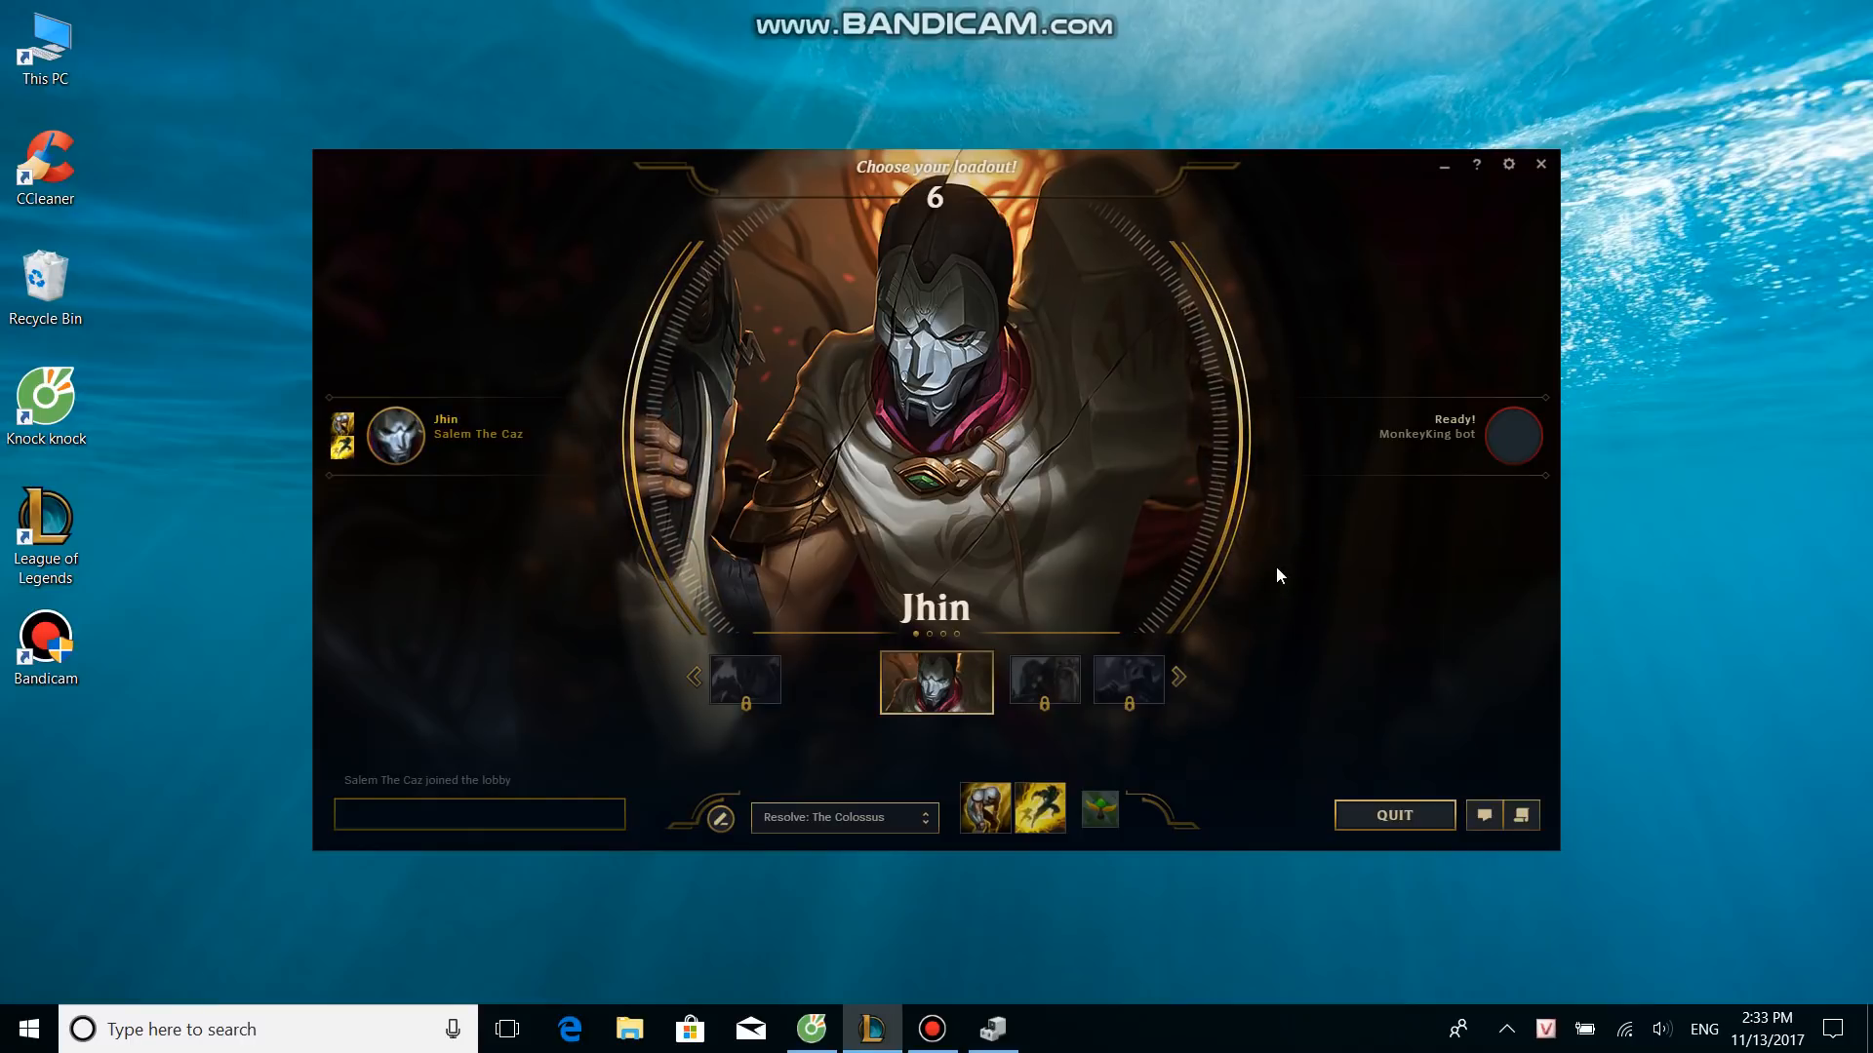
mouse_move(1261, 590)
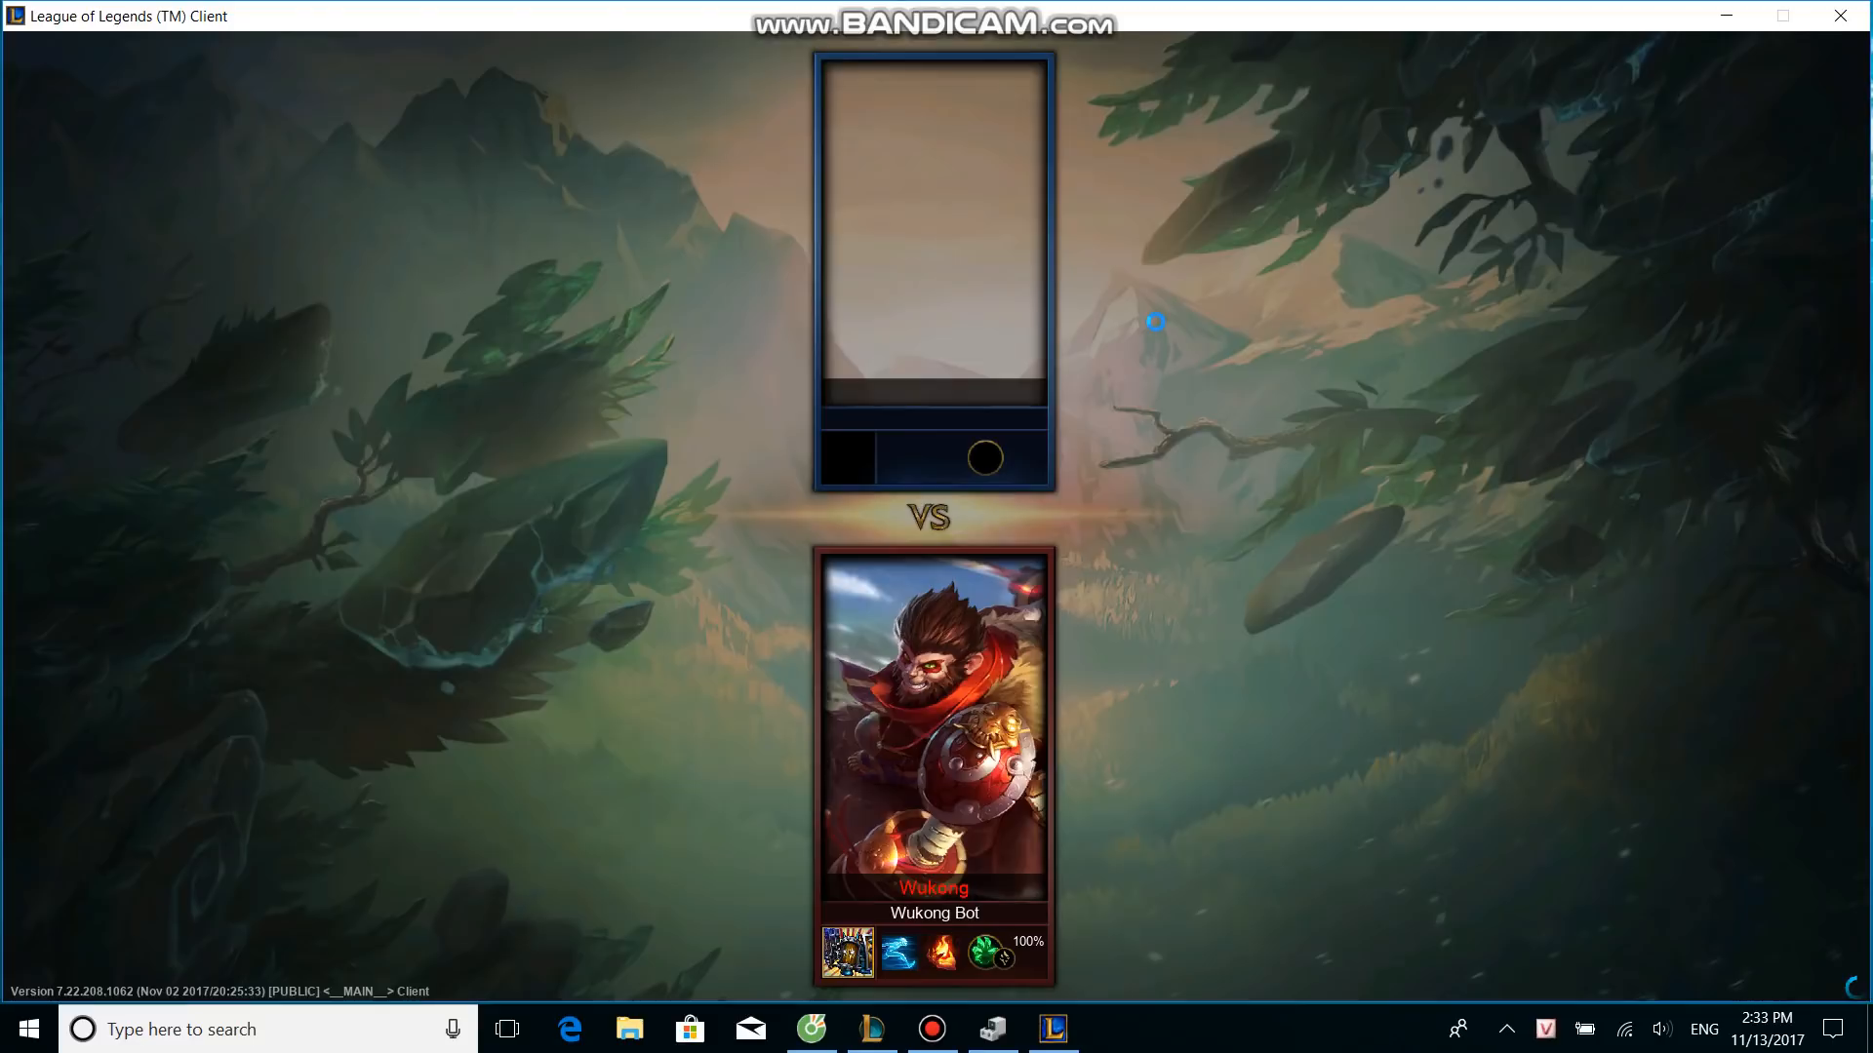
mouse_move(1148, 359)
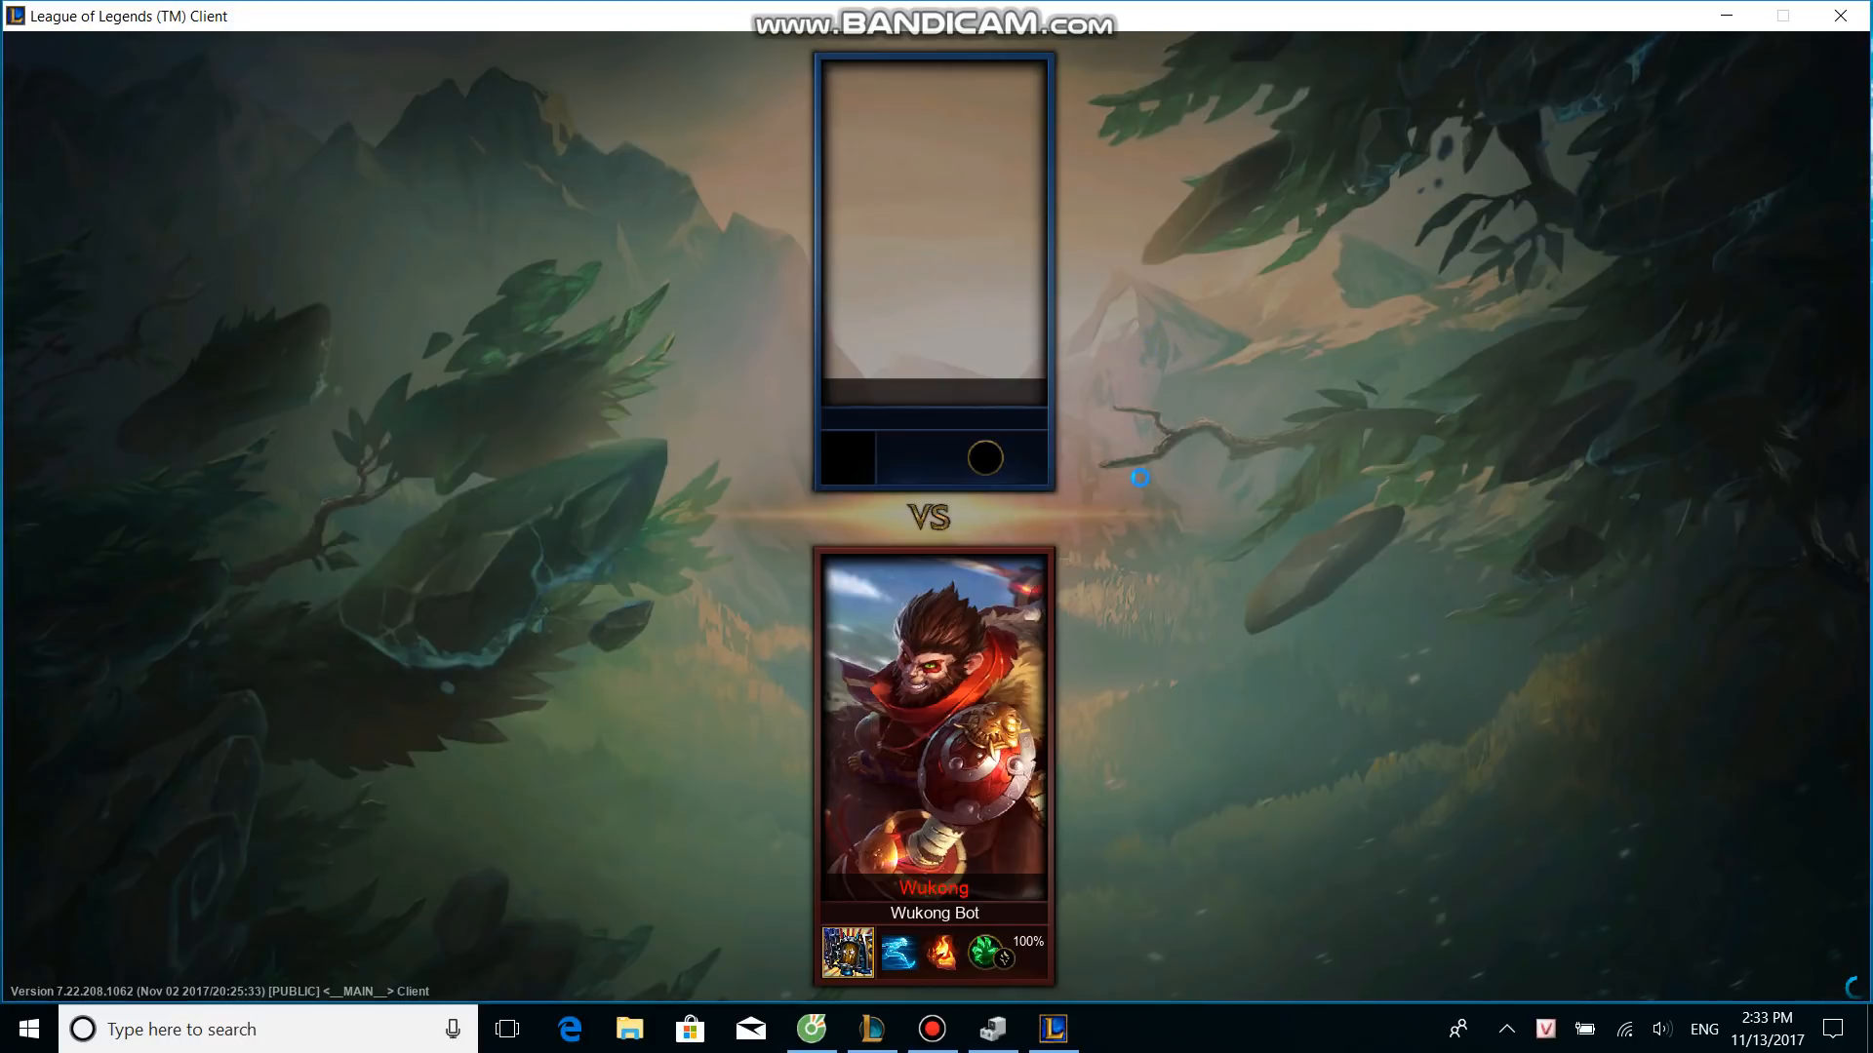
mouse_move(1067, 494)
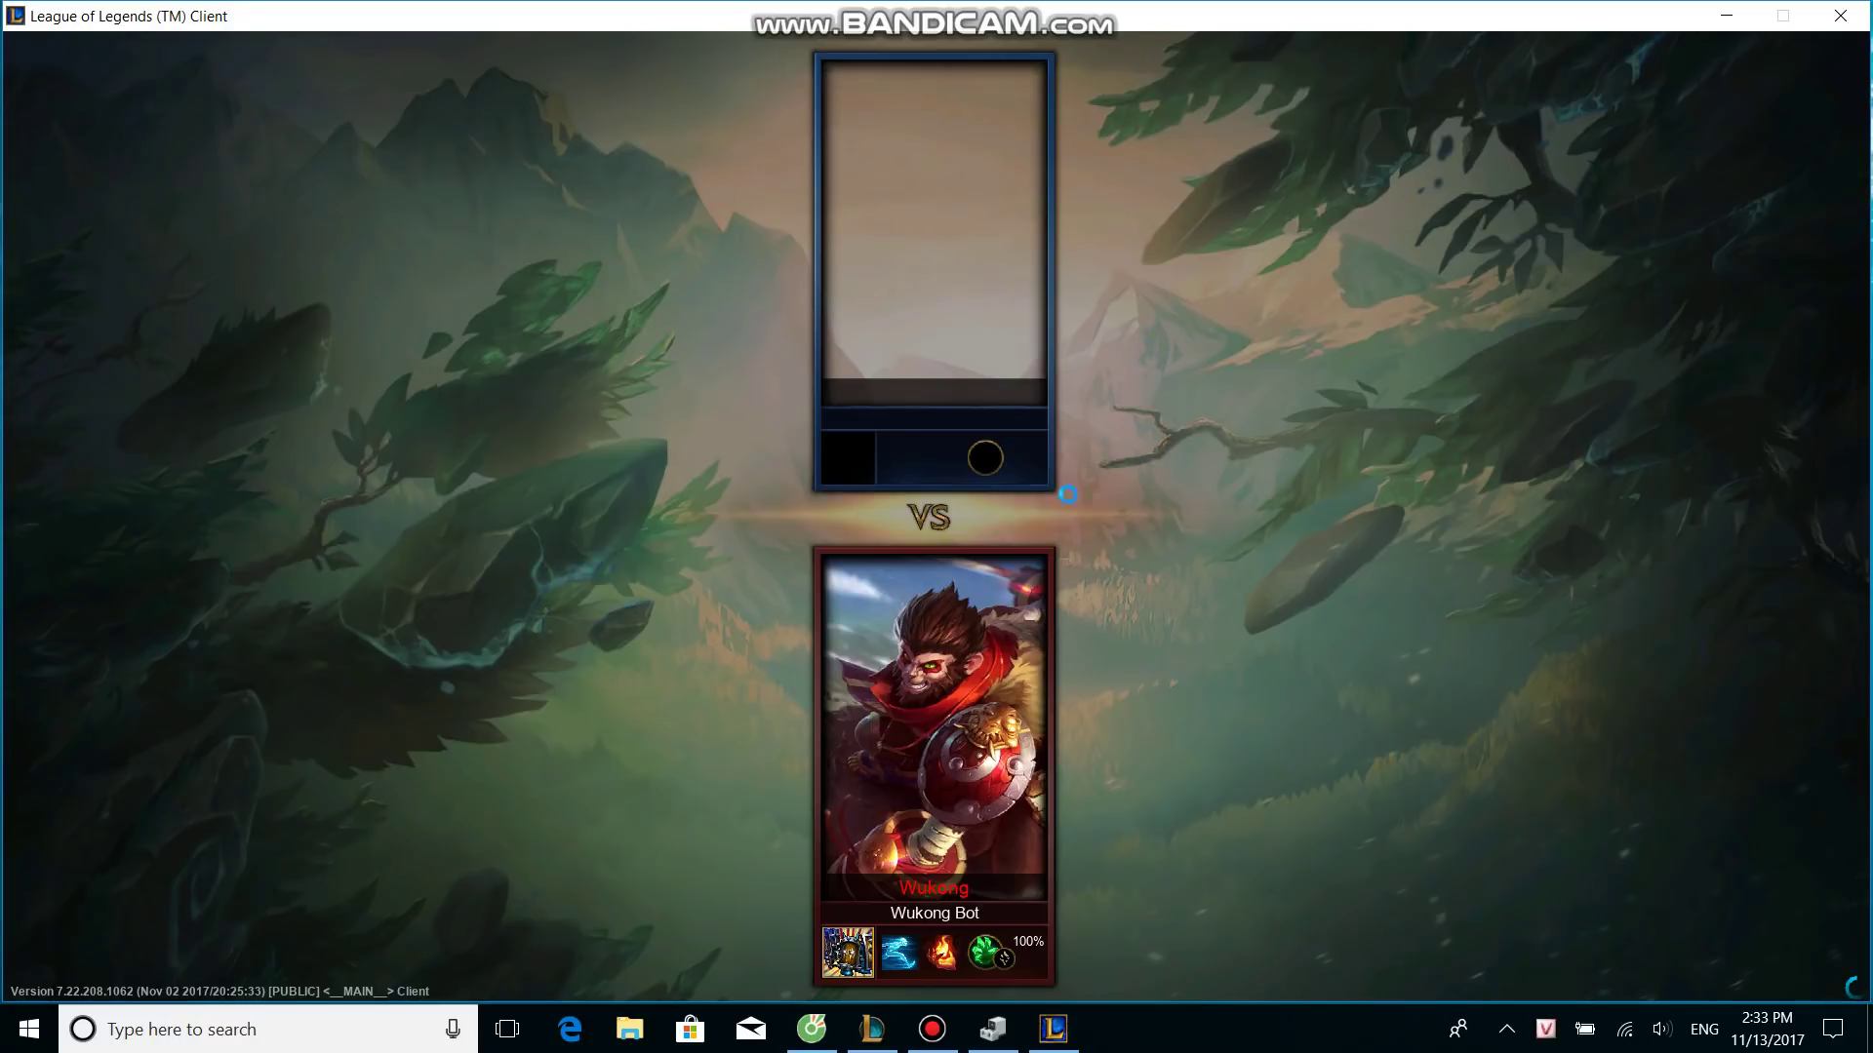
mouse_move(934, 412)
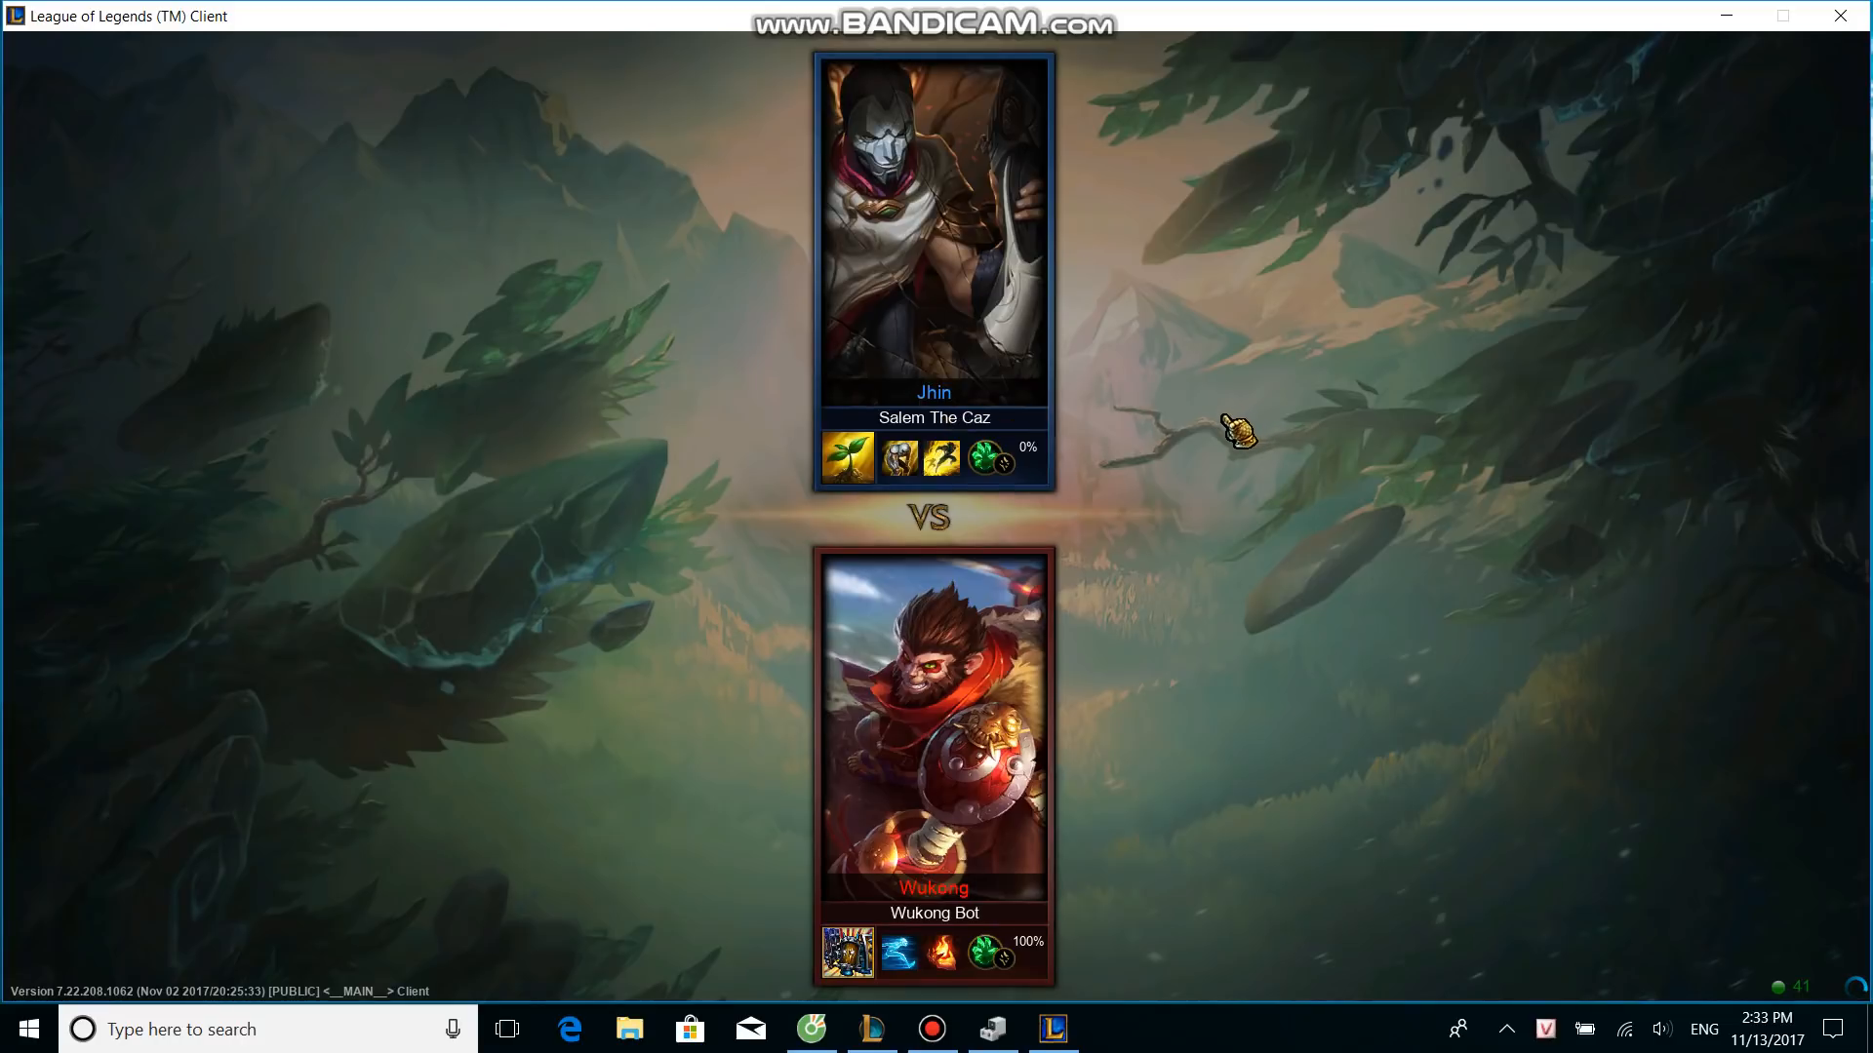
mouse_move(1237, 447)
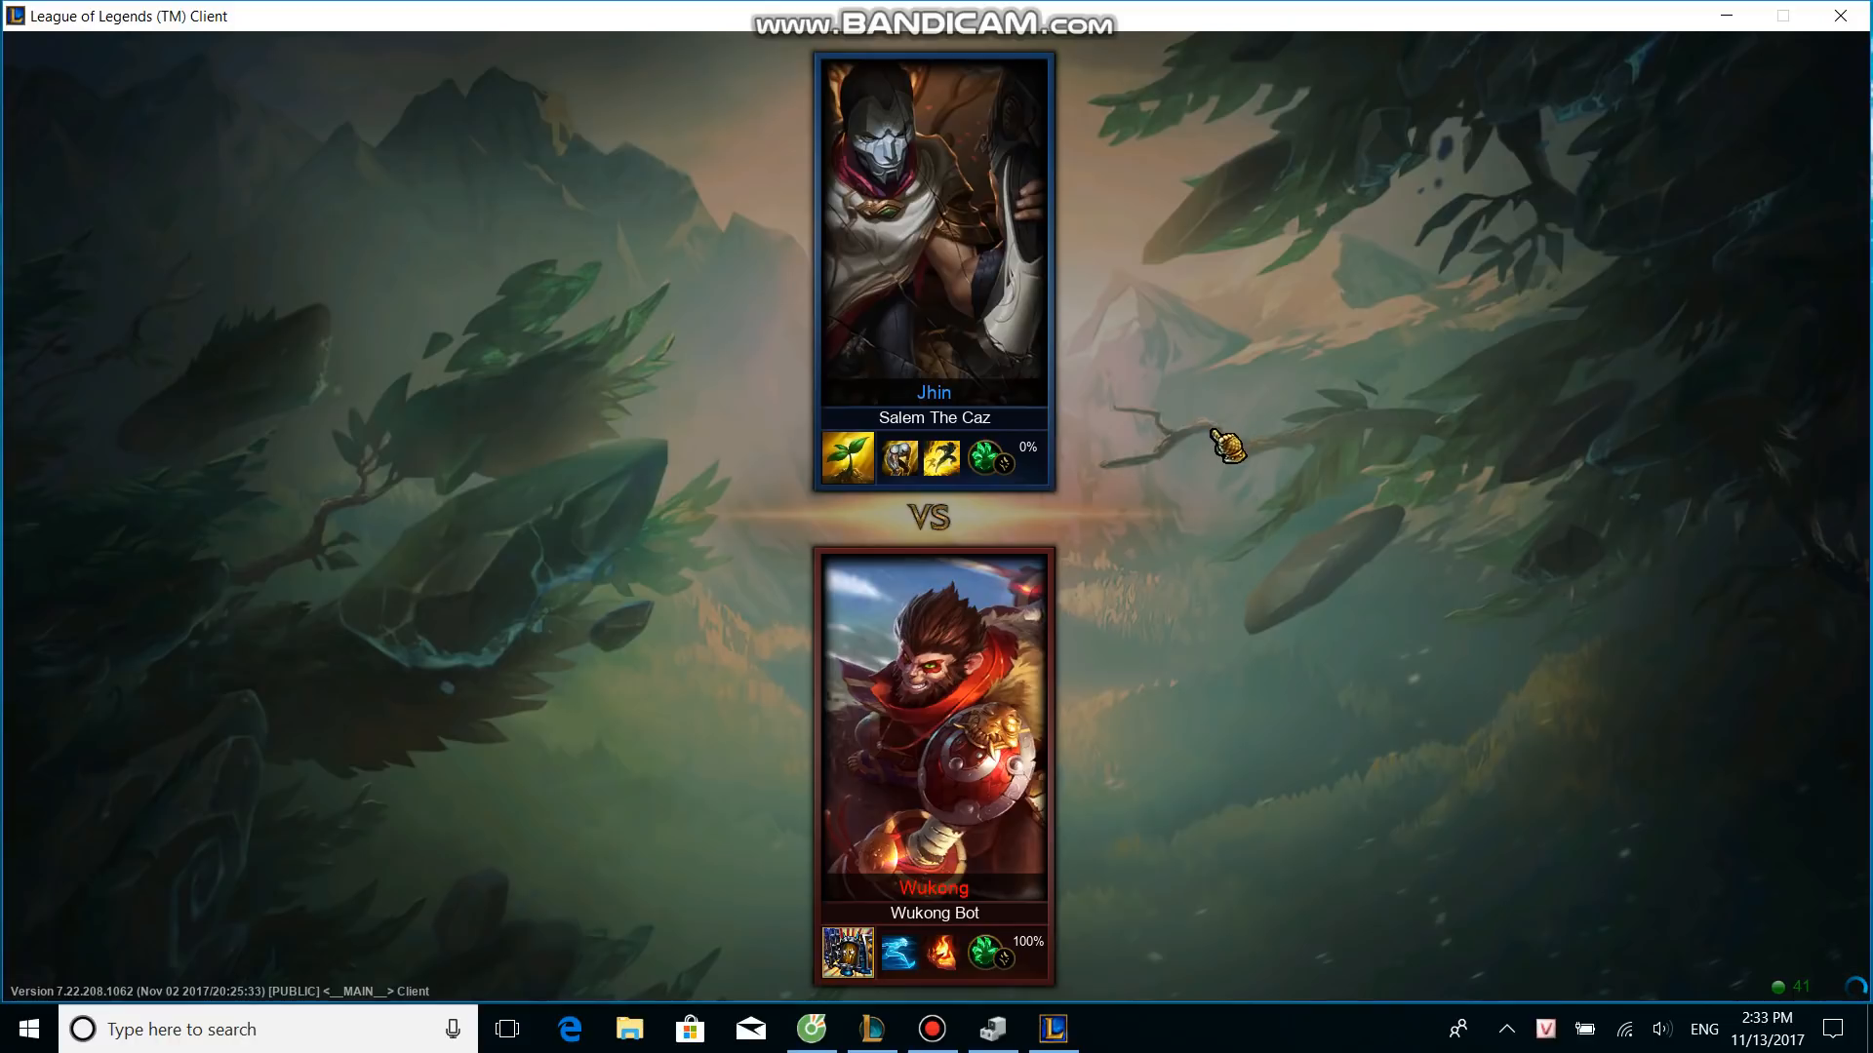
mouse_move(1221, 464)
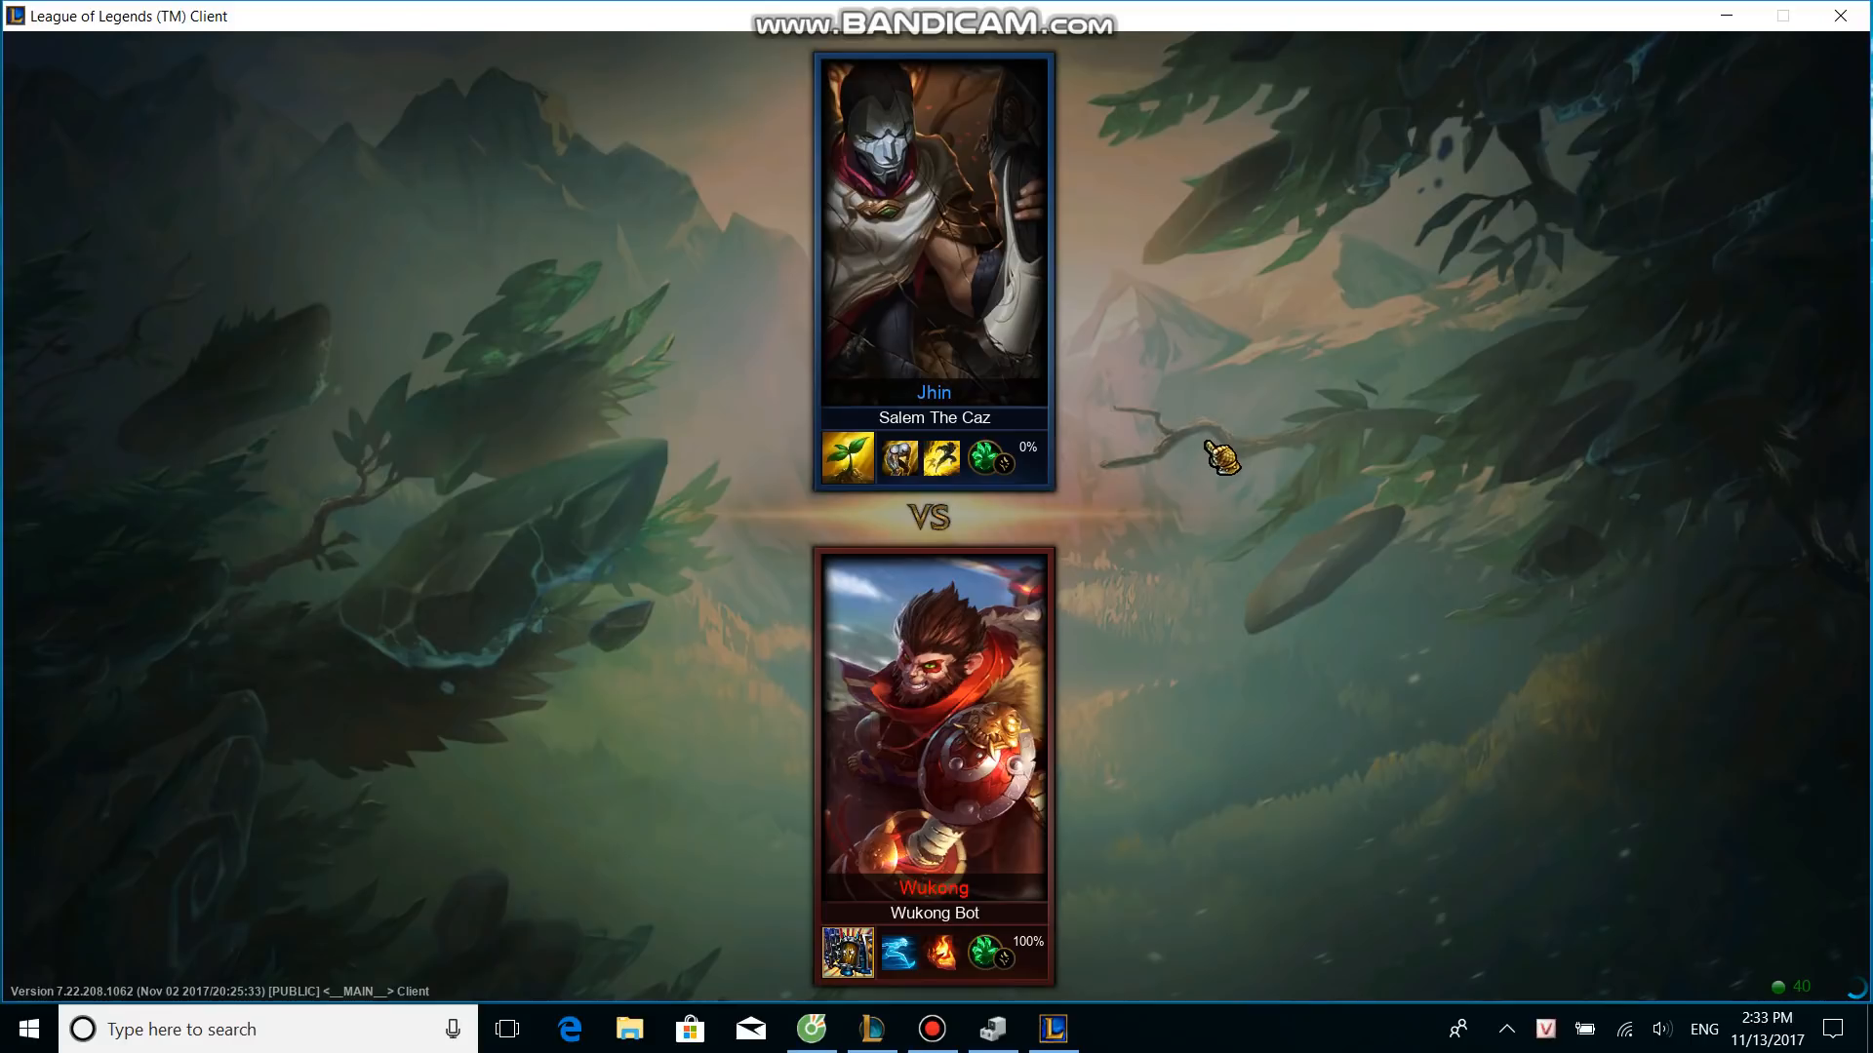
mouse_move(1209, 452)
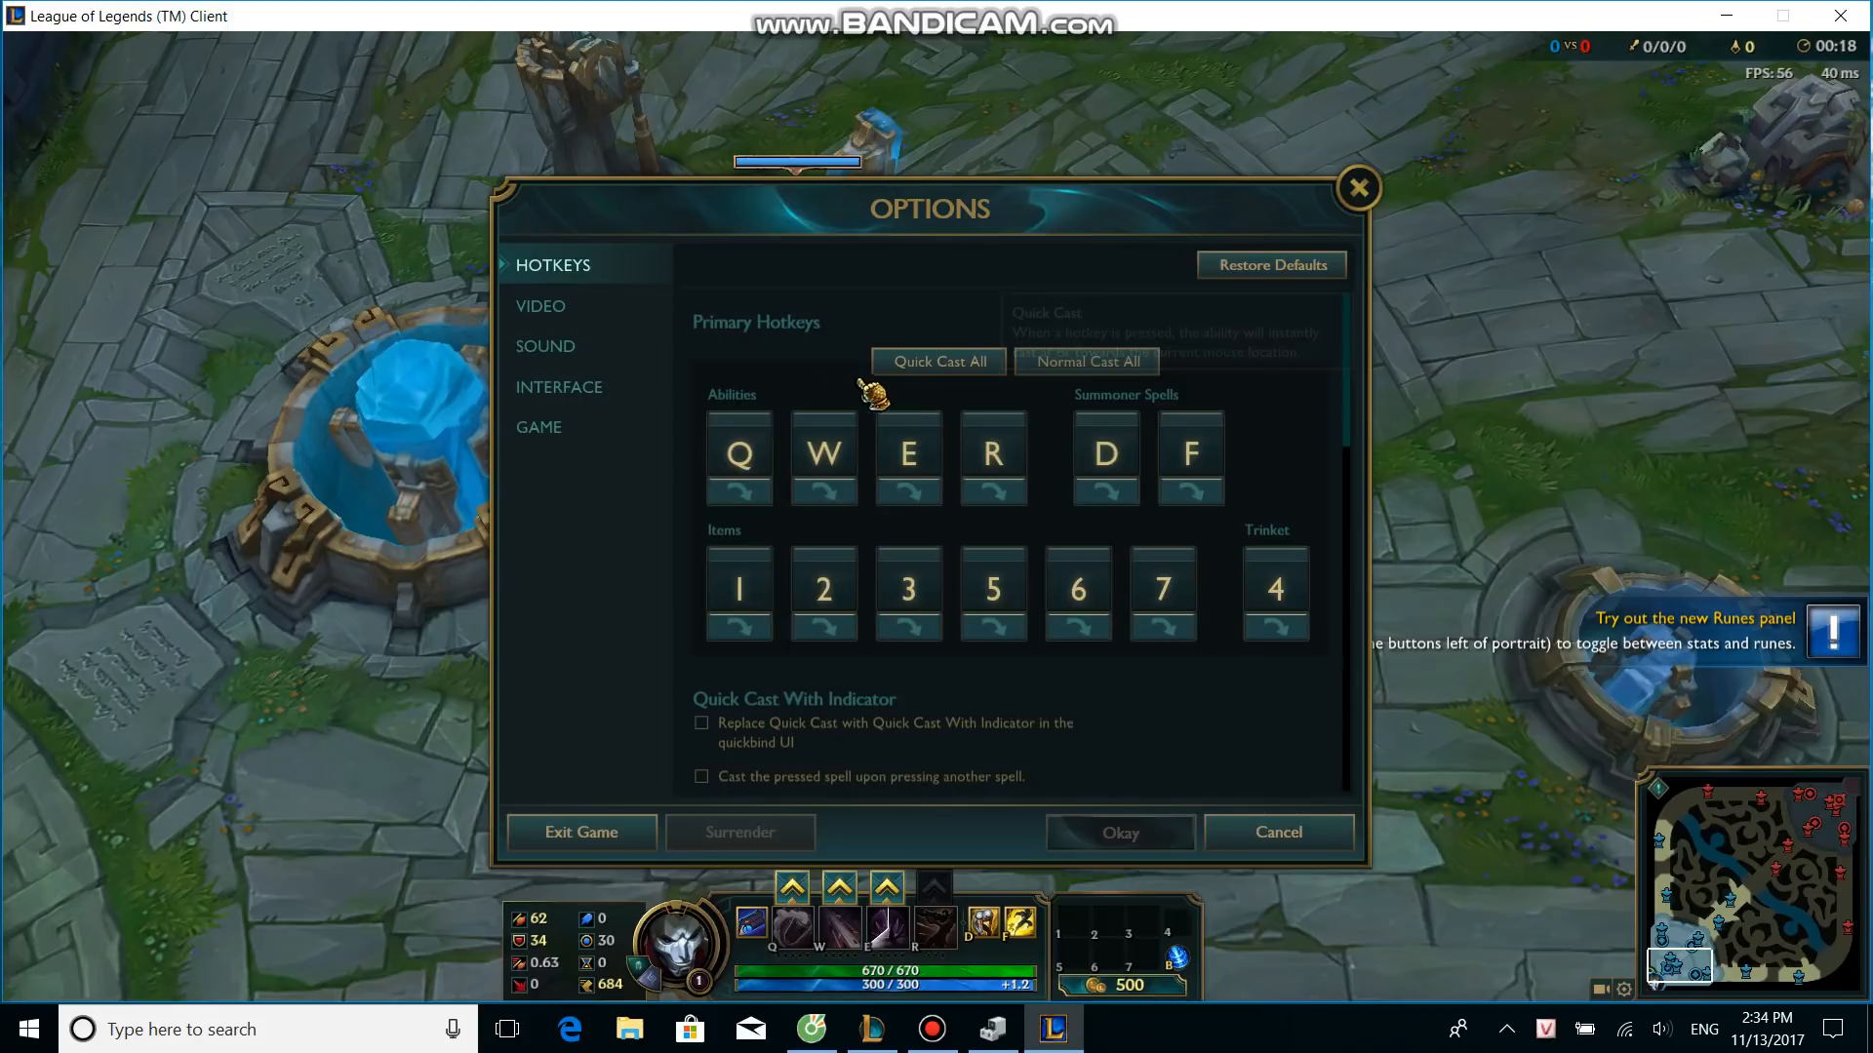
- Exit the Jhin test match against the Wukong bot and return to the client home screen
left_click(538, 426)
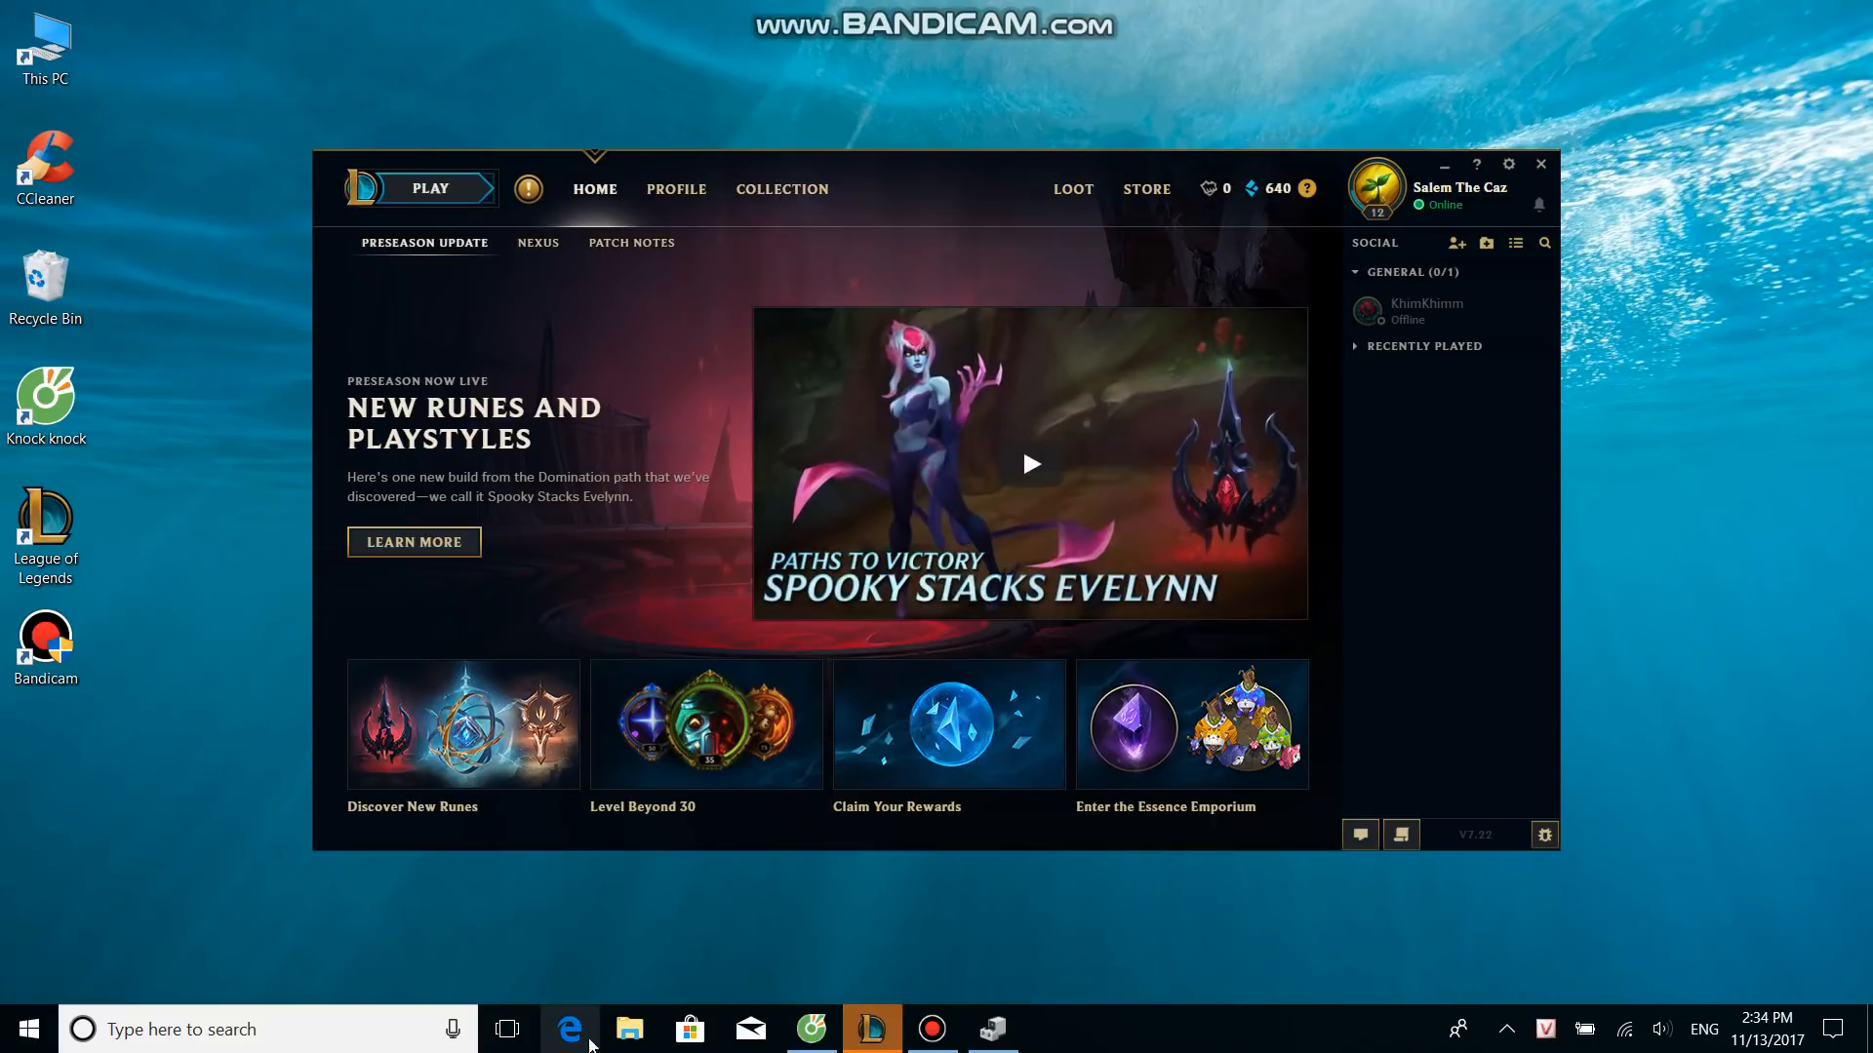
- Open File Explorer at Quick access and right-click This PC for its options
left_click(629, 1029)
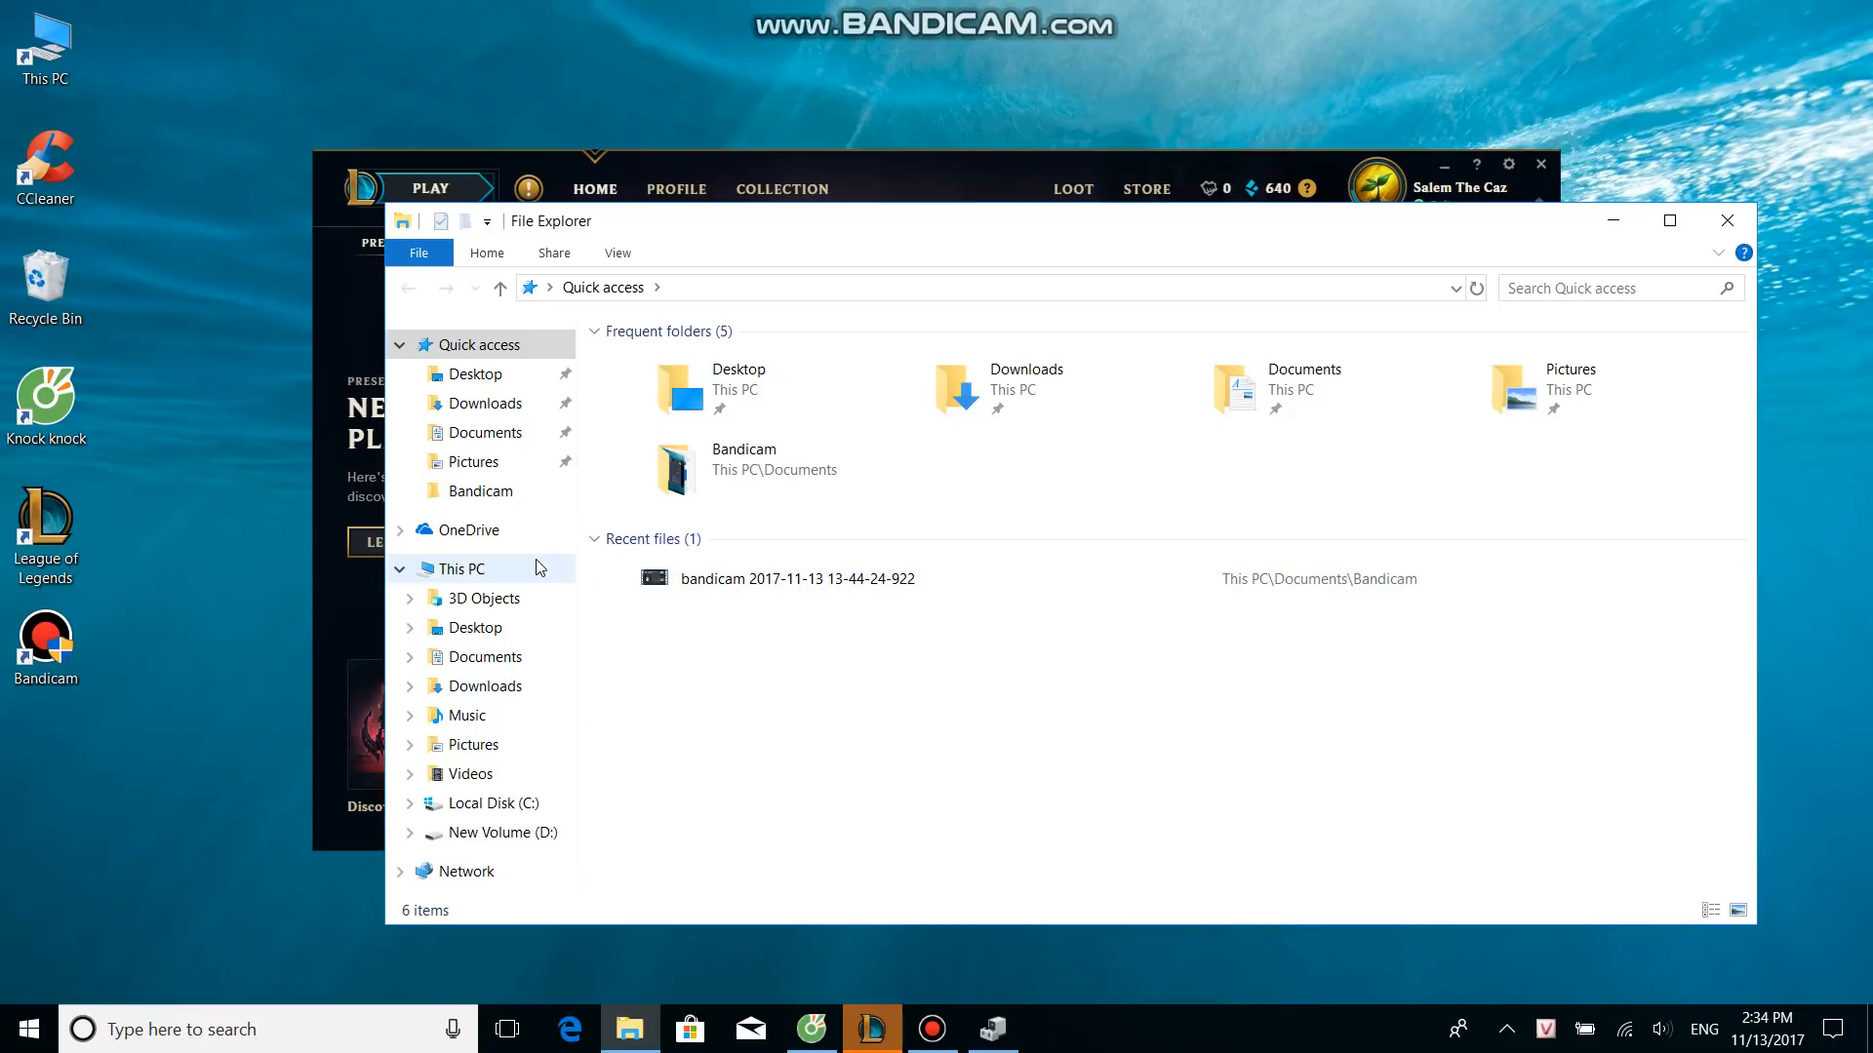
mouse_move(460, 578)
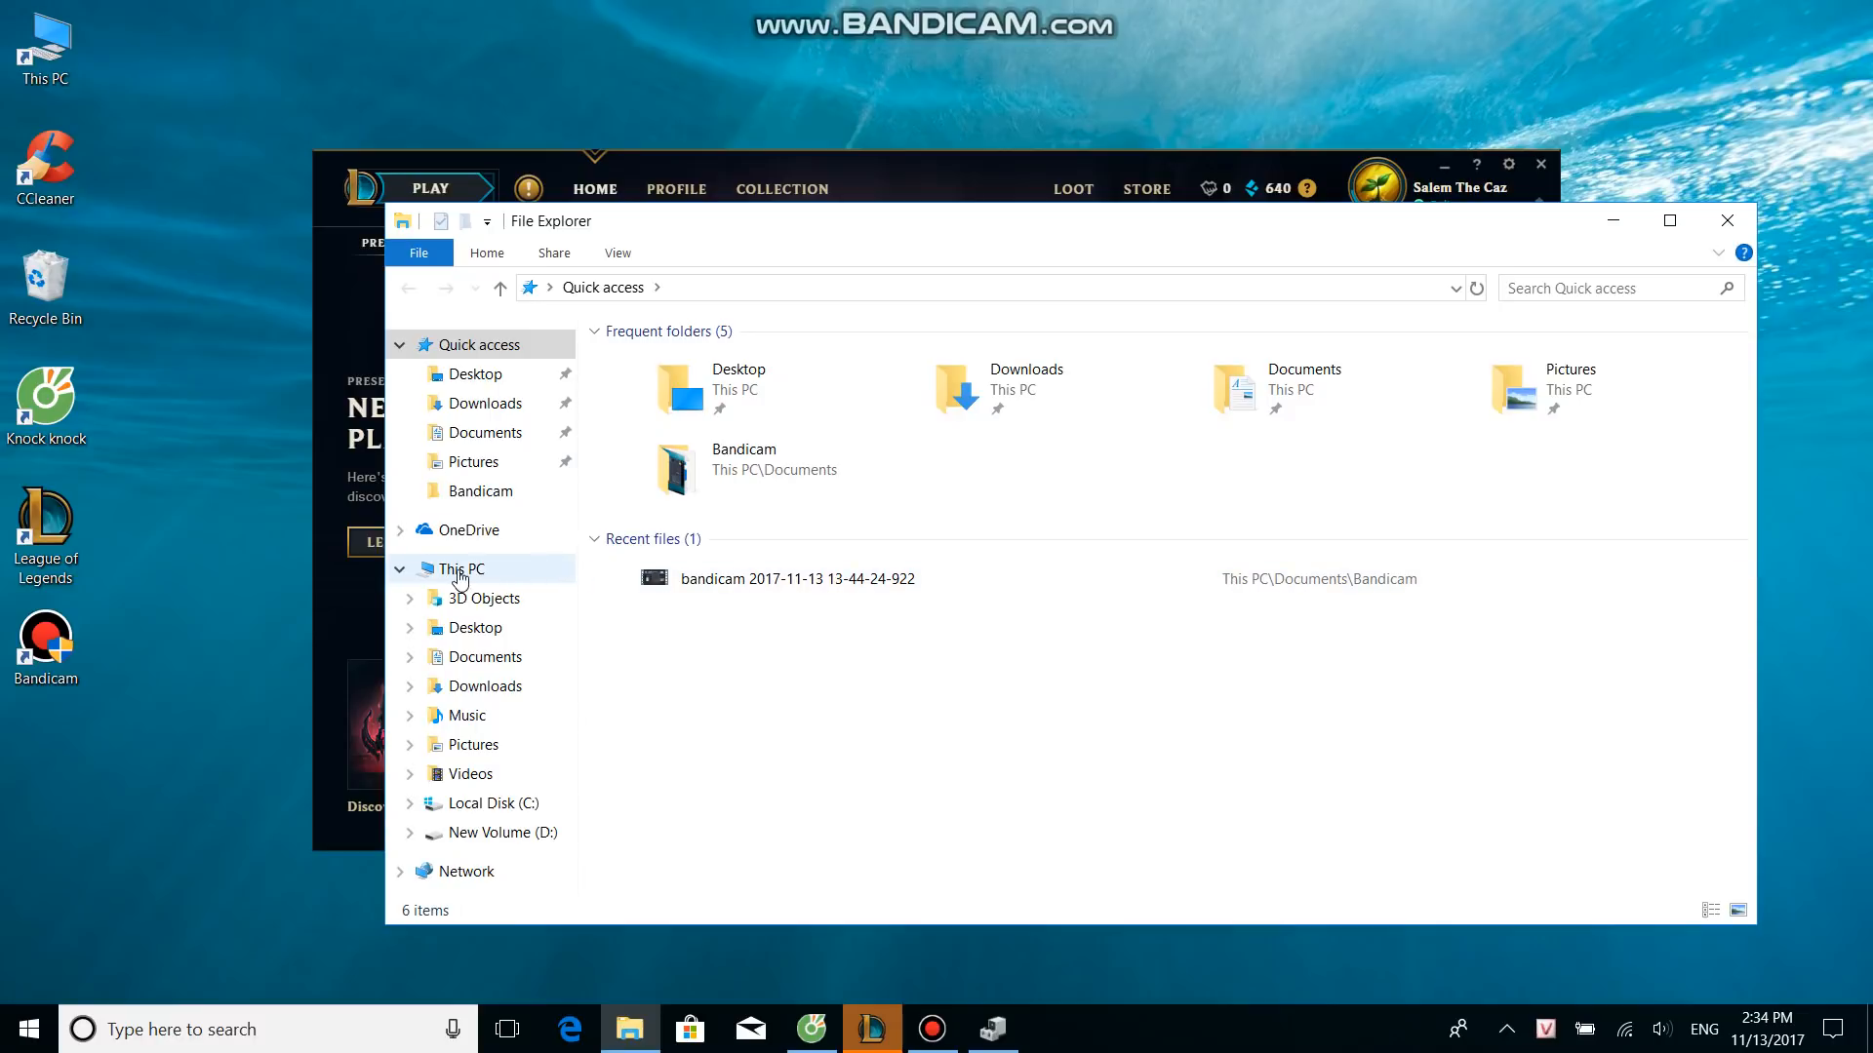
right_click(462, 569)
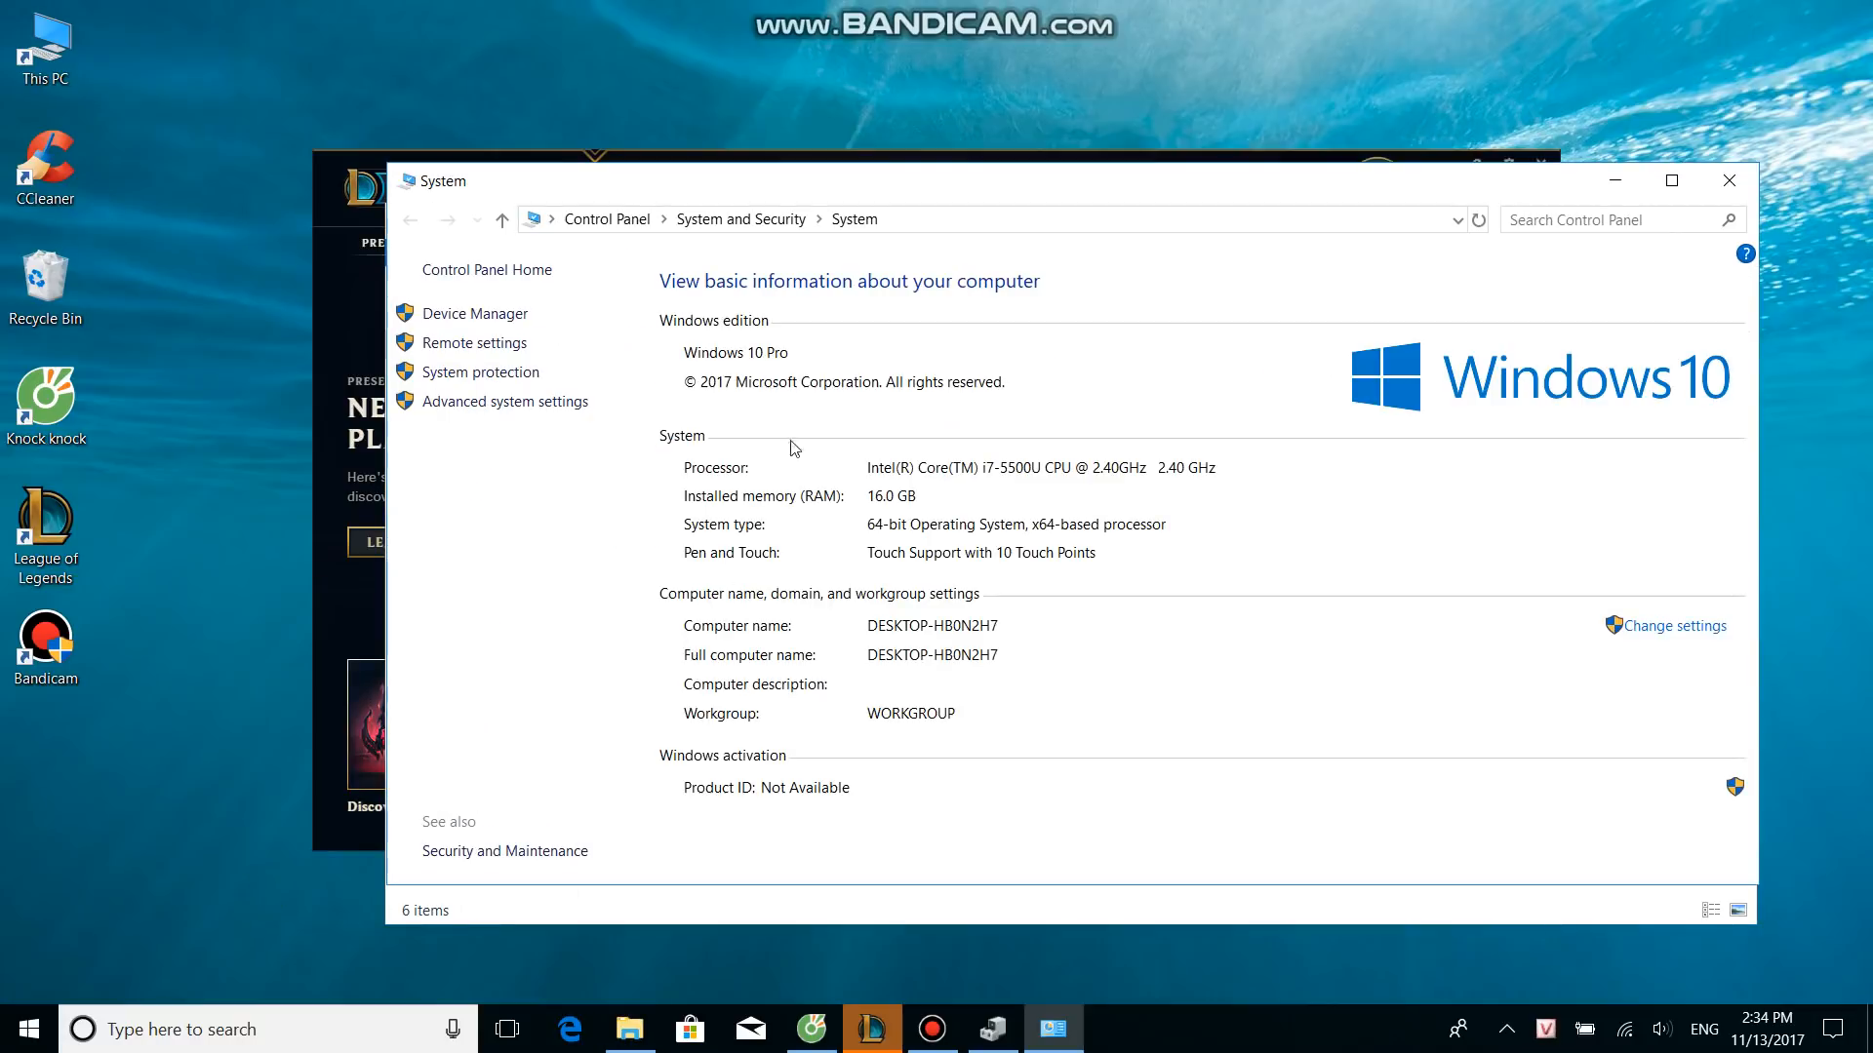
- Reach the Advanced tab of Performance Options, showing the 10000 MB total paging file size
left_click(505, 401)
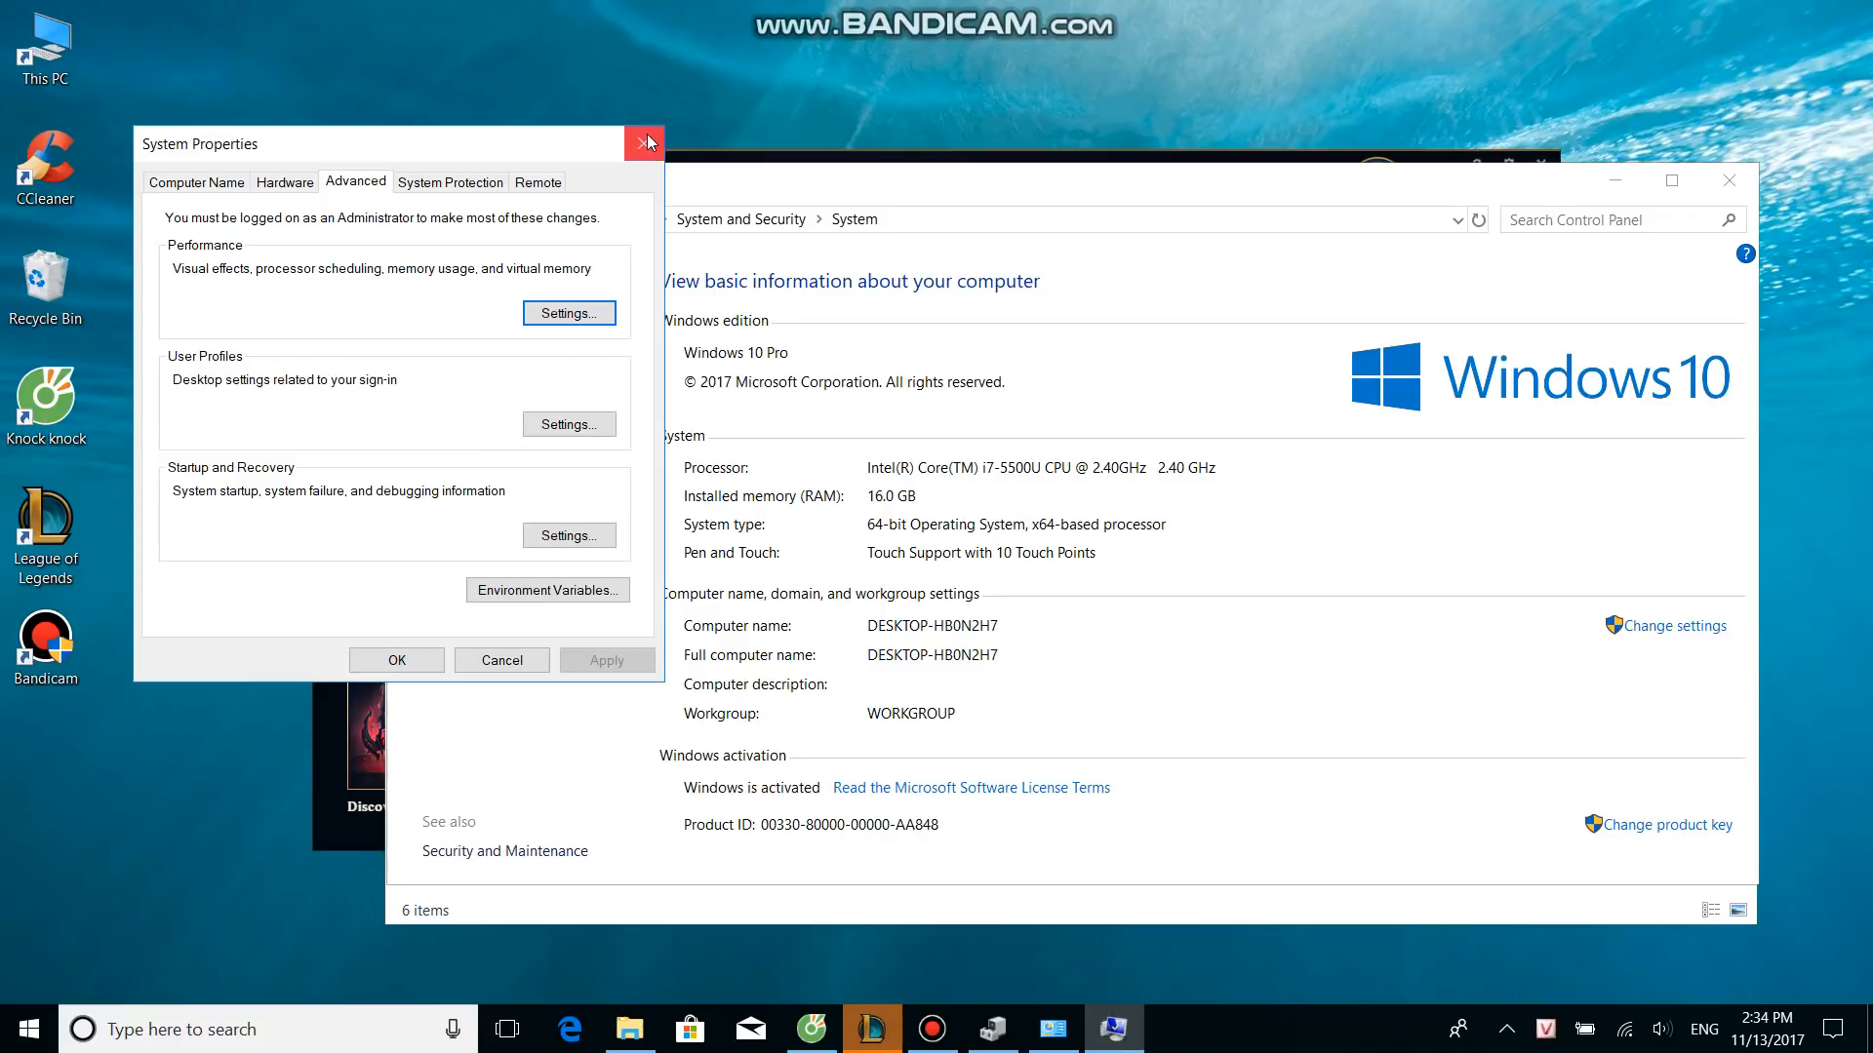
left_click(642, 143)
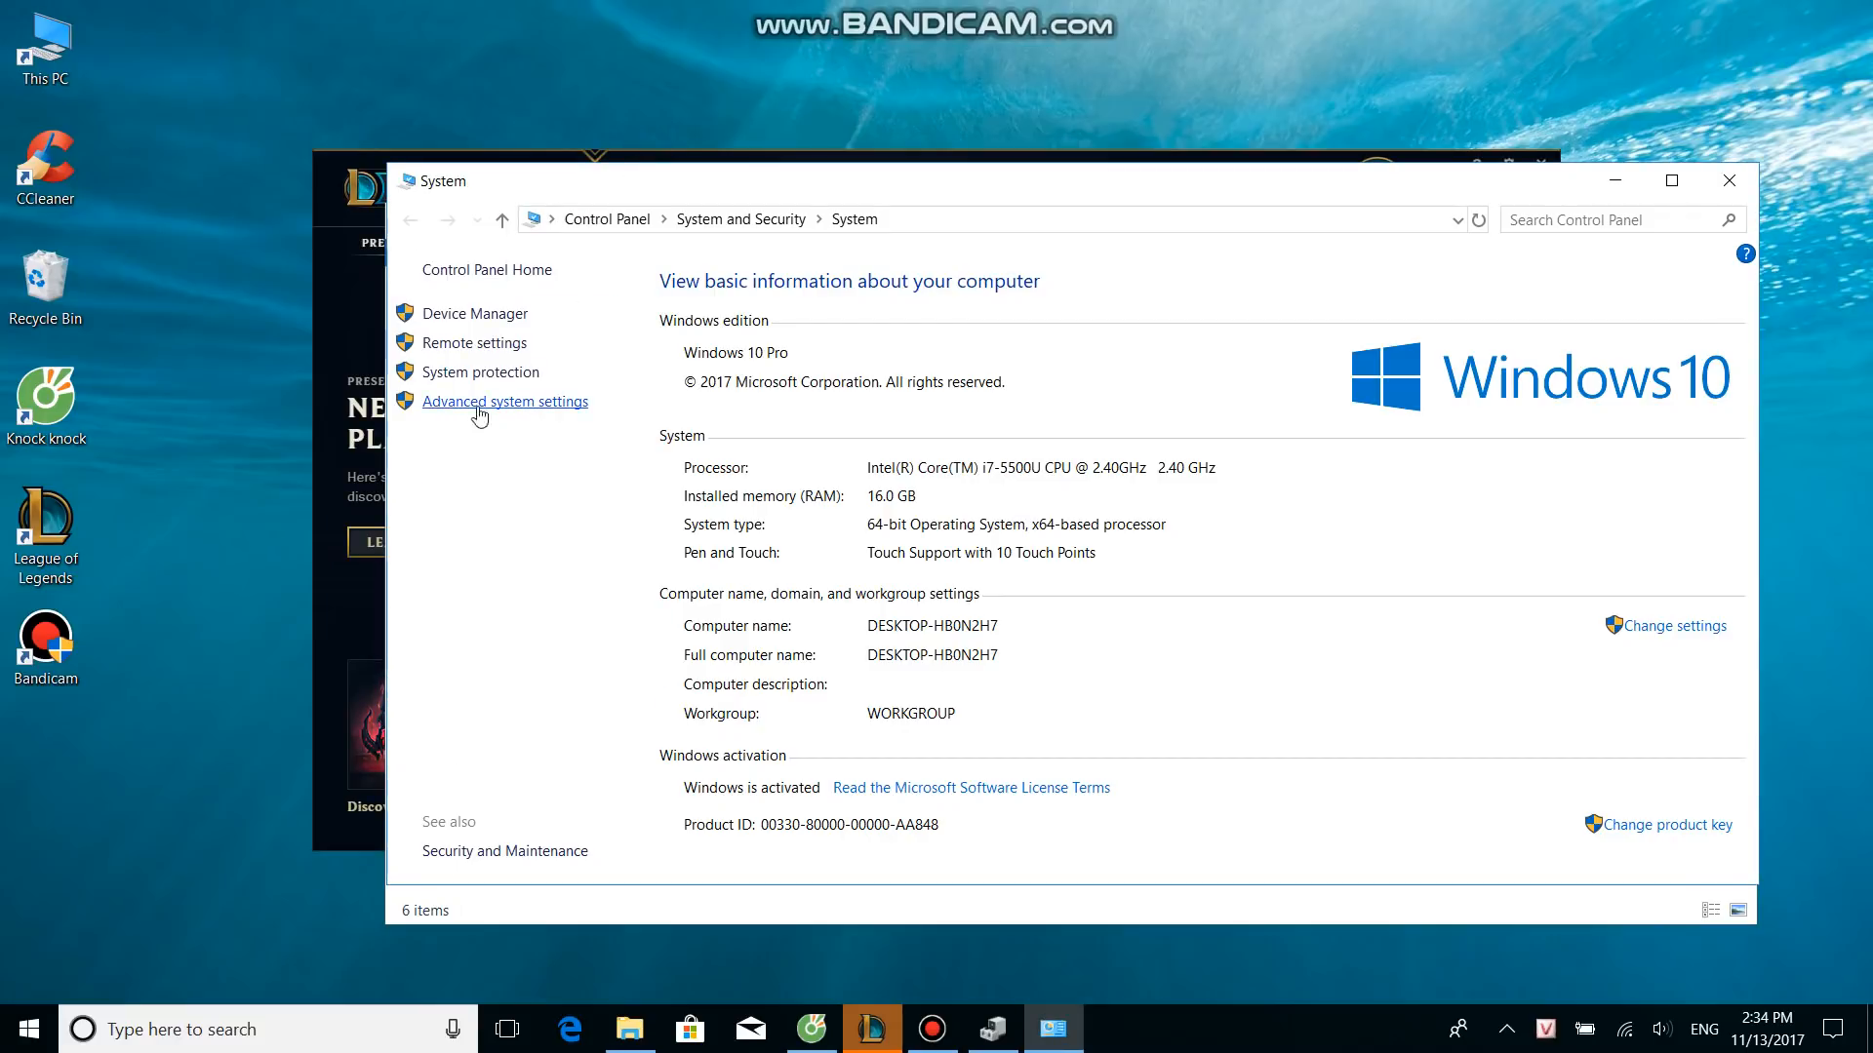
left_click(505, 402)
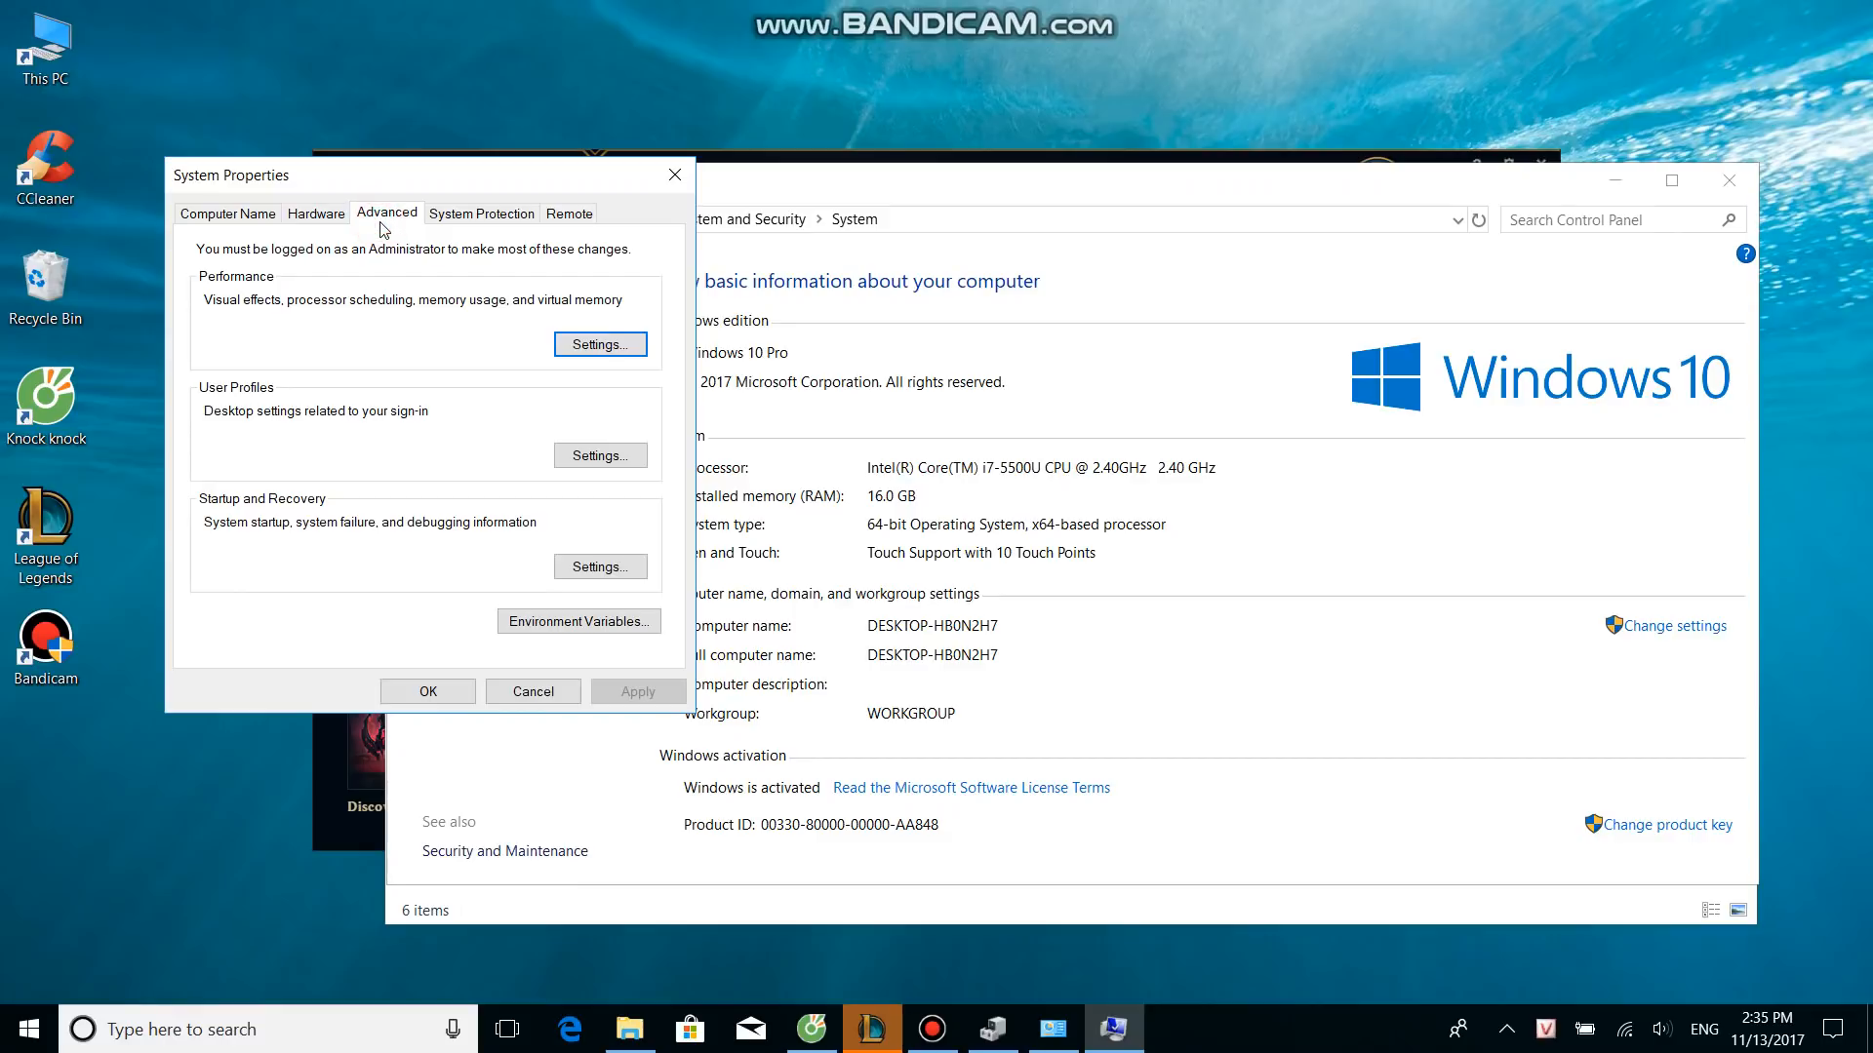
mouse_move(232, 312)
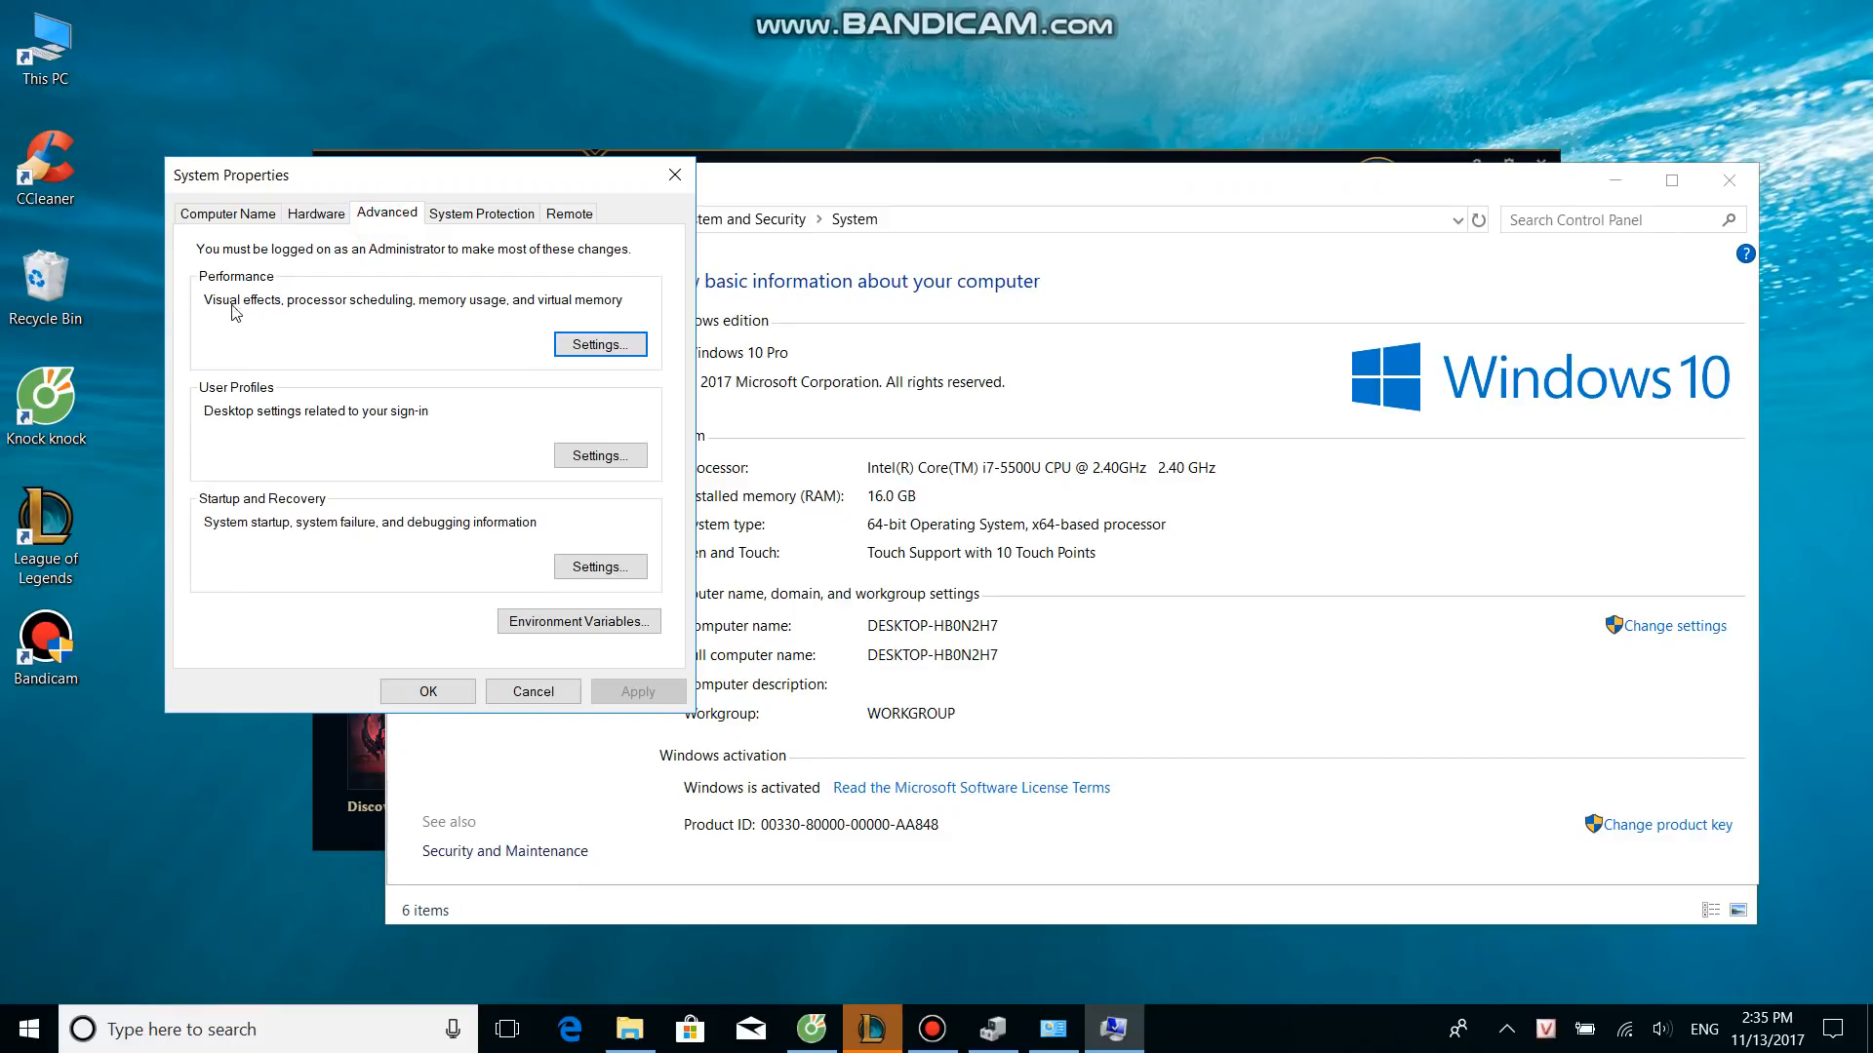
left_click(600, 345)
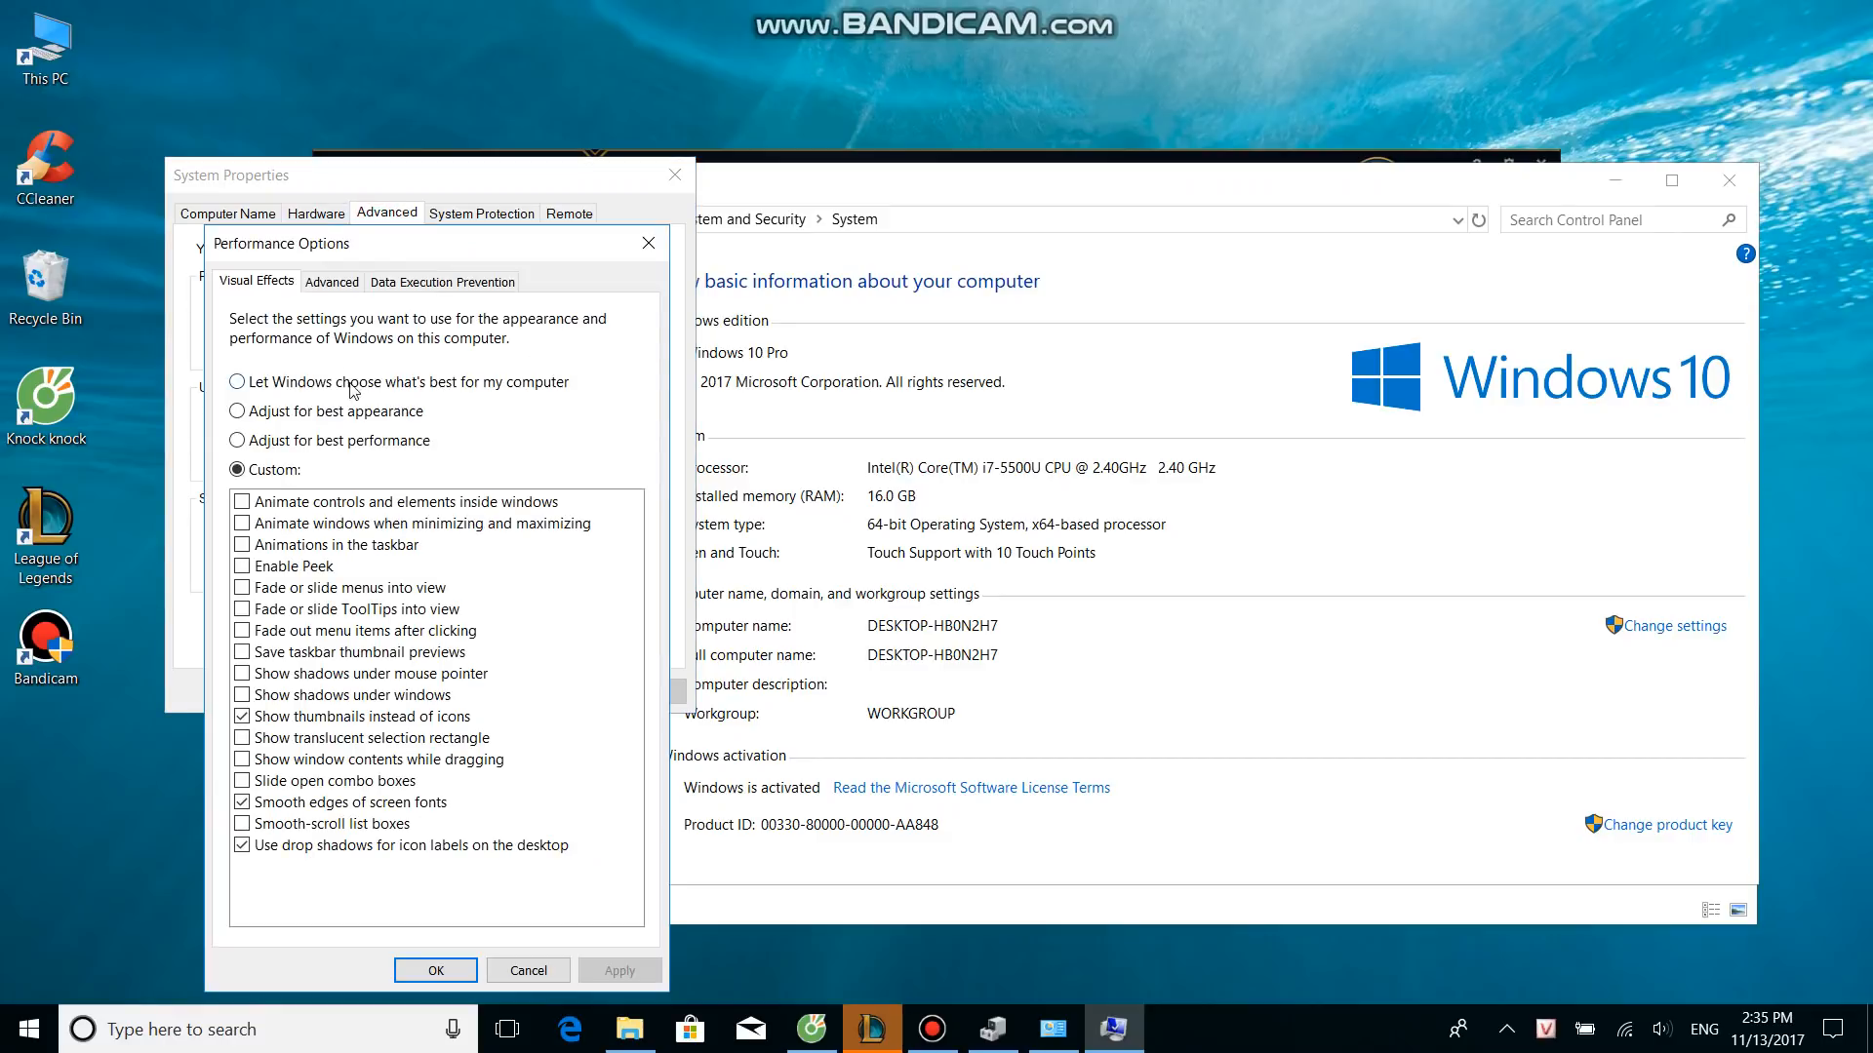
left_click(332, 282)
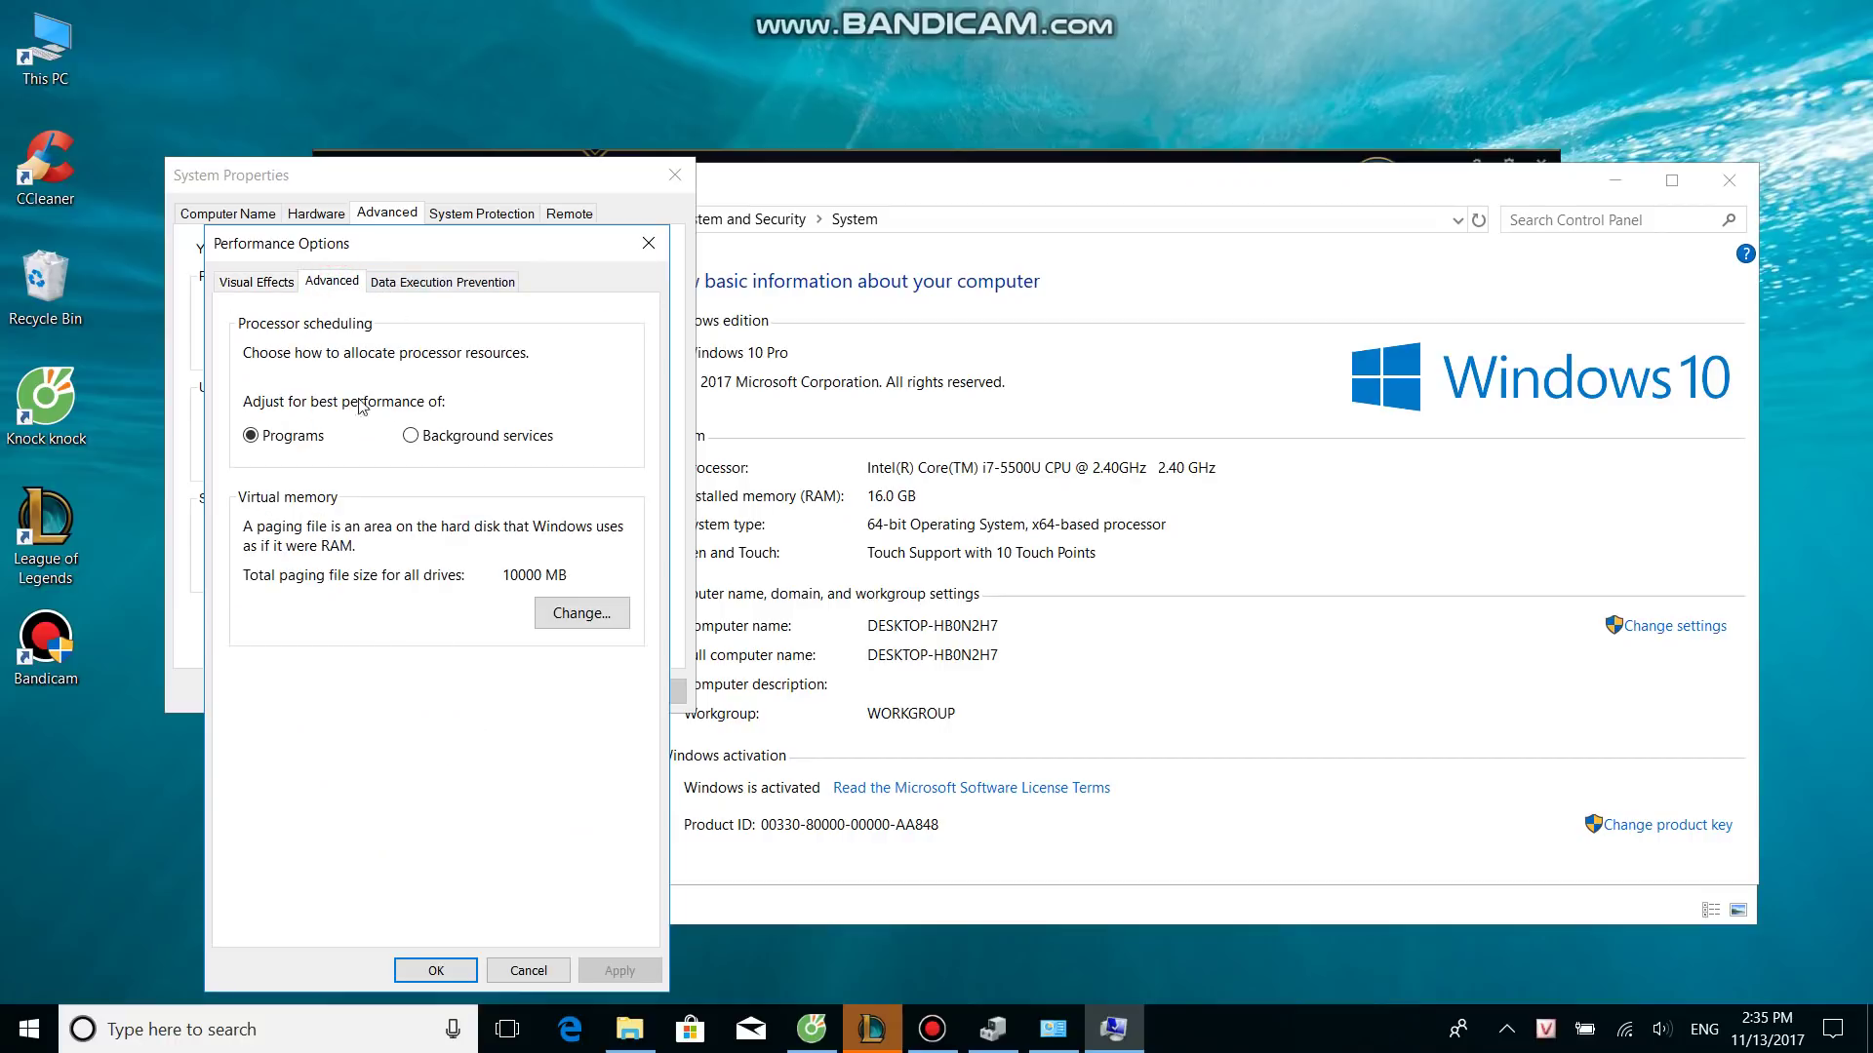
mouse_move(317, 544)
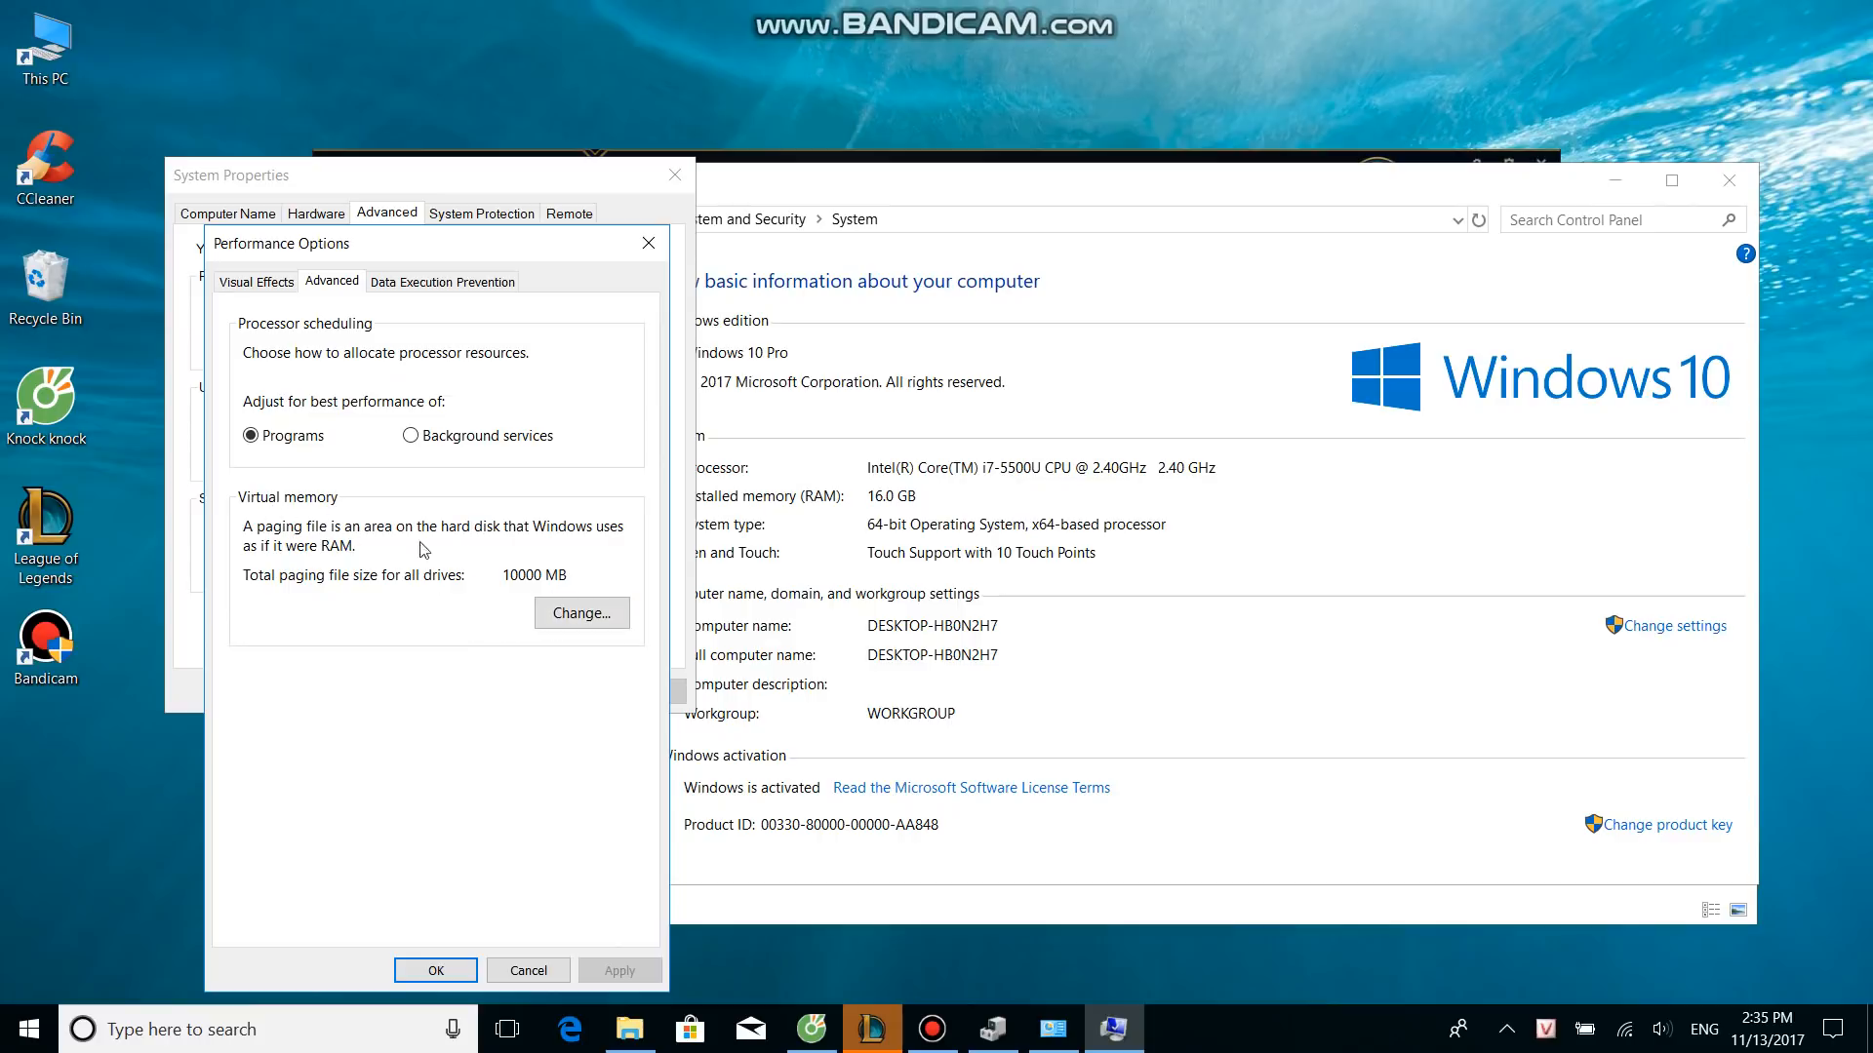
mouse_move(522, 587)
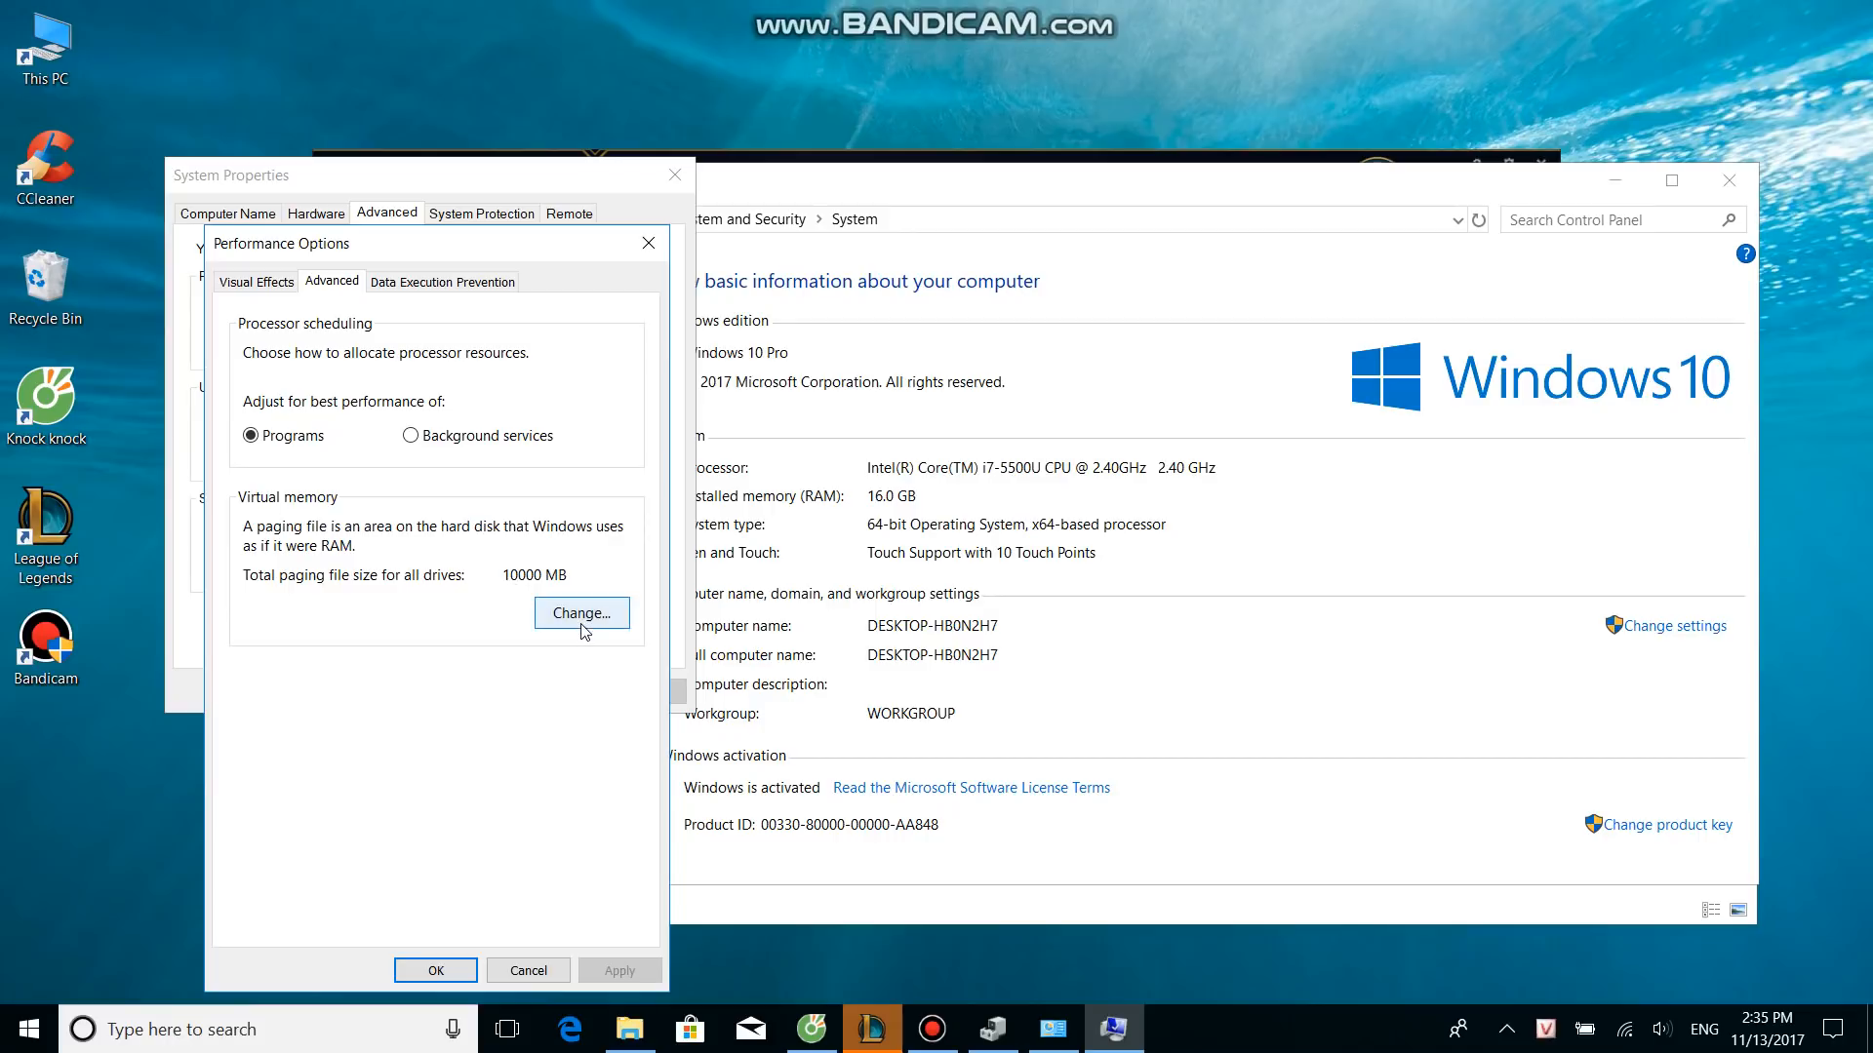
- Turn off automatic paging management and give drive C a custom 10000–20000 MB paging file
left_click(581, 613)
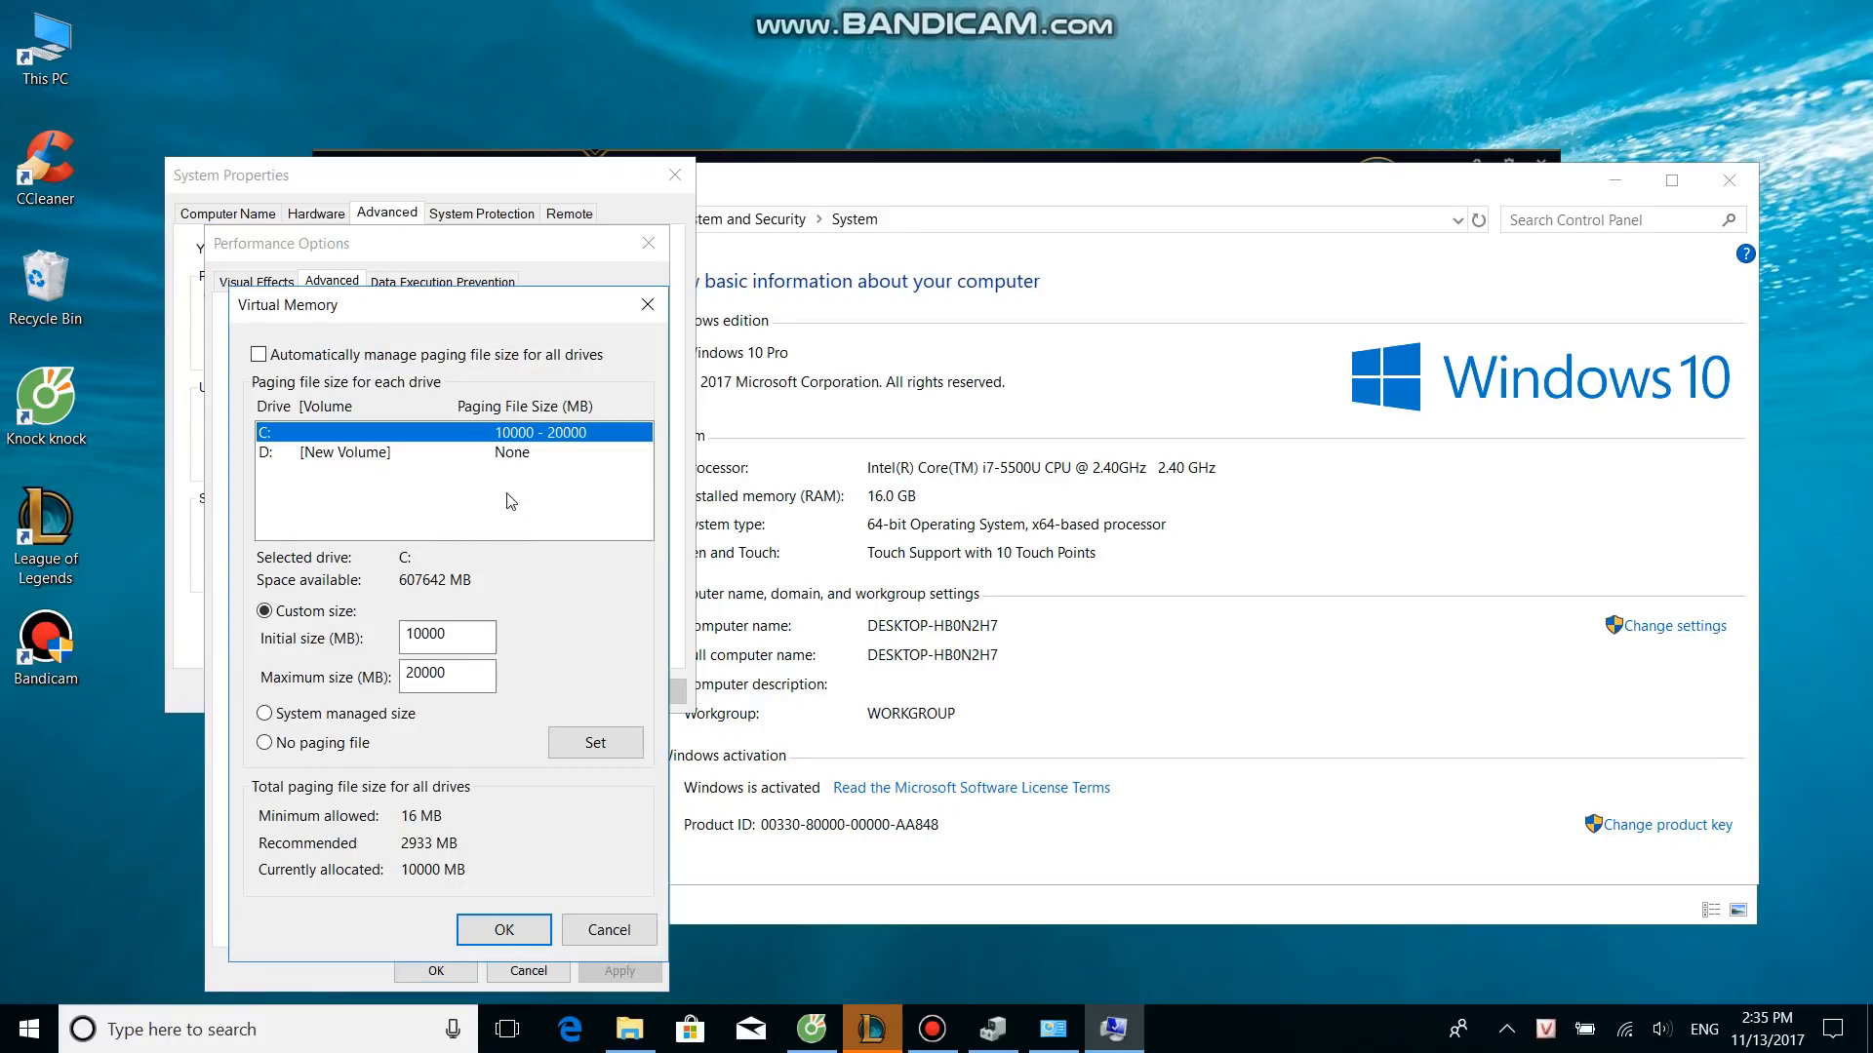
left_click(259, 354)
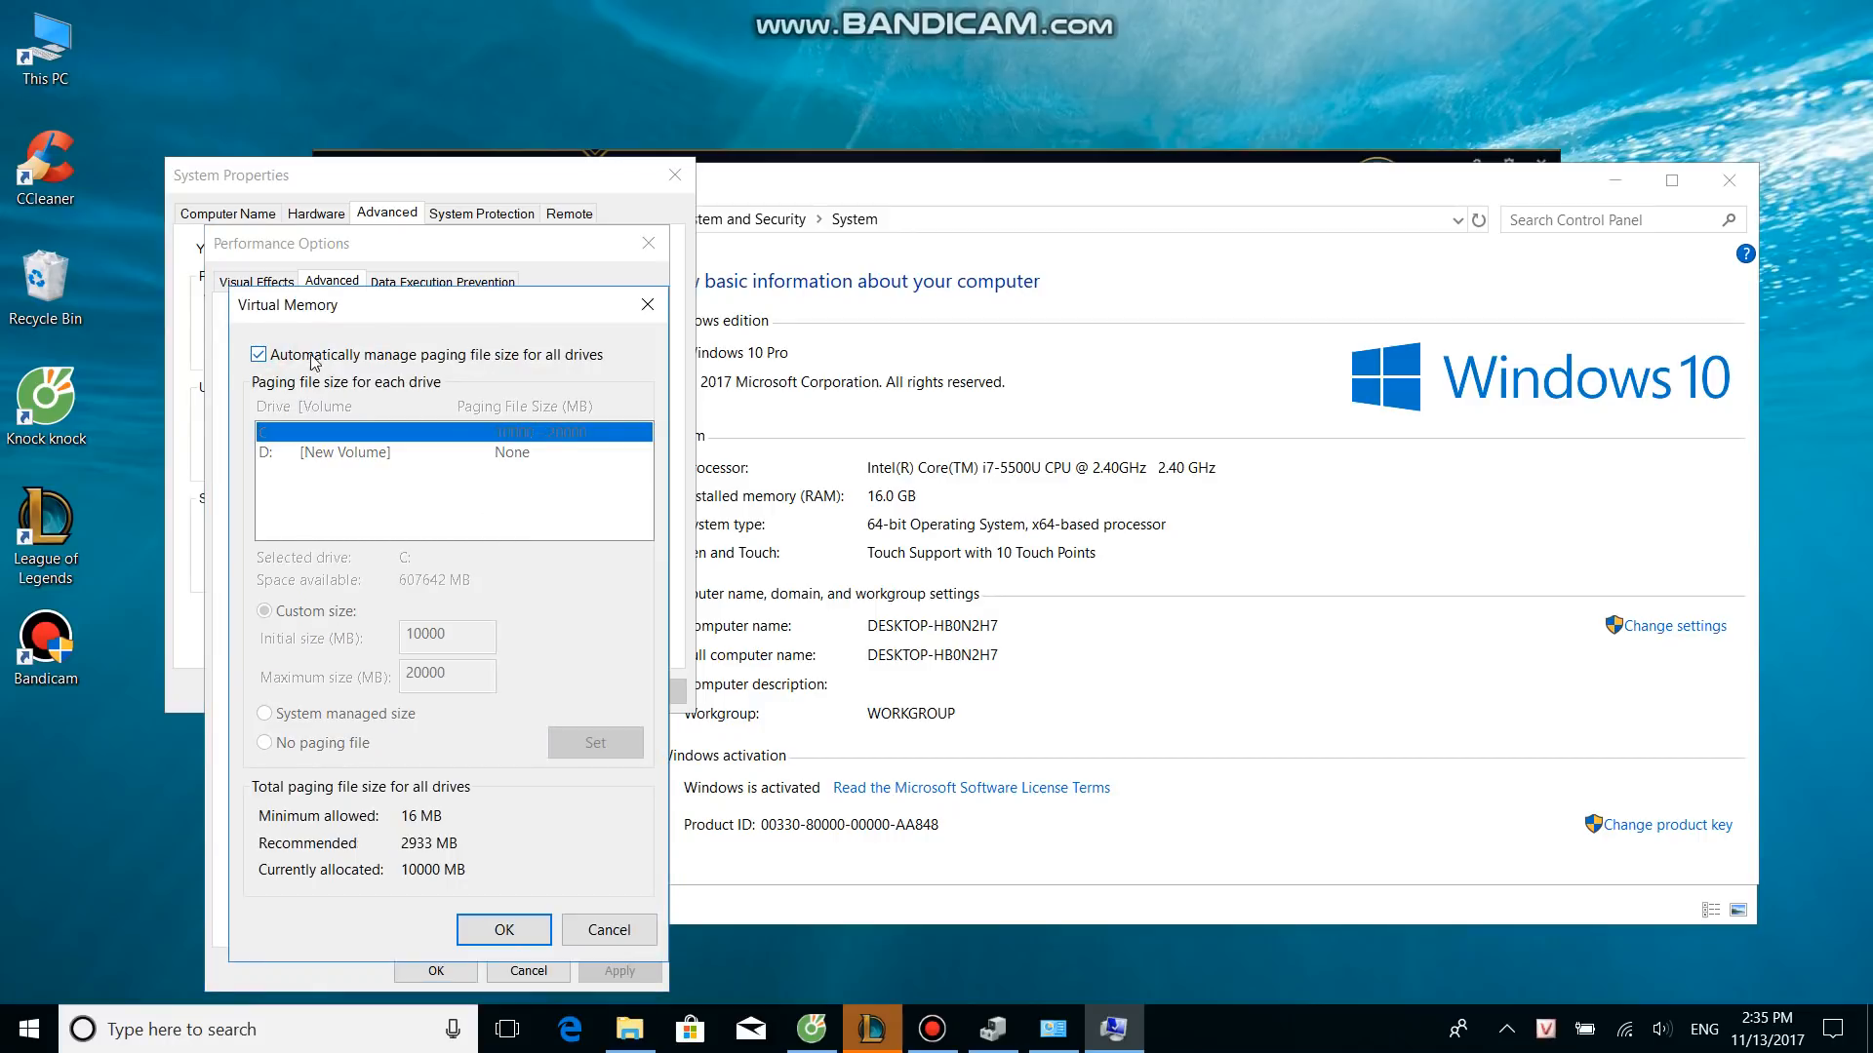
mouse_move(522, 366)
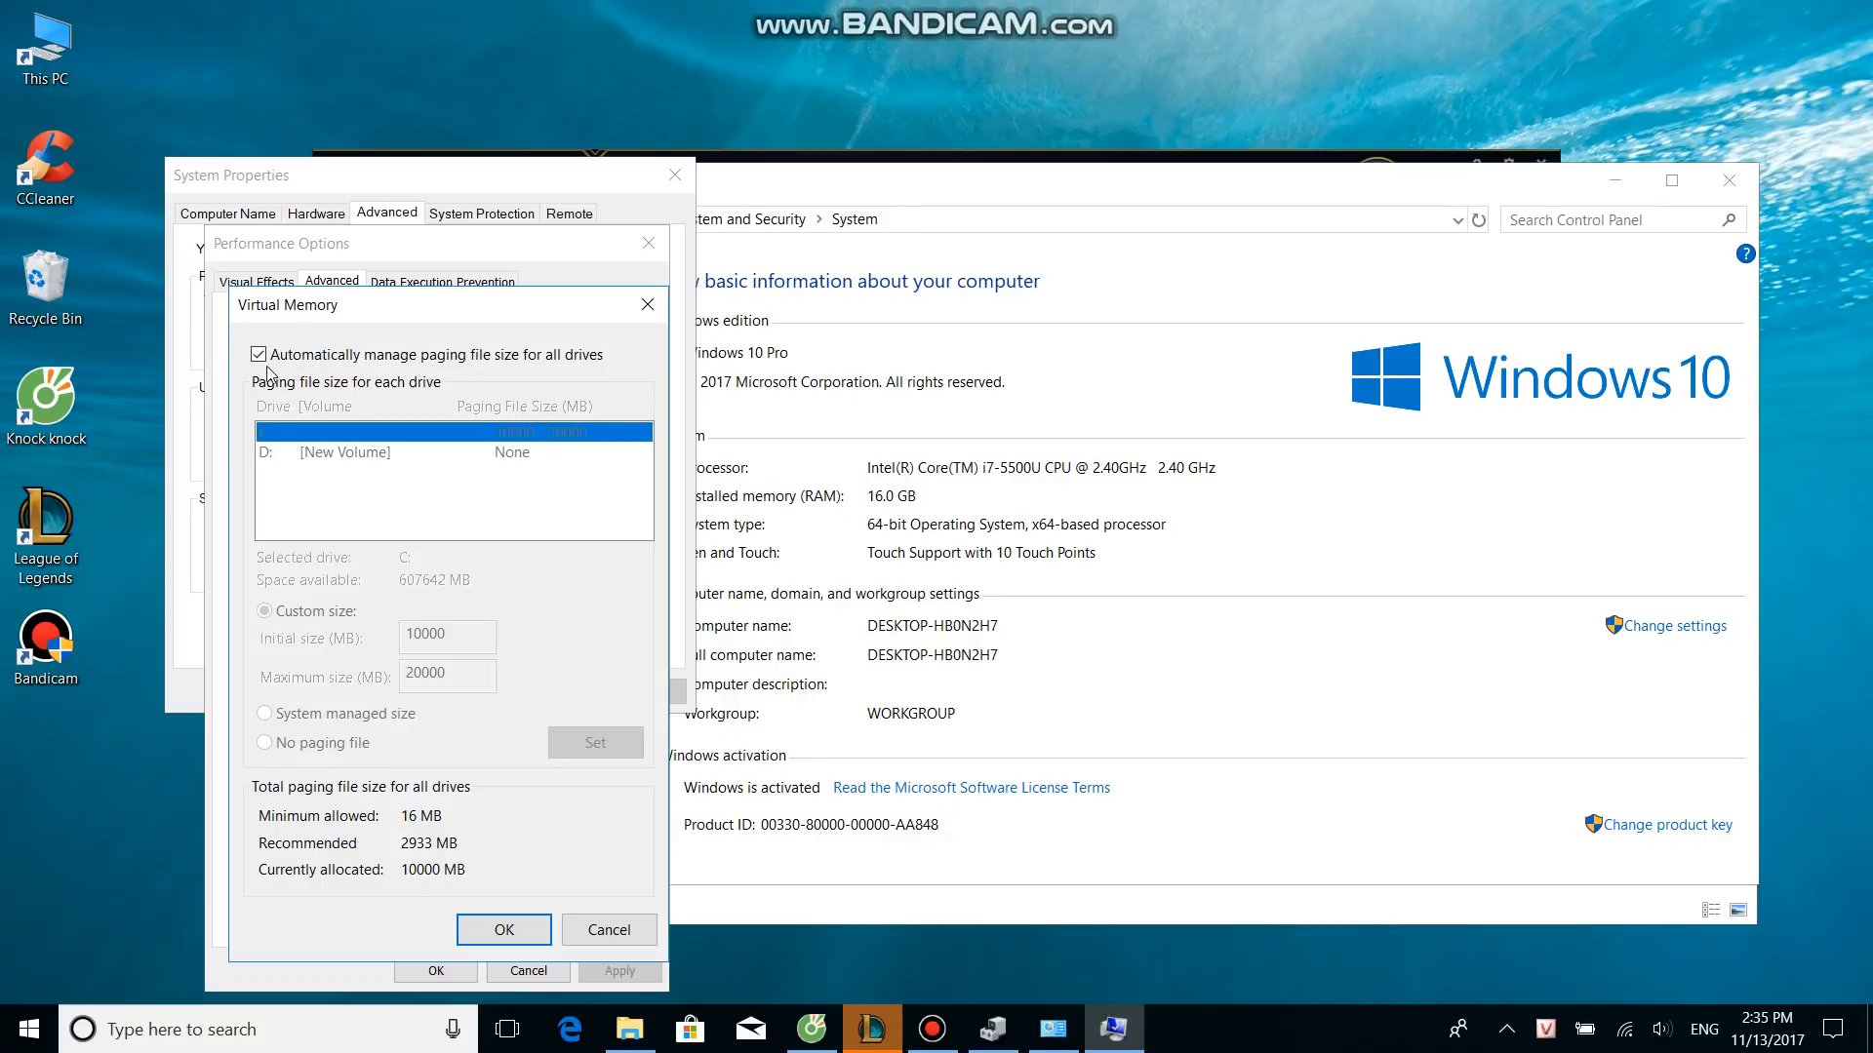
left_click(259, 354)
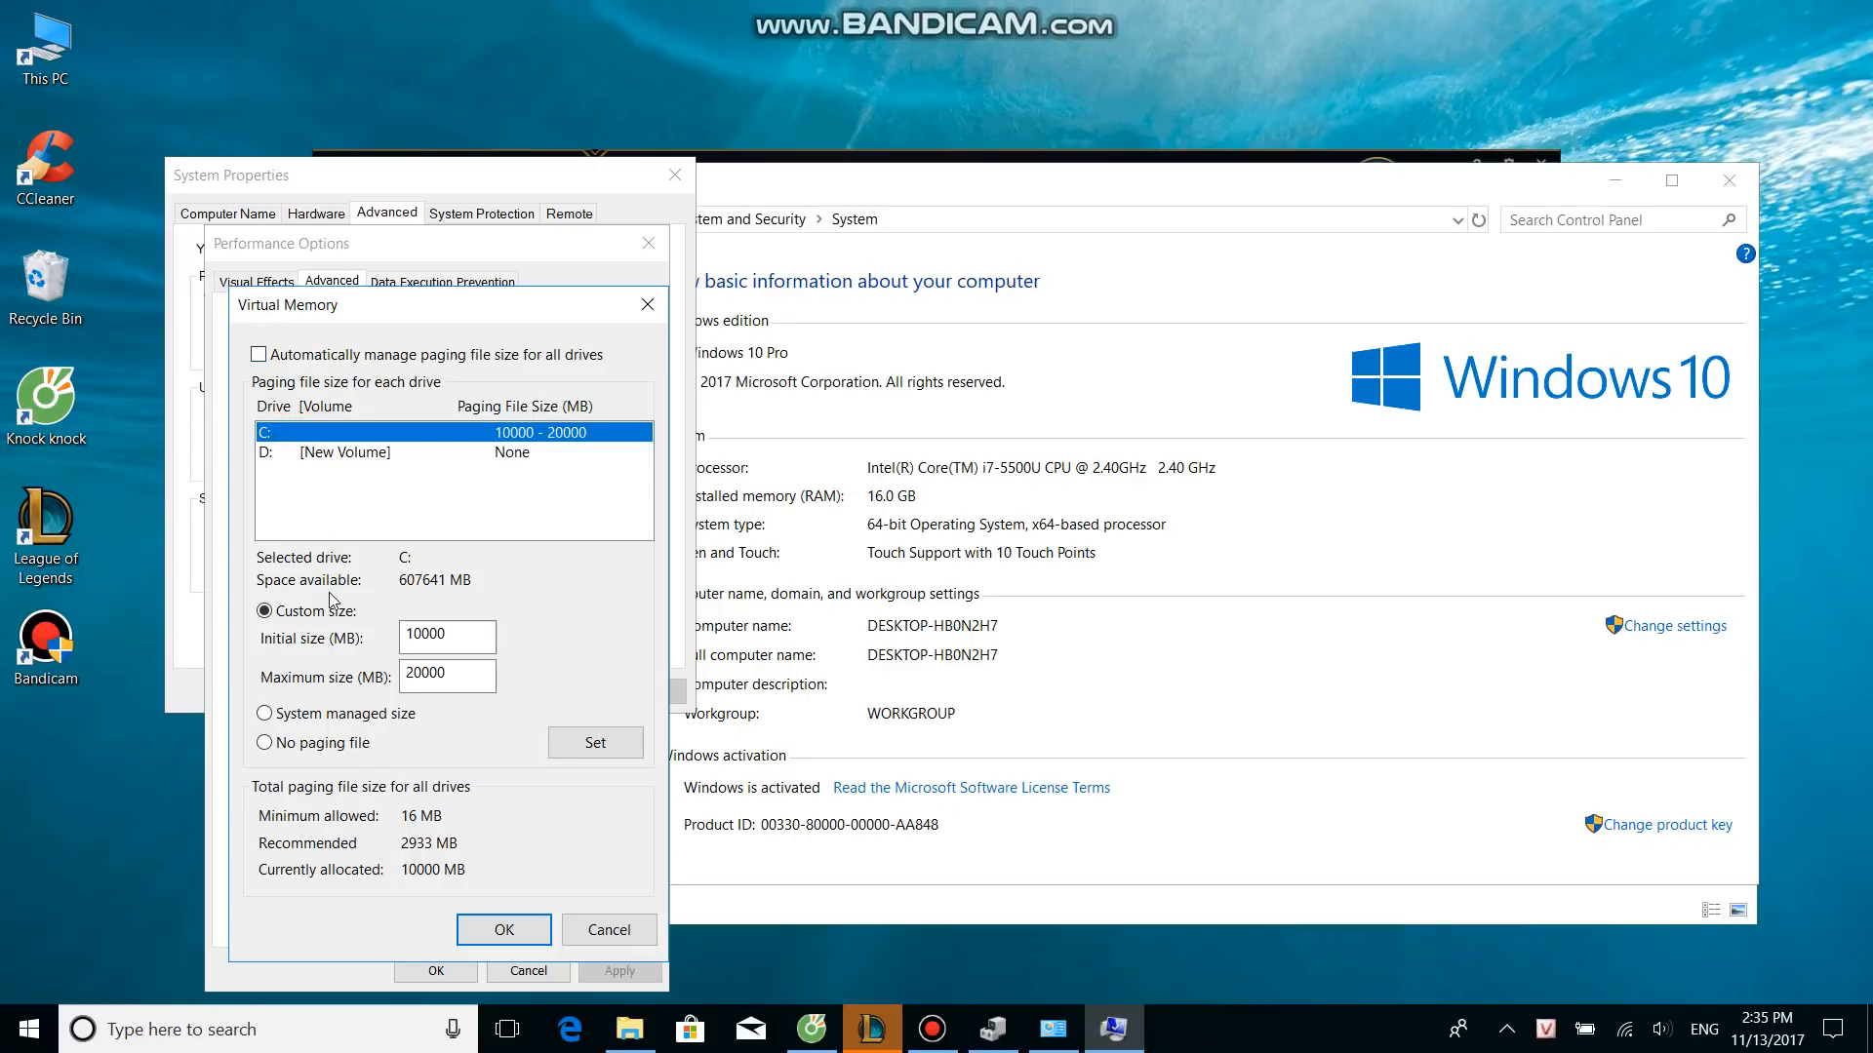
left_click(447, 636)
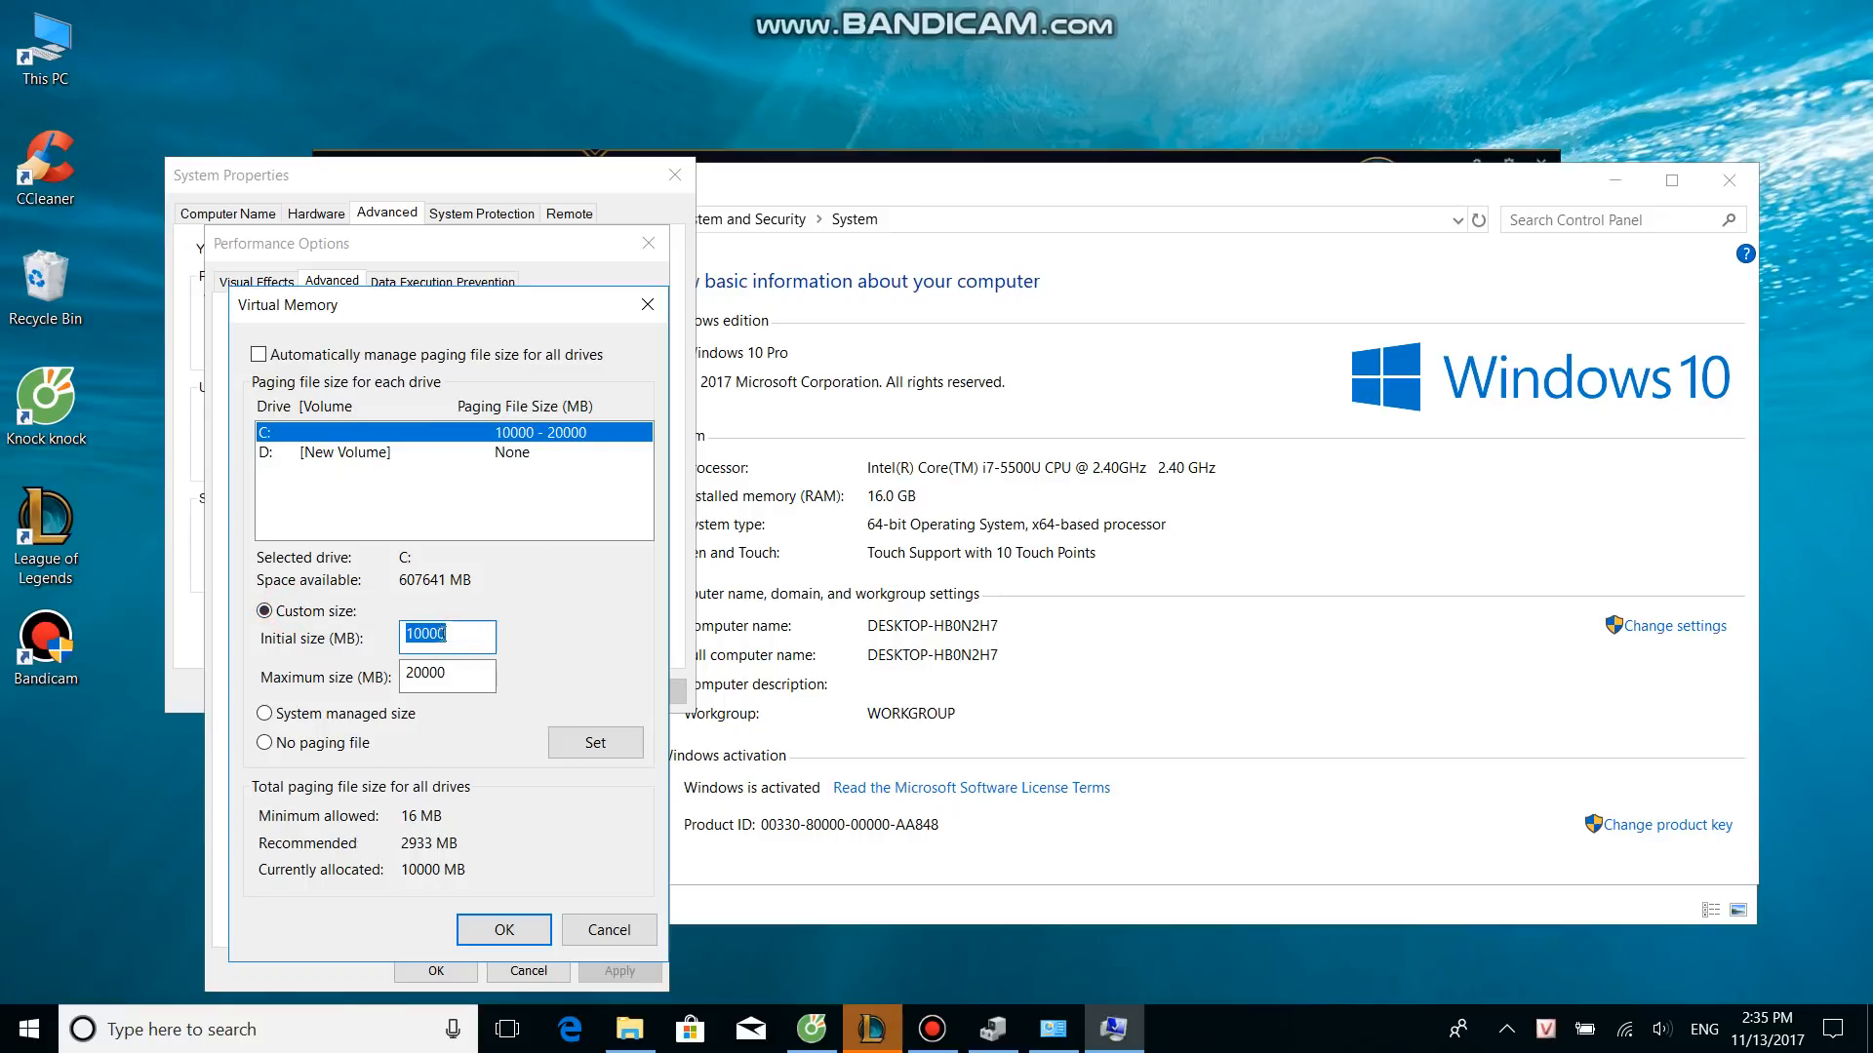
left_click(447, 674)
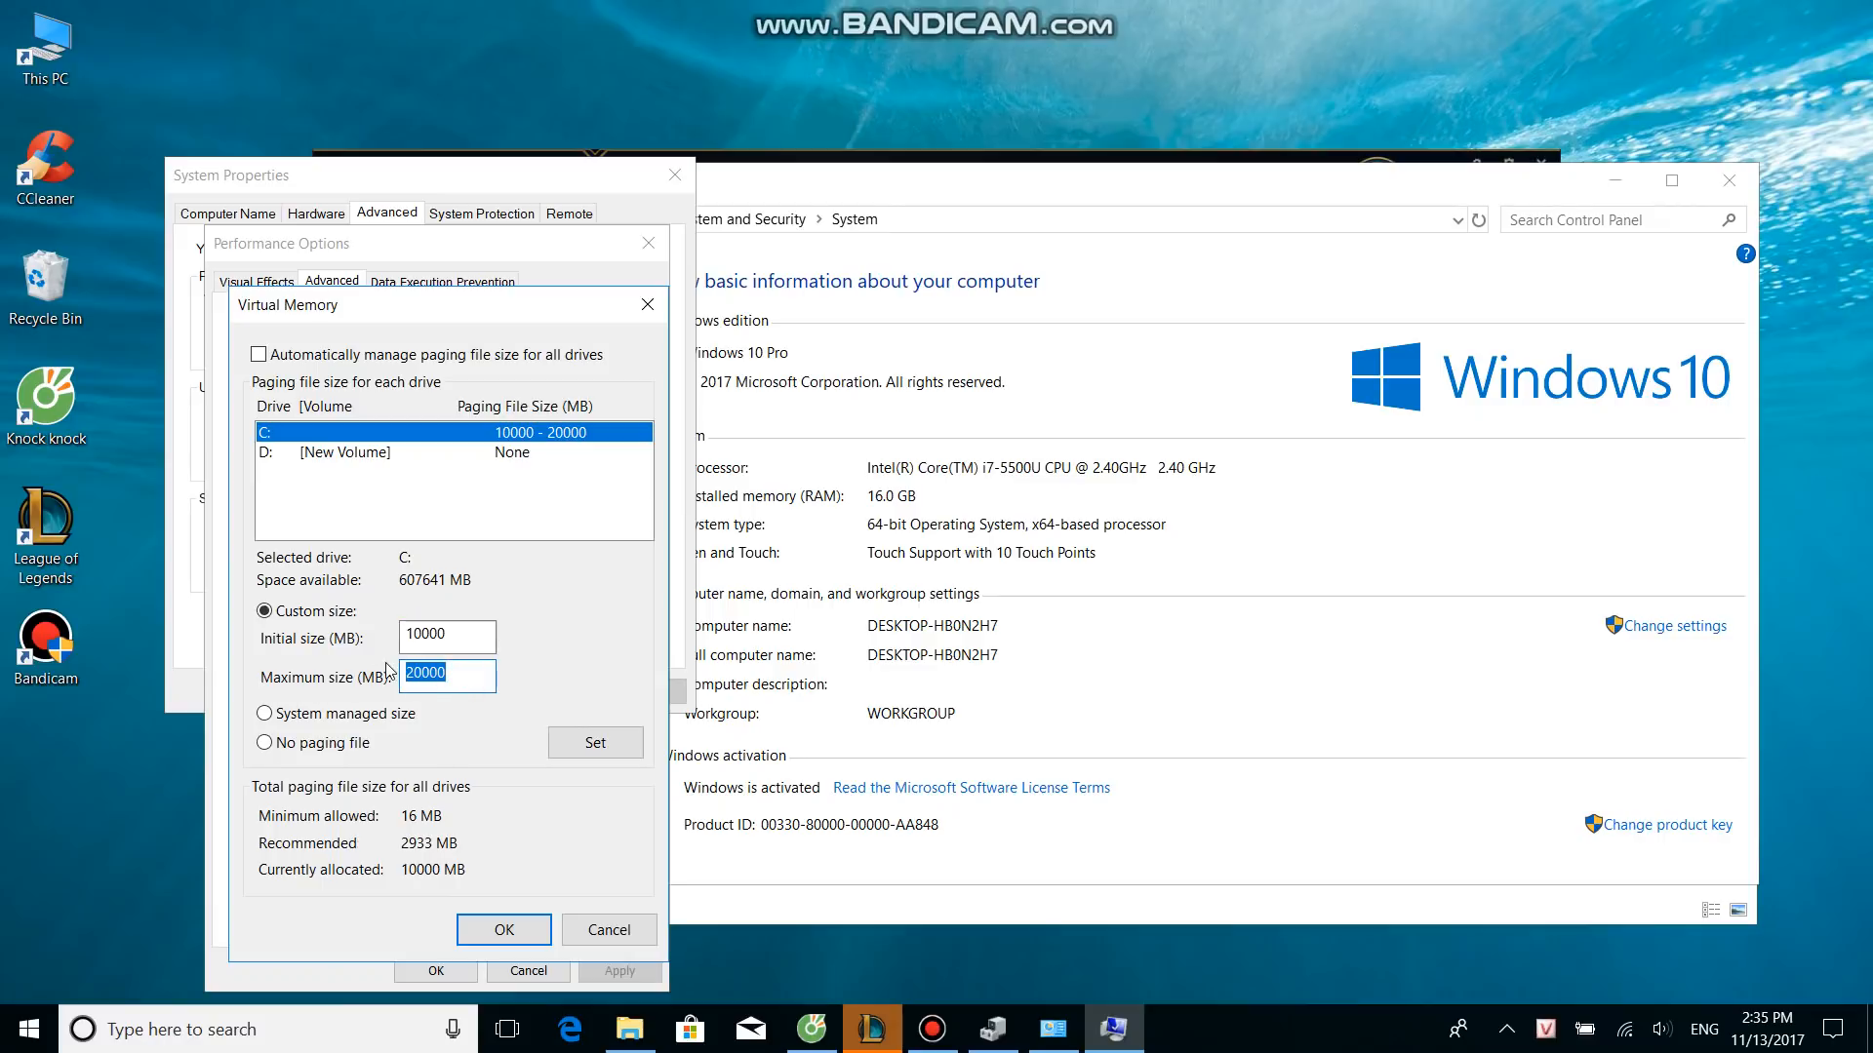
left_click(595, 742)
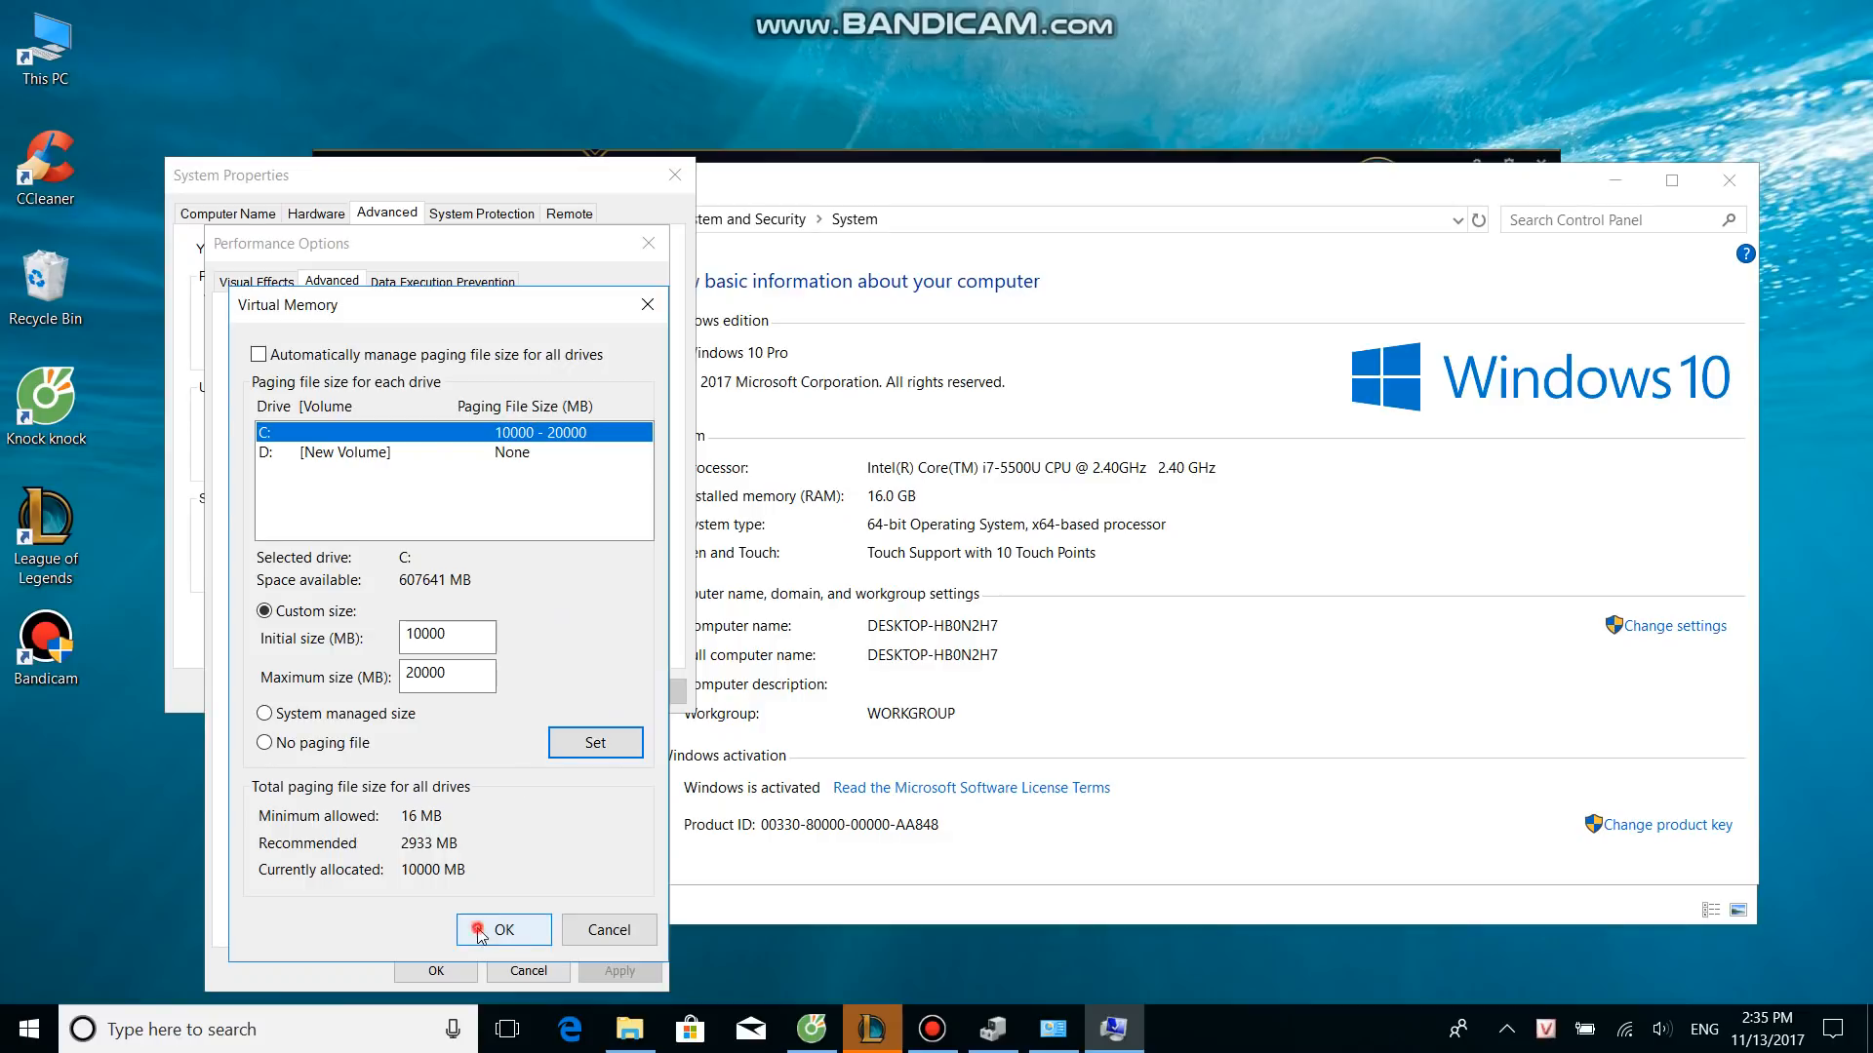
left_click(503, 930)
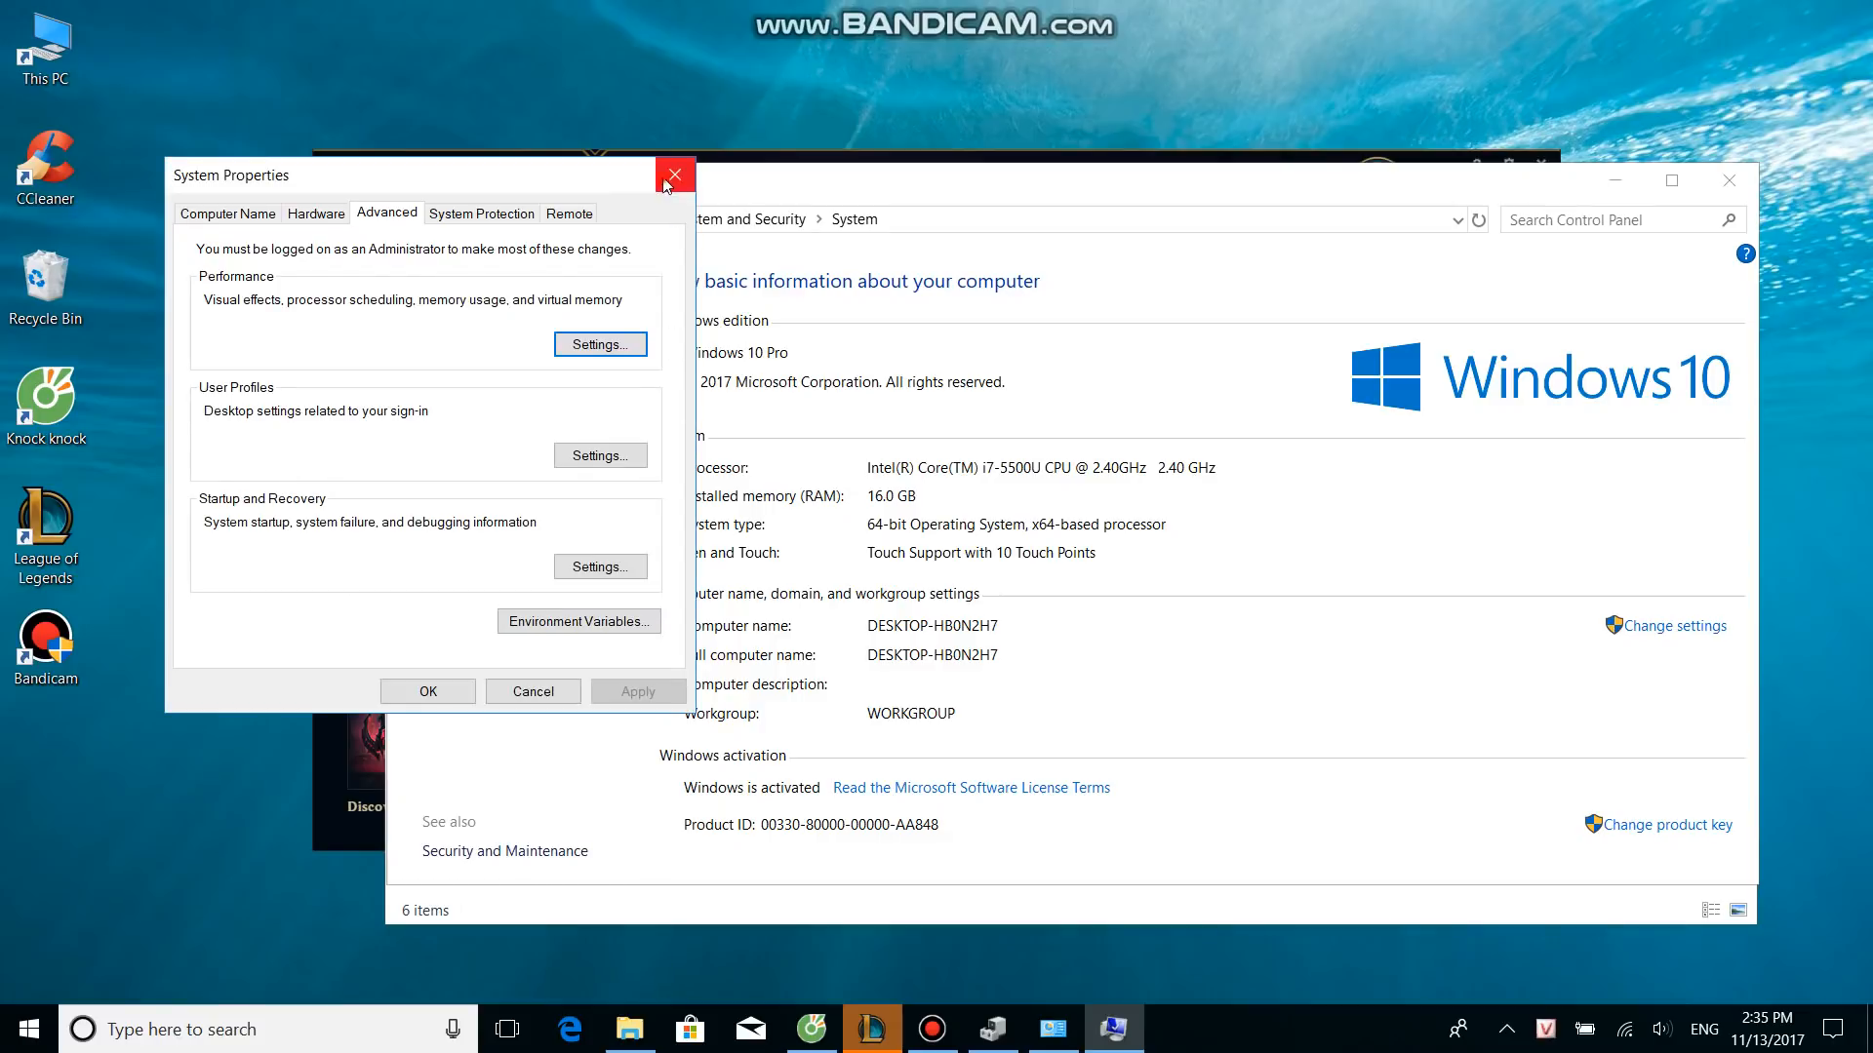
- Close the System Properties dialog and System window, returning to the League client home screen
left_click(676, 174)
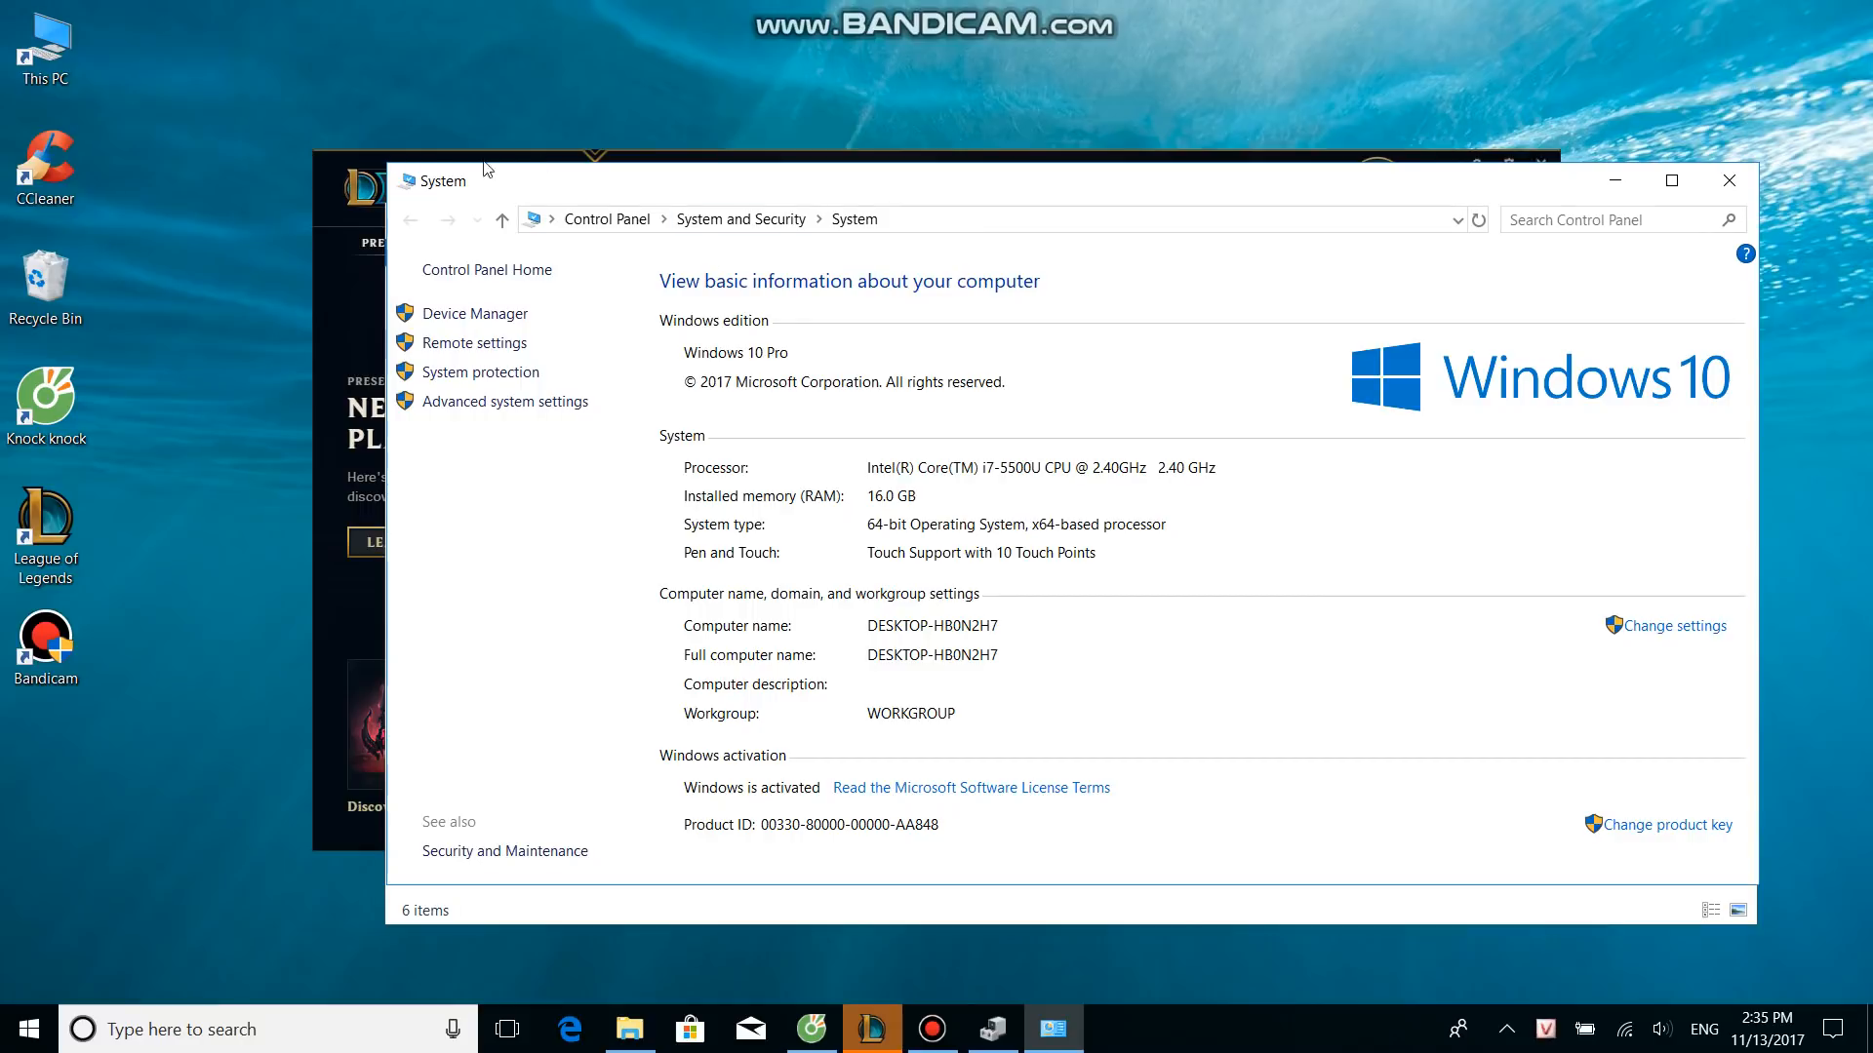
left_click(870, 1029)
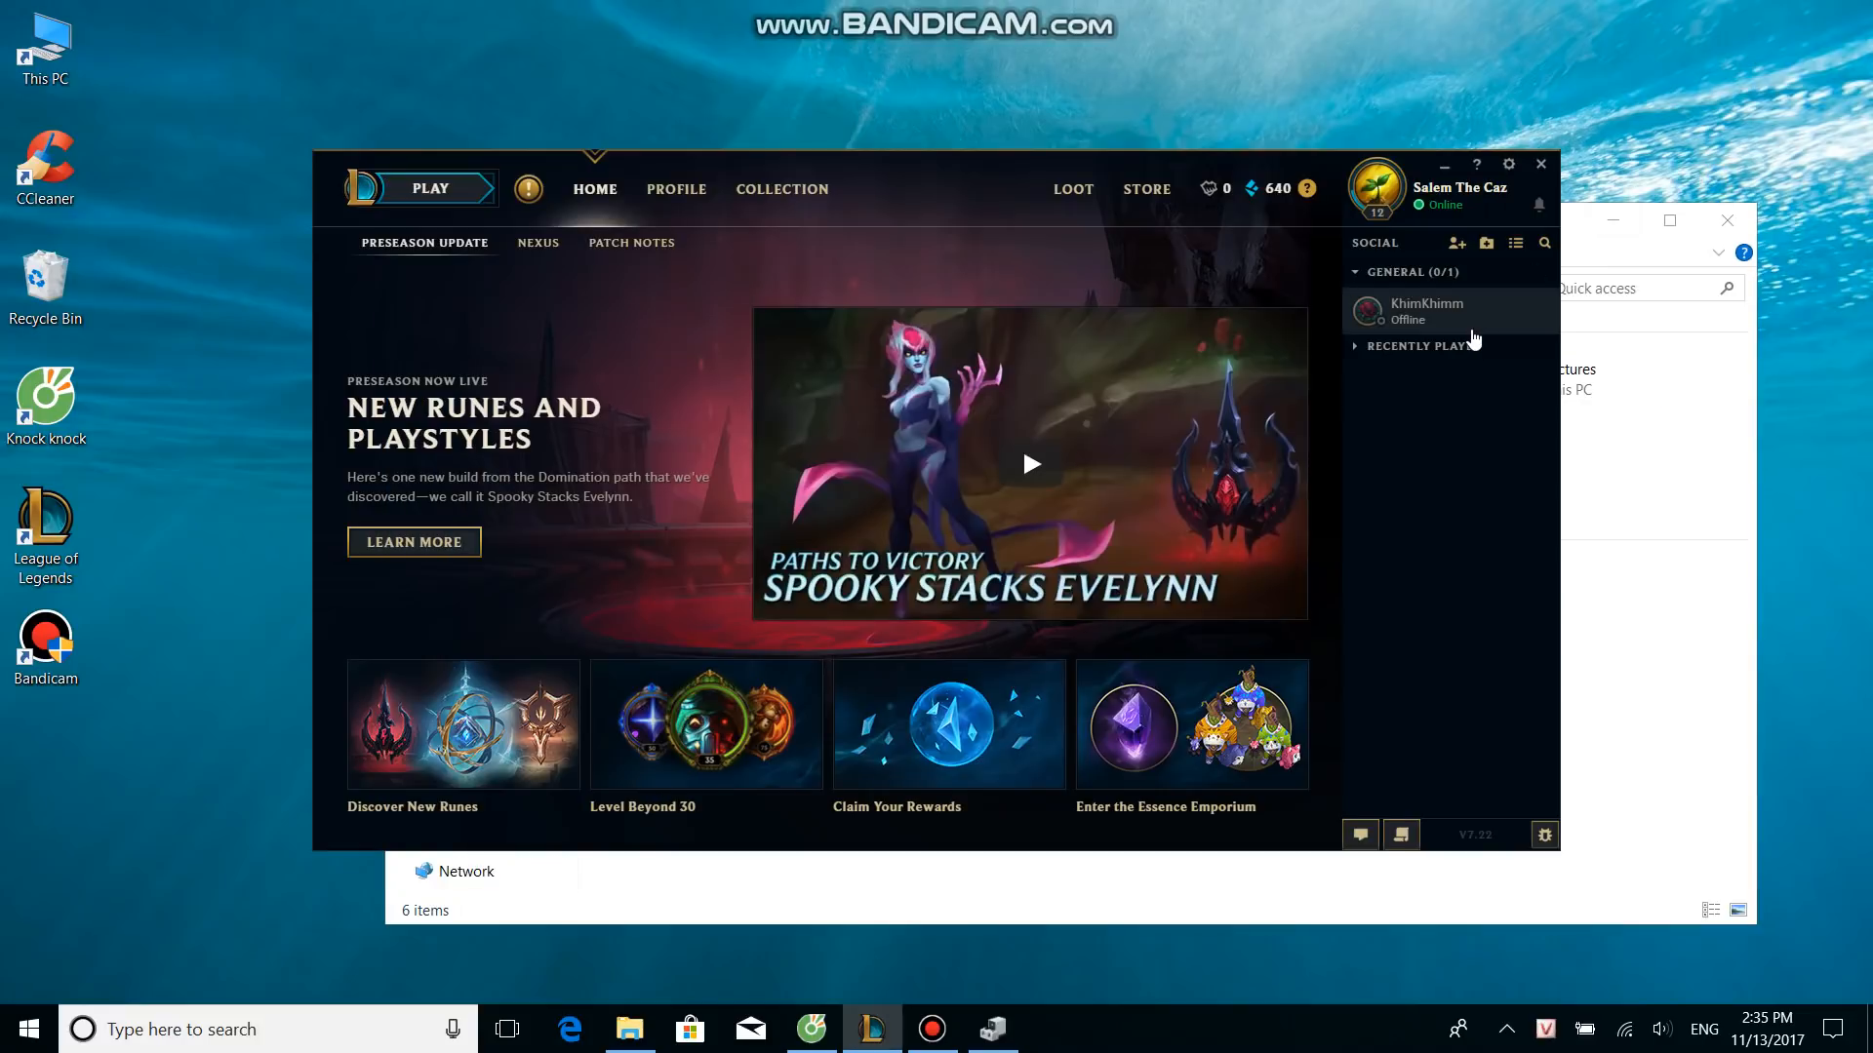
left_click(1726, 220)
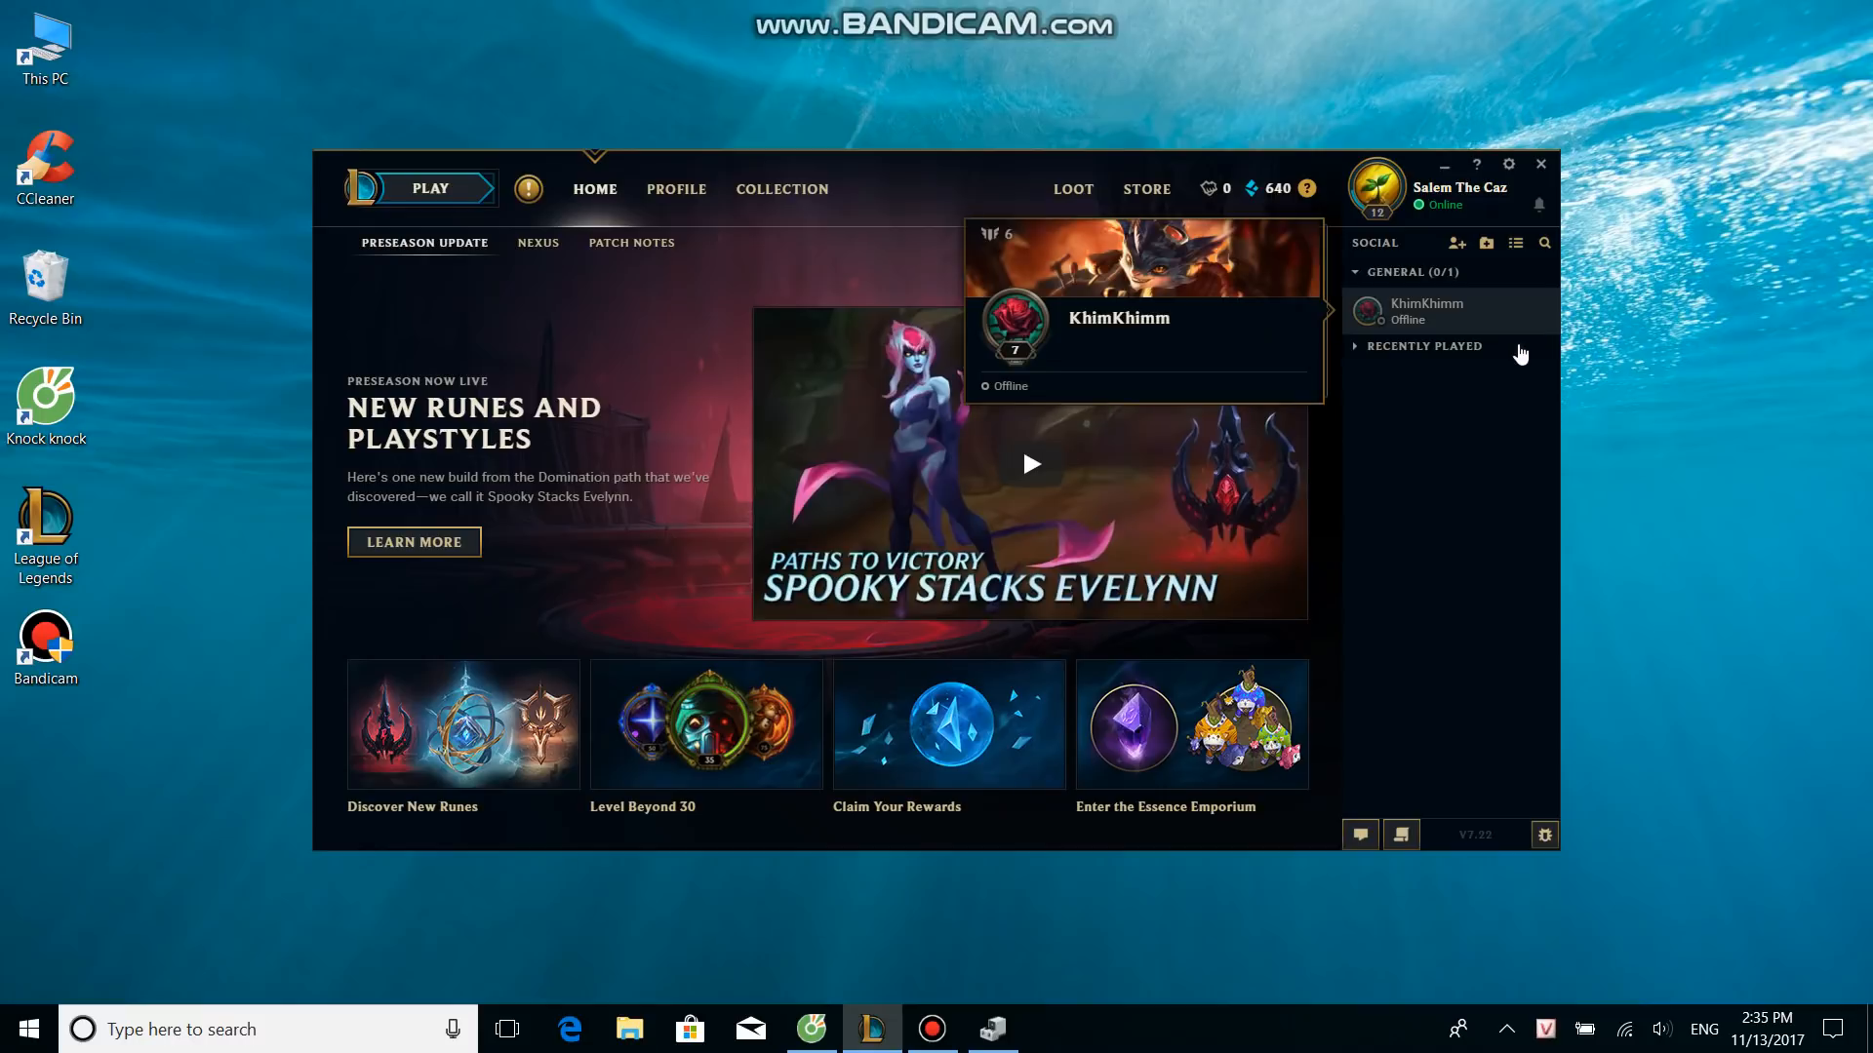
mouse_move(1459, 476)
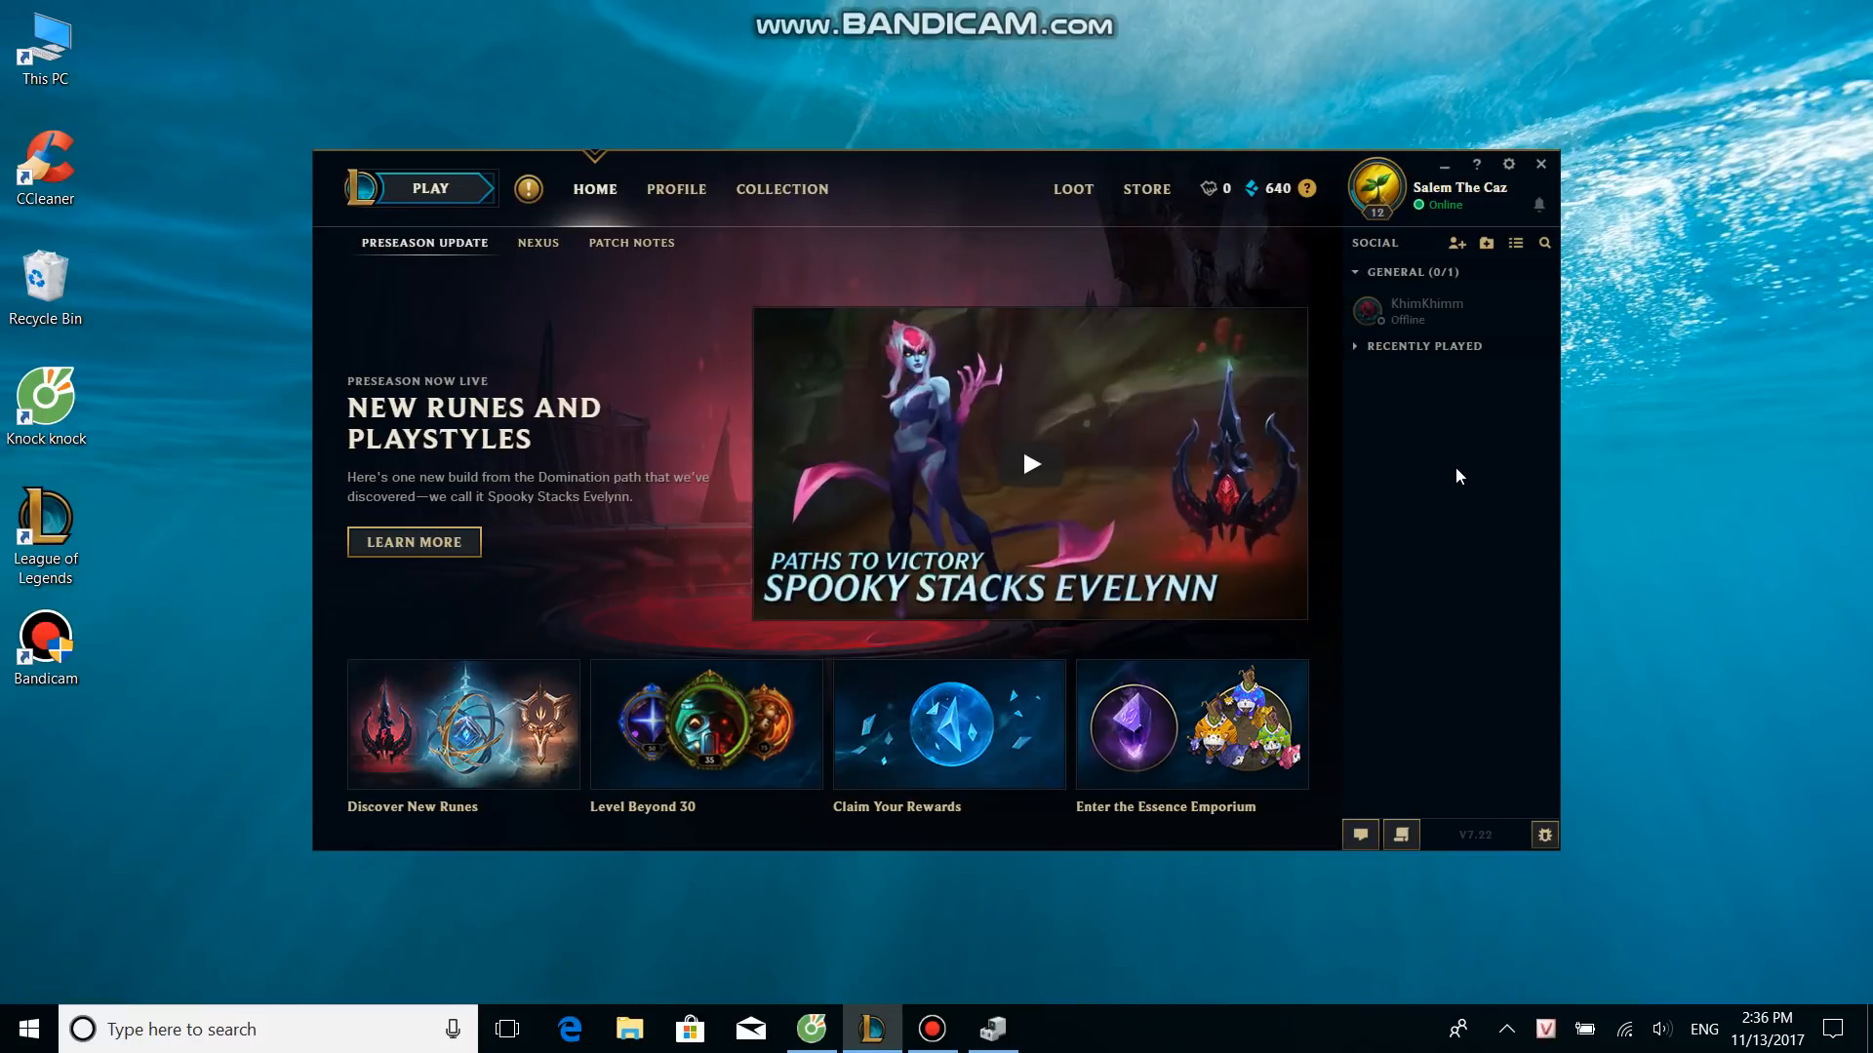